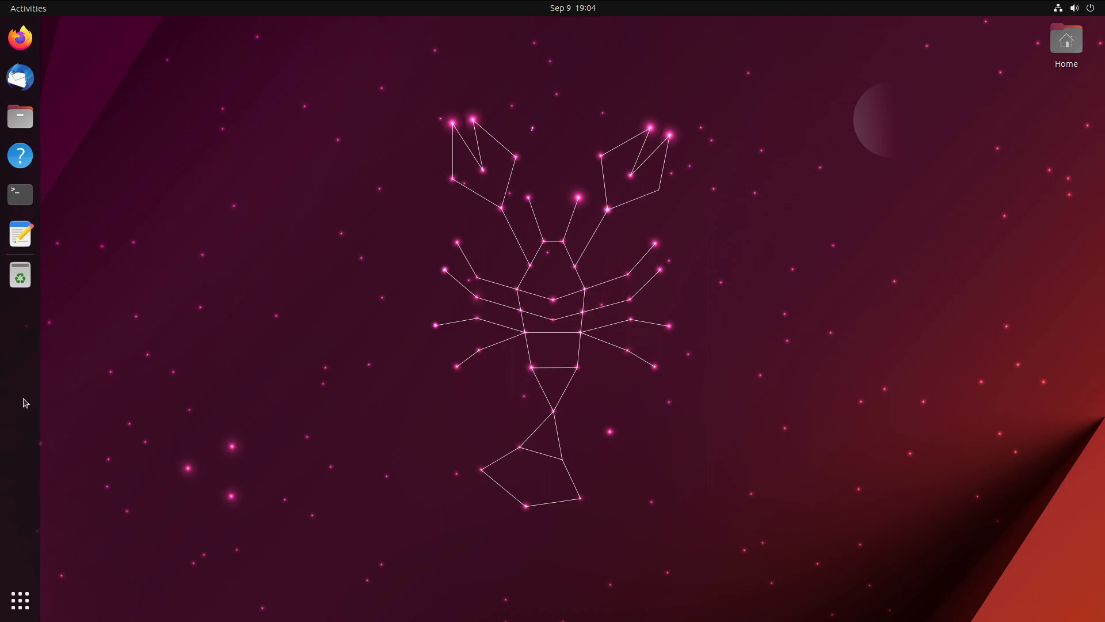
mouse_move(116, 113)
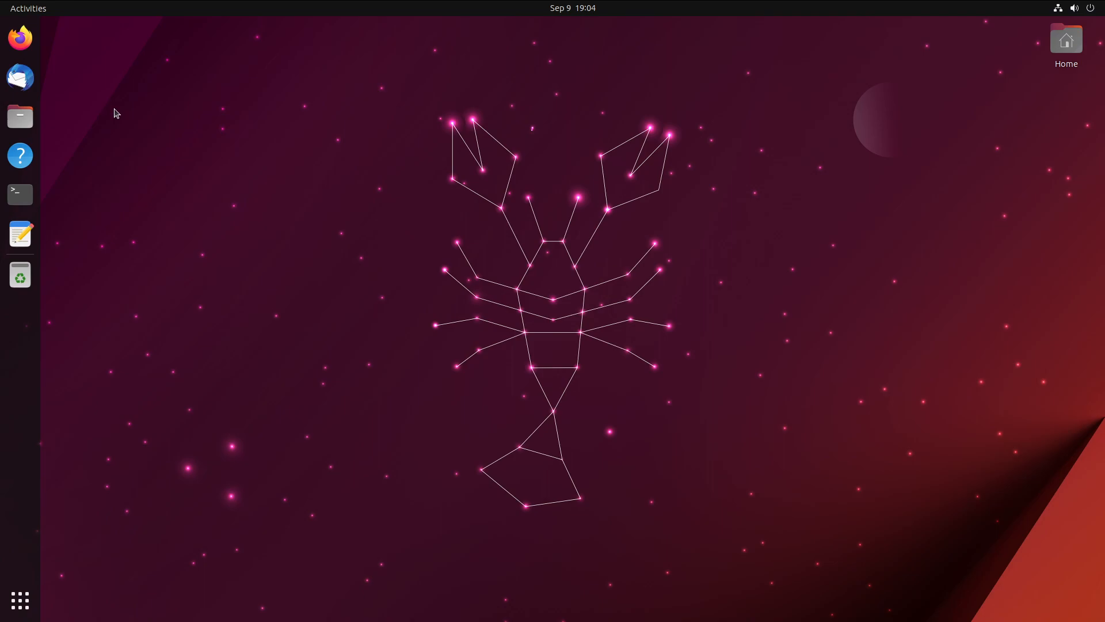
mouse_move(72, 66)
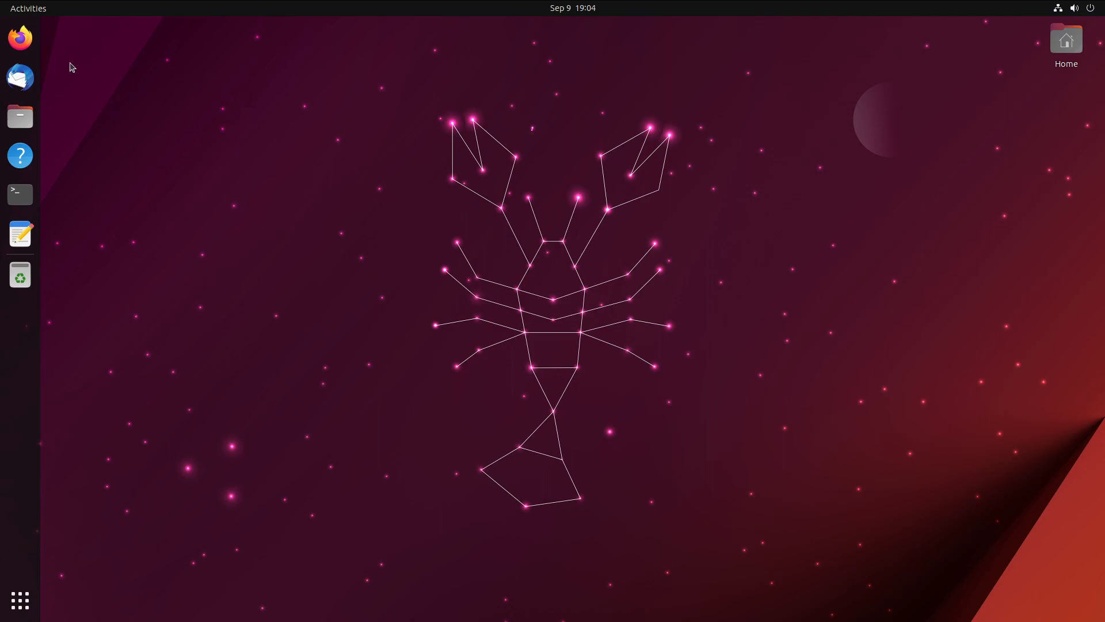
Unpin Thunderbird Mail from the dock's favourites.
right_click(20, 77)
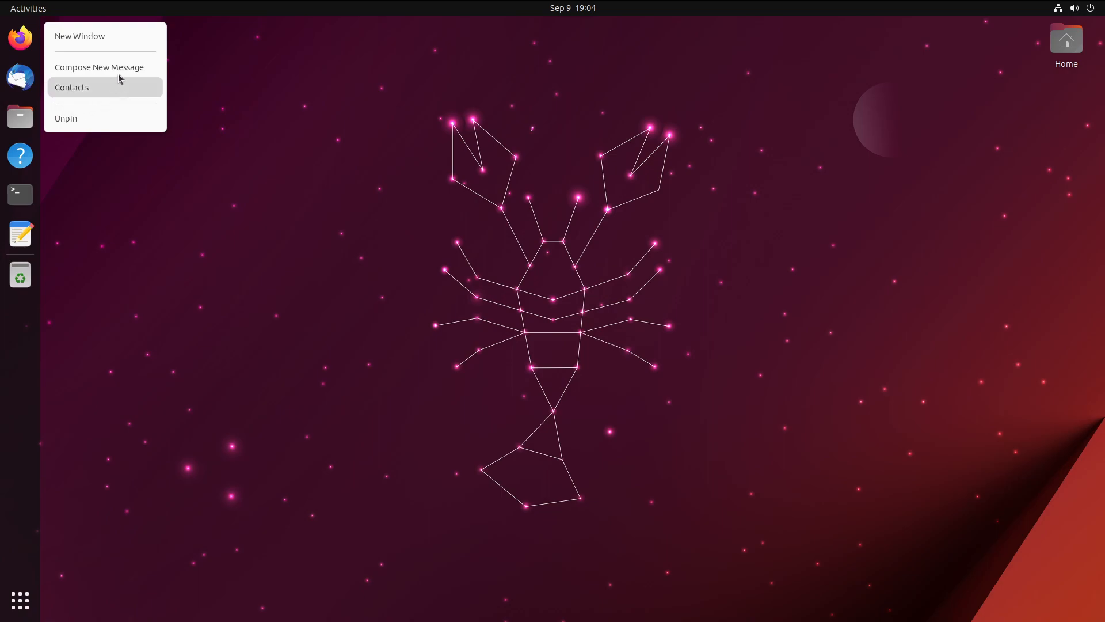
left_click(65, 118)
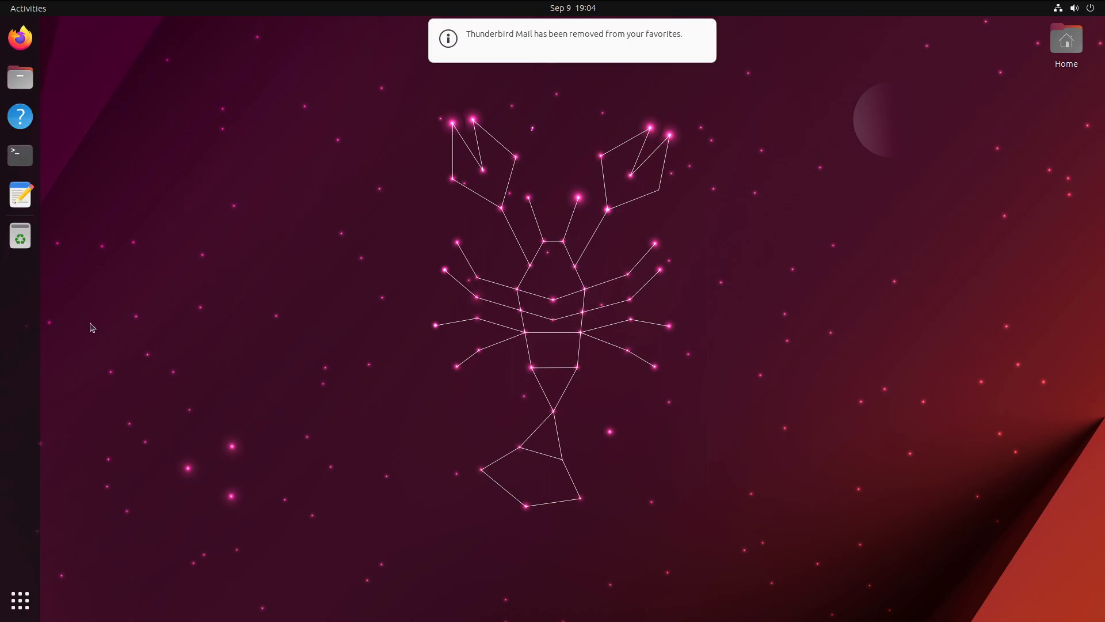
mouse_move(20, 116)
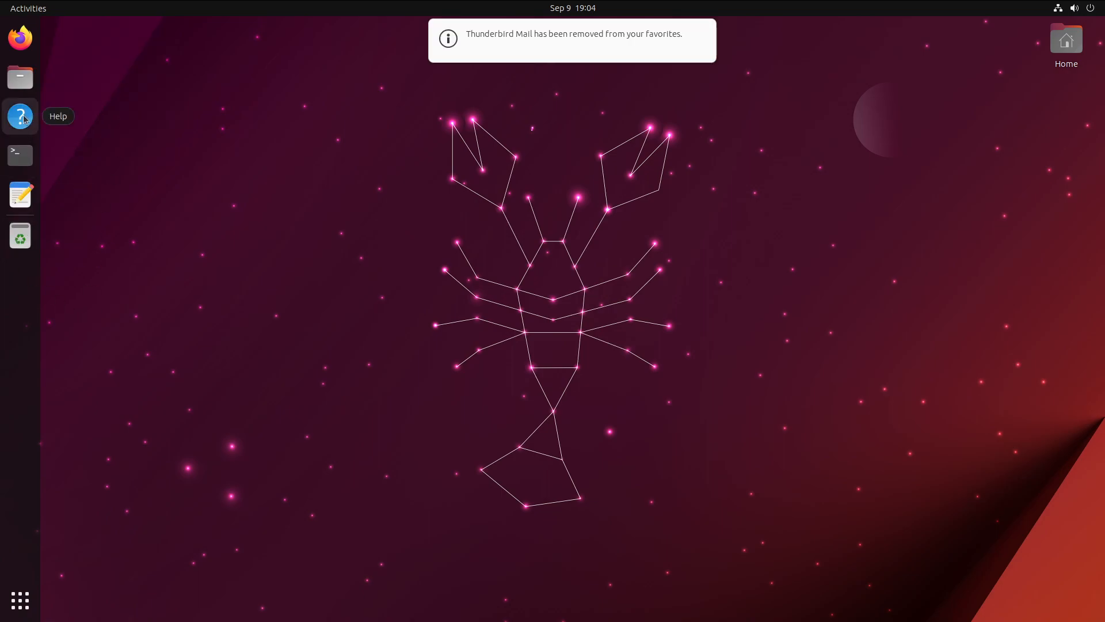
mouse_move(21, 194)
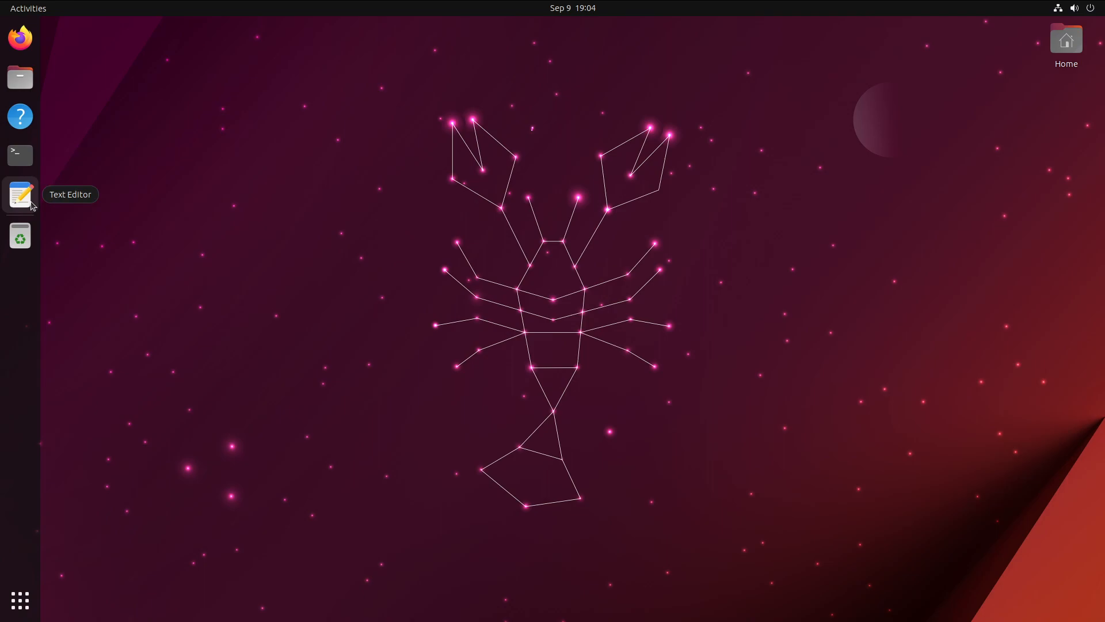
mouse_move(19, 155)
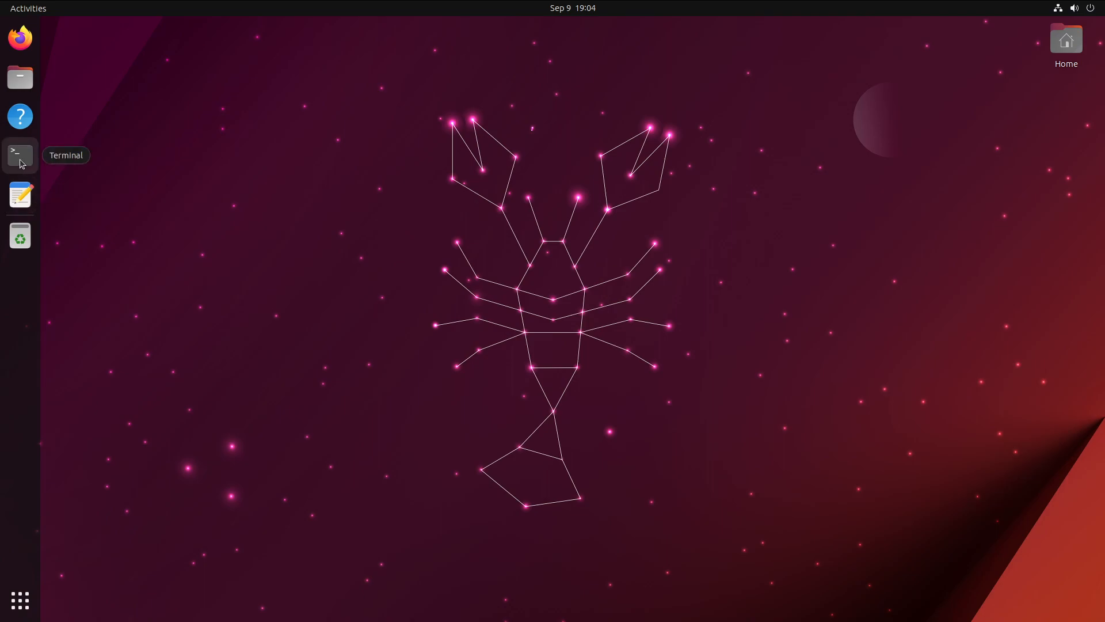
Launch Terminal from the dock and browse both pages of the application grid.
left_click(20, 154)
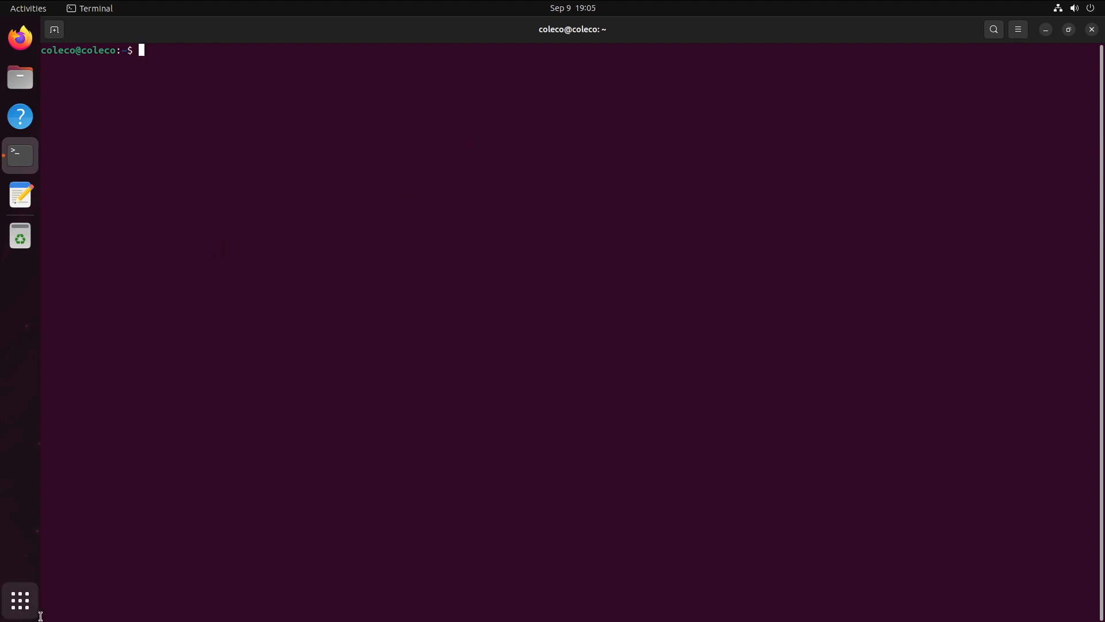
left_click(20, 600)
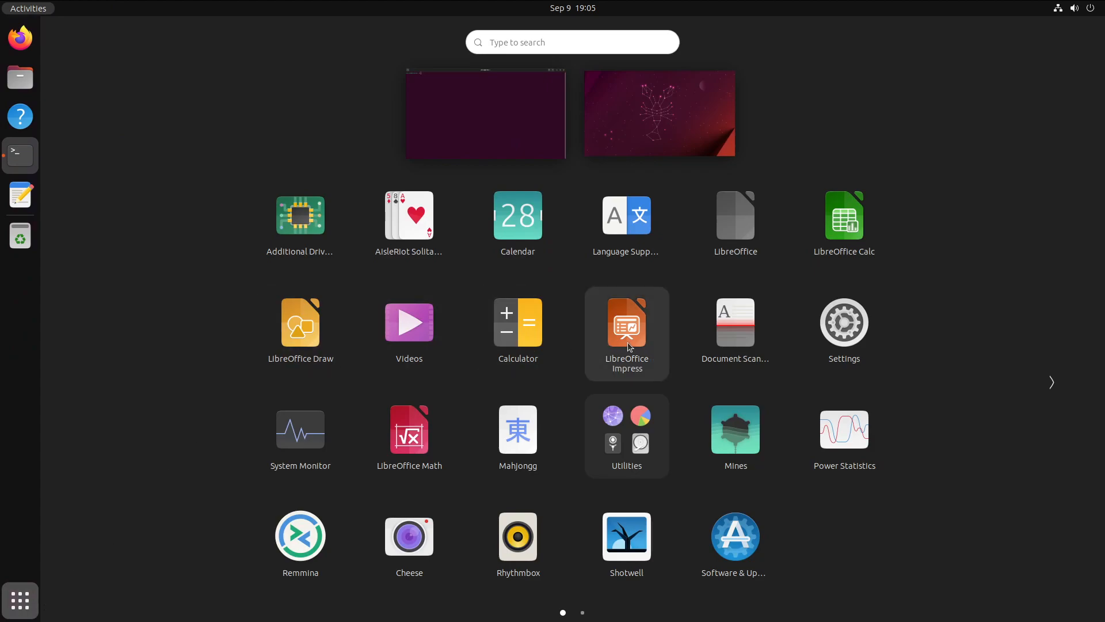
mouse_move(844, 322)
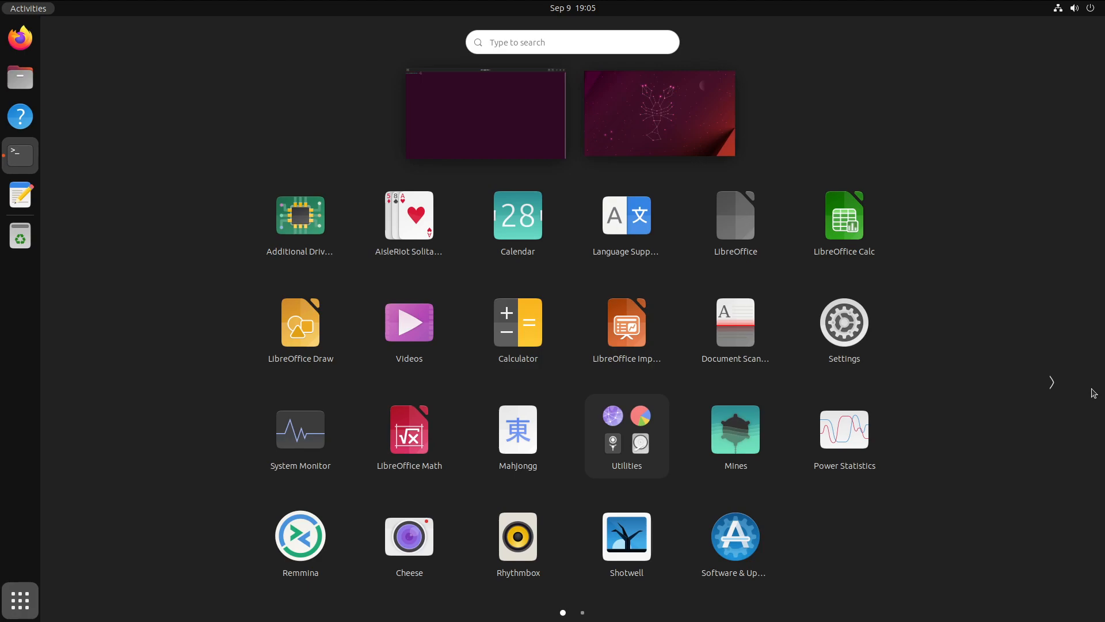
left_click(1051, 382)
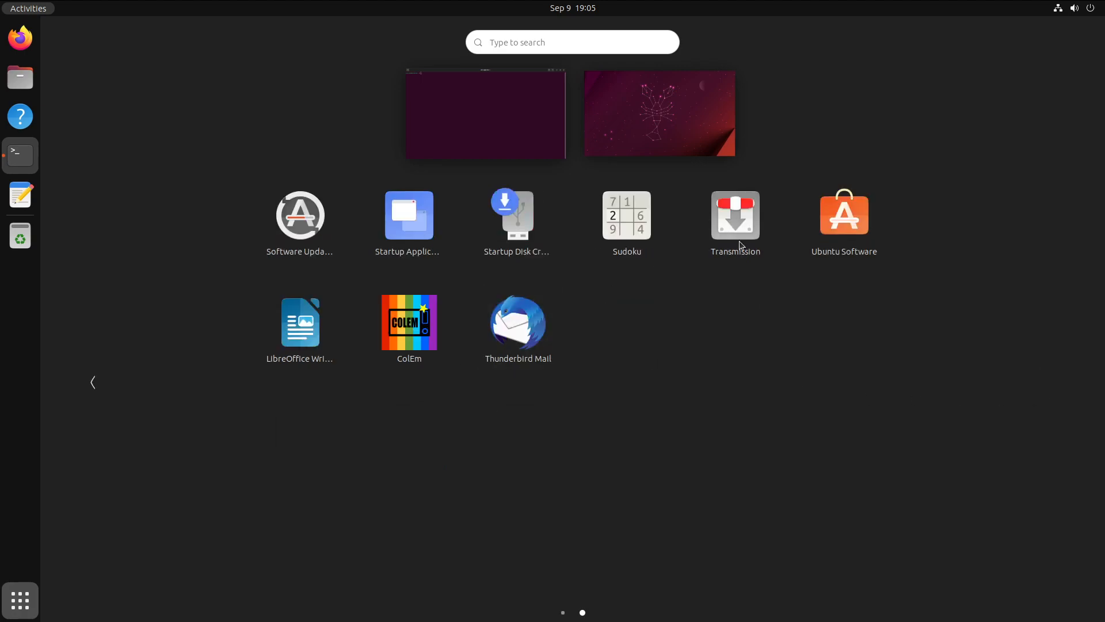
mouse_move(843, 220)
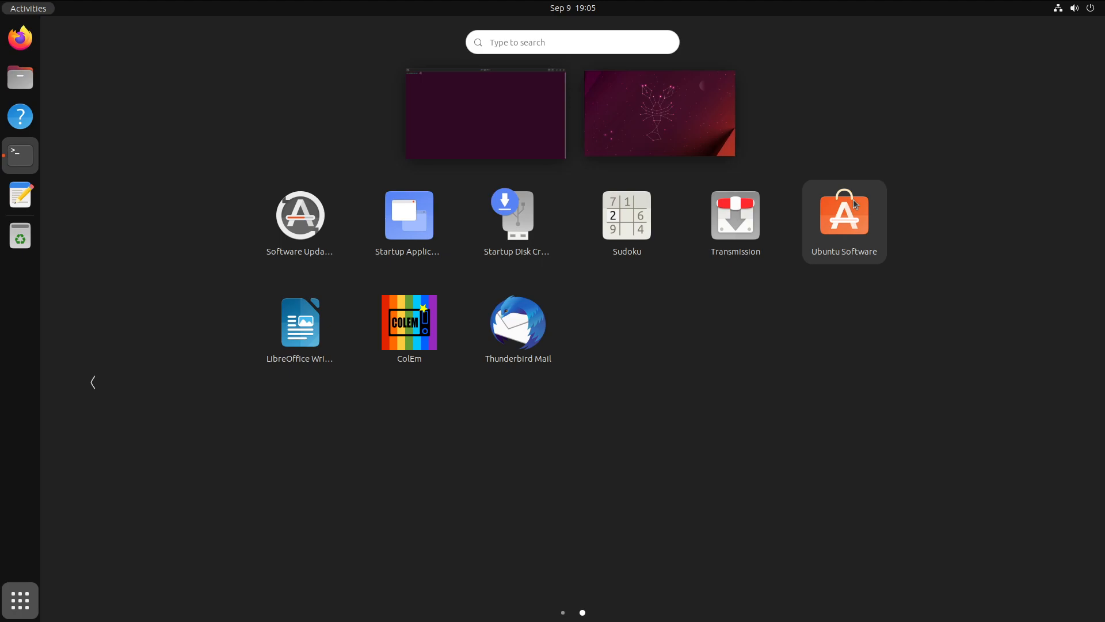
mouse_move(838, 213)
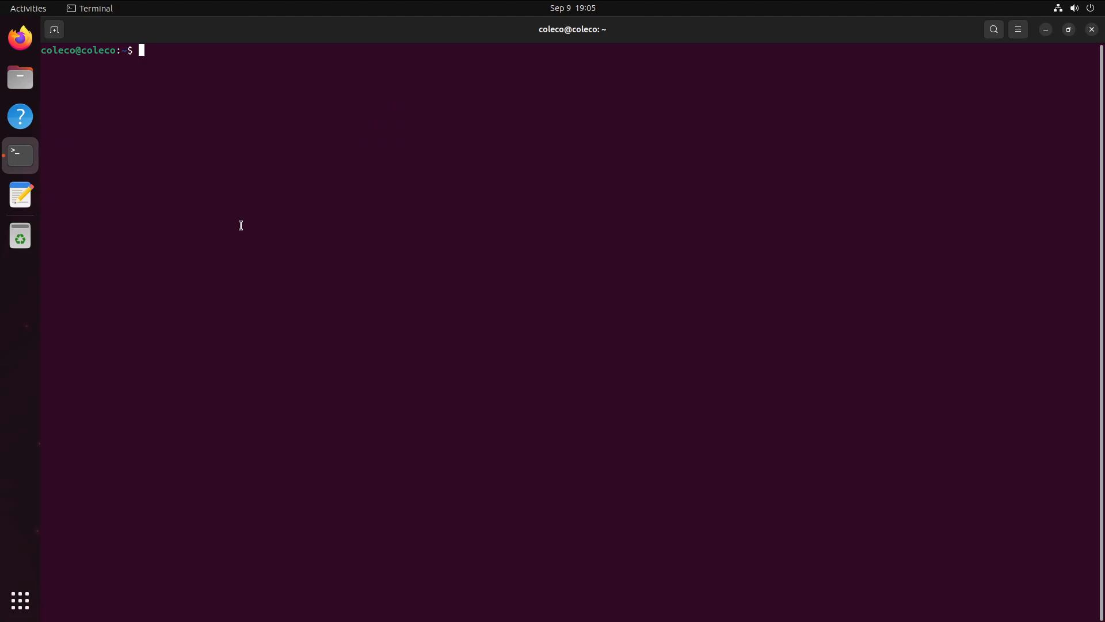
Run a 'sudo apt install' package installation command in the terminal.
type("sudo")
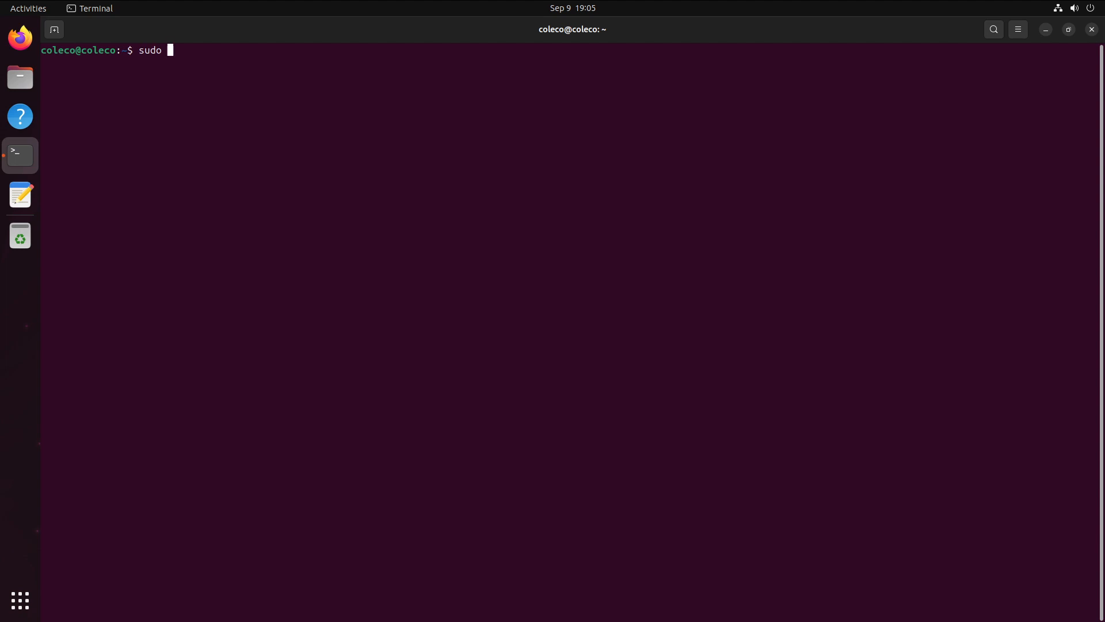
type("a")
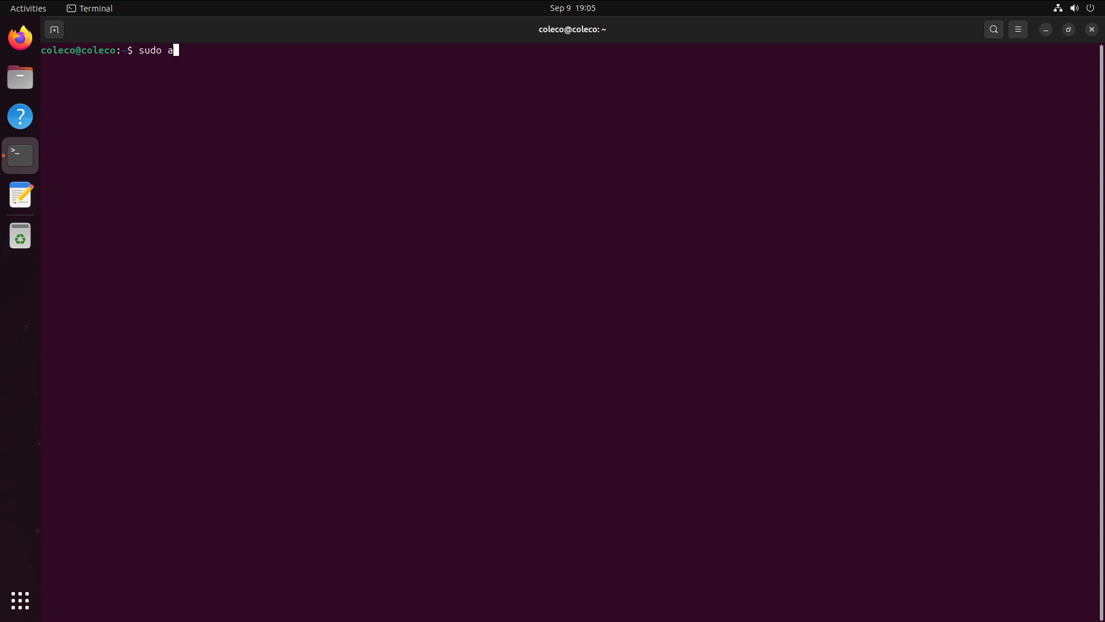
type("pt")
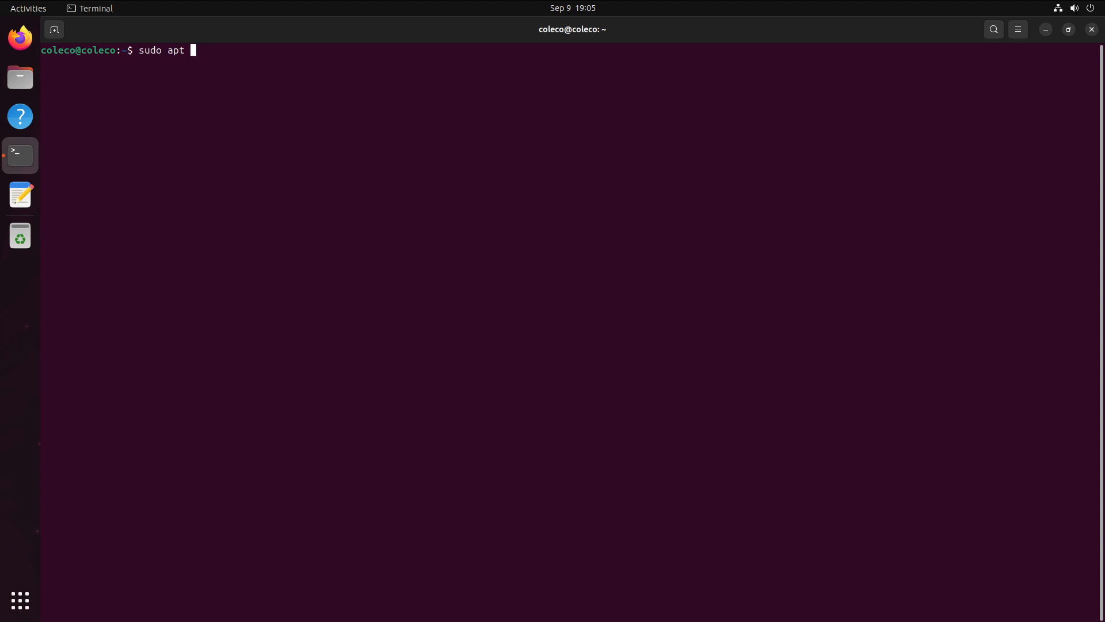
type("instal")
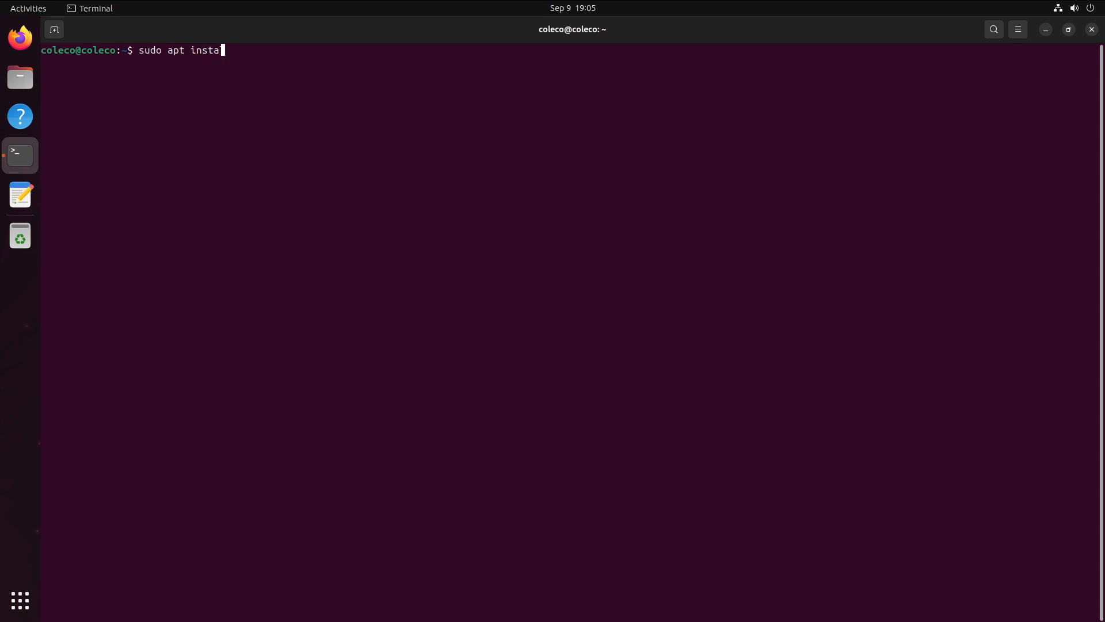
key("Return")
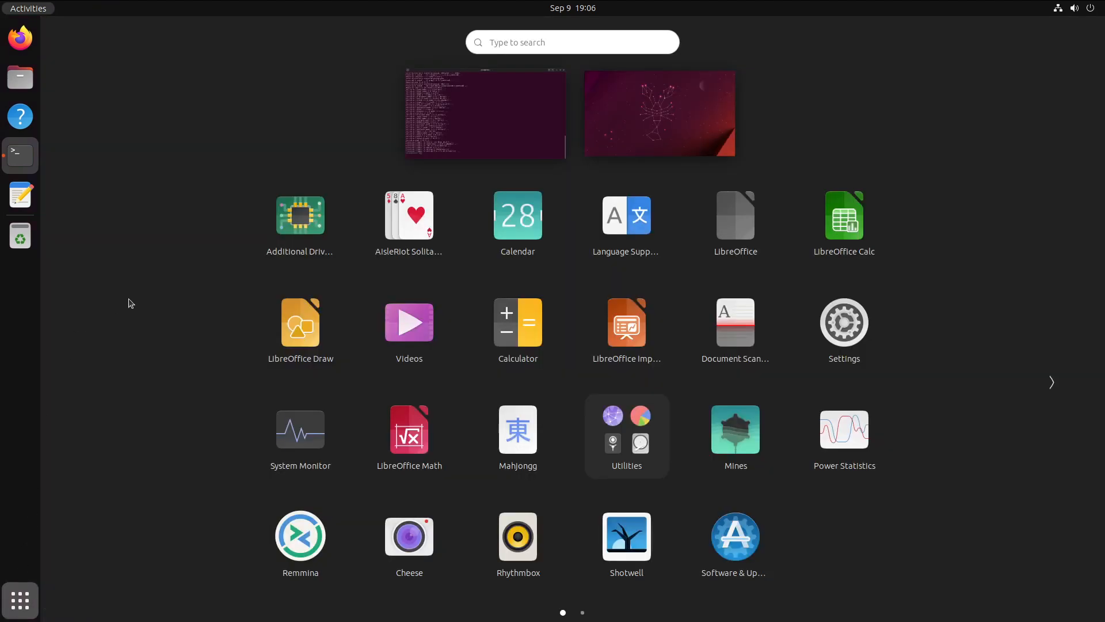
mouse_move(945, 408)
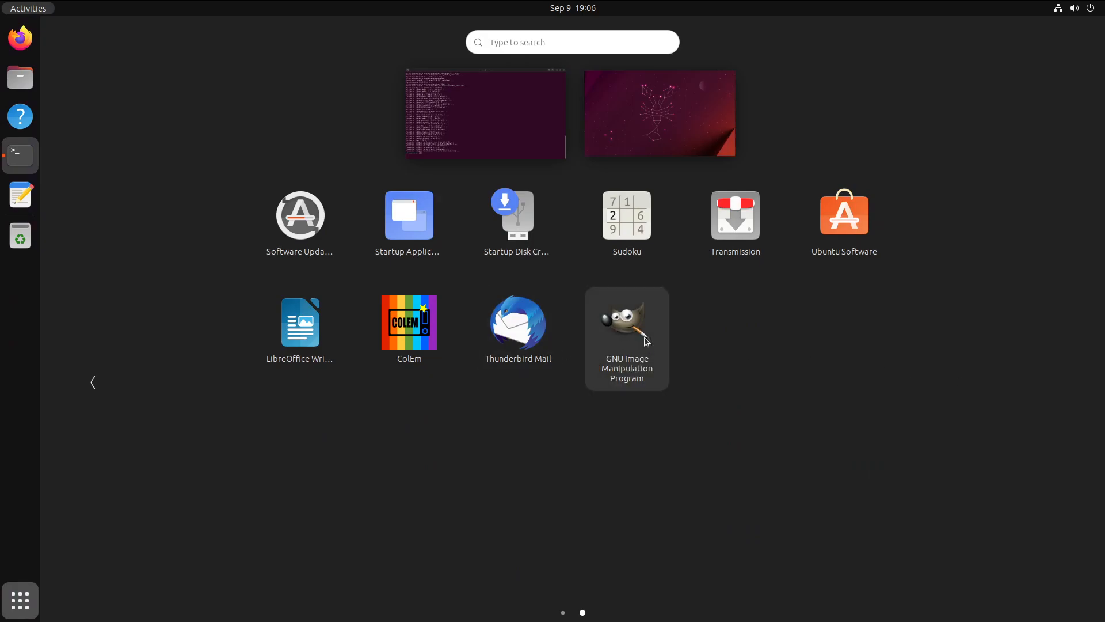
mouse_move(619, 322)
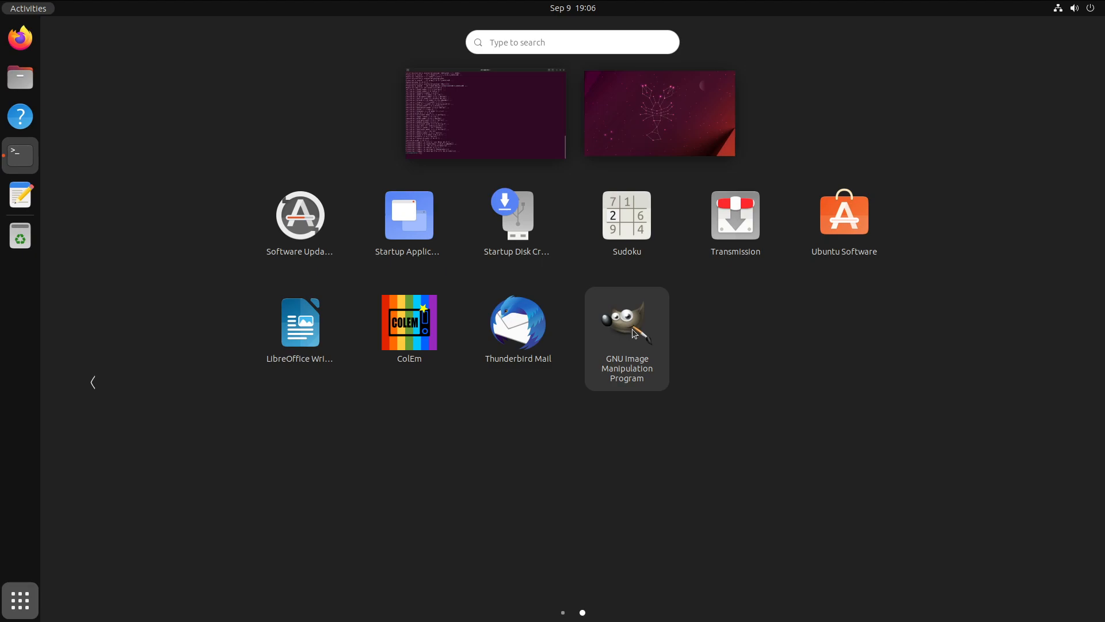
mouse_move(622, 327)
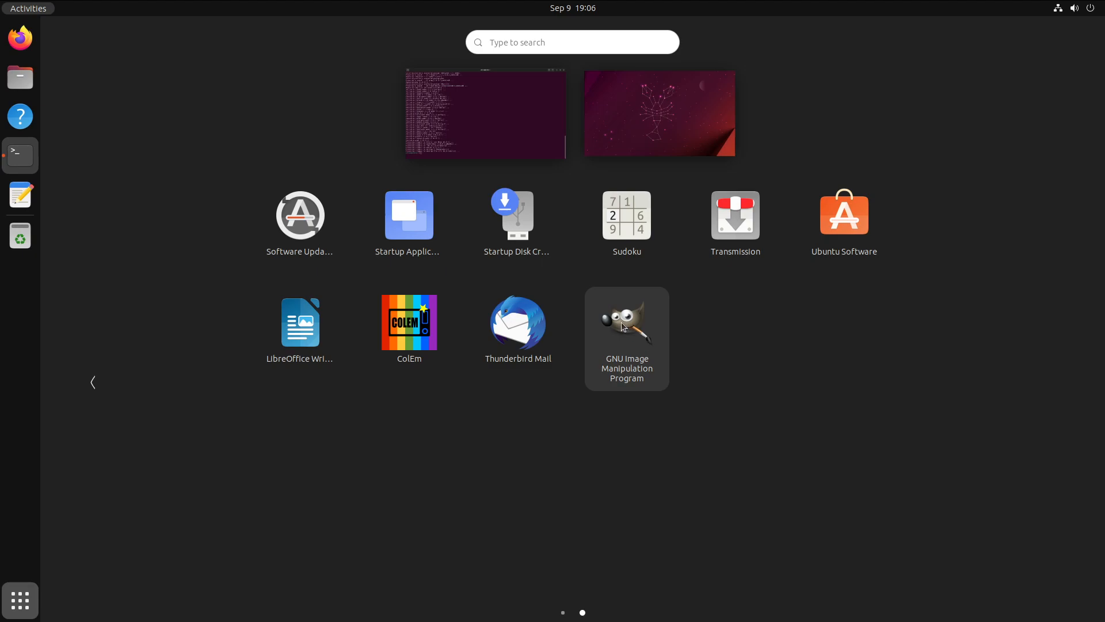
Add GNU Image Manipulation Program to favourites from the application grid.
right_click(625, 324)
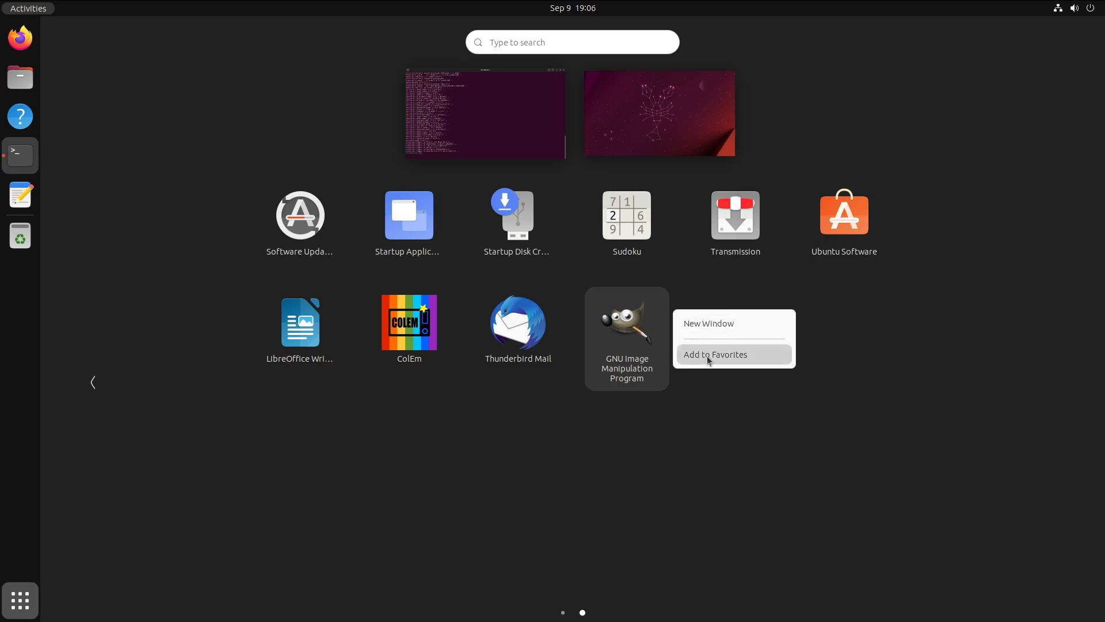
left_click(714, 354)
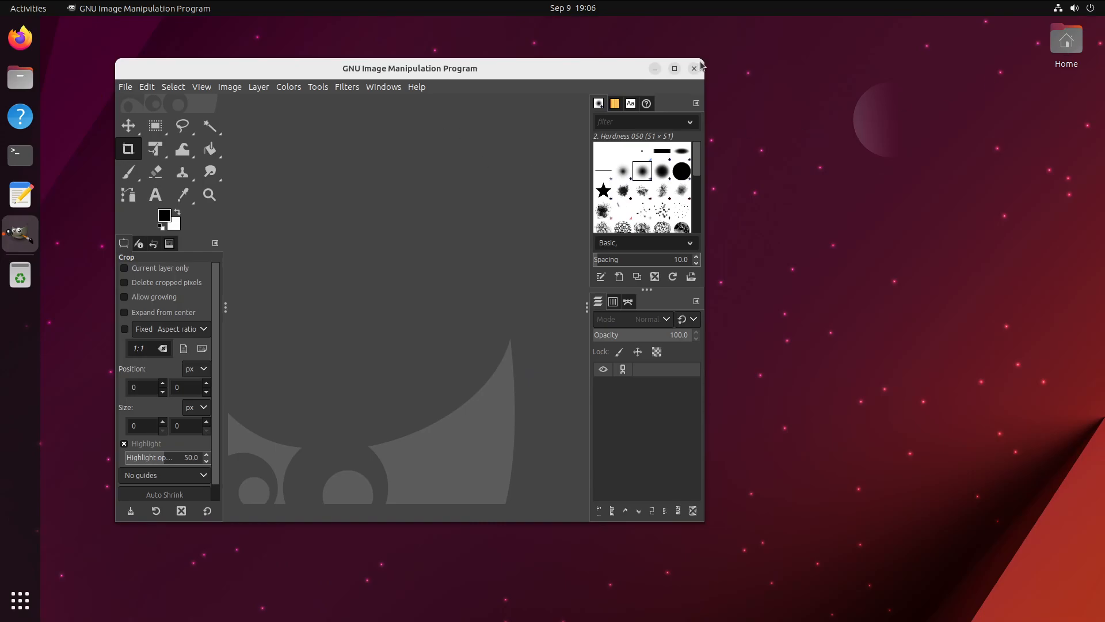
Maximize the GIMP window and create a new 1920×1080 image.
left_click_drag(409, 68, 628, 60)
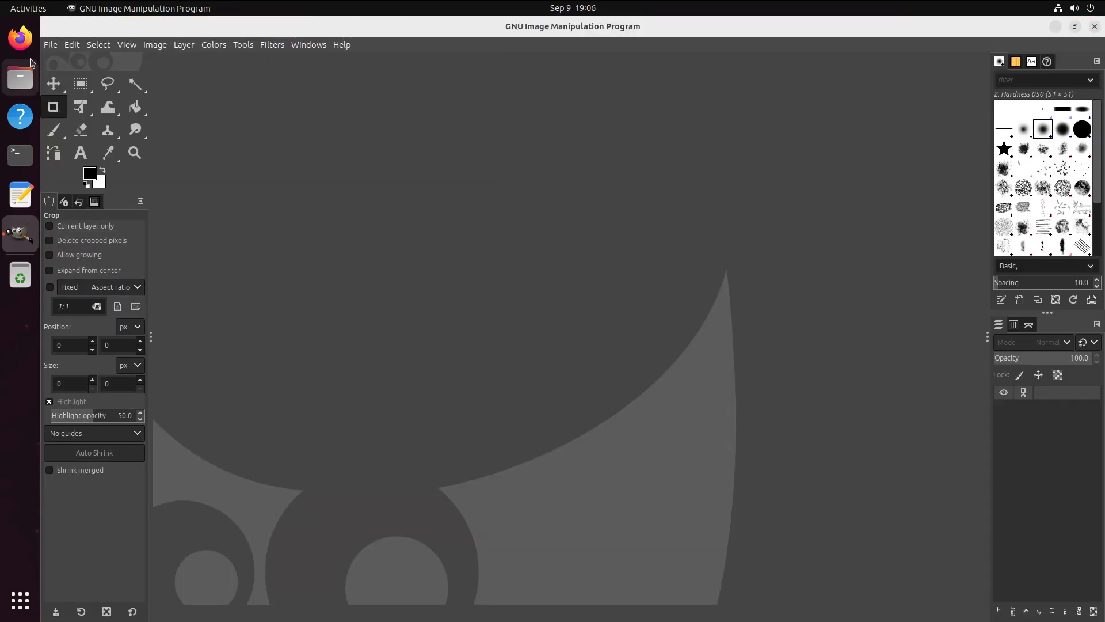
left_click(154, 44)
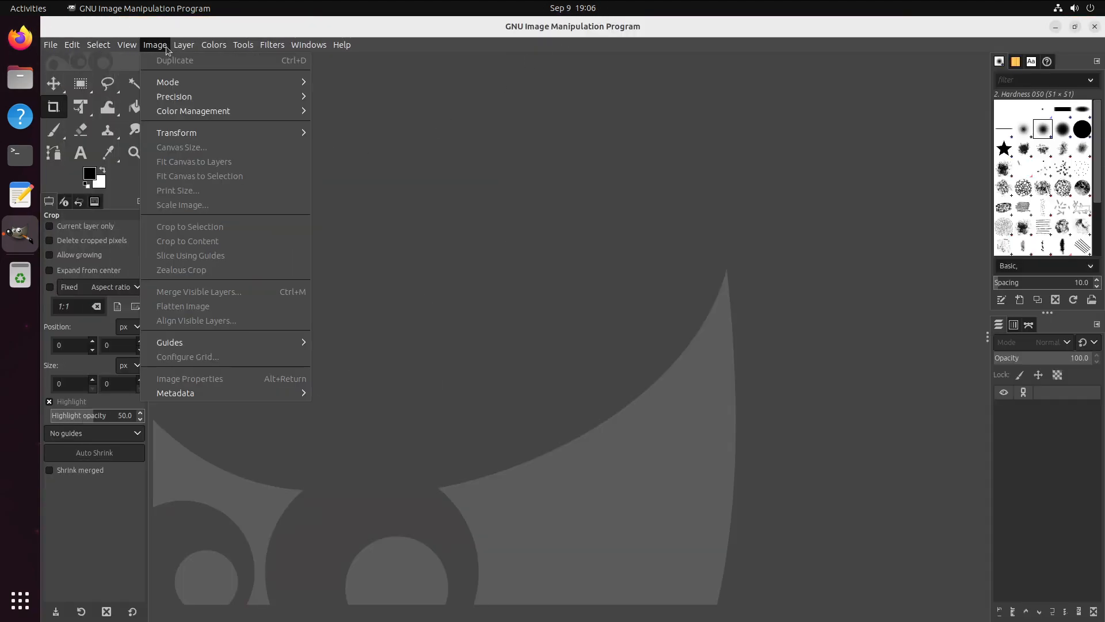
left_click(72, 45)
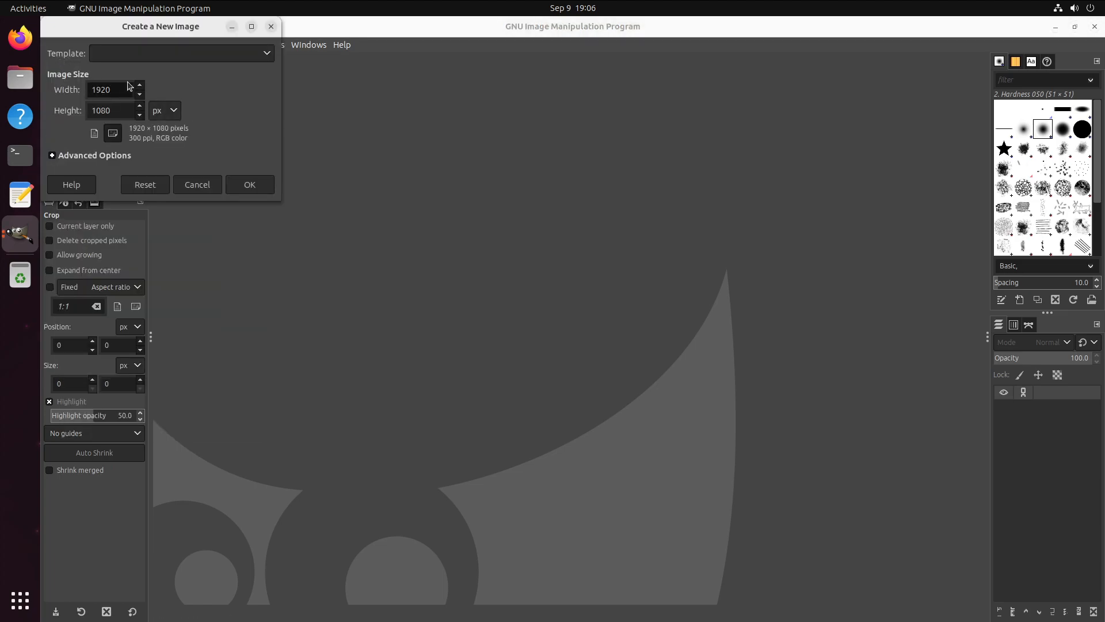
left_click(249, 184)
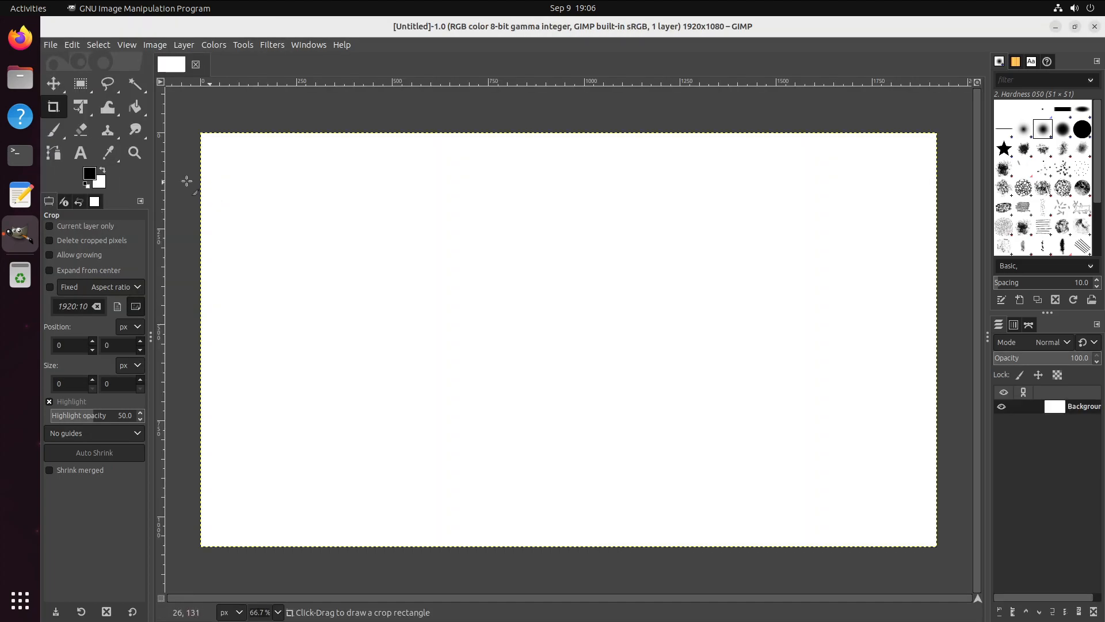
Paint a freehand black Paintbrush stroke on the canvas and open the Help menu.
left_click(52, 129)
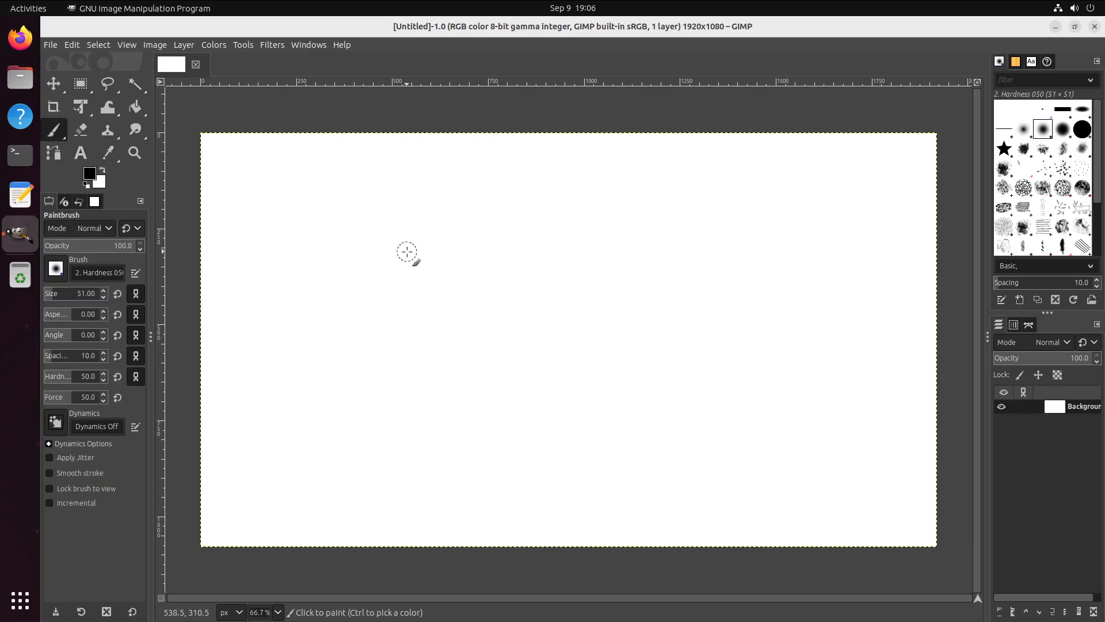
left_click_drag(404, 255, 684, 462)
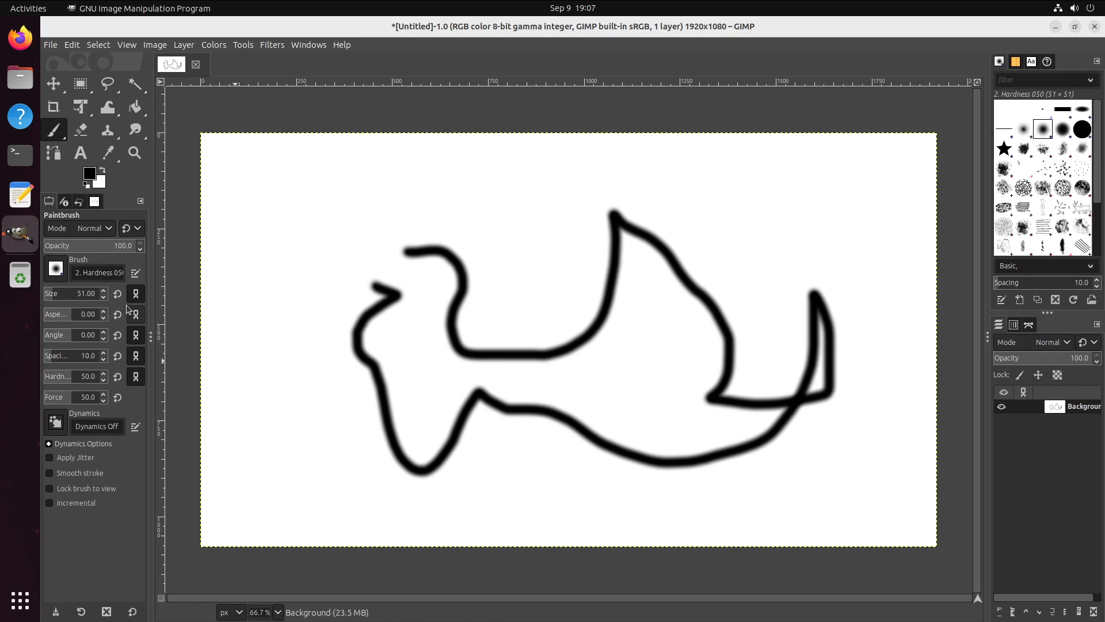
mouse_move(222, 303)
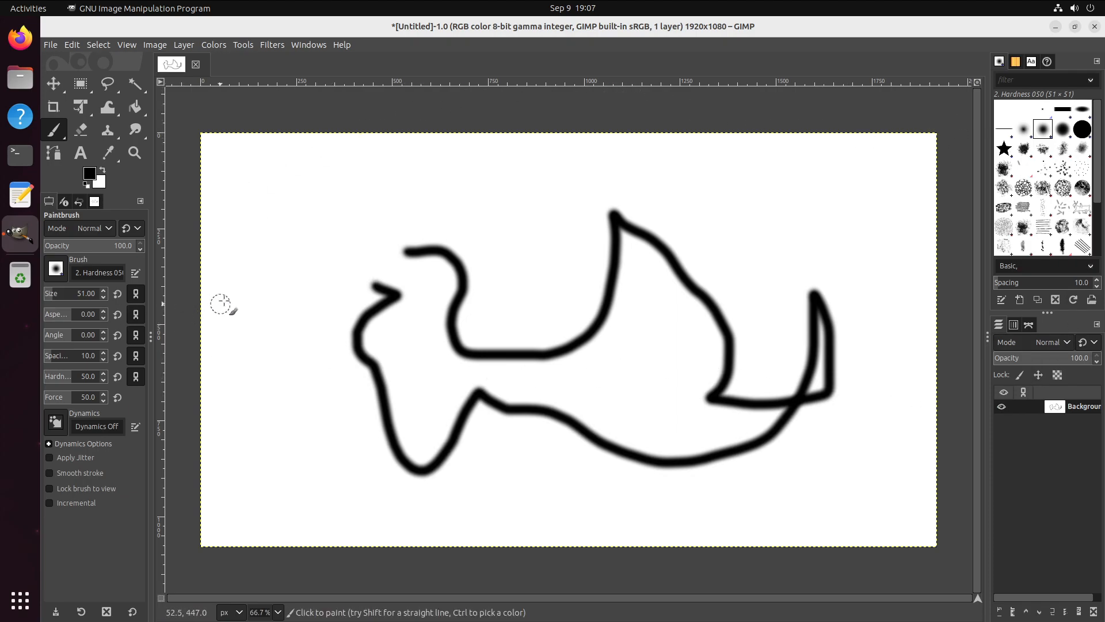
left_click(341, 45)
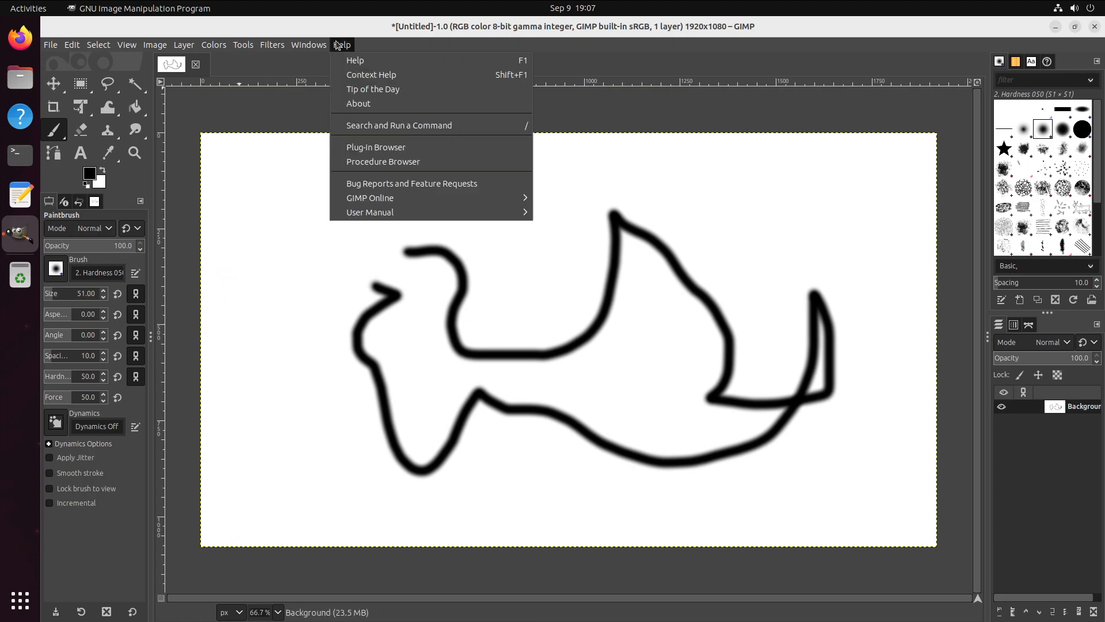
mouse_move(369, 212)
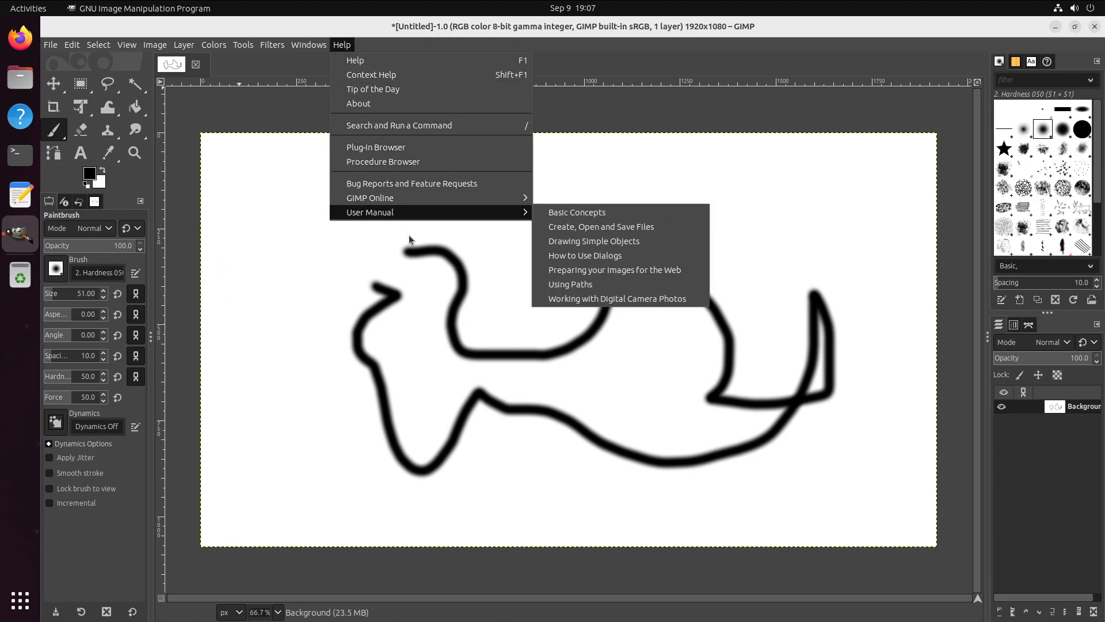
mouse_move(577, 213)
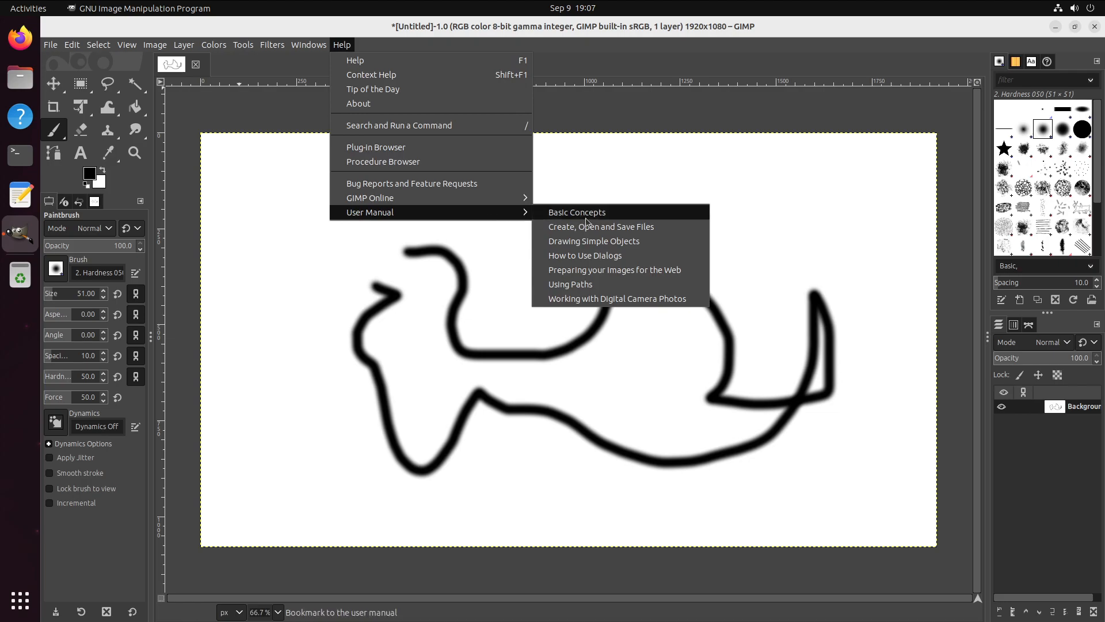
mouse_move(370, 197)
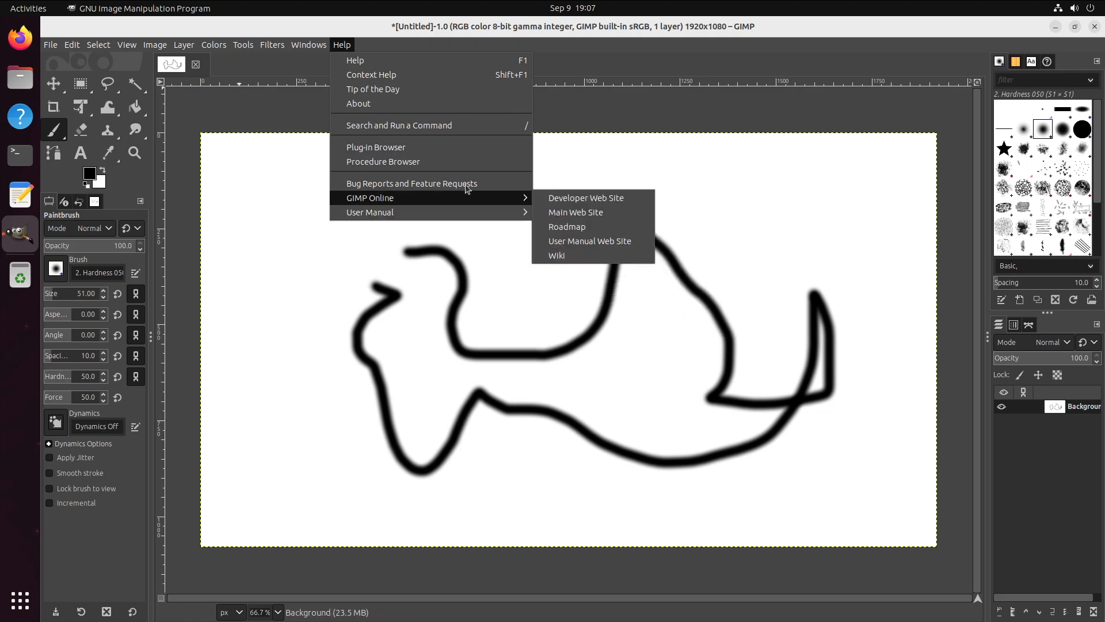
mouse_move(514, 205)
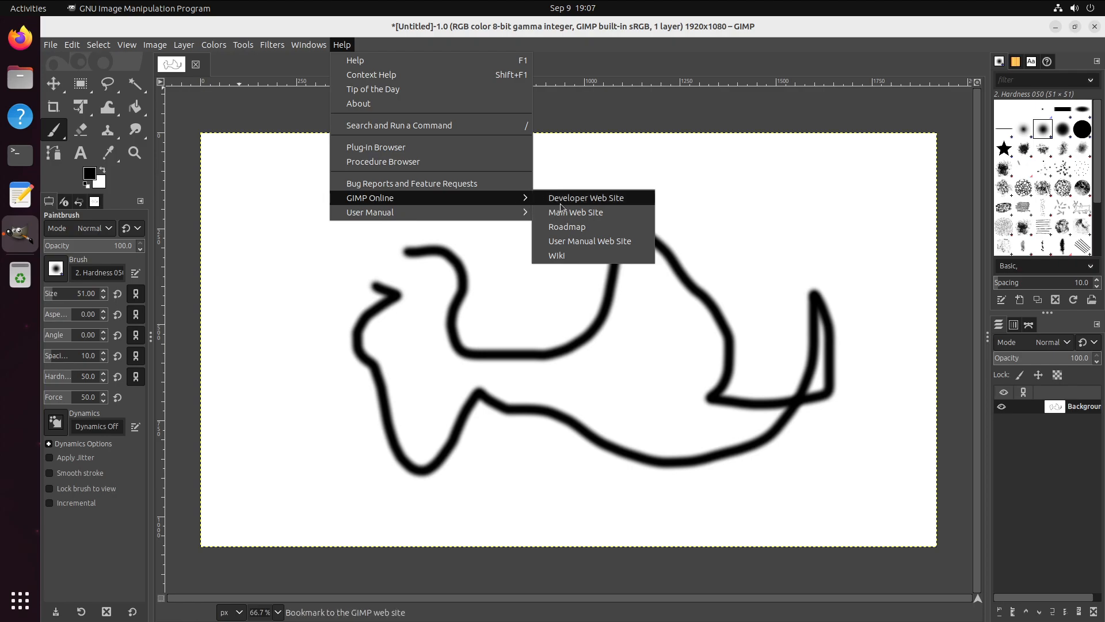
mouse_move(557, 255)
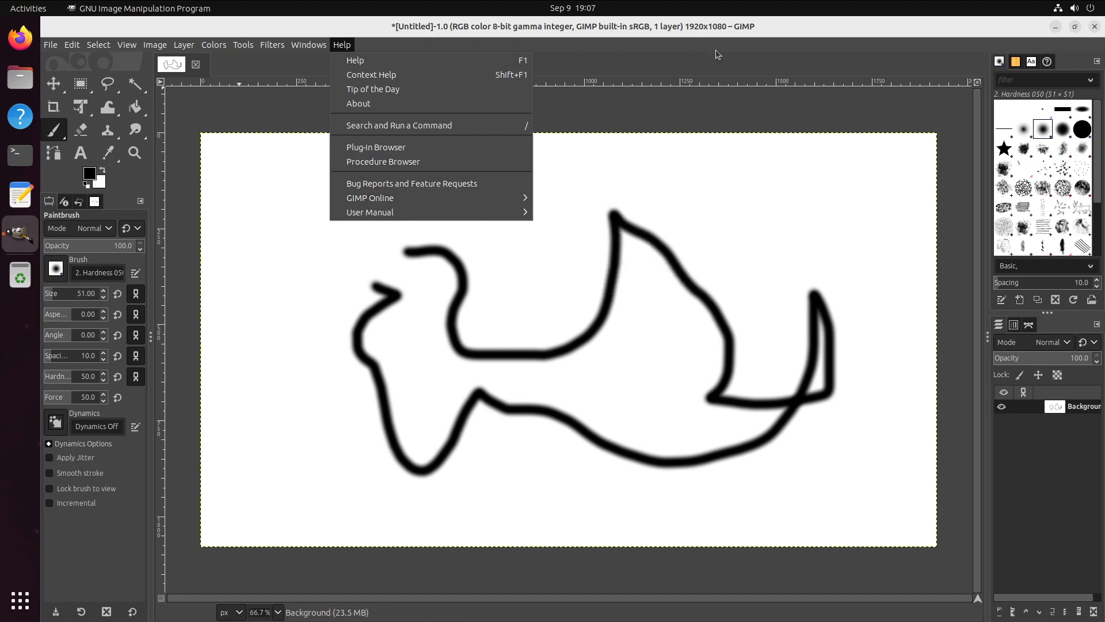
Close GIMP, discarding the unsaved scribbled image.
left_click(1098, 26)
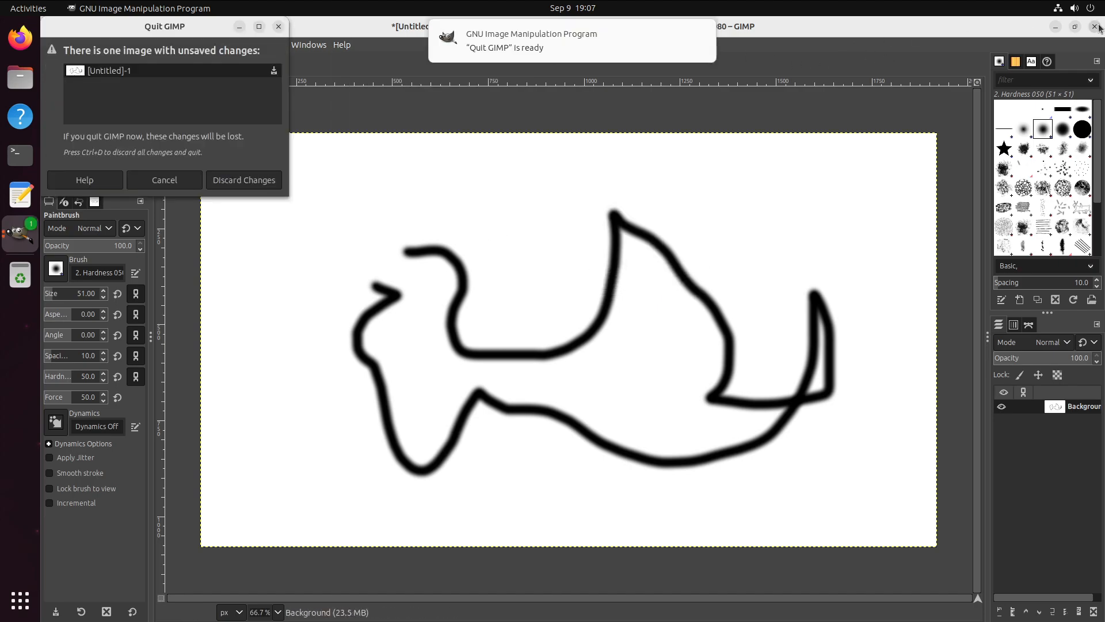
left_click(243, 180)
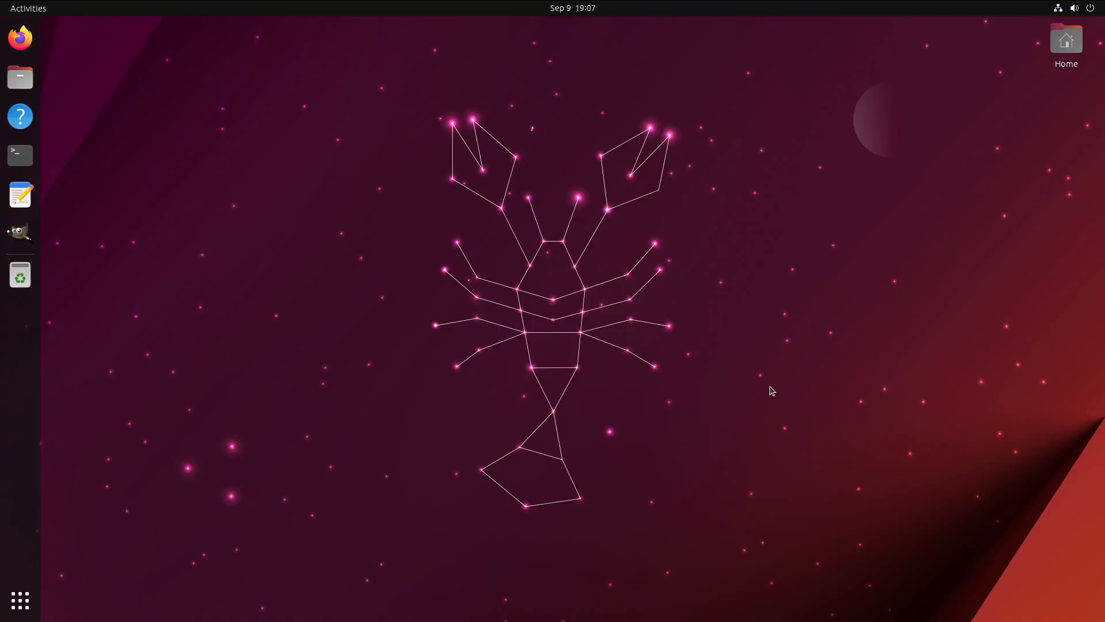
mouse_move(707, 354)
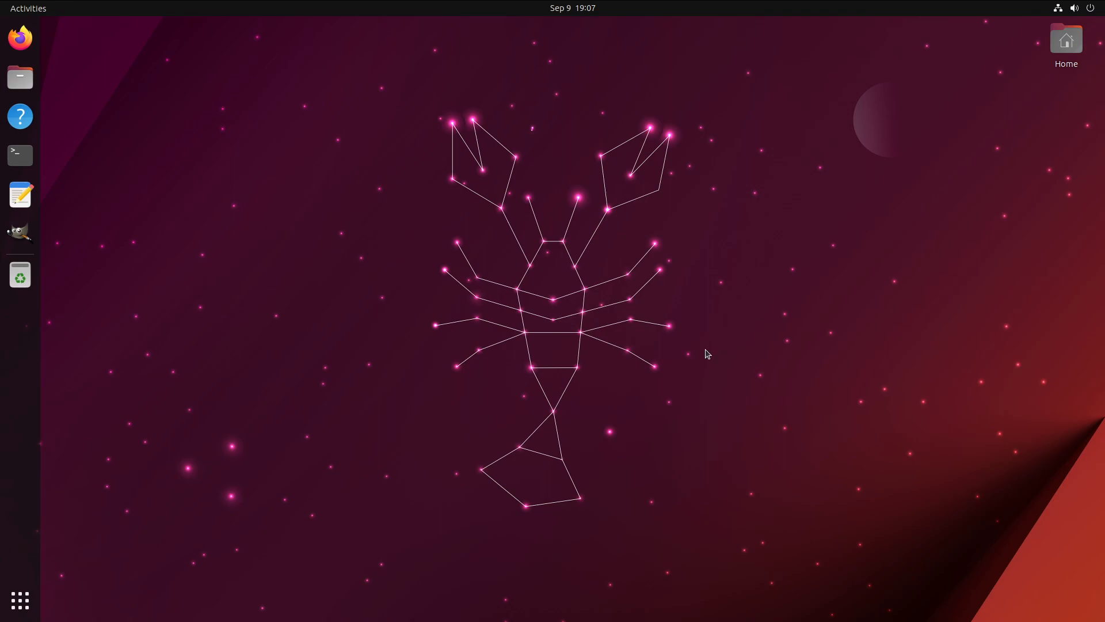
mouse_move(100, 232)
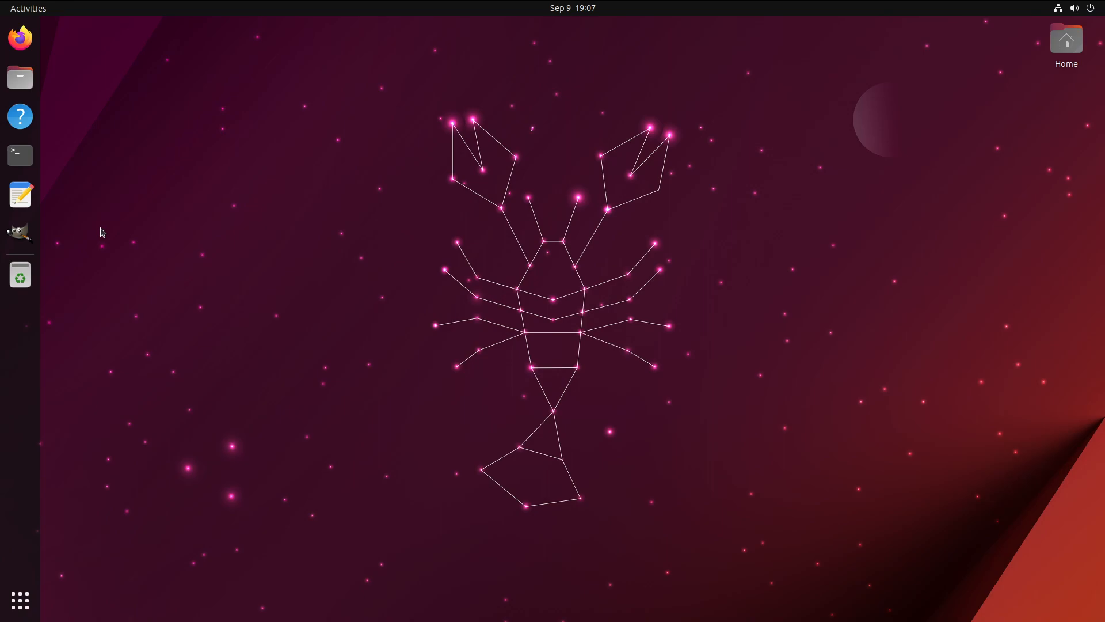
mouse_move(19, 37)
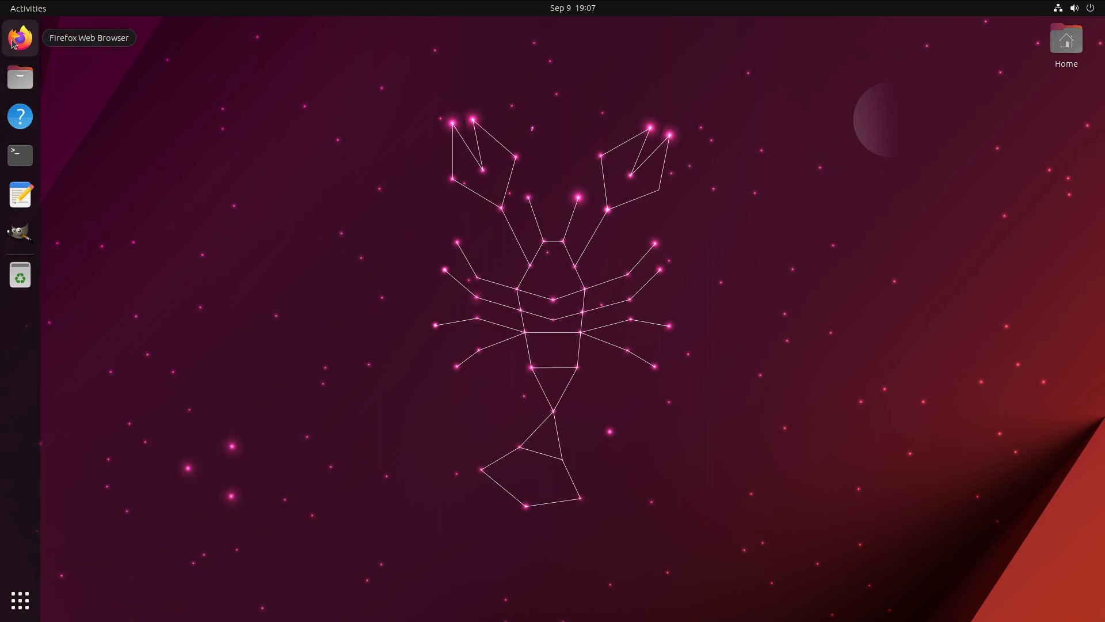
In Firefox, search 'magellan editor', open the Rasmus-M/magellan GitHub page and scroll its README.
left_click(19, 36)
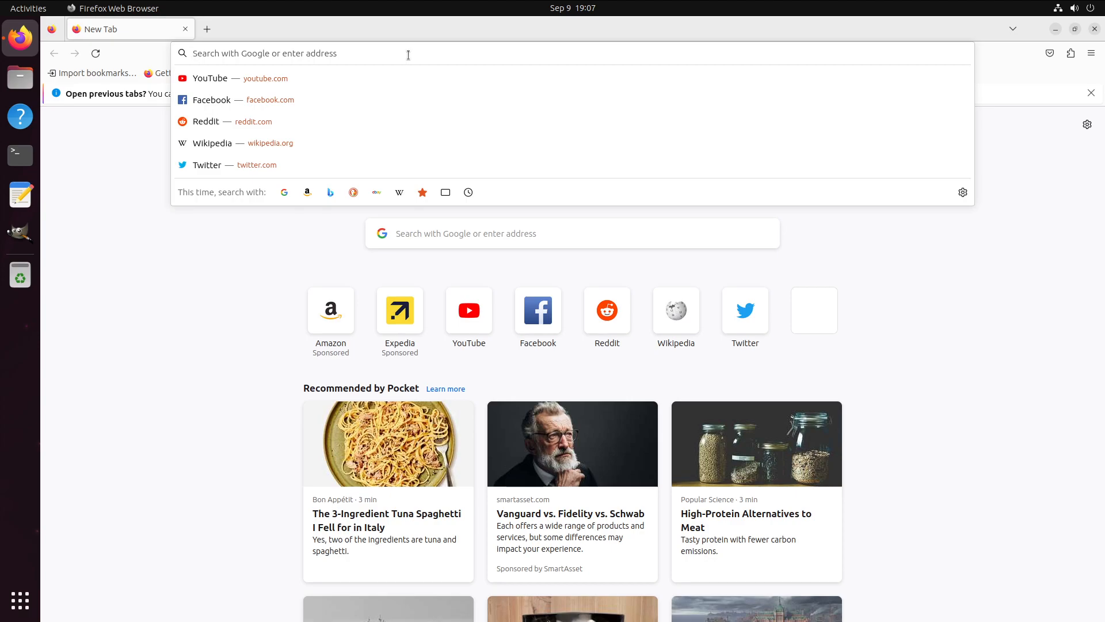
type("magellan ed")
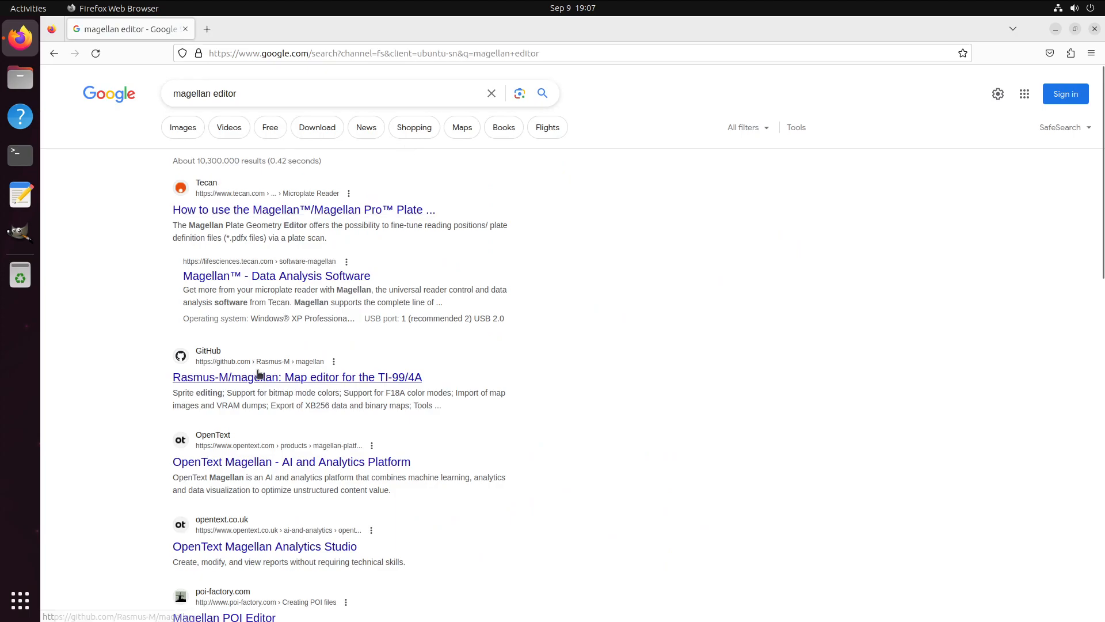
left_click(297, 377)
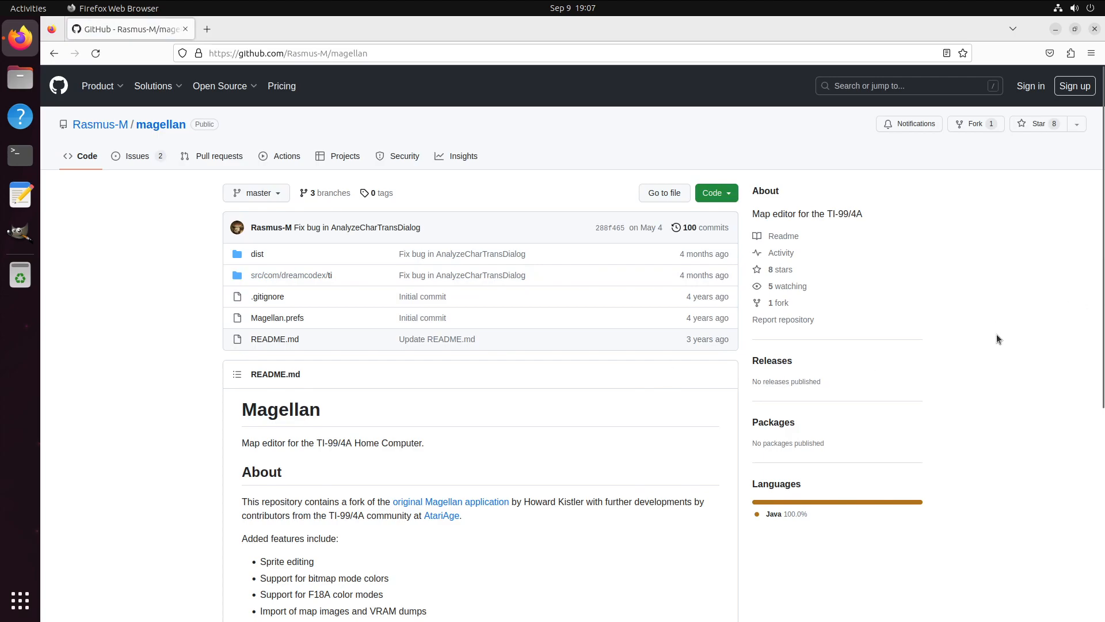
scroll("down", 3)
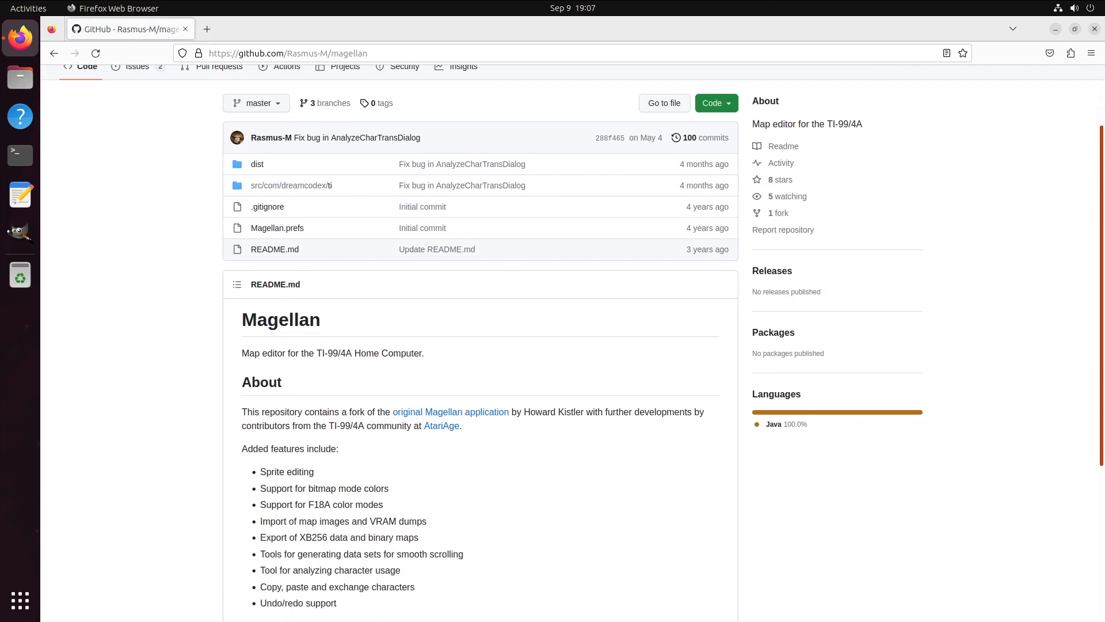
scroll("down", 3)
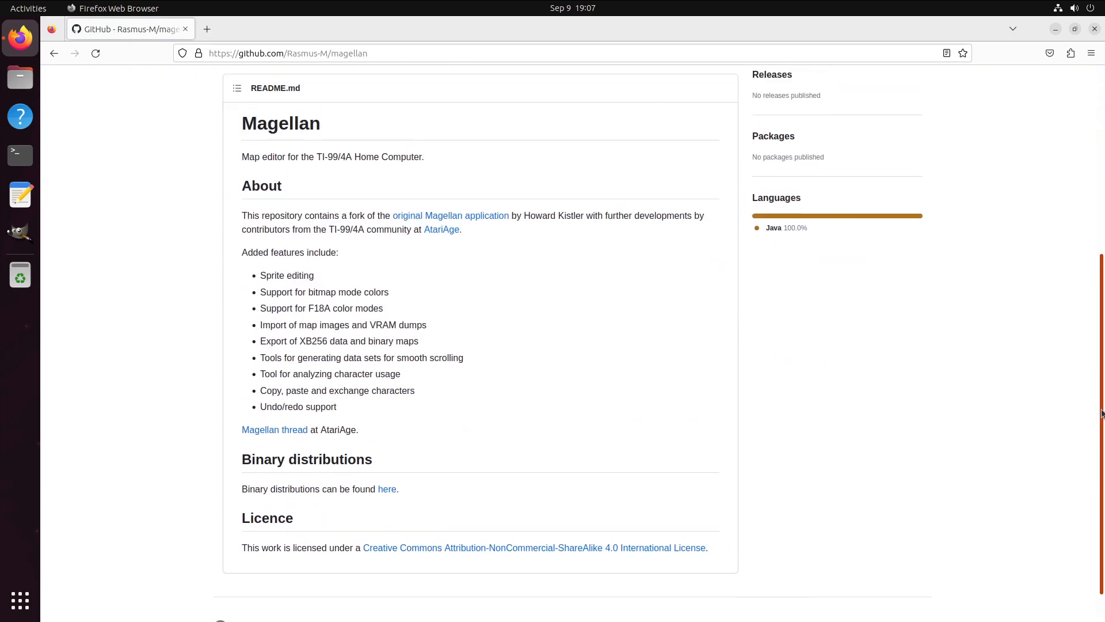
mouse_move(806, 410)
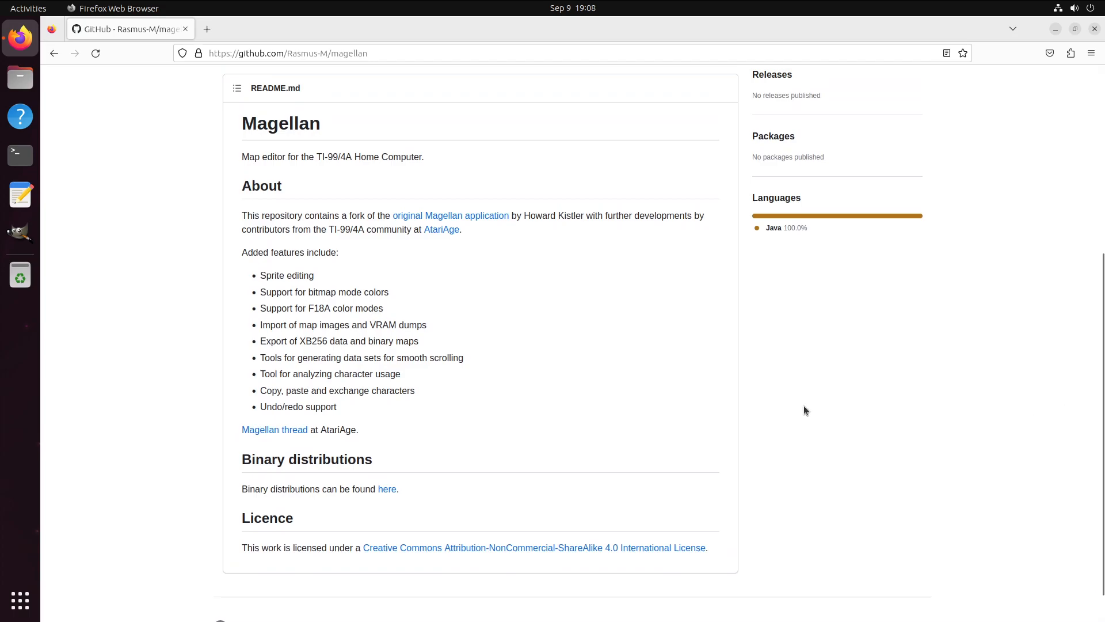
mouse_move(386, 489)
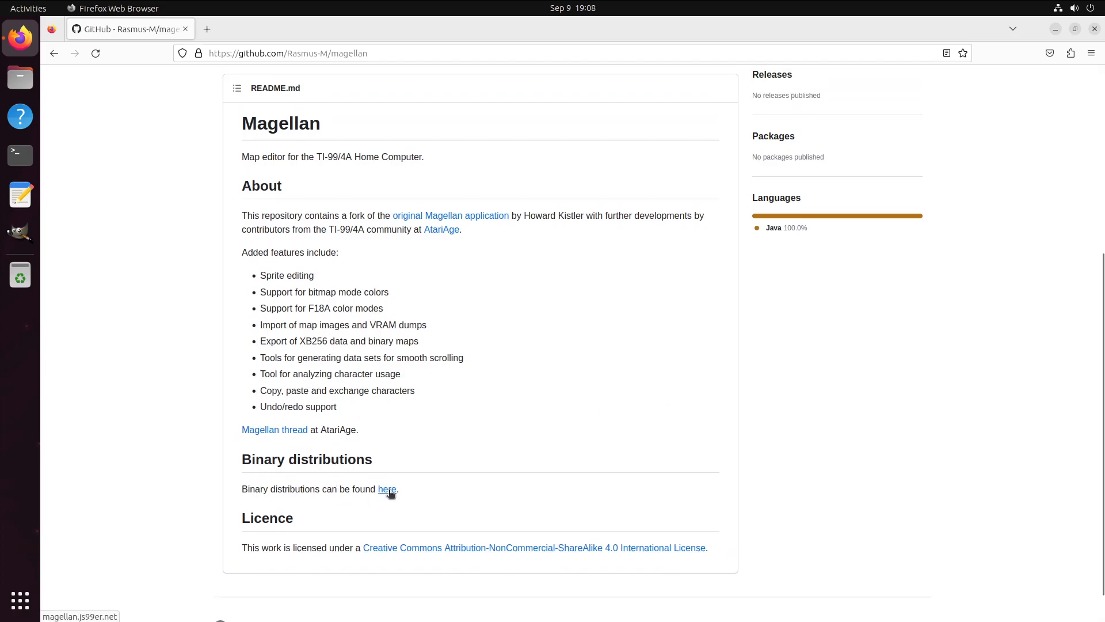
Download Magellan_unix_4_5_0.tar.gz from the binaries page and show it in its folder.
left_click(387, 489)
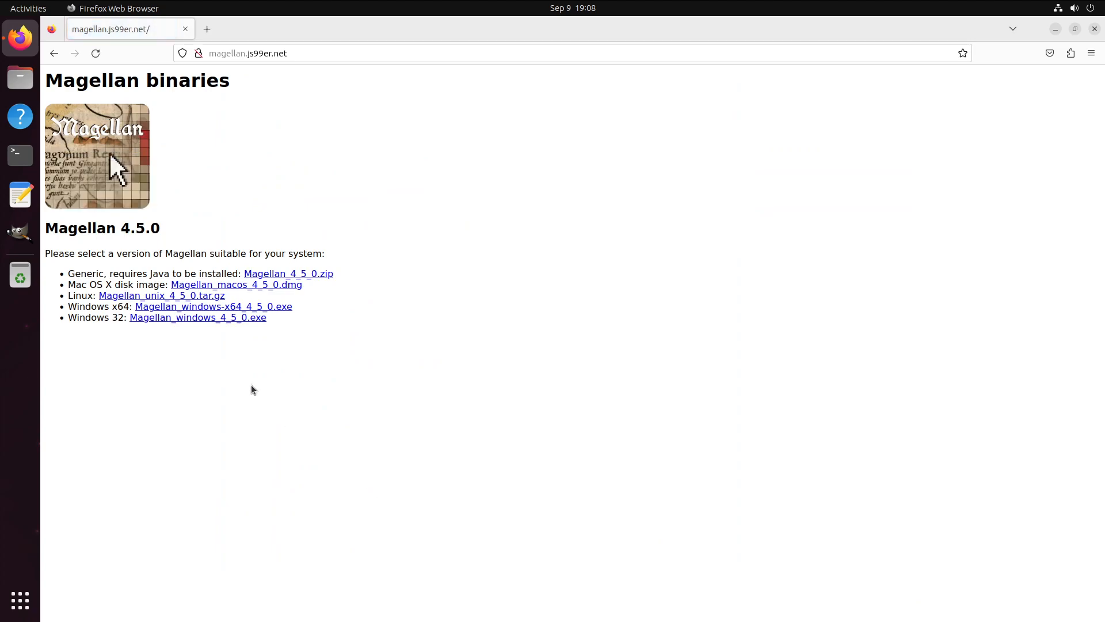
mouse_move(169, 295)
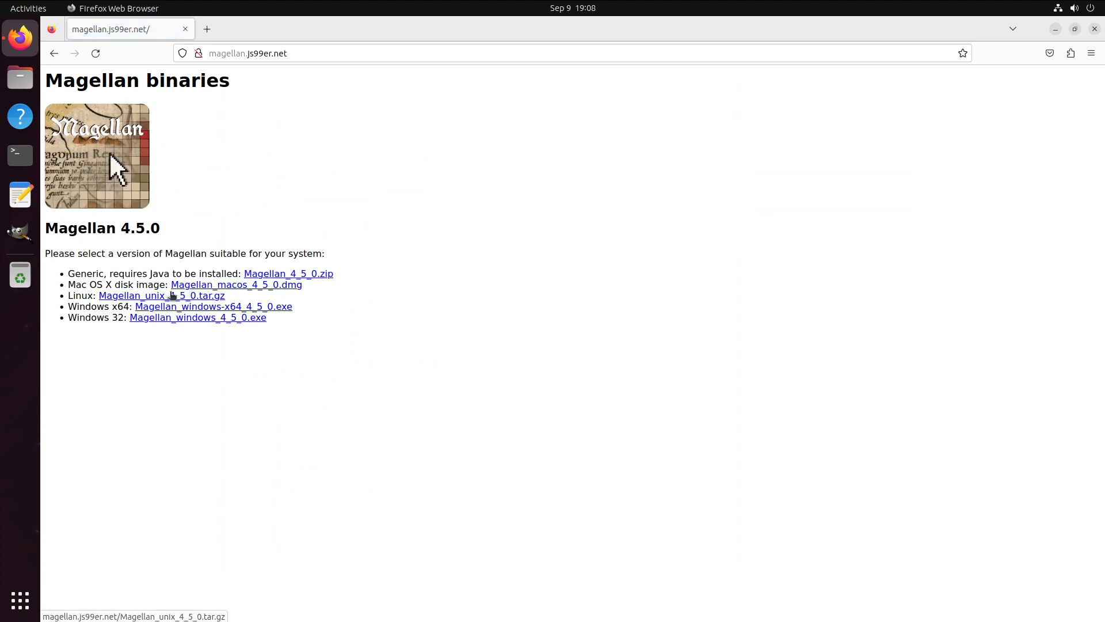
mouse_move(352, 375)
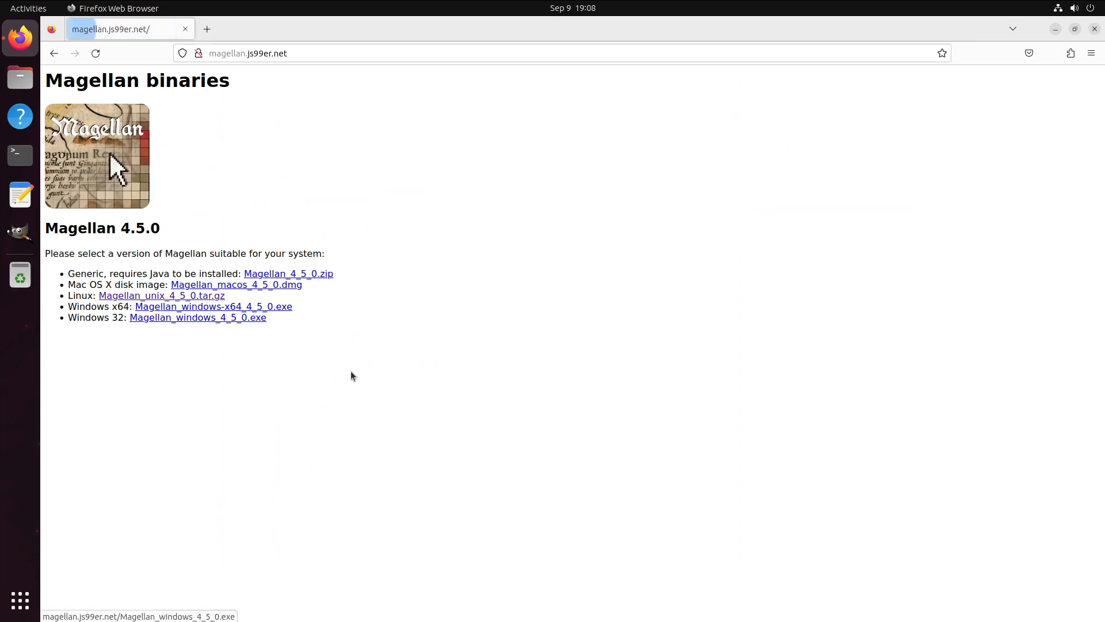
left_click(161, 295)
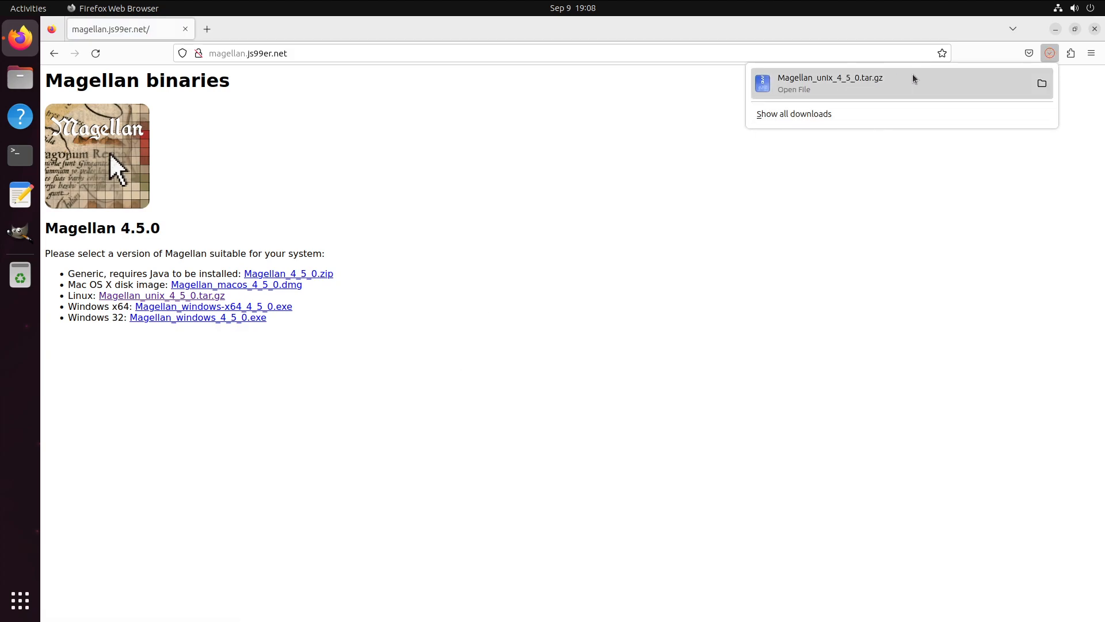
left_click(558, 122)
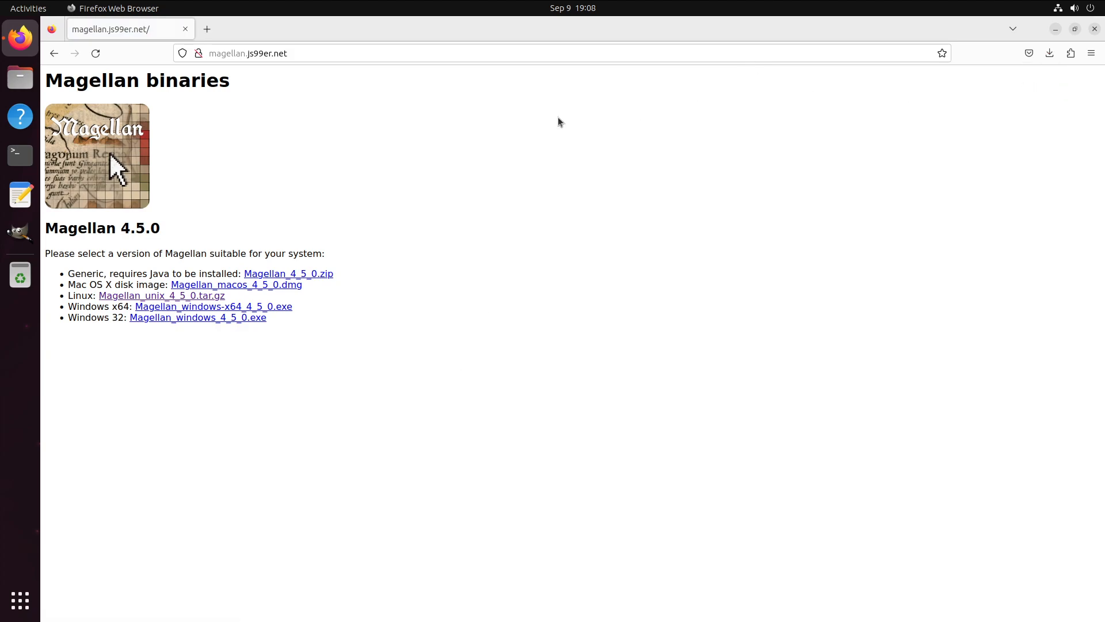
Extract the Magellan archive in Downloads and open the extracted Magellan_unix_4_5_0 folder.
right_click(246, 113)
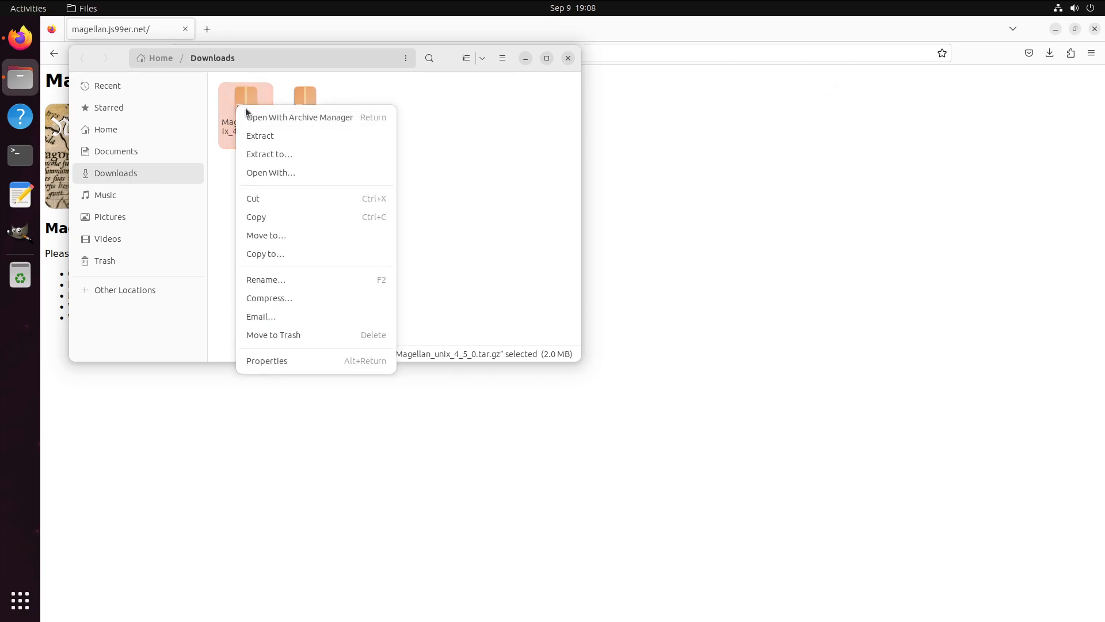
left_click(259, 135)
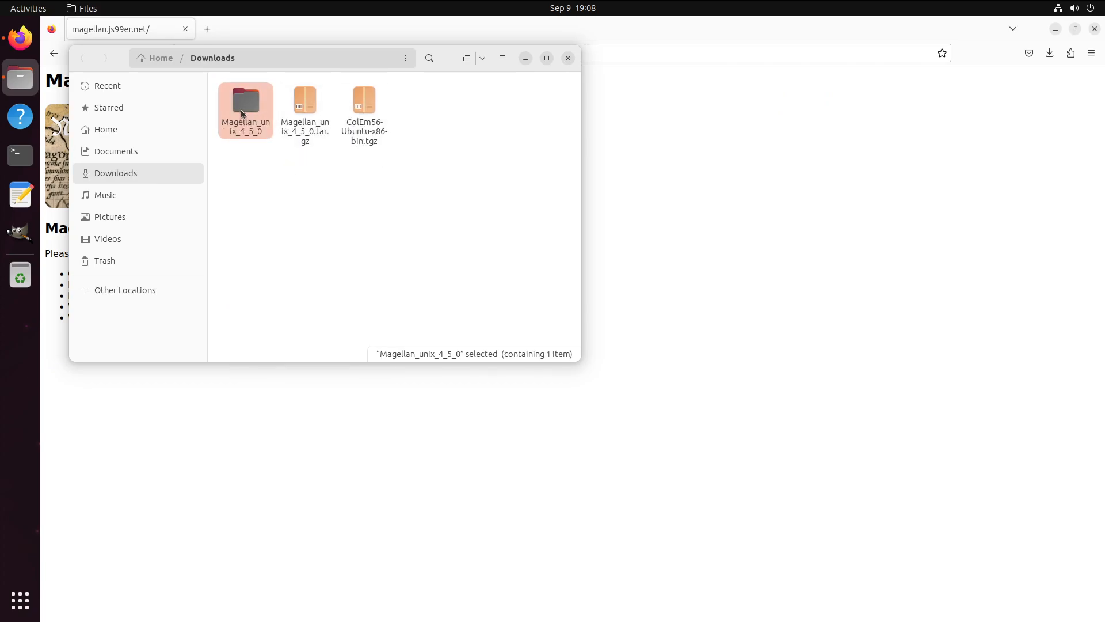
double_click(246, 104)
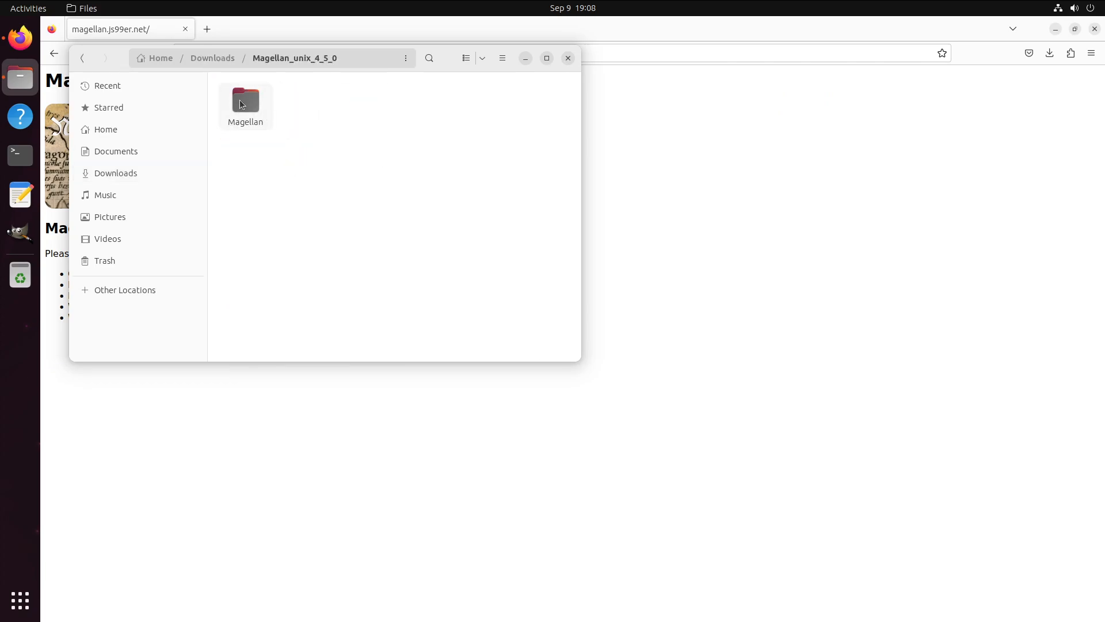
right_click(245, 105)
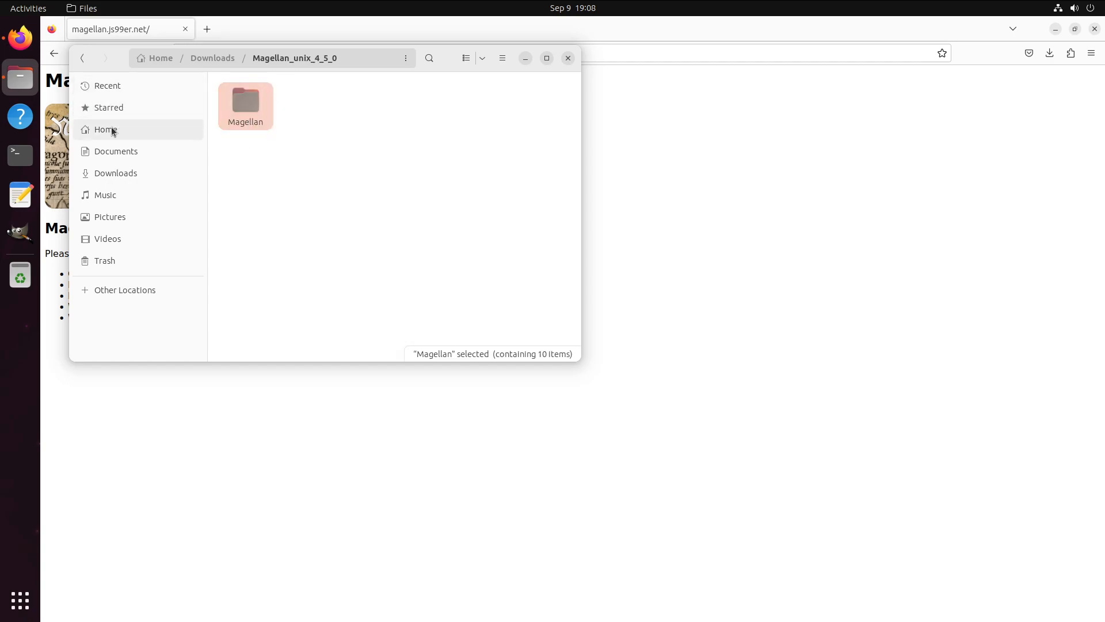
Paste the Magellan folder into Home, open it, and launch a Terminal.
right_click(395, 282)
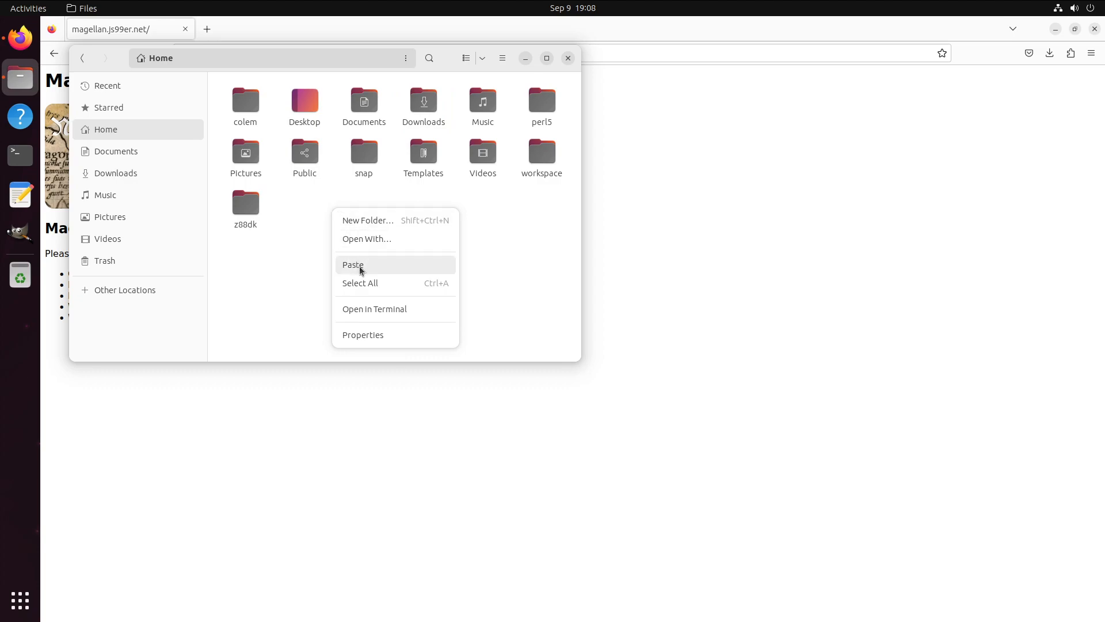
left_click(353, 264)
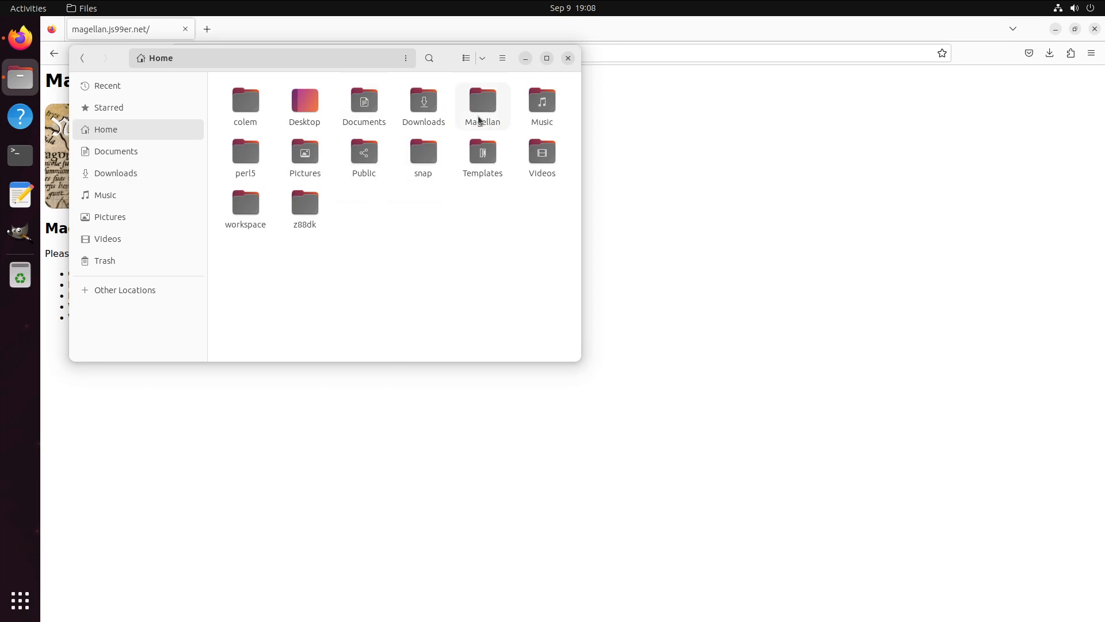
double_click(482, 100)
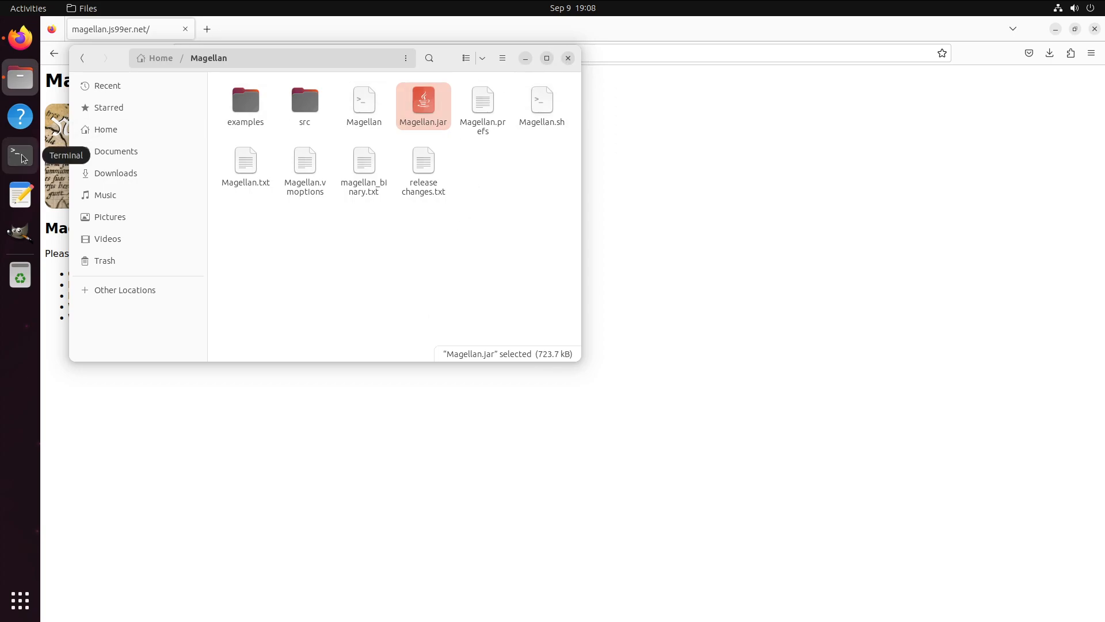
left_click(19, 155)
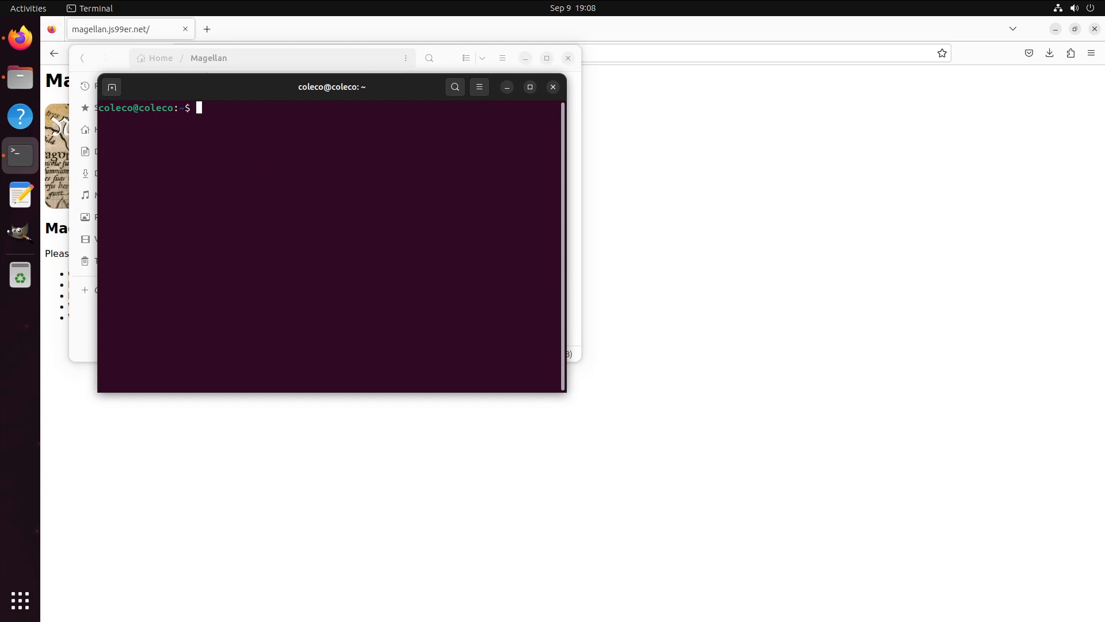
Install openjdk-8-jdk with sudo apt, confirming the download with Y.
type("sudo")
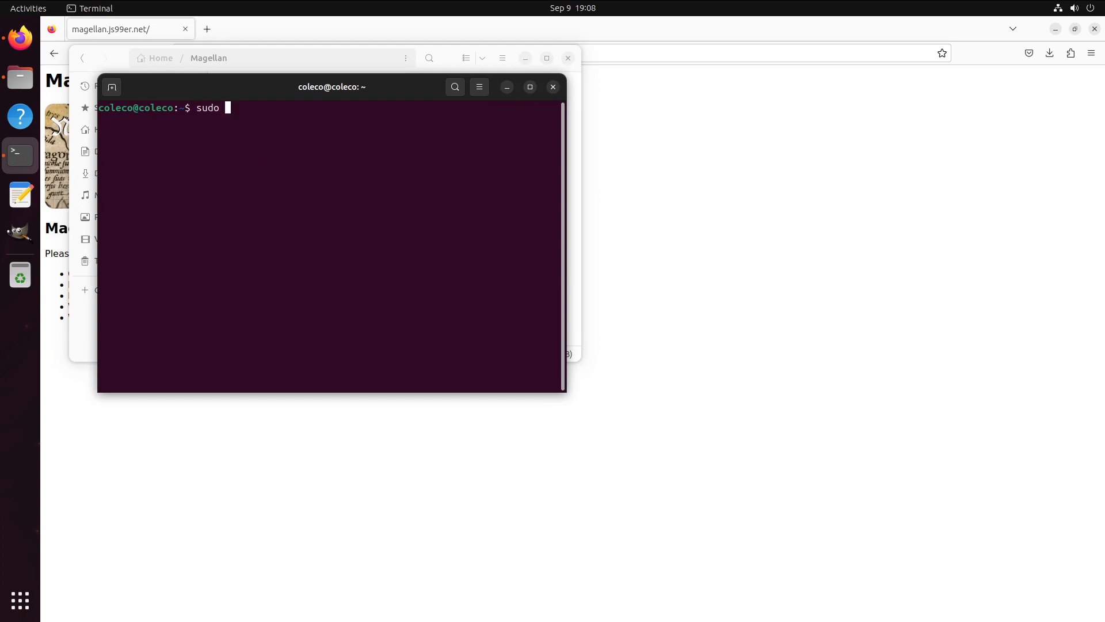
type("apt install openj")
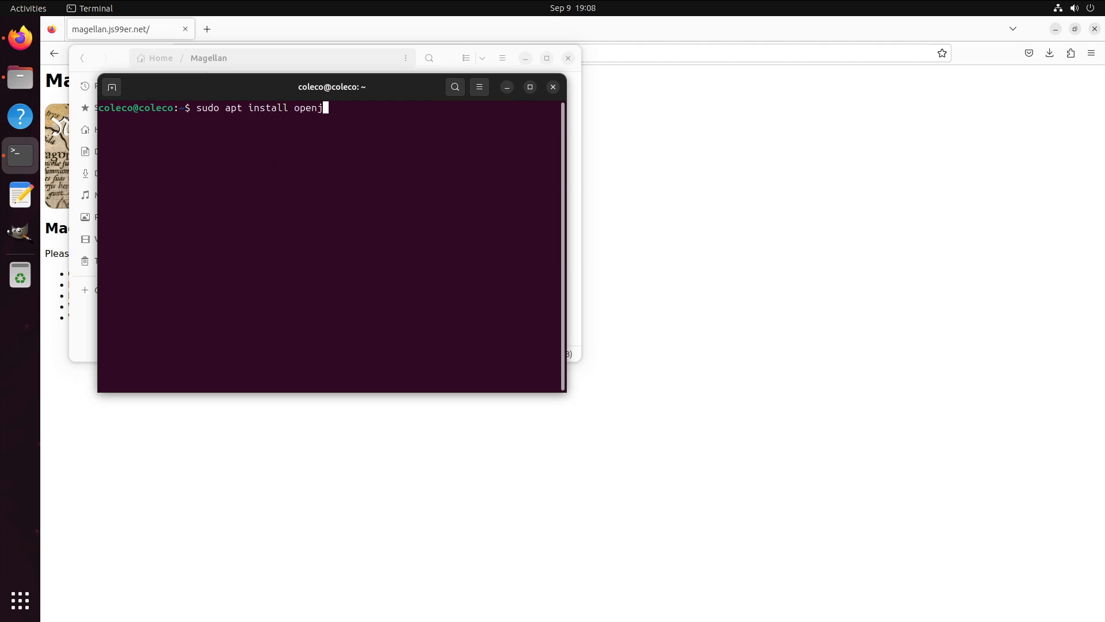
type("dk-8-")
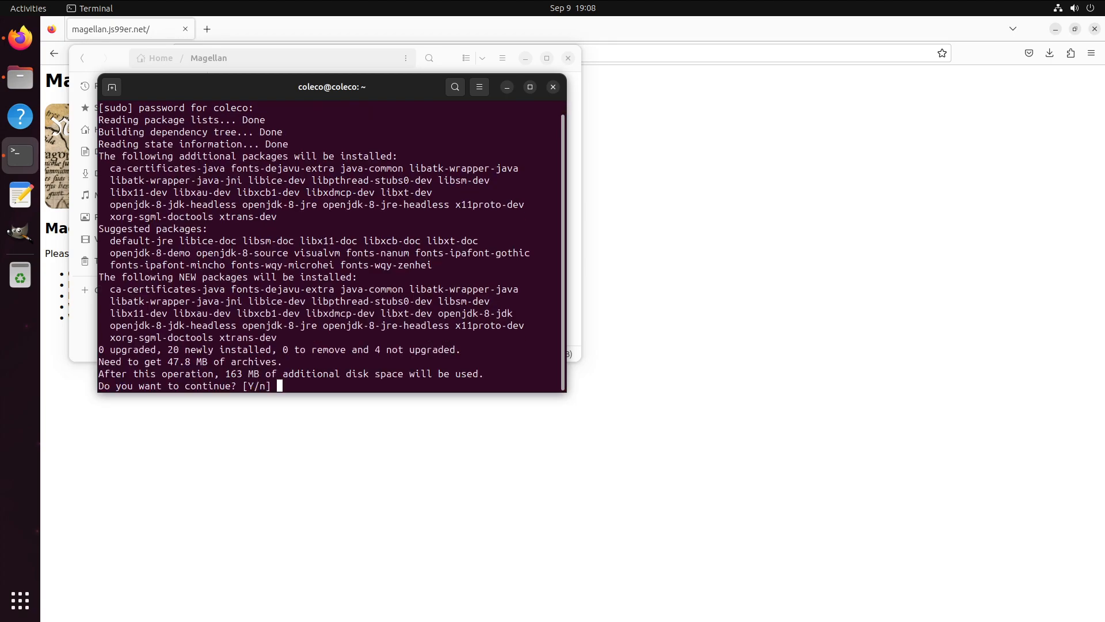
type("Y")
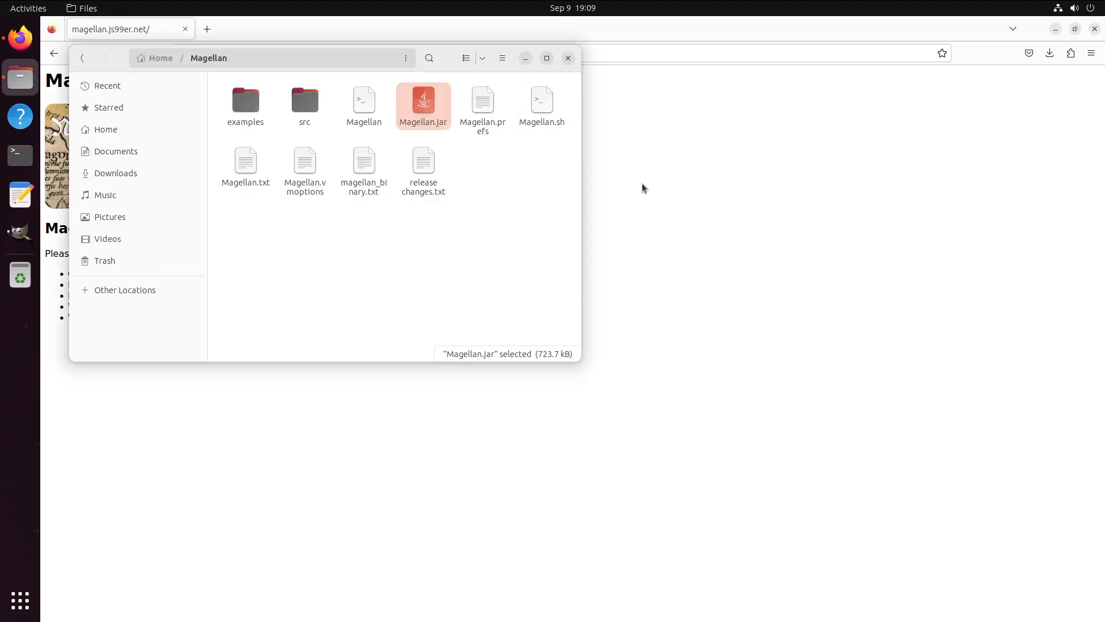
right_click(364, 102)
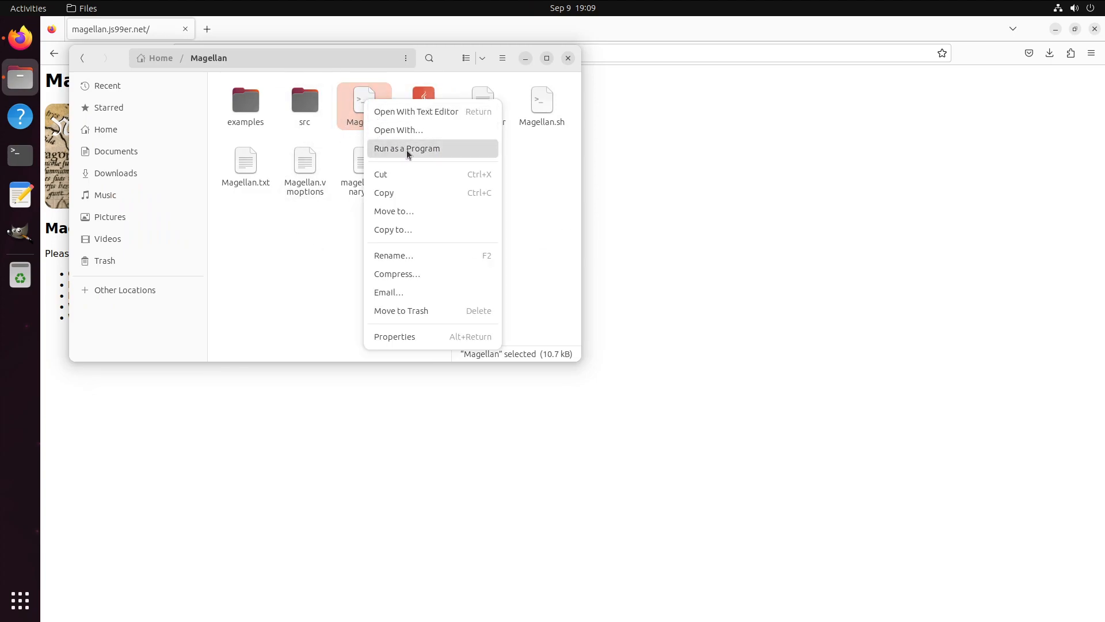
left_click(406, 148)
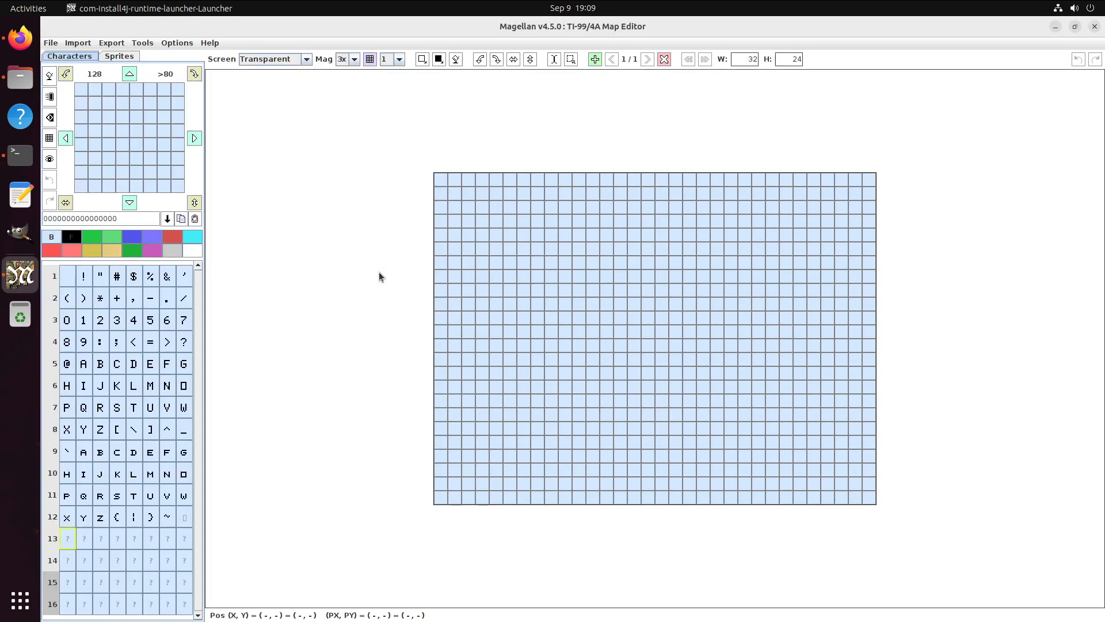
mouse_move(930, 56)
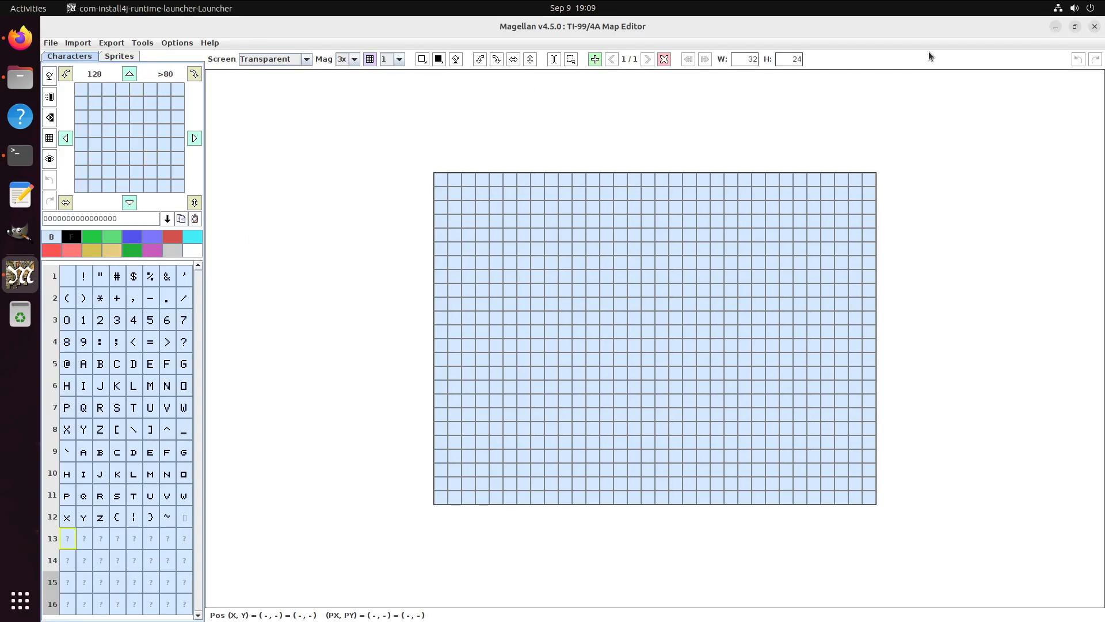
mouse_move(943, 58)
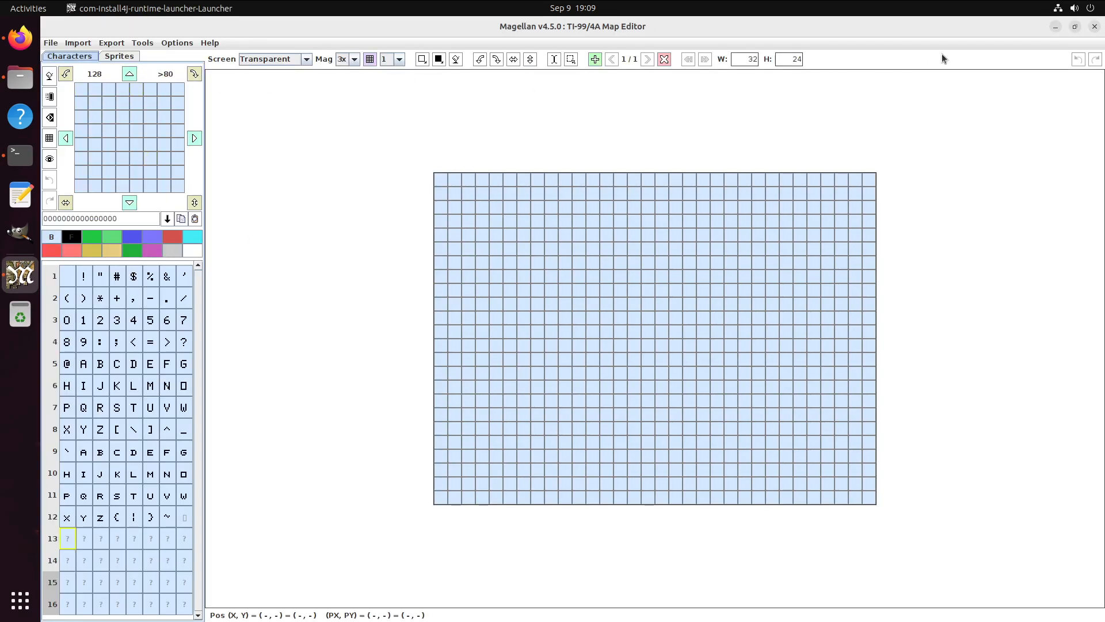
mouse_move(1064, 40)
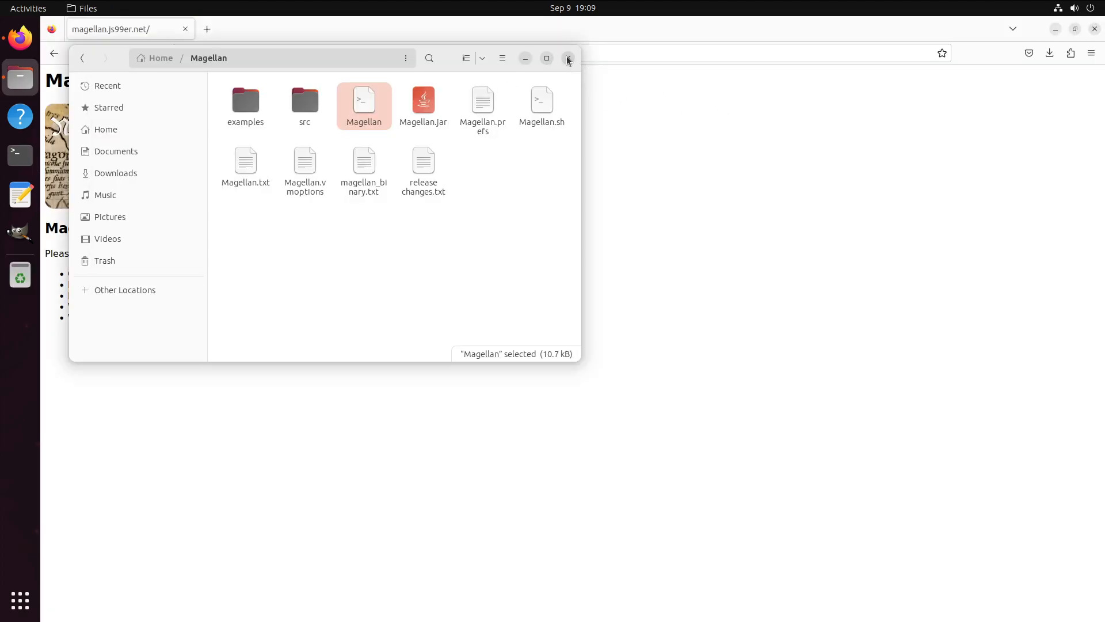
Reopen Files, browse hidden .local/share/applications and open colem.desktop in Text Editor.
left_click(568, 57)
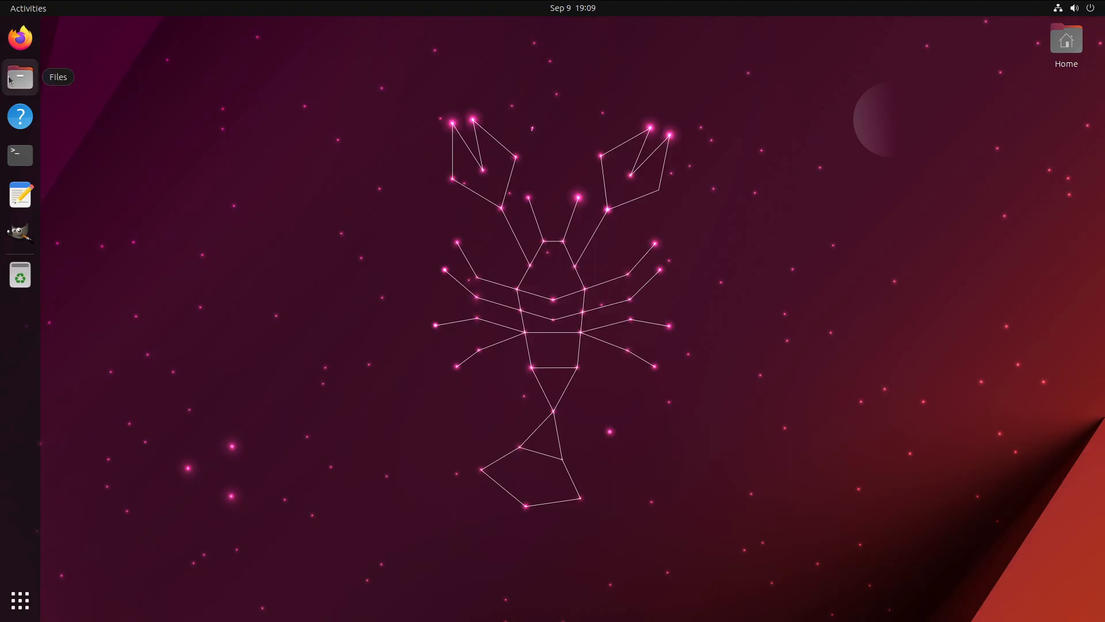
right_click(416, 233)
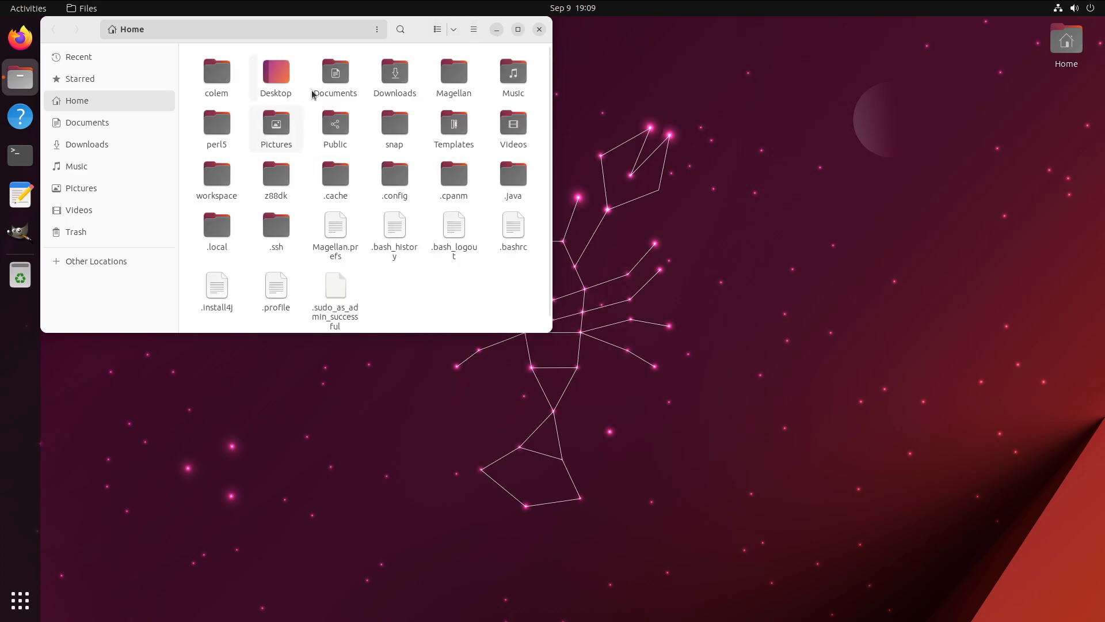
left_click(217, 227)
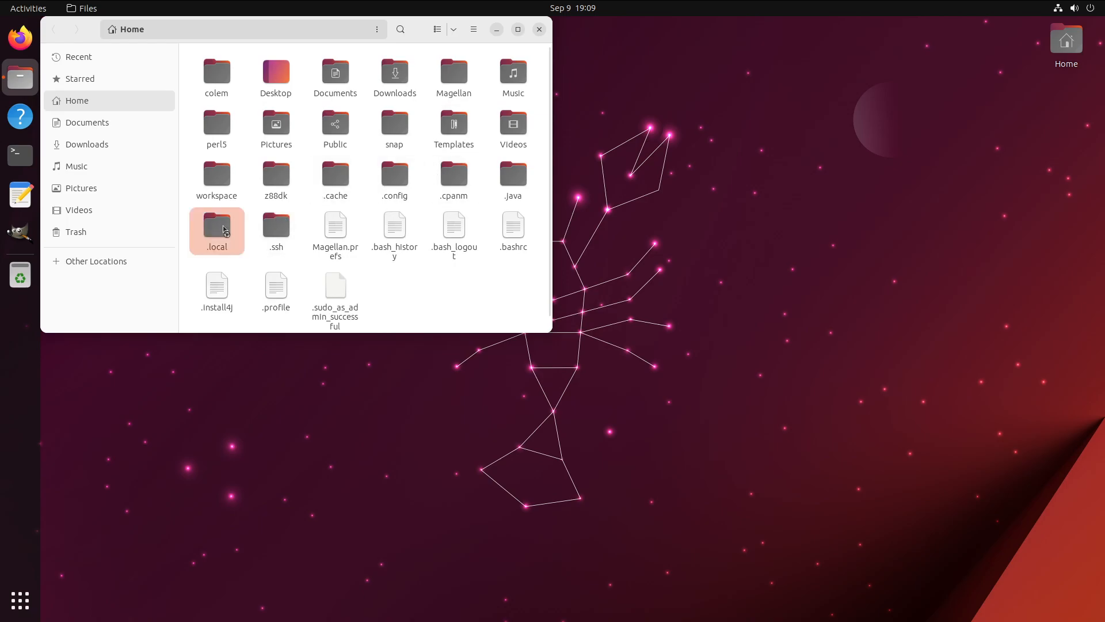
double_click(216, 226)
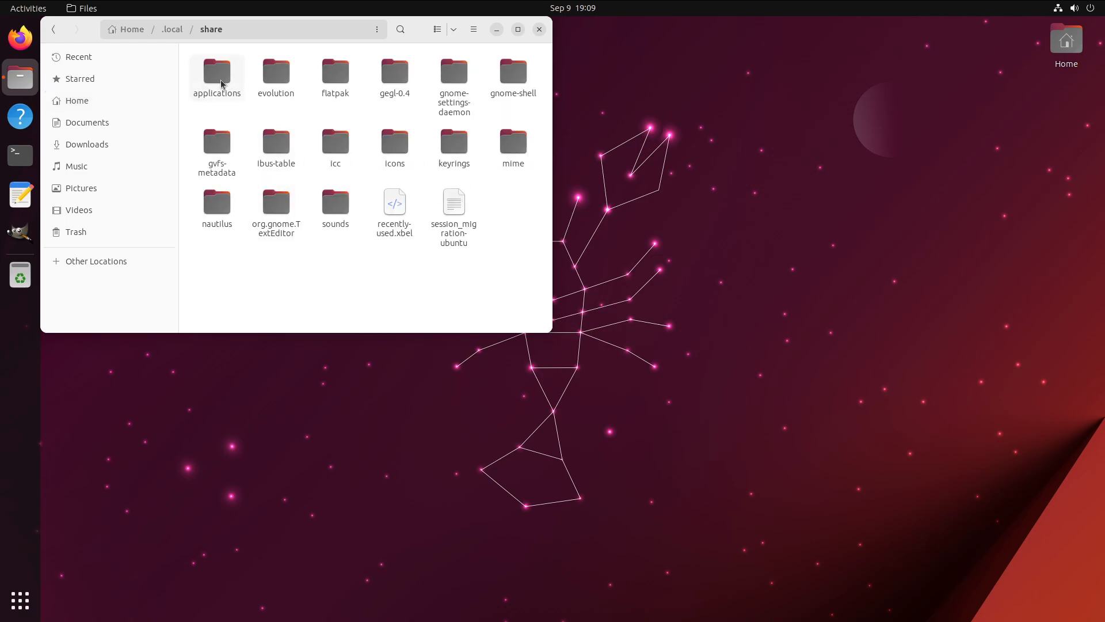
double_click(216, 74)
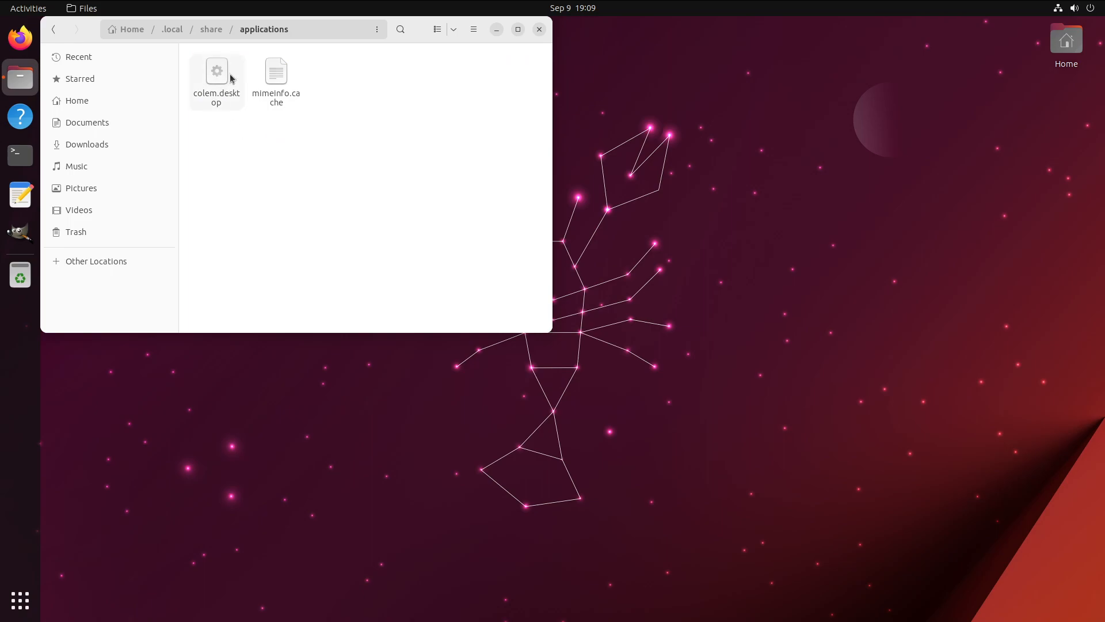
double_click(216, 70)
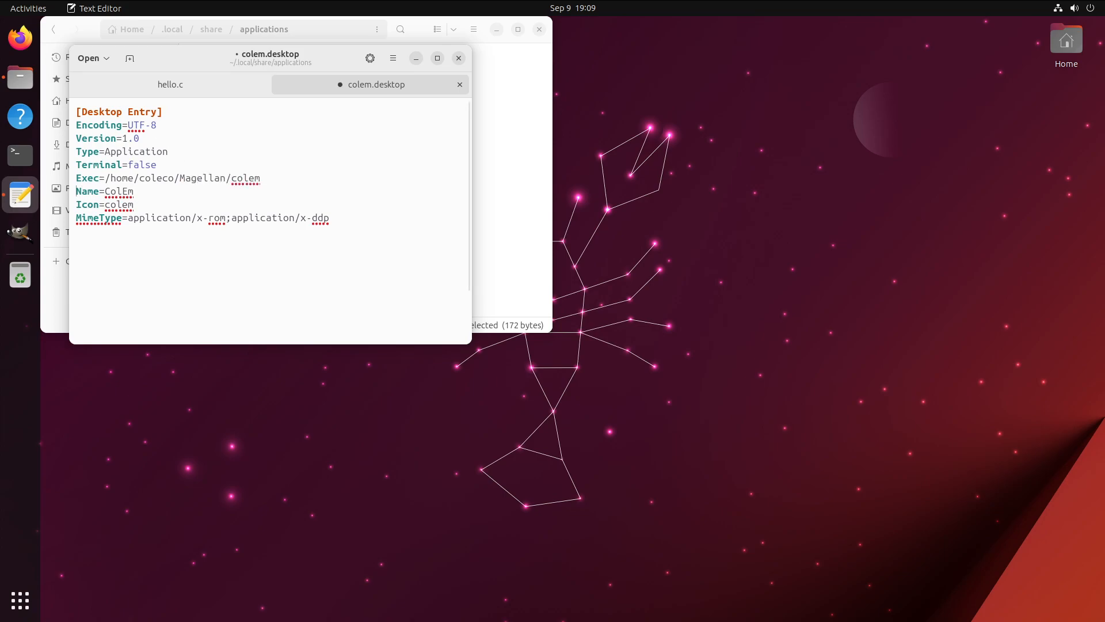
Edit colem.desktop: Exec to Magellan, Name Magellan, Icon magellan, MimeType application/x-mag.
type("Magellan")
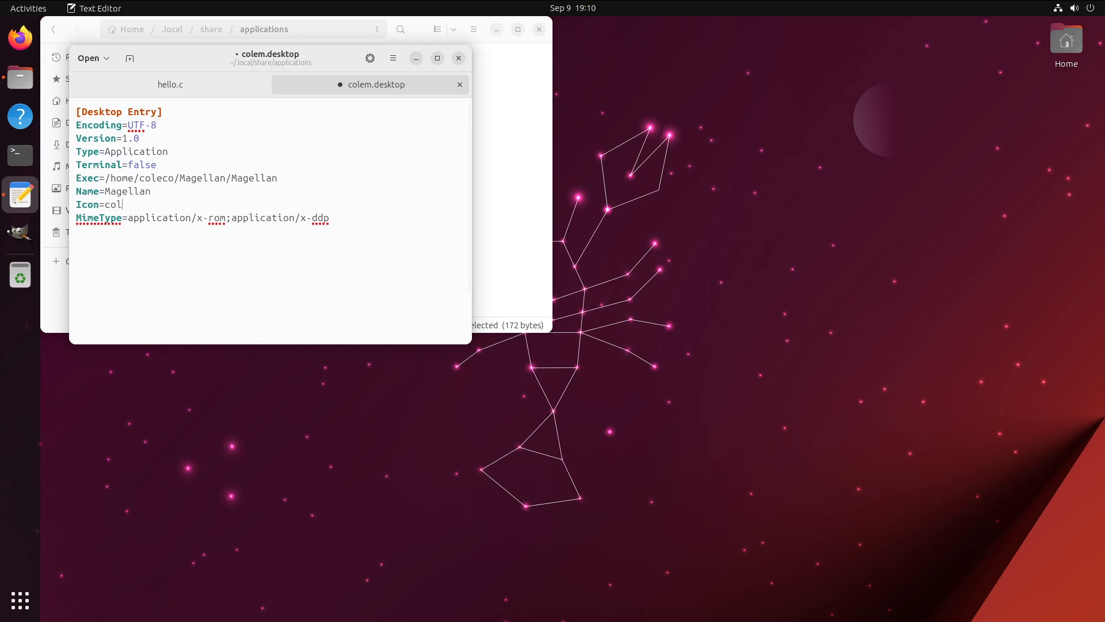
type("magell")
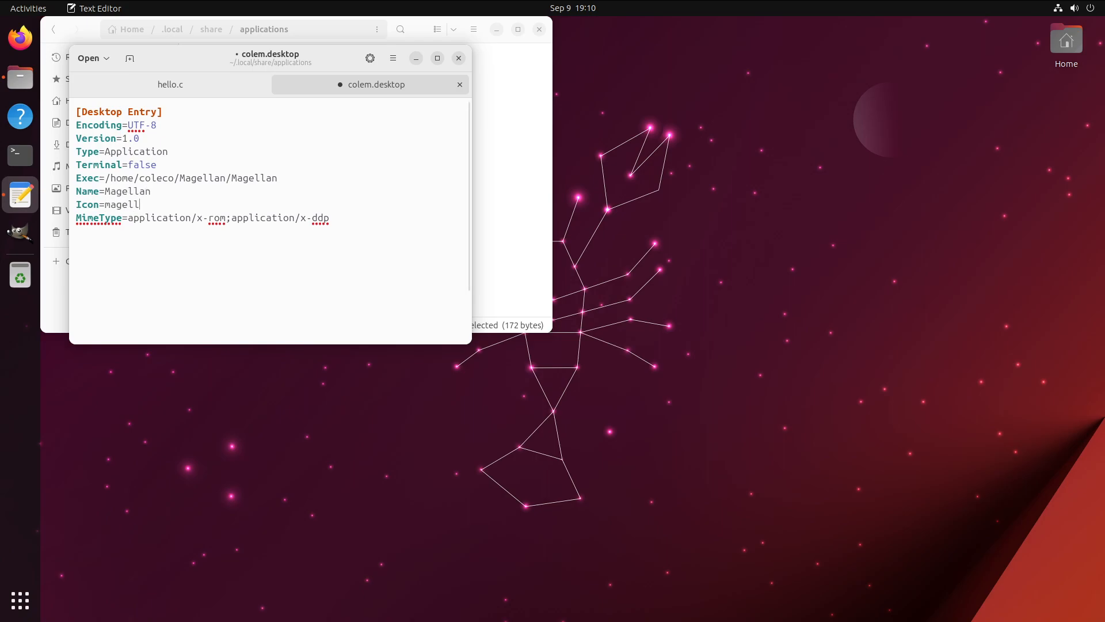
type("an")
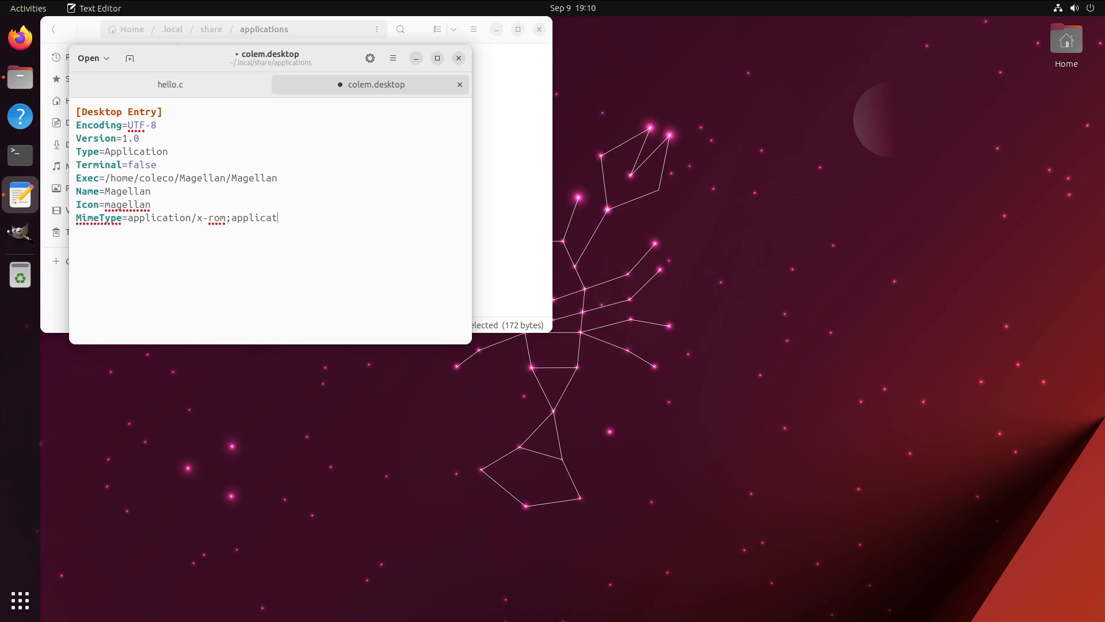
type("application/x-ma")
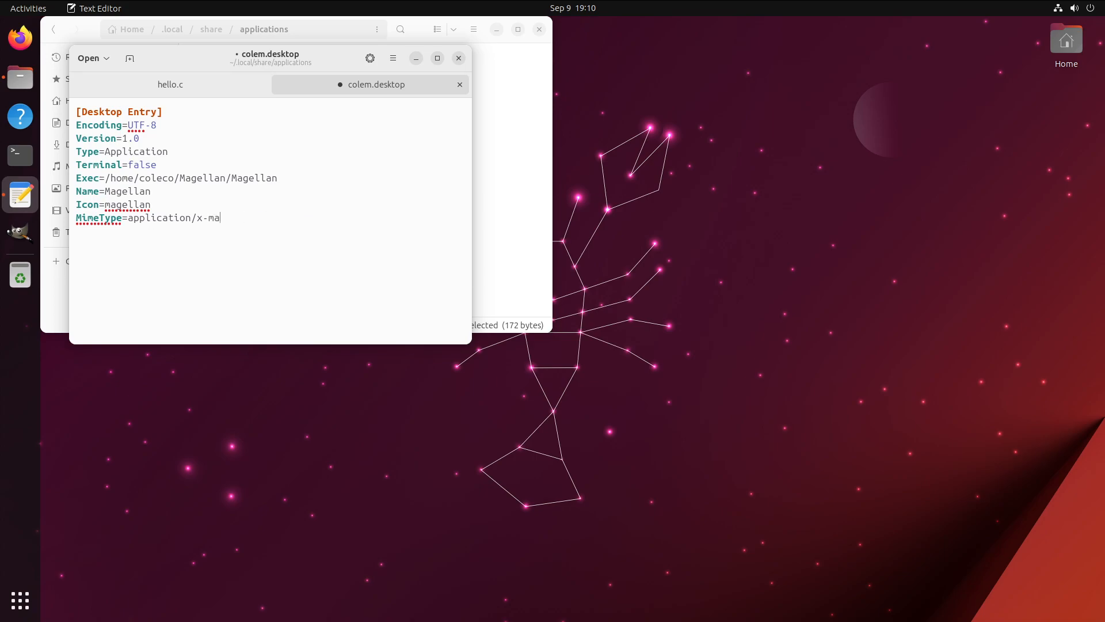
type("g")
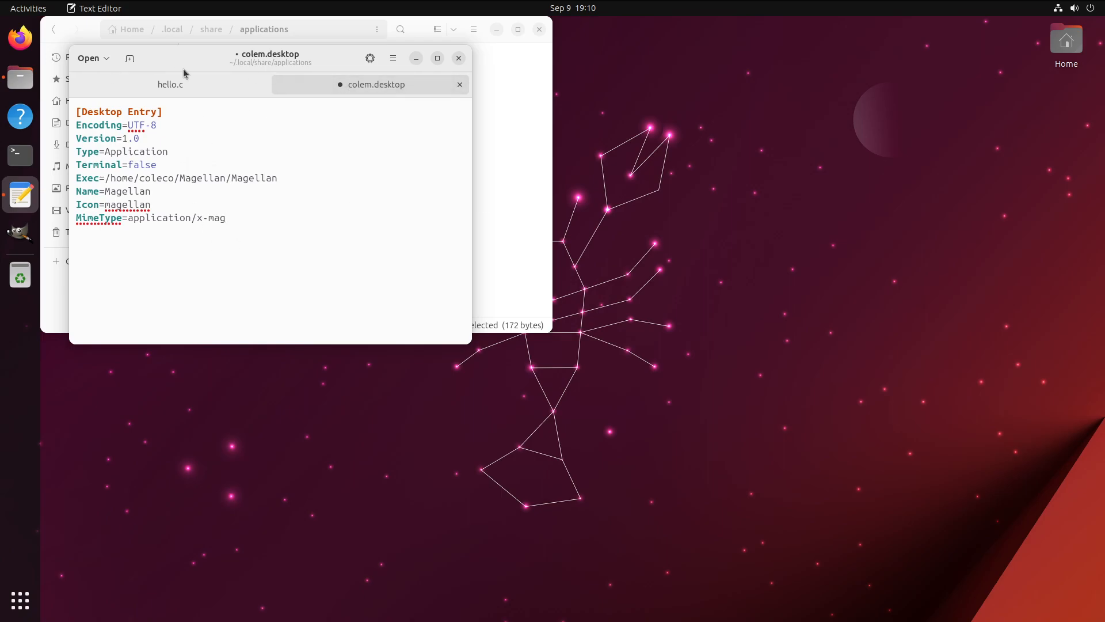
Save the edited entry as Magellan.desktop in the applications folder and close hello.c.
left_click(392, 57)
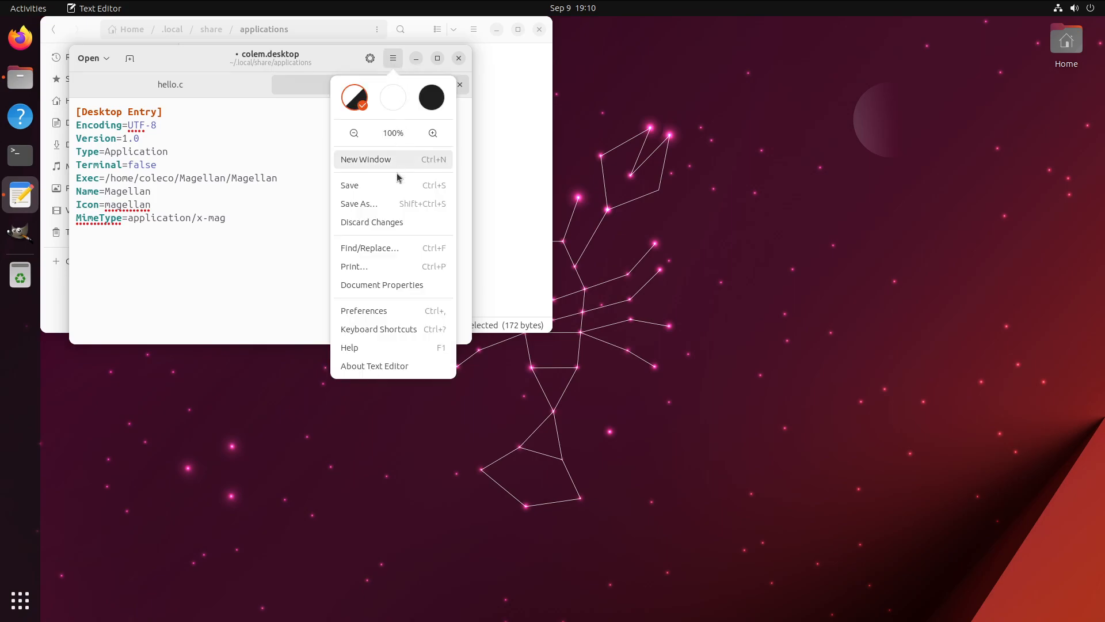
left_click(359, 204)
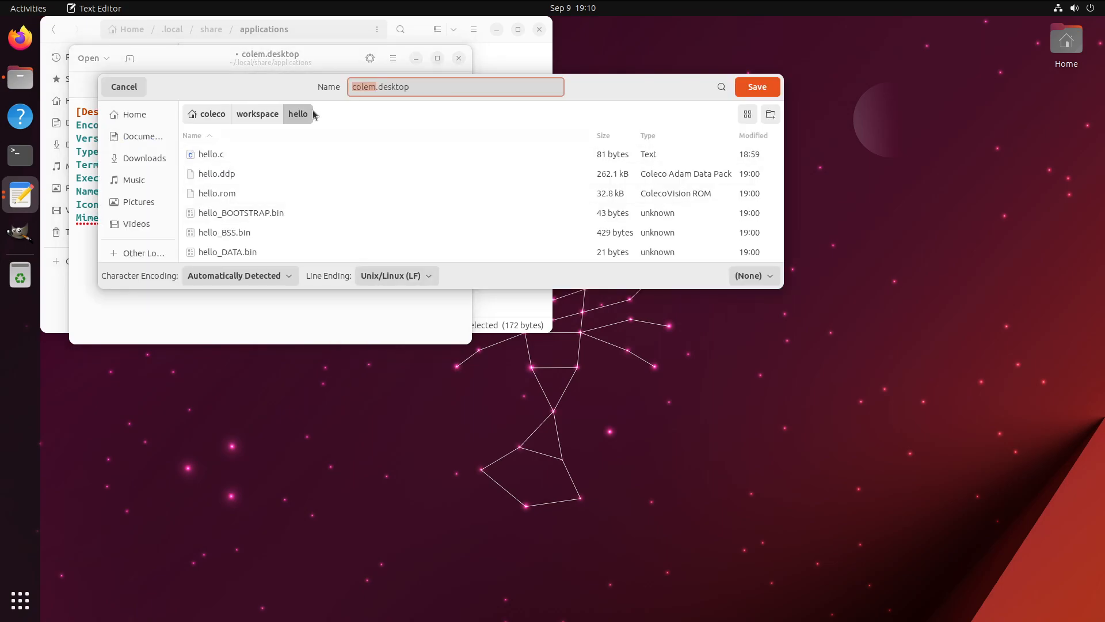
left_click(213, 113)
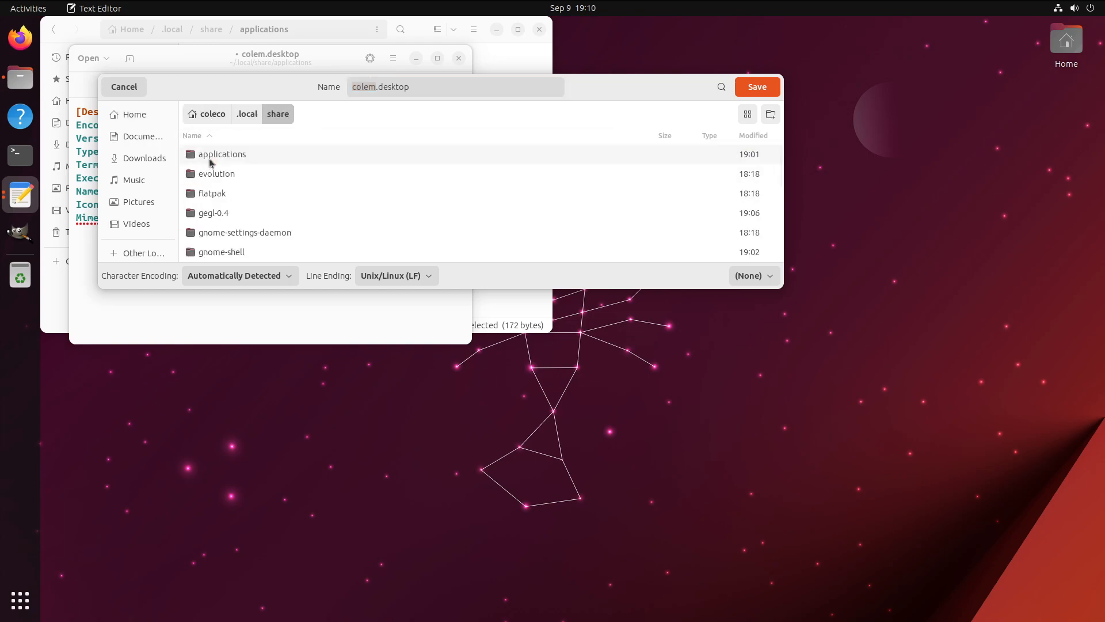
double_click(221, 153)
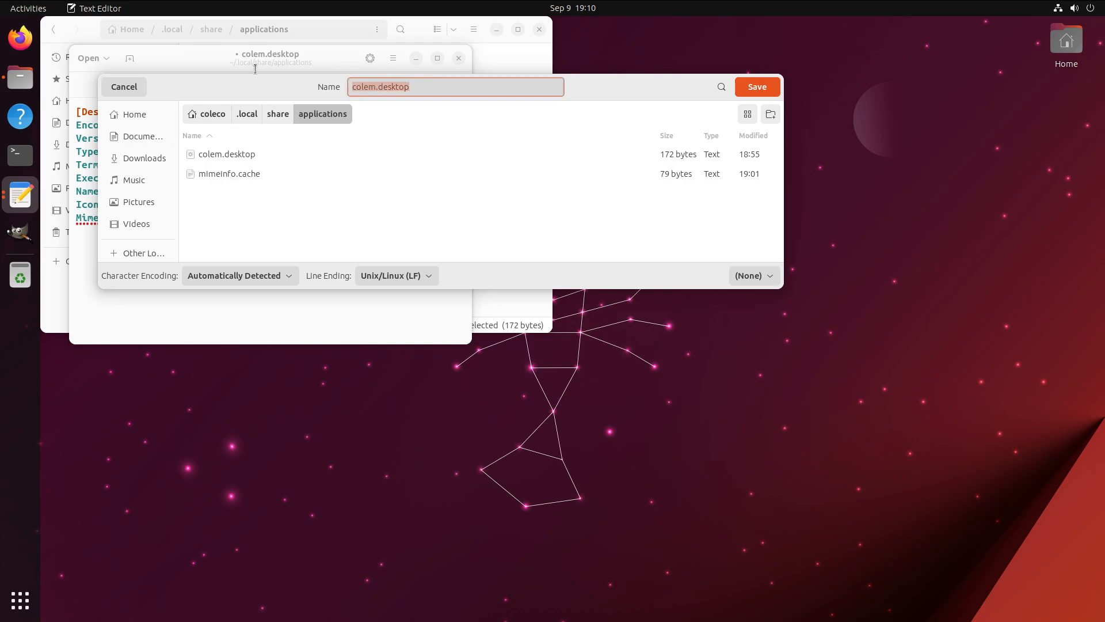
type("Magellan.")
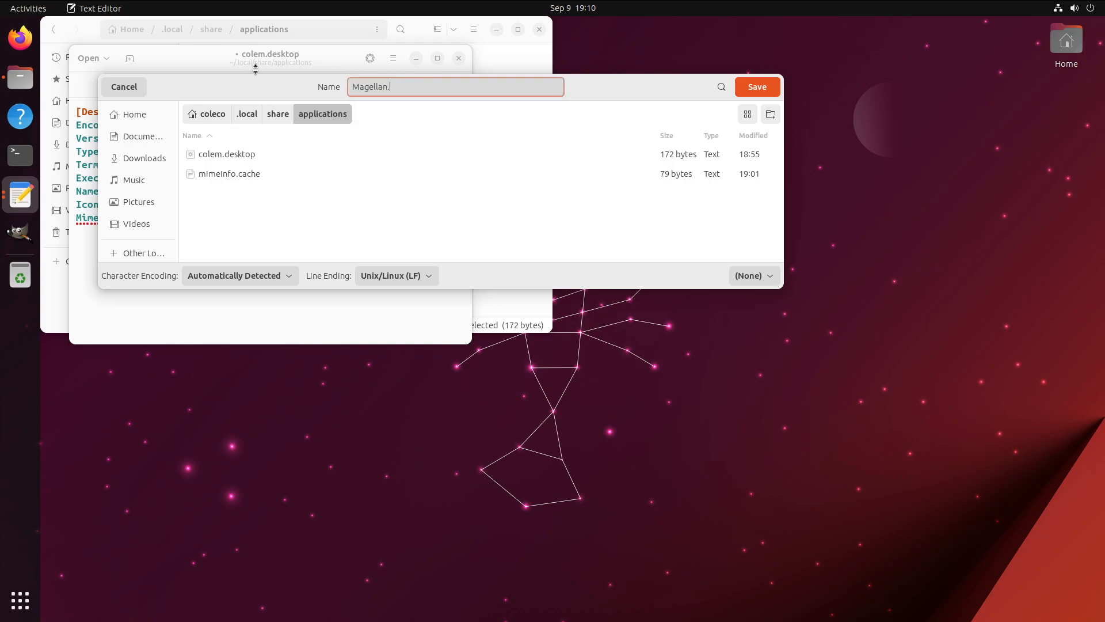
left_click(756, 87)
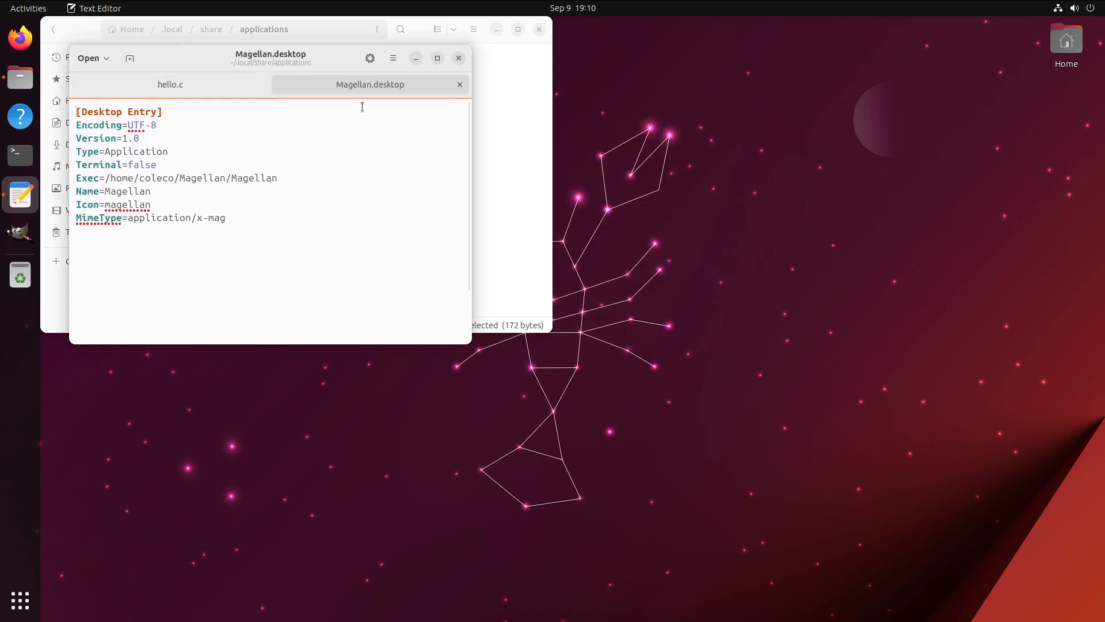
left_click(169, 84)
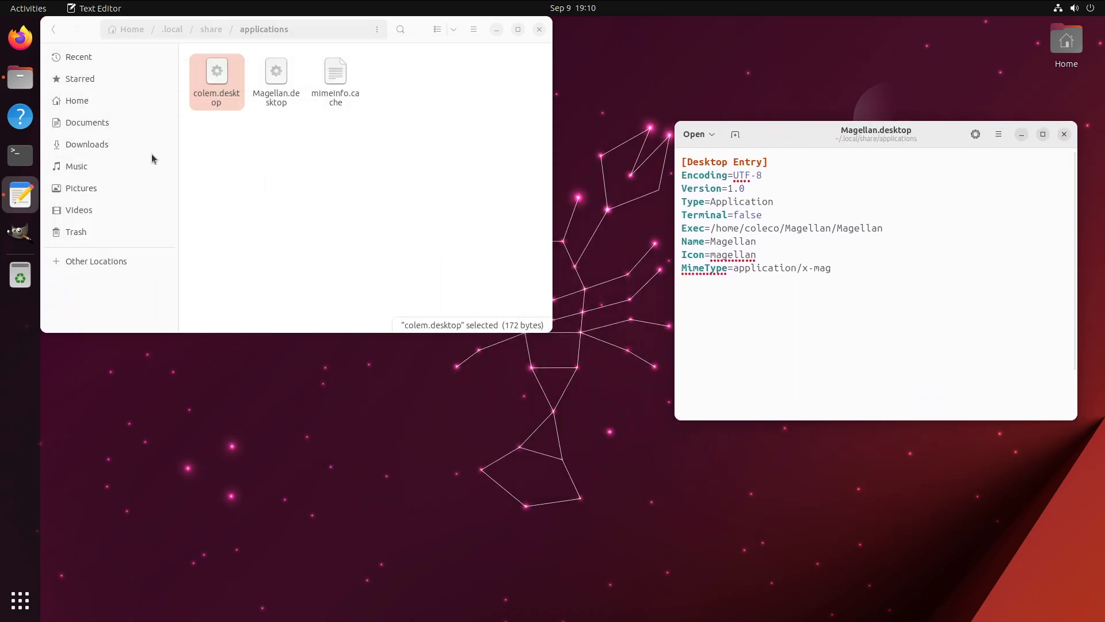
mouse_move(19, 115)
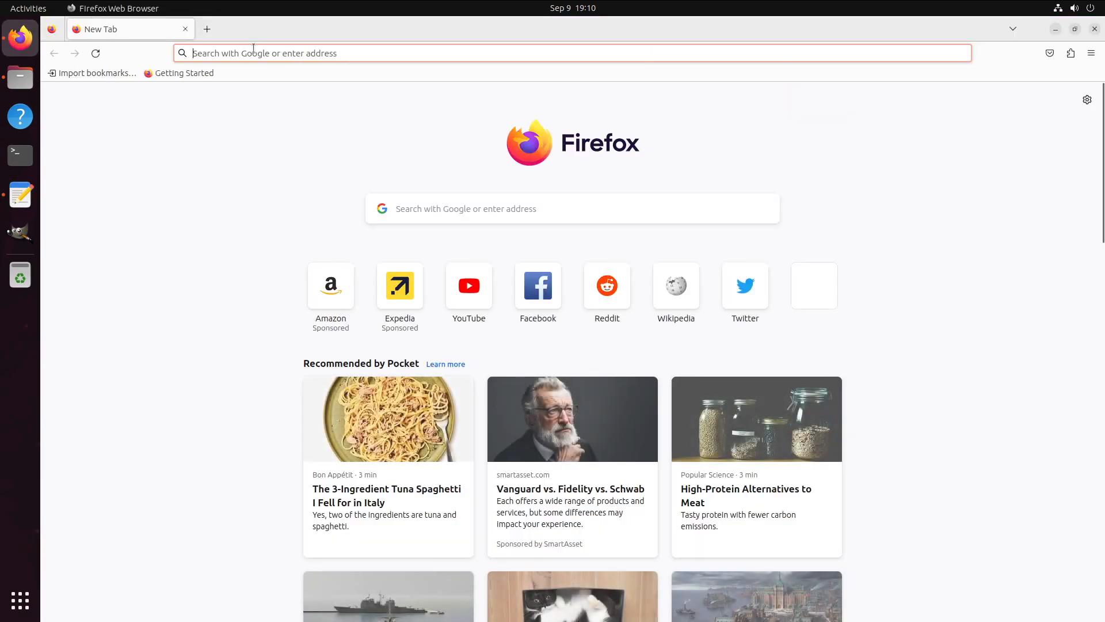
Load magellan.js99er.net in Firefox from the 'mag' address-bar suggestion.
type("mag")
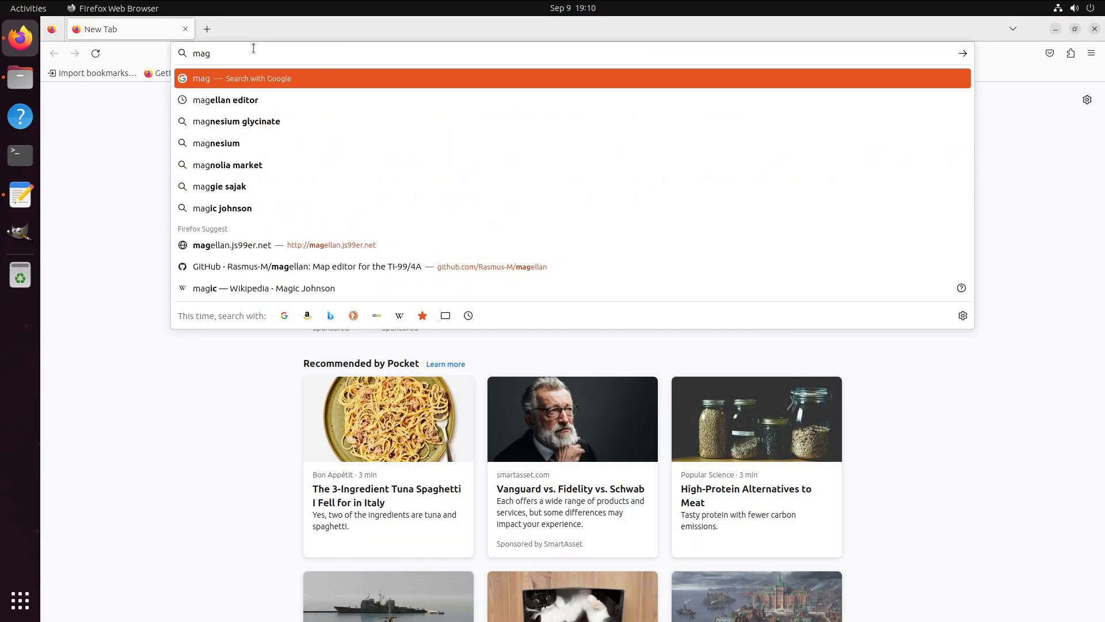
left_click(232, 245)
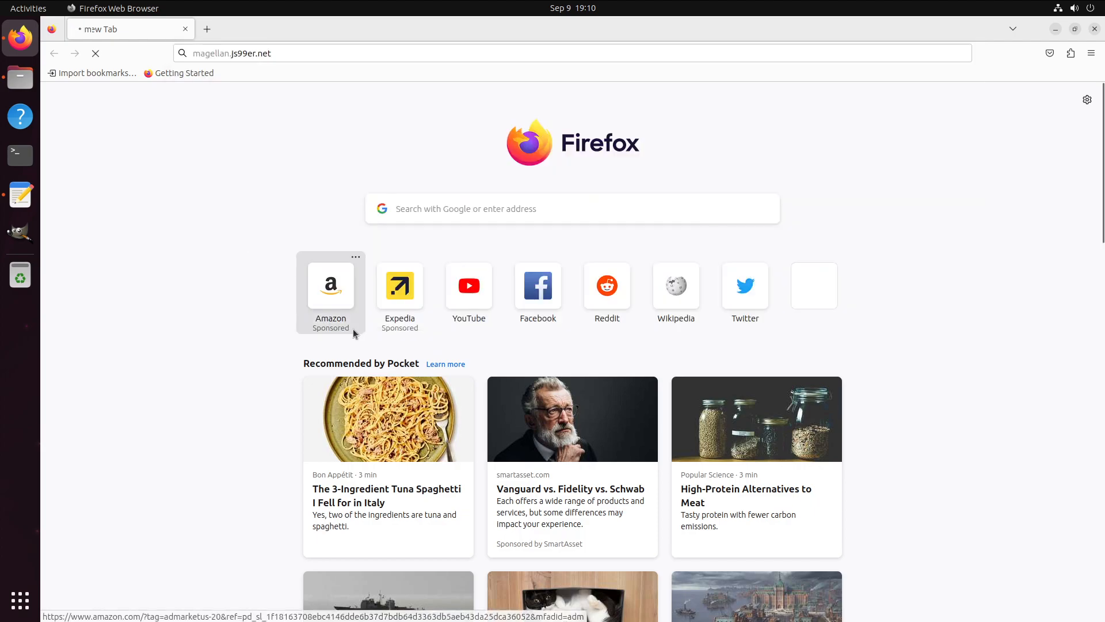
key("Return")
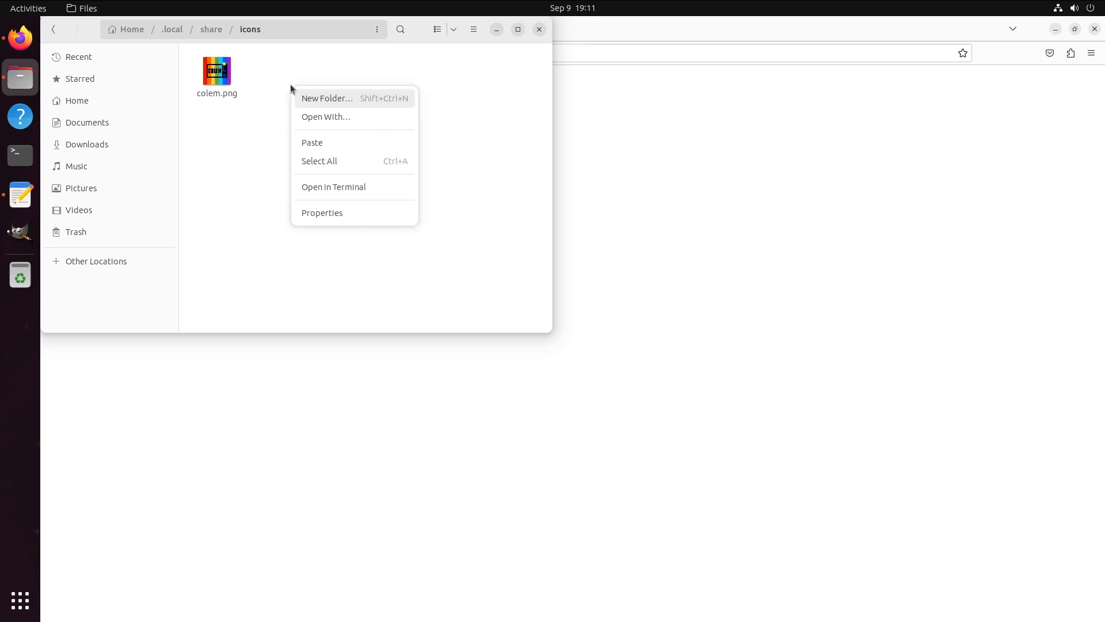
Paste the copied image into ~/.local/share/icons and rename it magellan.png.
left_click(312, 142)
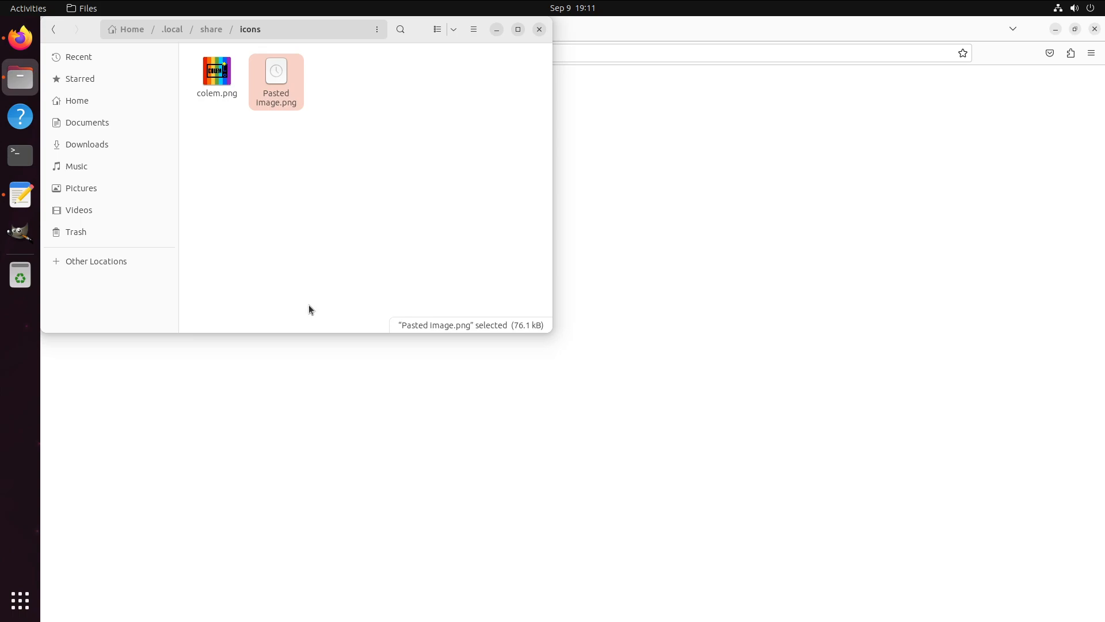
right_click(276, 78)
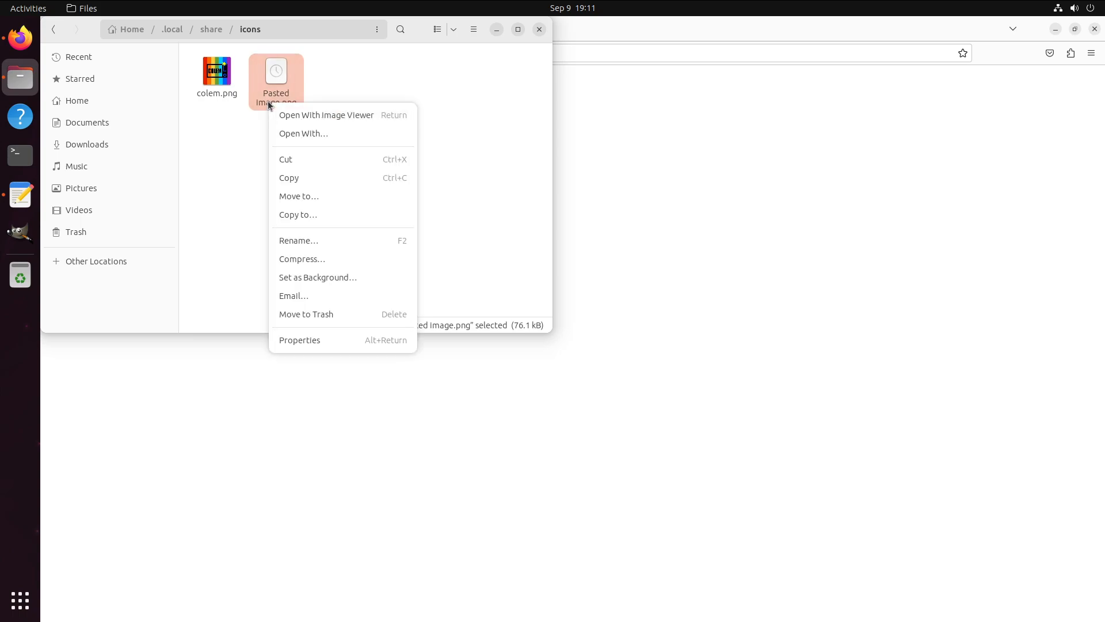
left_click(298, 240)
type("magellan.png")
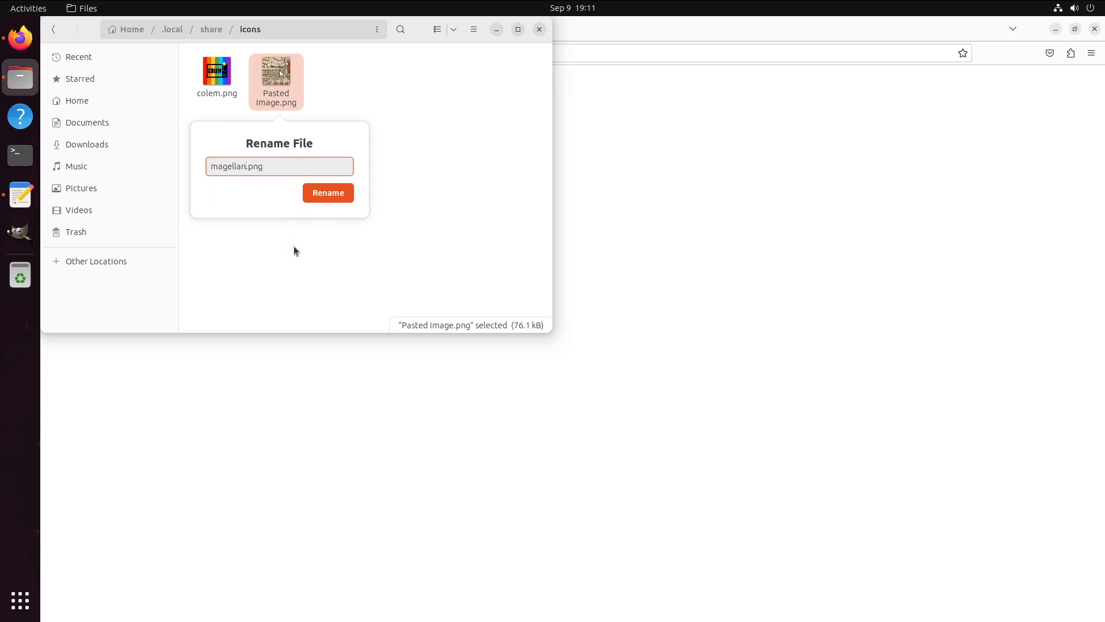
left_click(327, 192)
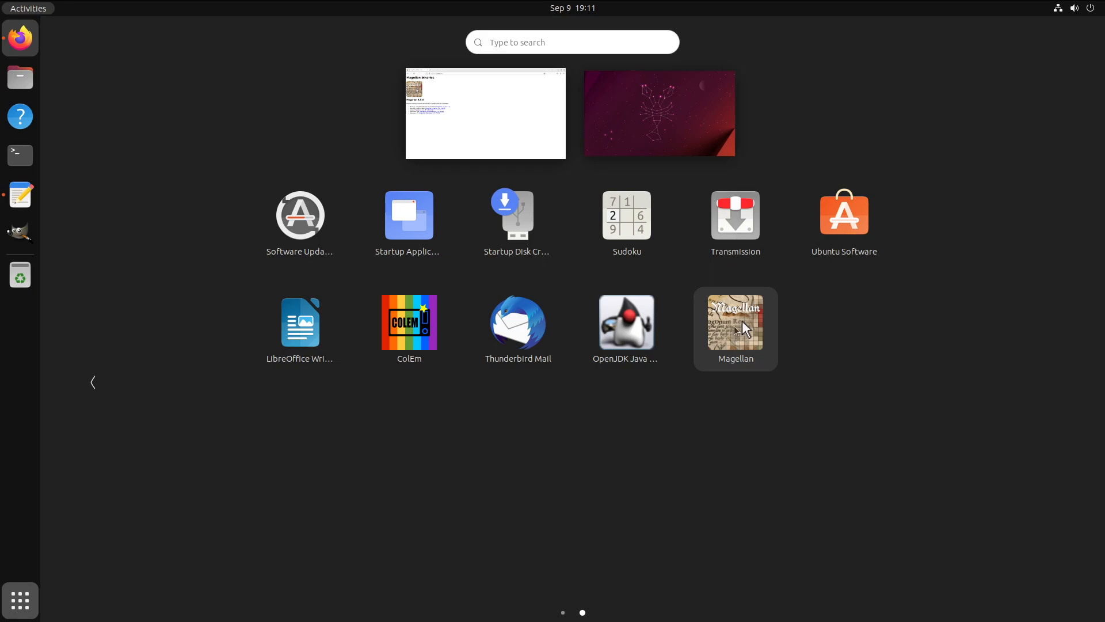
Add Magellan to Favorites from the app grid, then close the launched Magellan editor.
right_click(735, 328)
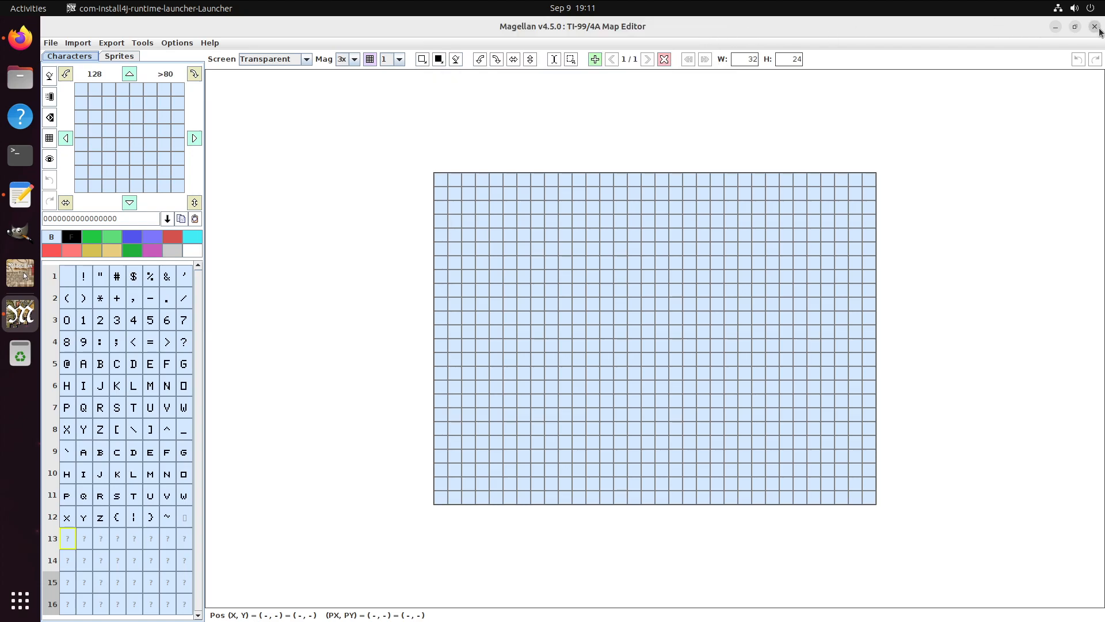
left_click(1095, 26)
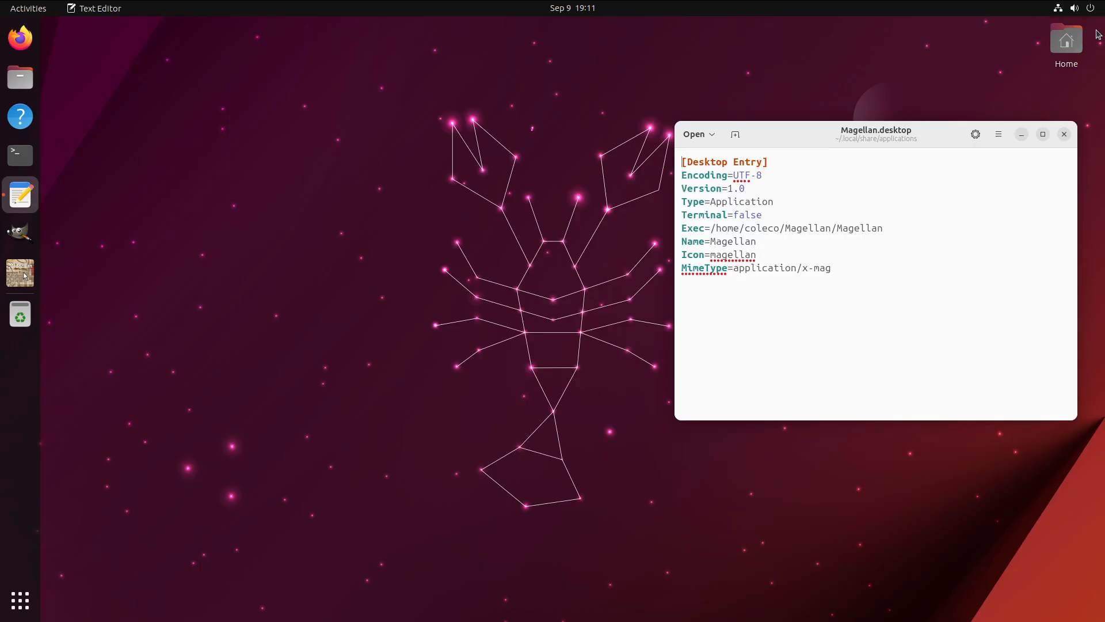
Move the editor aside and open application-x-rom.xml from ~/.local/share/mime/packages.
left_click_drag(876, 134, 846, 111)
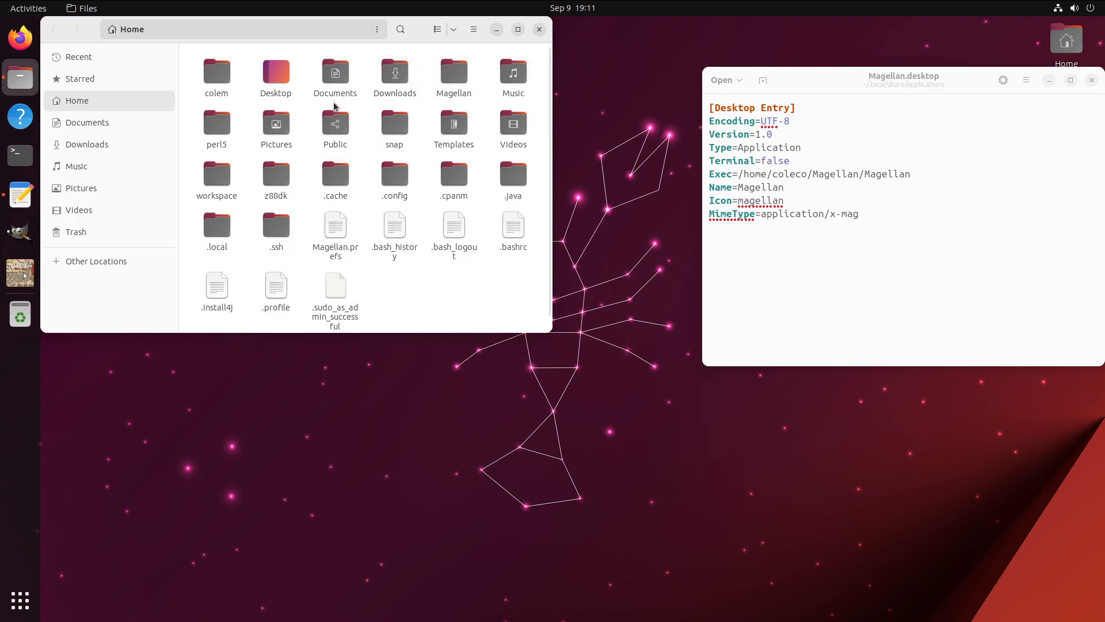
left_click(393, 127)
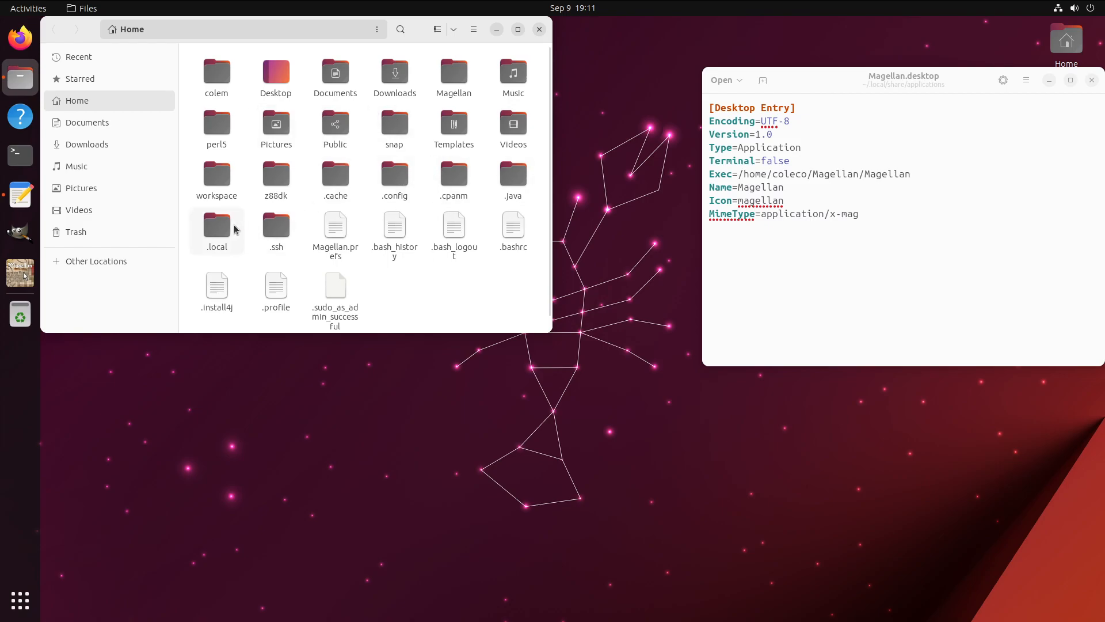
double_click(216, 229)
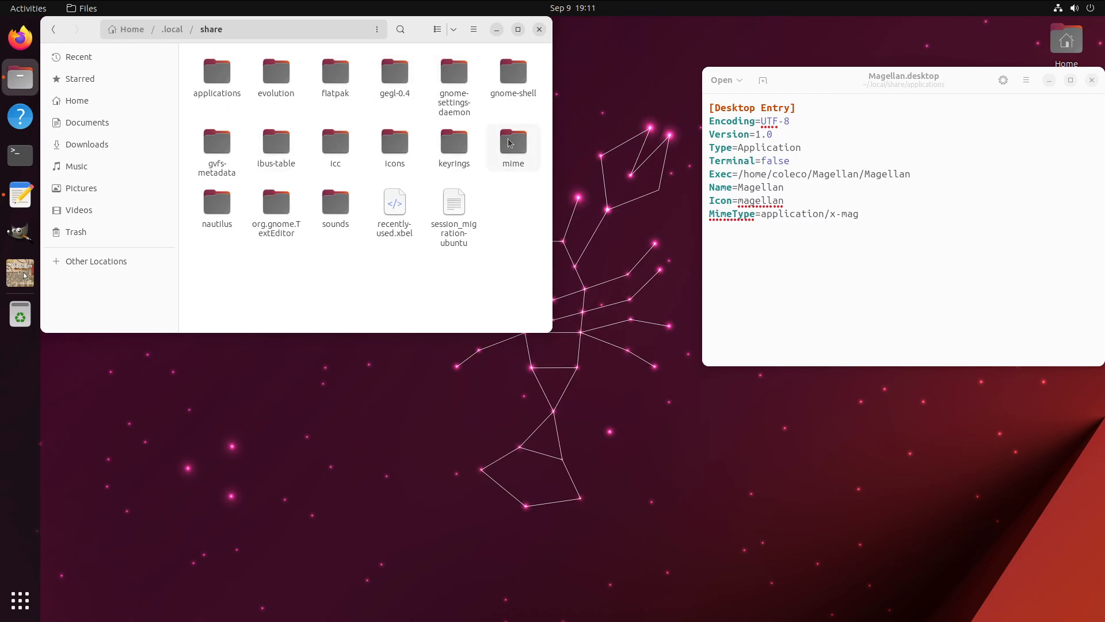
double_click(512, 142)
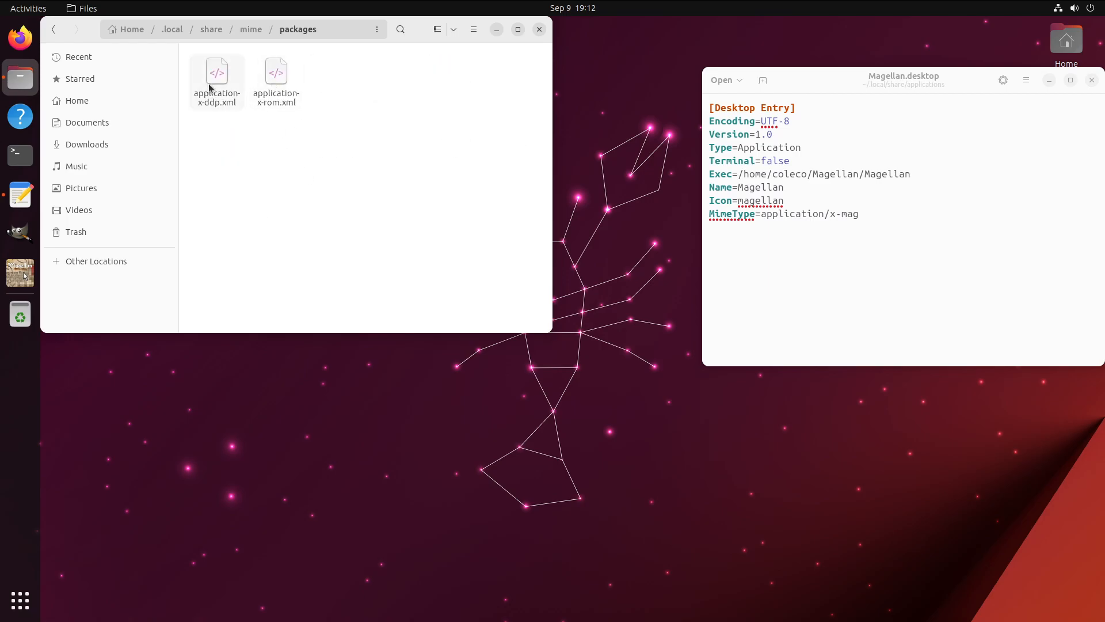
double_click(275, 71)
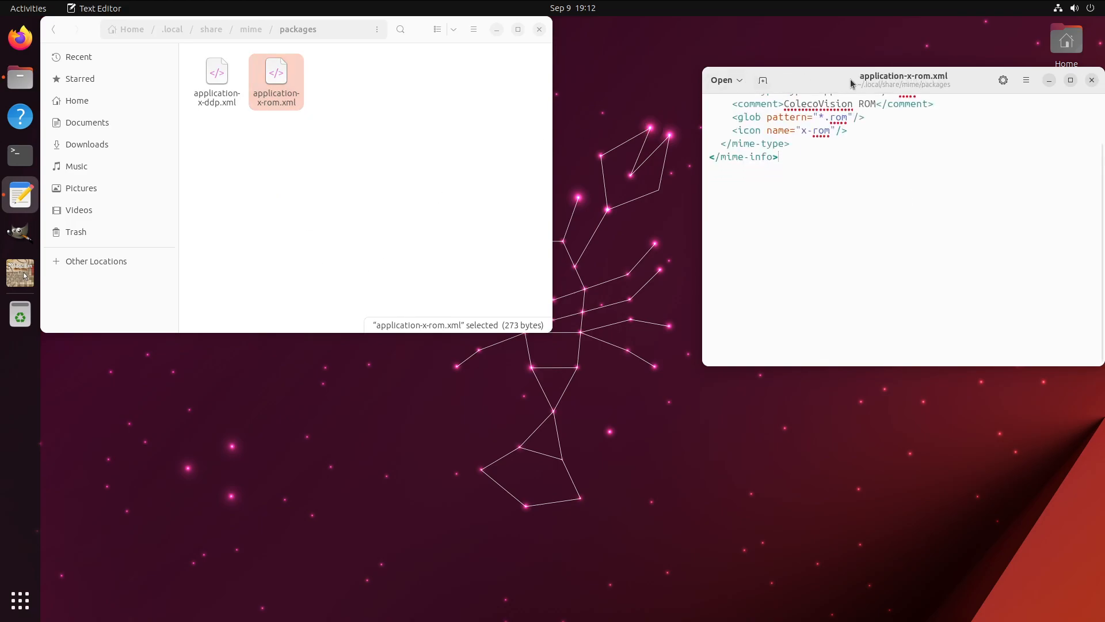
Change the definition to type application/x-mag, glob *.mag and icon x-mag.
left_click_drag(902, 79, 314, 98)
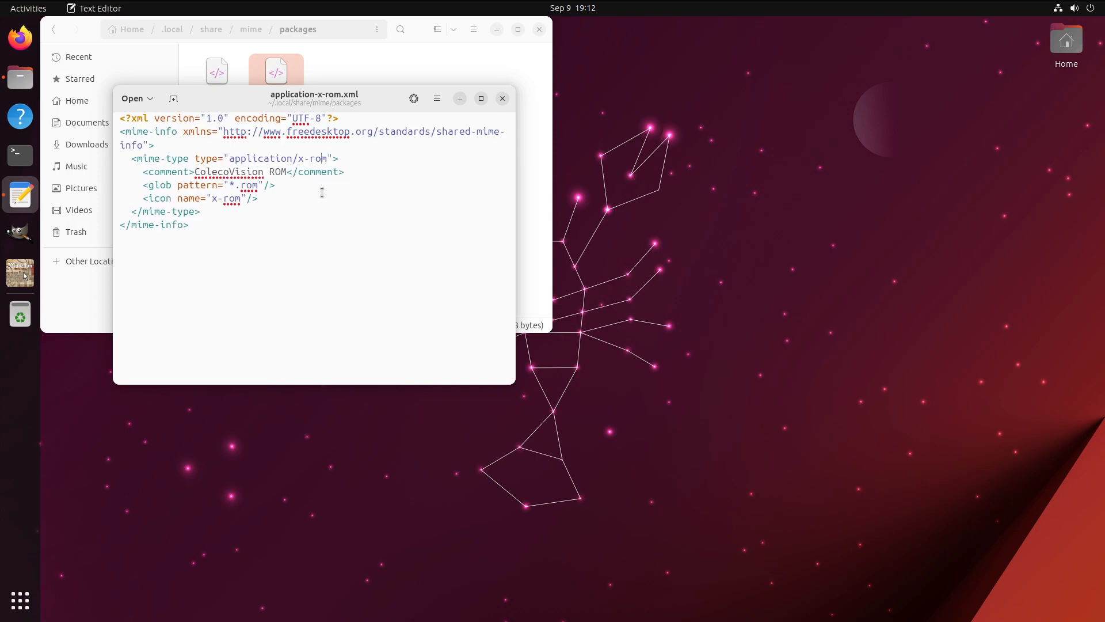
type("mag")
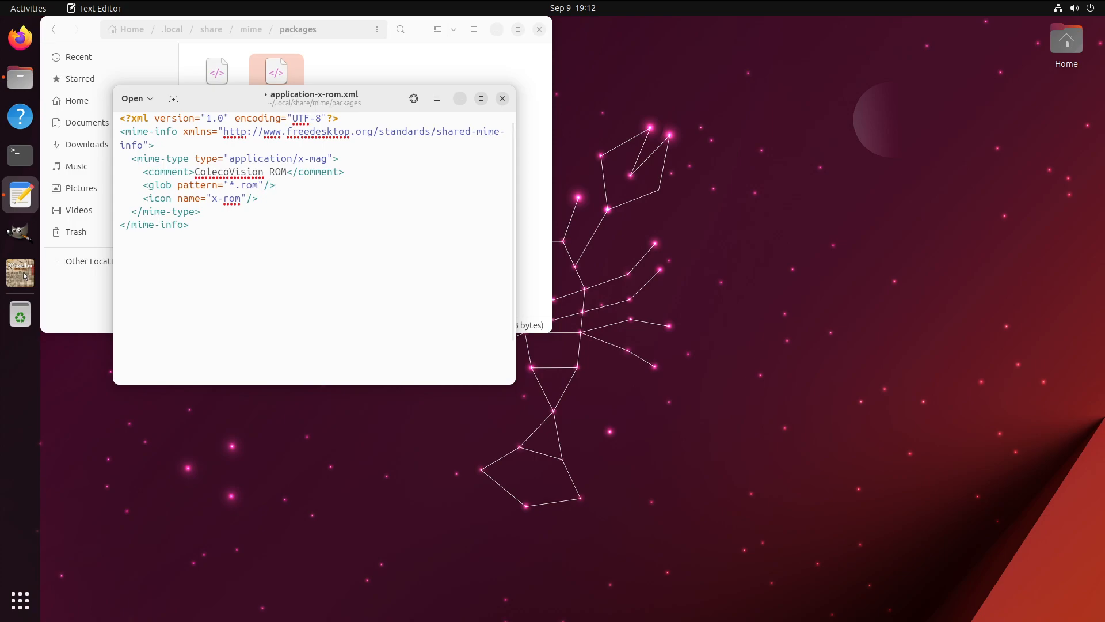
type("mag")
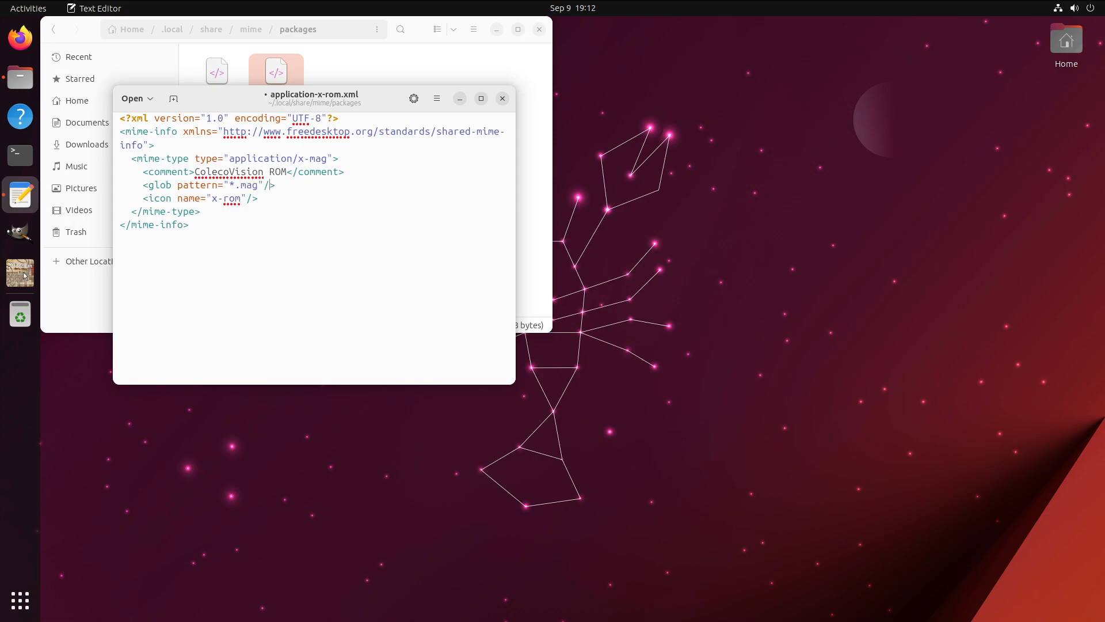
key("BackSpace")
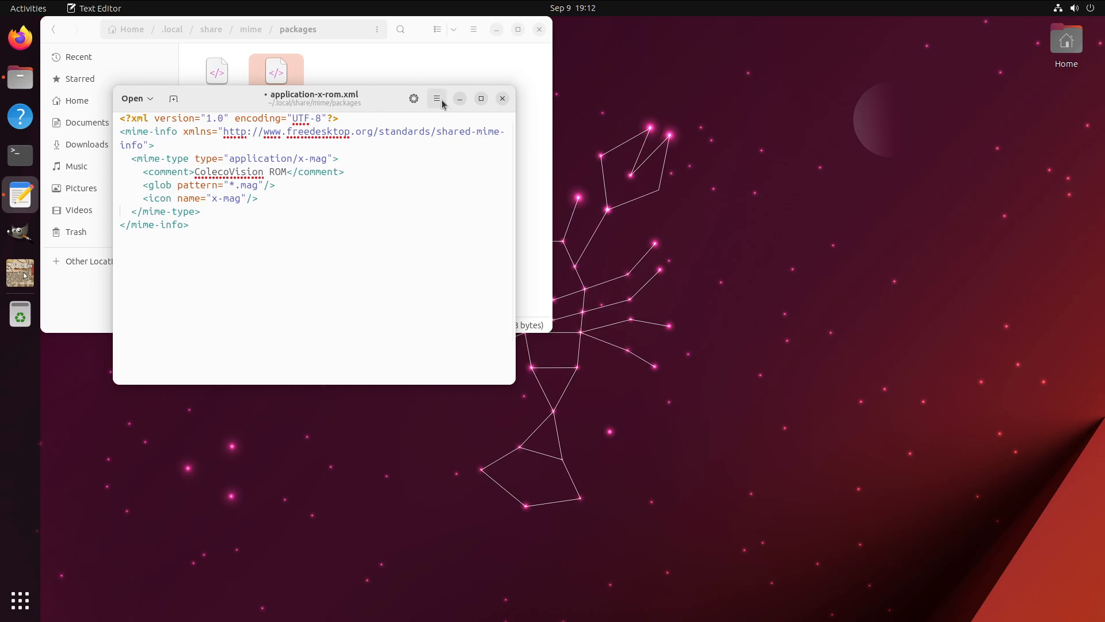
Save the definition as application-x-mag.xml in ~/.local/share/mime/packages.
left_click(436, 98)
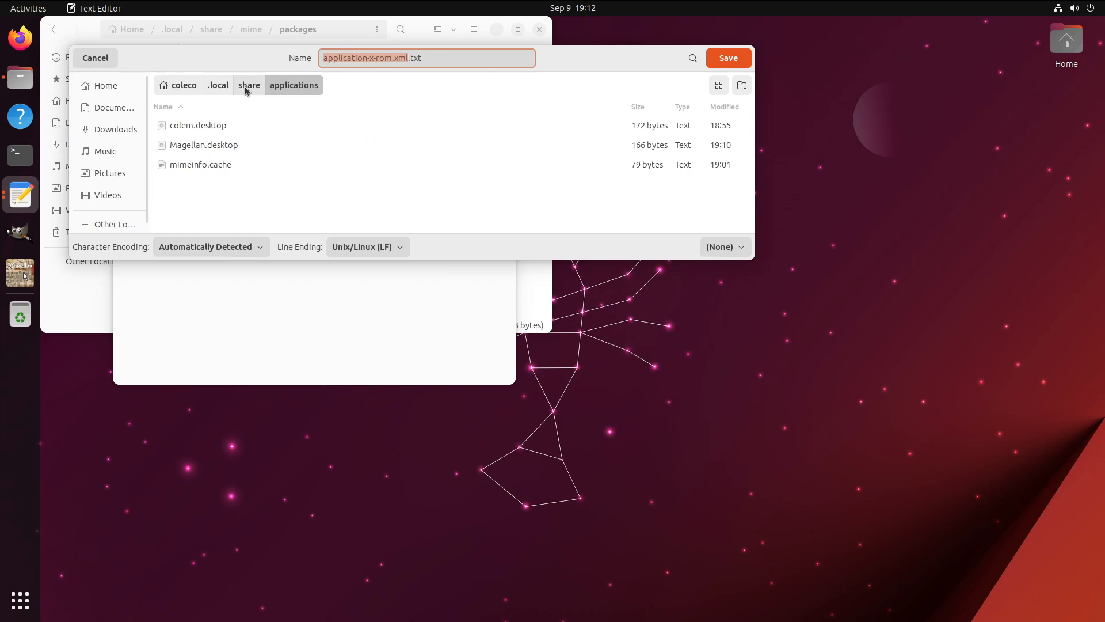
left_click(248, 84)
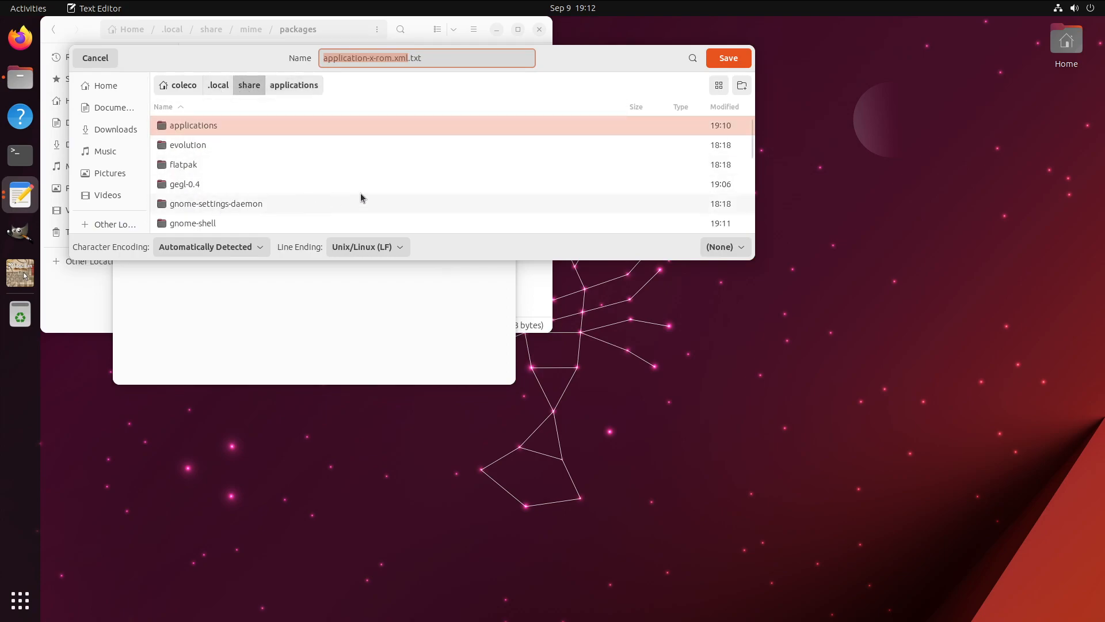
mouse_move(530, 263)
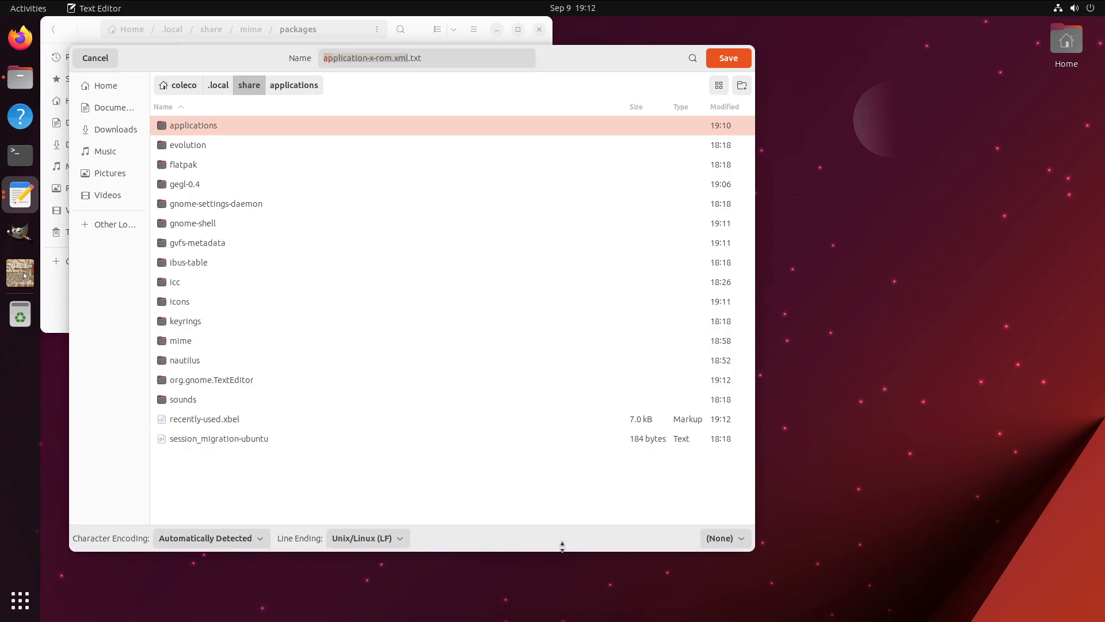
left_click(280, 85)
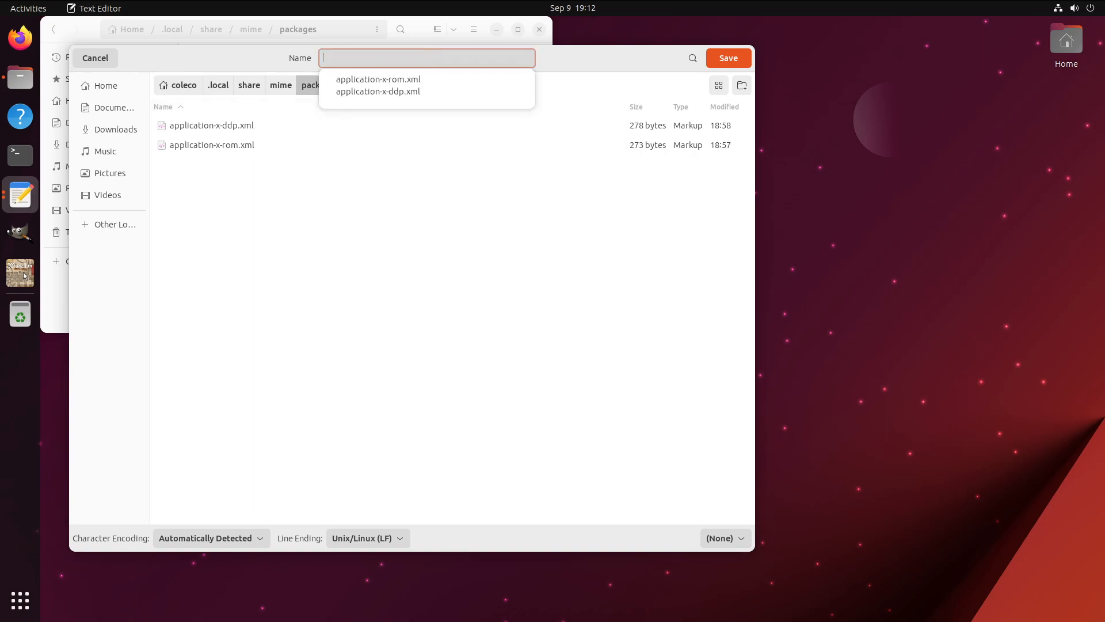
type("application-x-m")
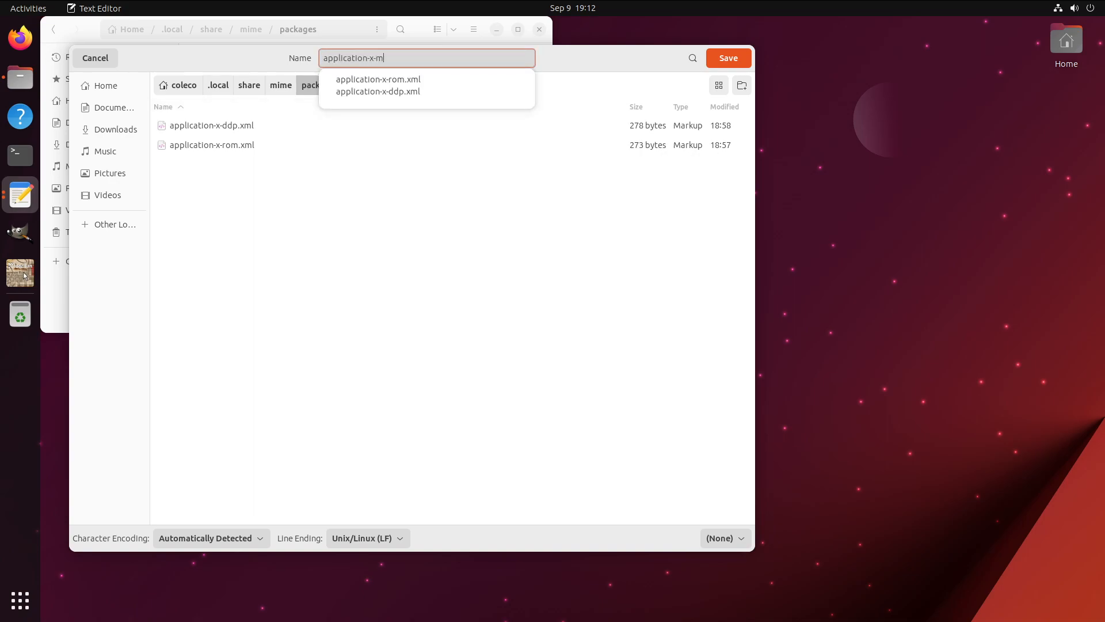
left_click(728, 58)
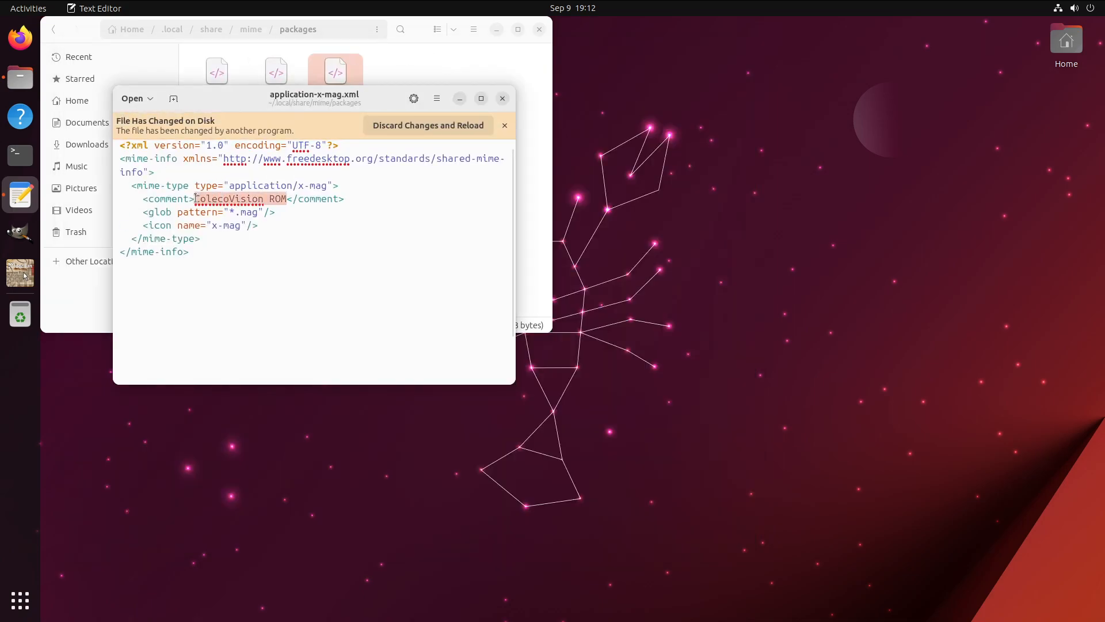
Set the comment to 'Magellan Map File', save the file, and close Text Editor.
type("Magella")
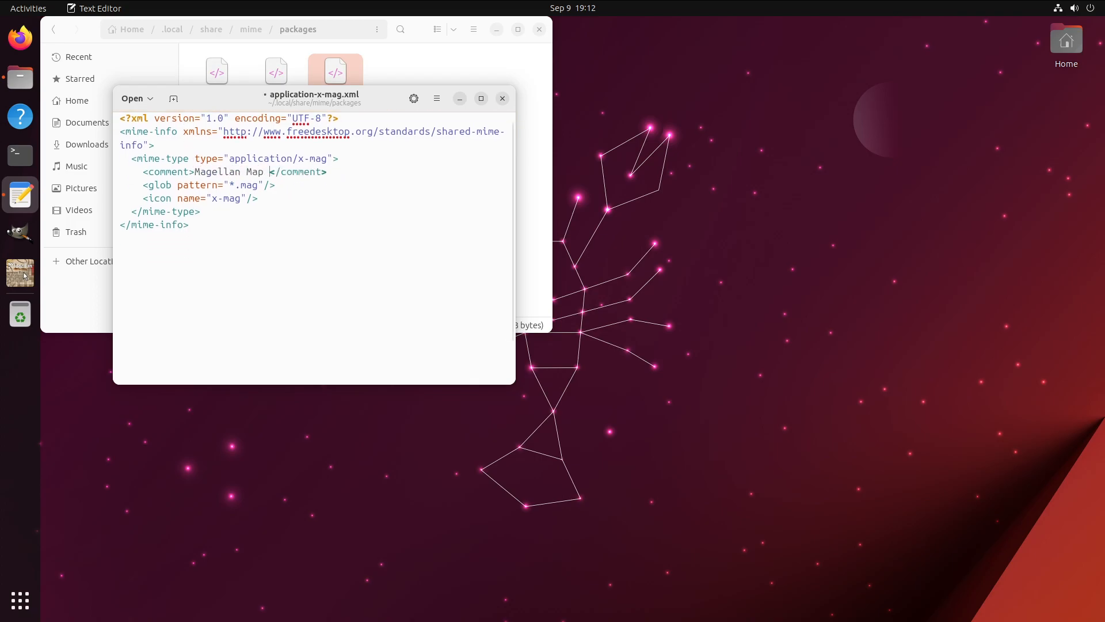
type("File")
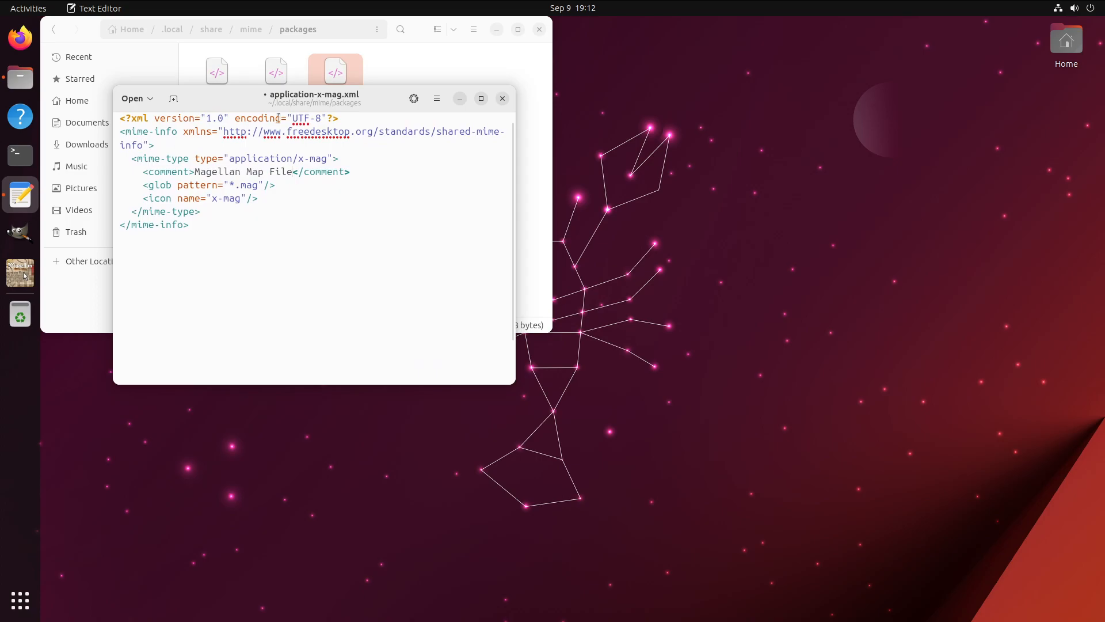
left_click(436, 98)
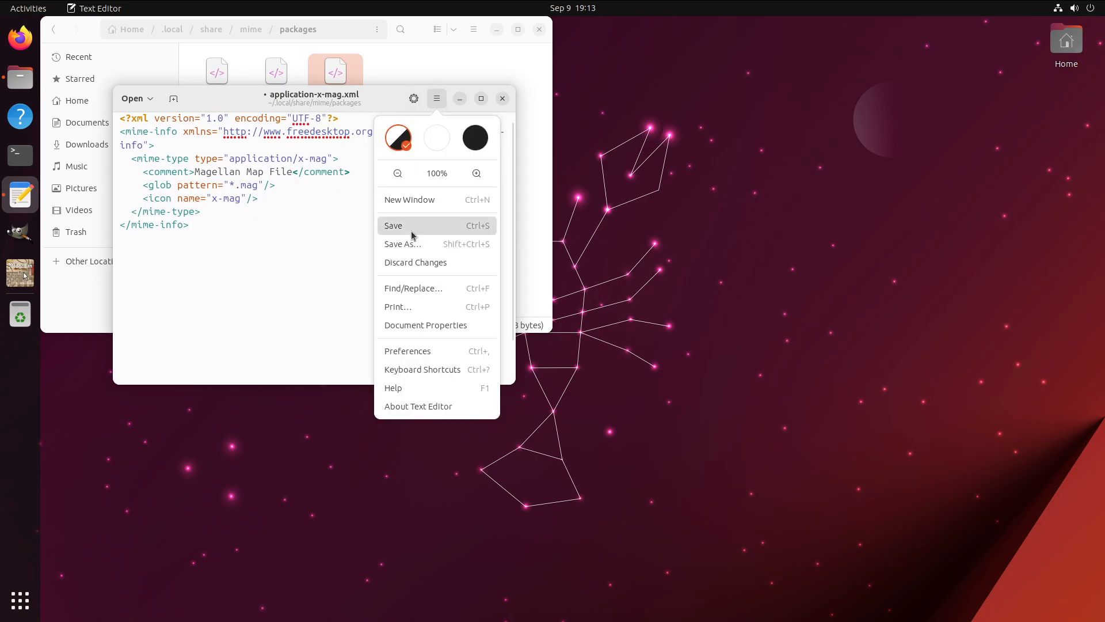
left_click(393, 225)
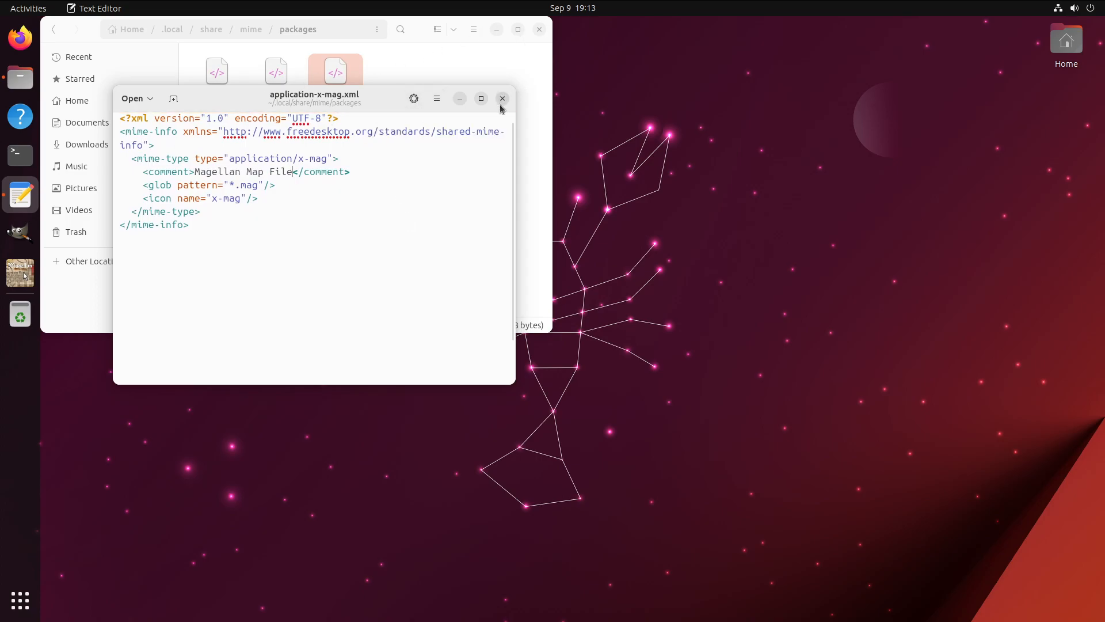
left_click(502, 98)
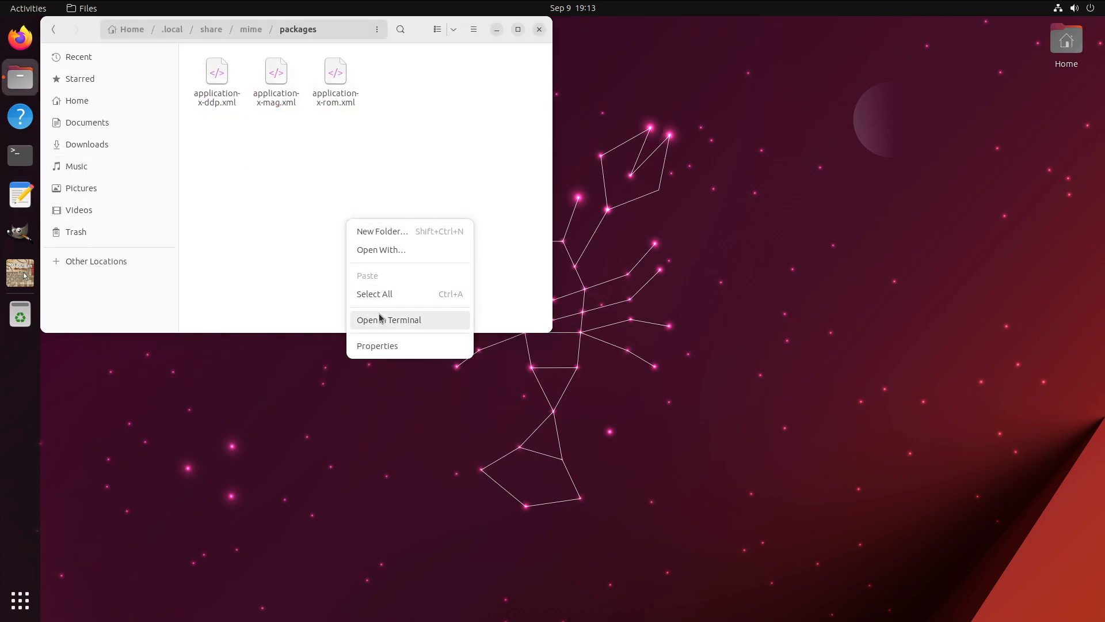
Open a terminal from the packages folder and run update-mime-database ~/.local/share/mime.
left_click(388, 320)
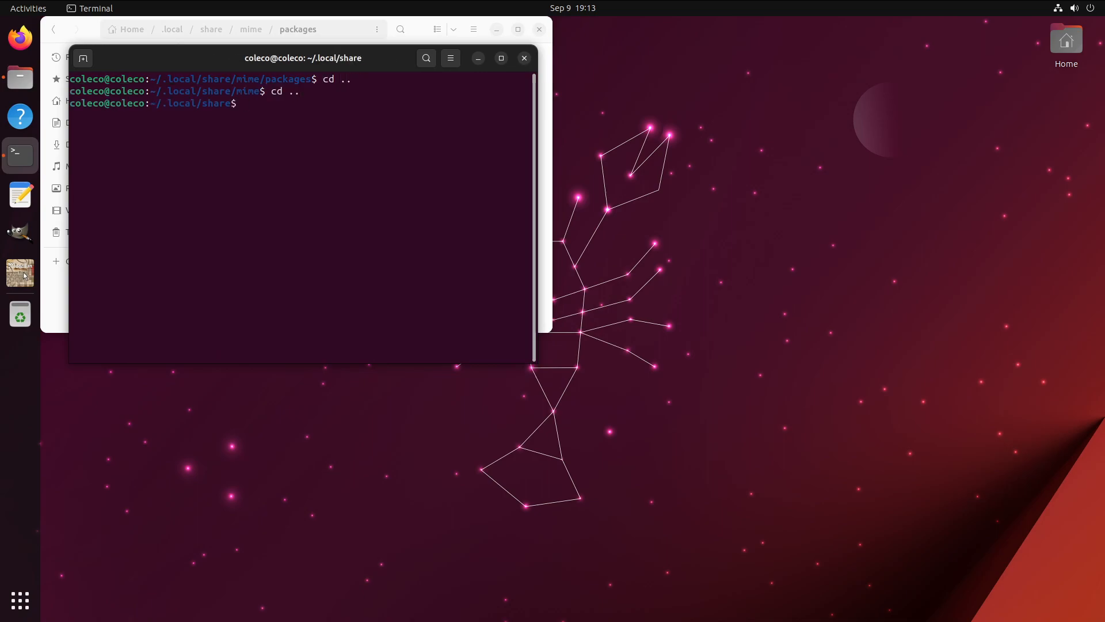
type("update-")
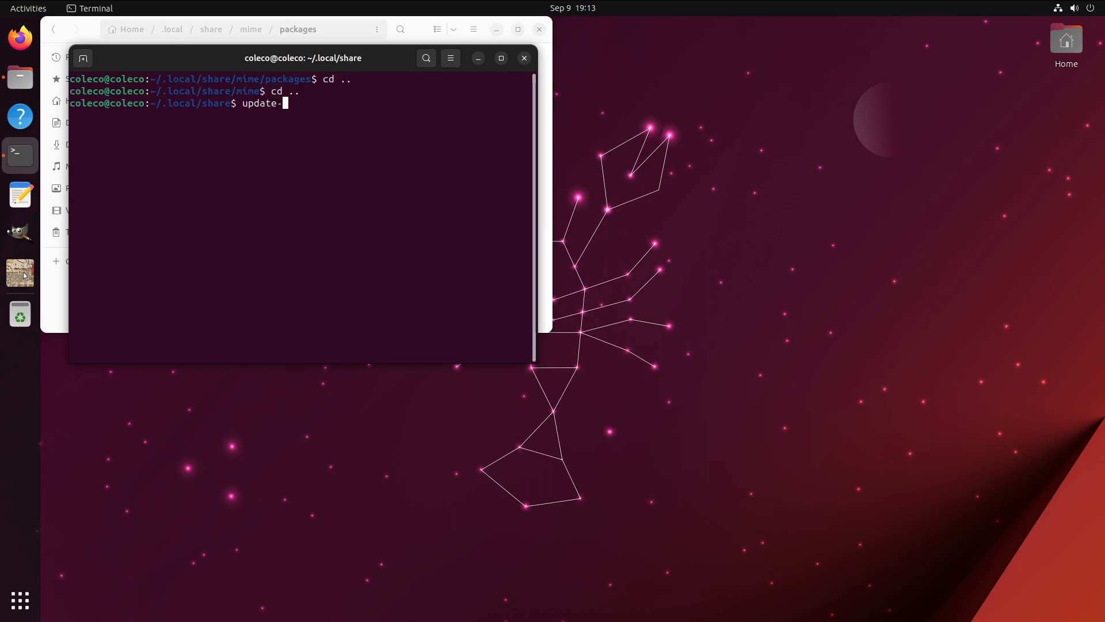
type("mime-")
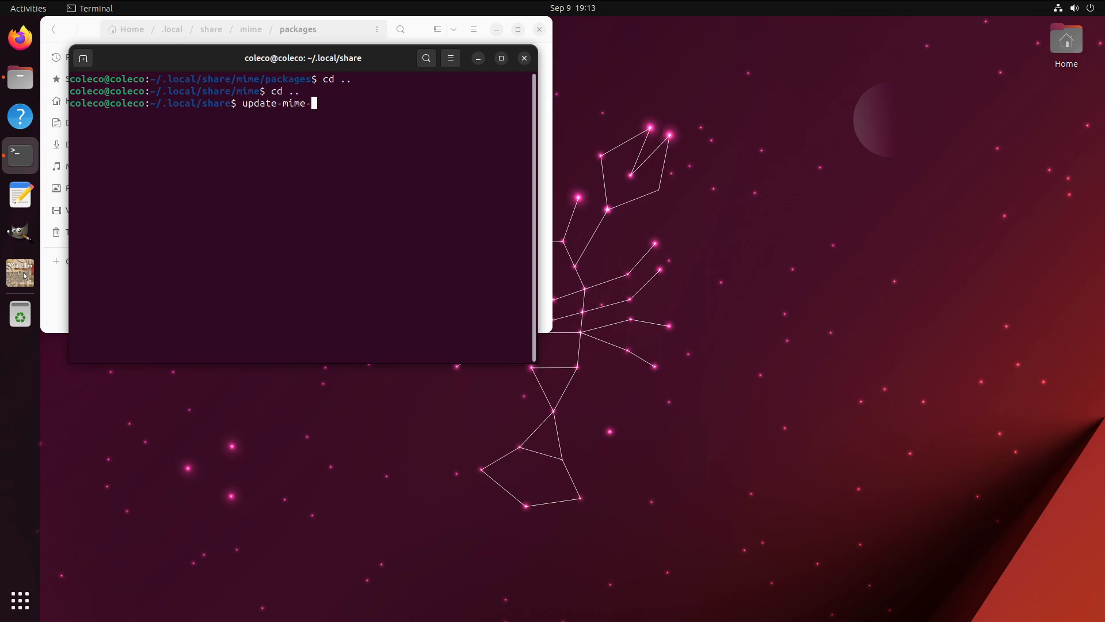
type("database ~/.local/share/")
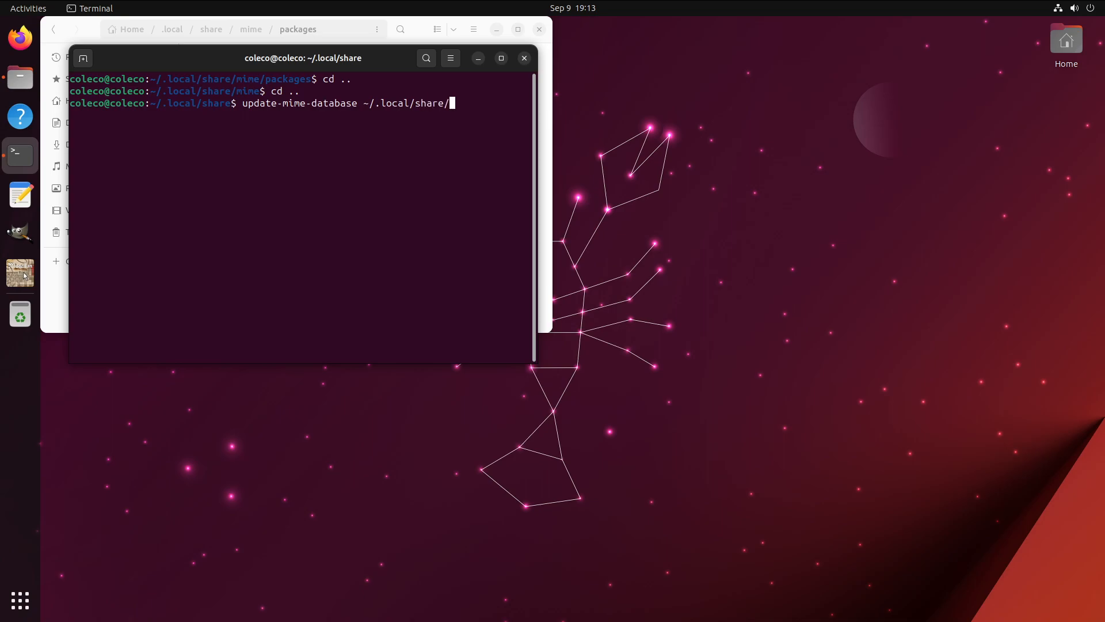
type("mime")
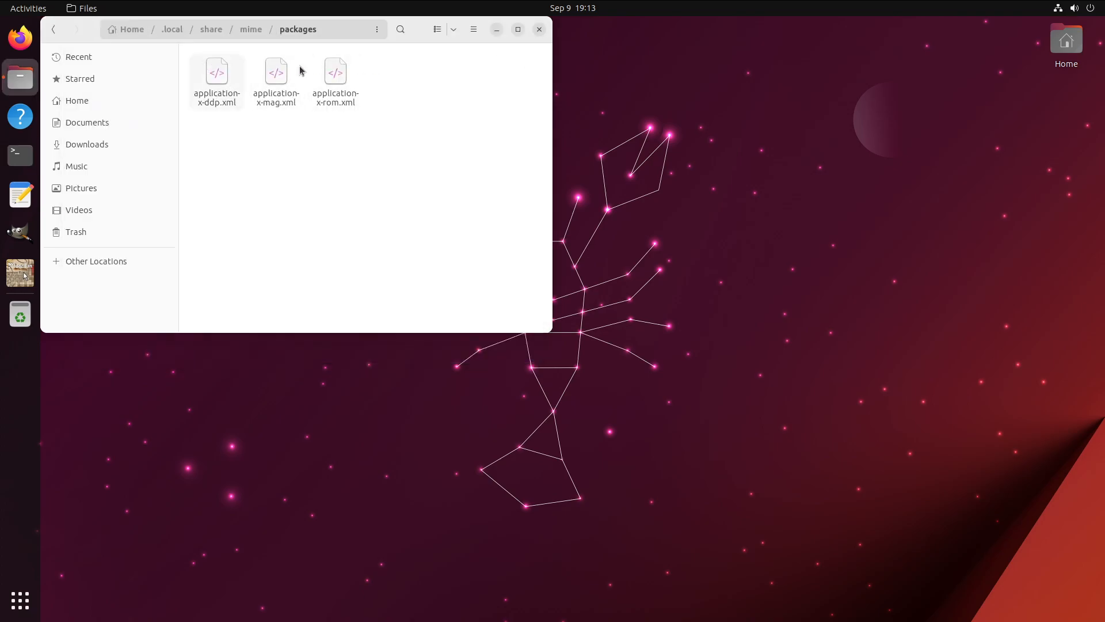
Open Rockrun.mag from Home > Magellan > examples and dismiss the no-app-installed notice.
left_click(131, 29)
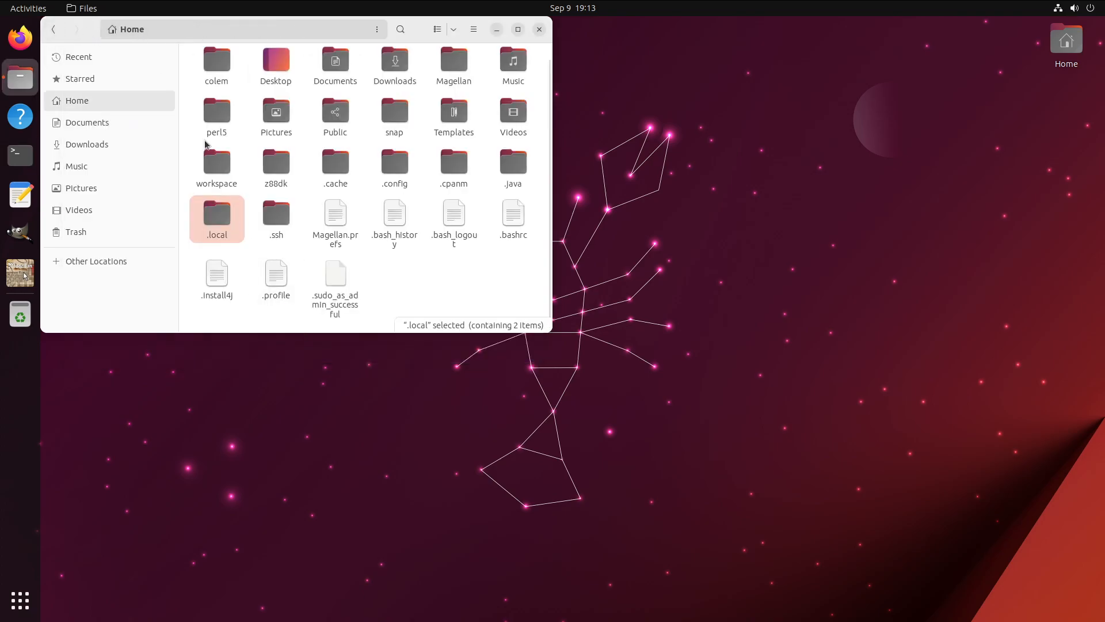
left_click(454, 66)
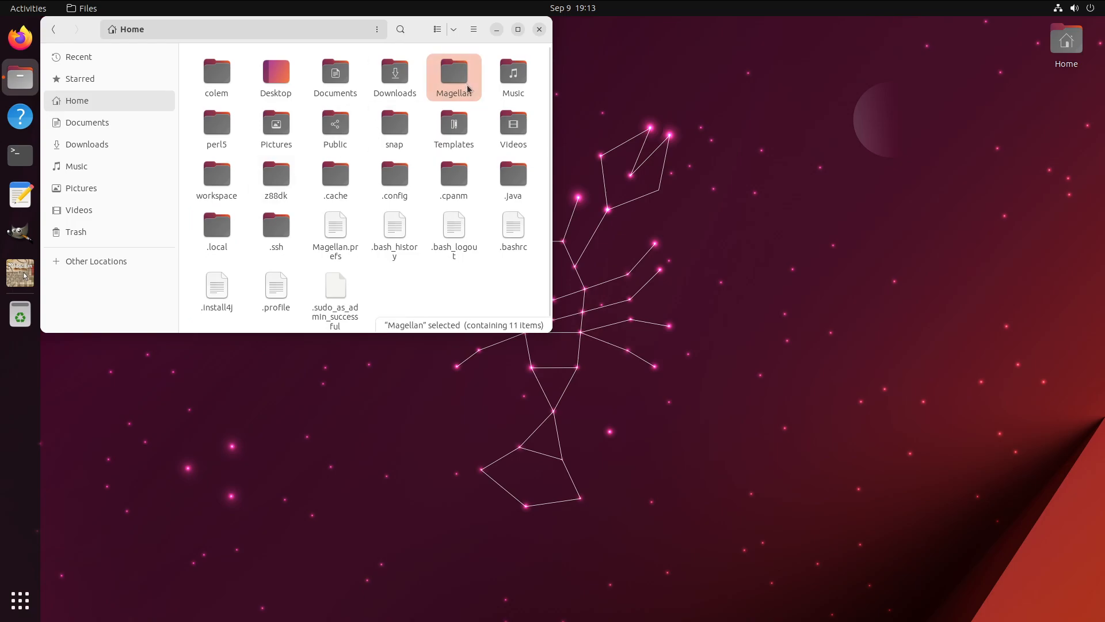
double_click(454, 73)
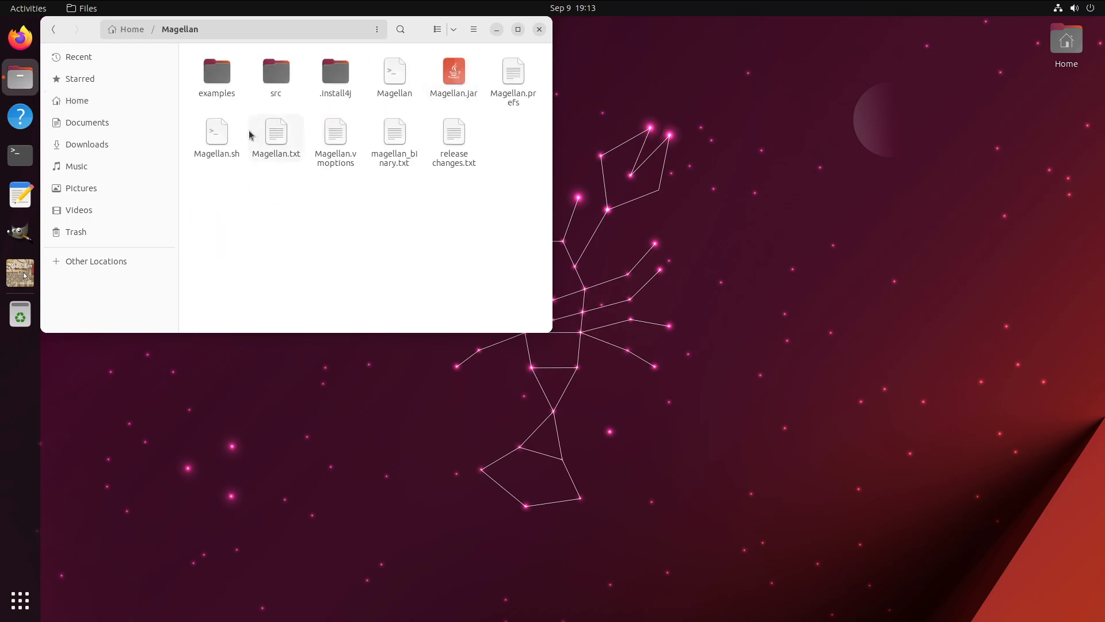
double_click(216, 73)
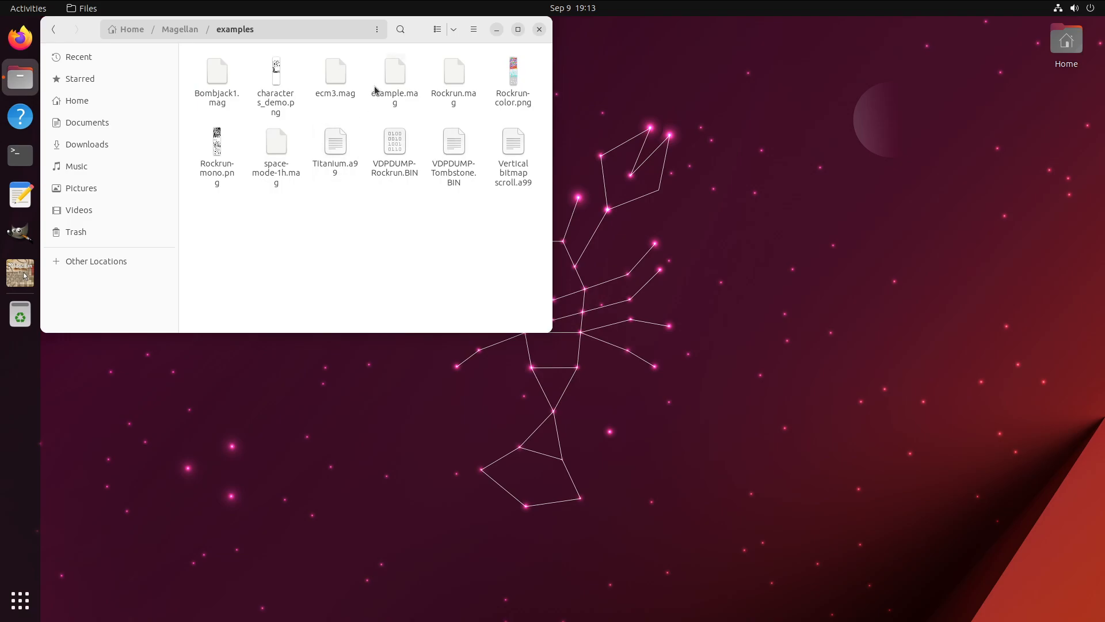
double_click(453, 72)
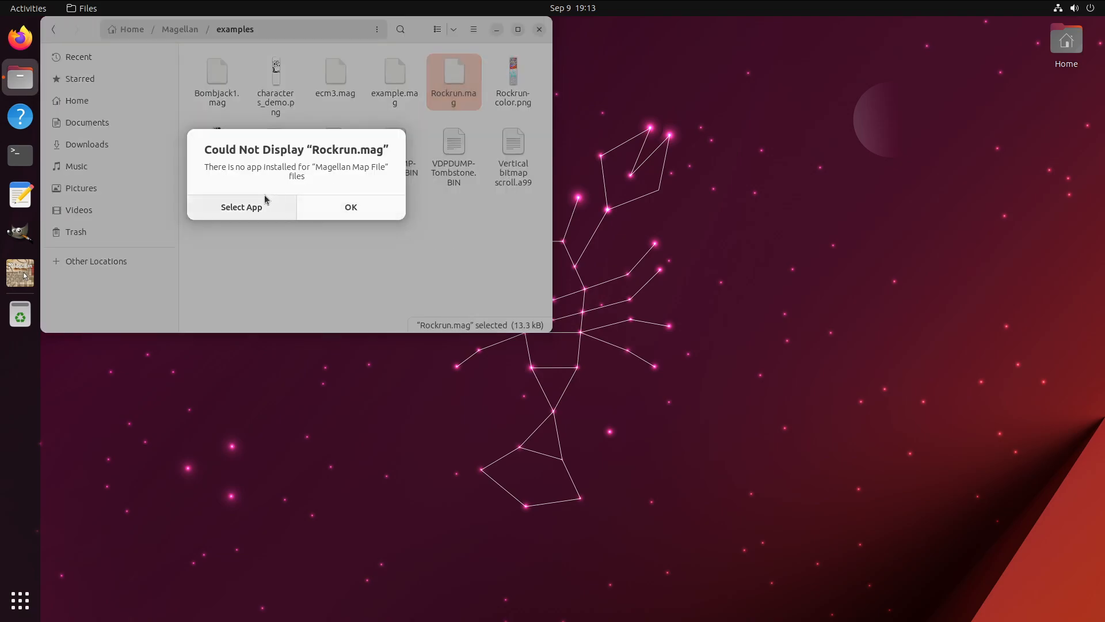
left_click(351, 207)
type("up")
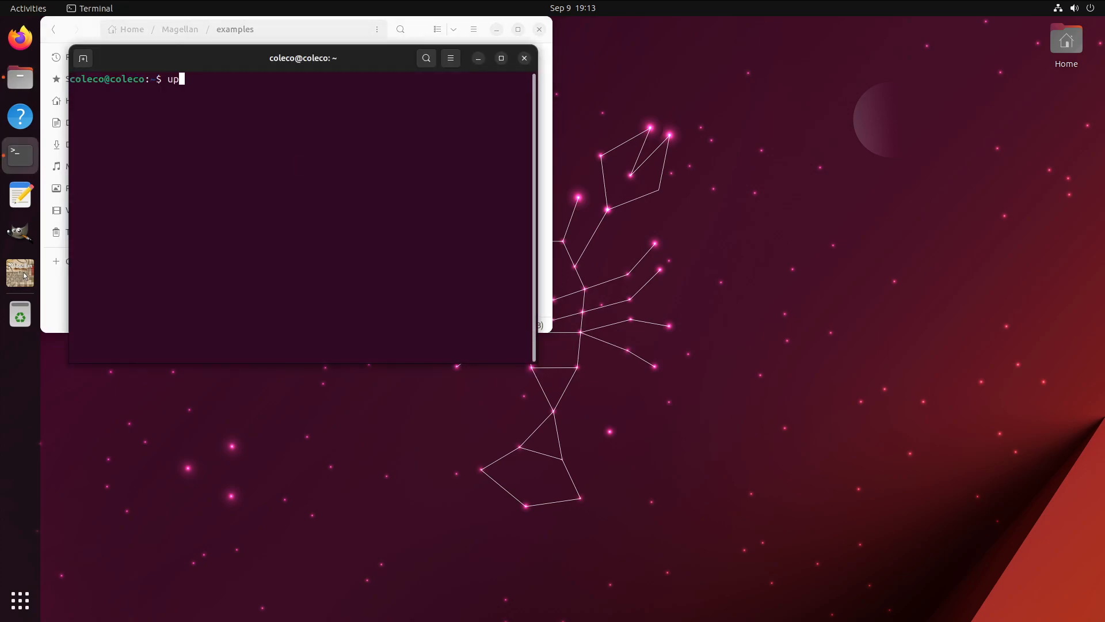
Run update-desktop-database ~/.local/share/applications/ and reopen Rockrun.mag, now in Magellan.
type("date-ap")
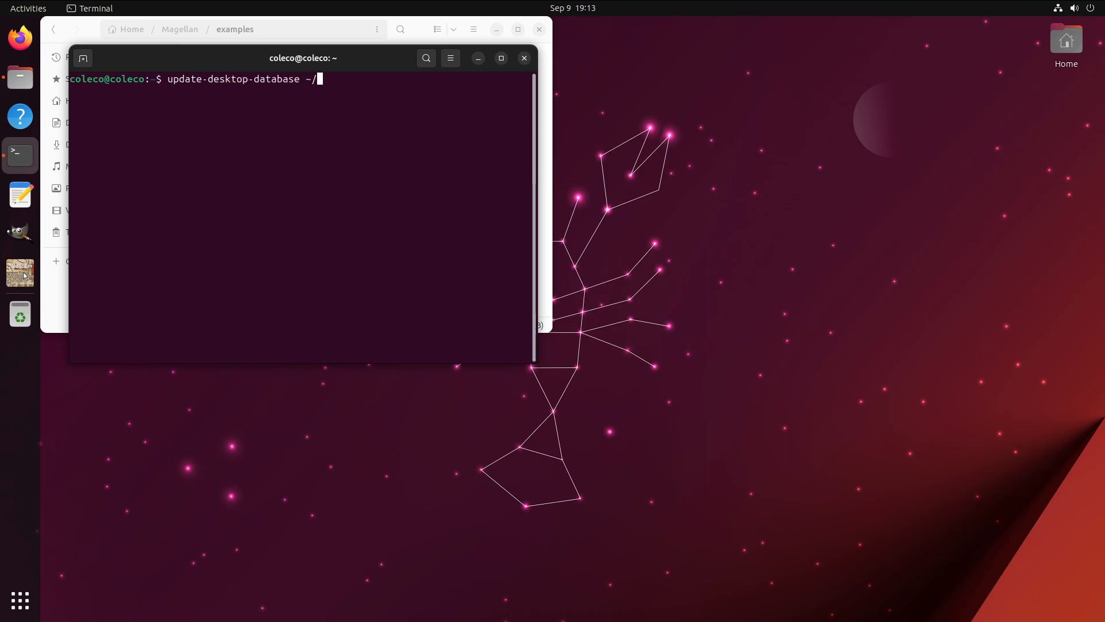
type(".local/share/applications/")
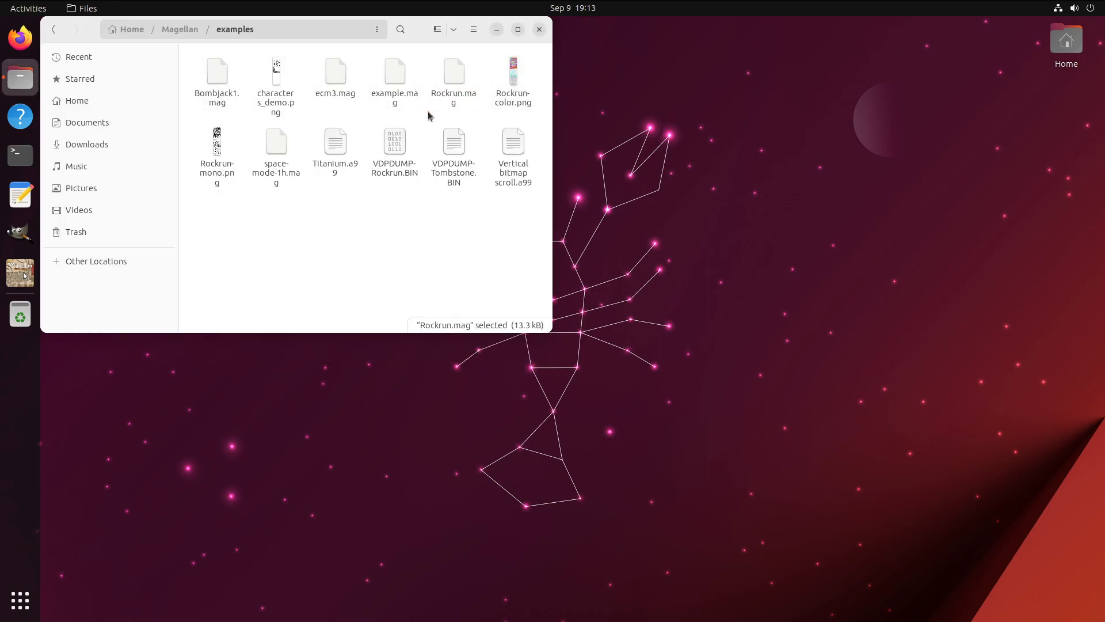
double_click(453, 73)
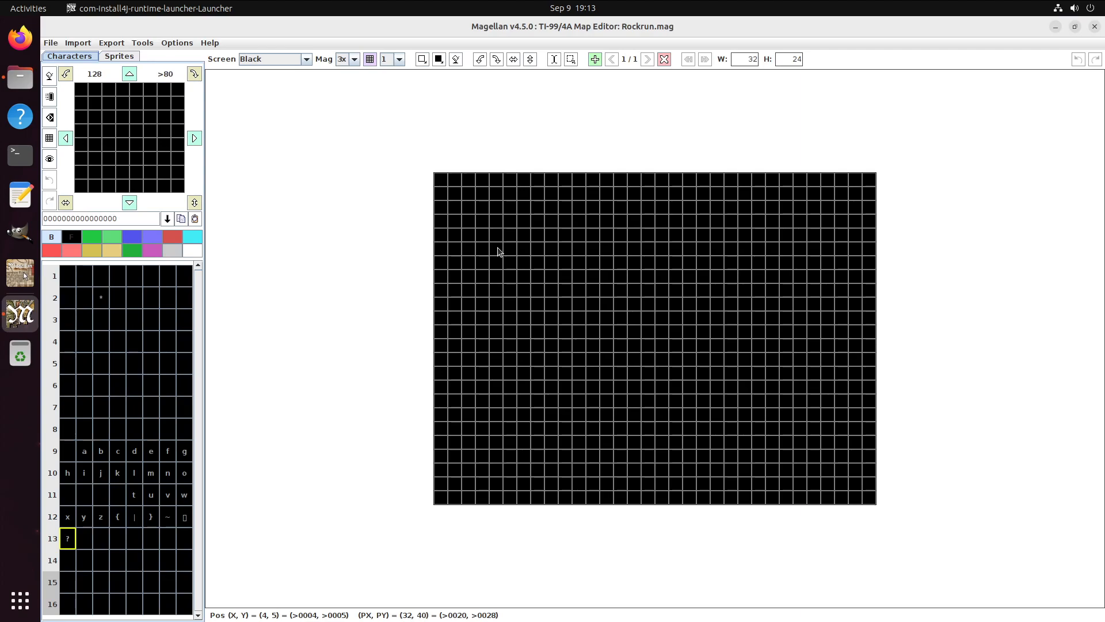
Load Rockrun.mag from the examples folder through Open Map Project, retrying once.
left_click(50, 42)
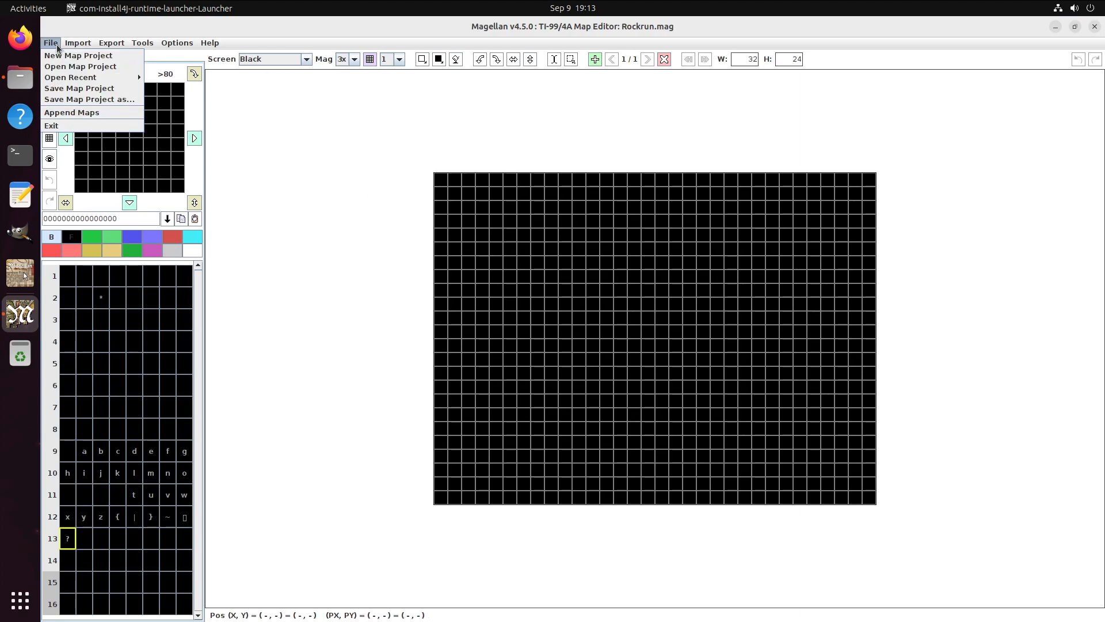
mouse_move(80, 66)
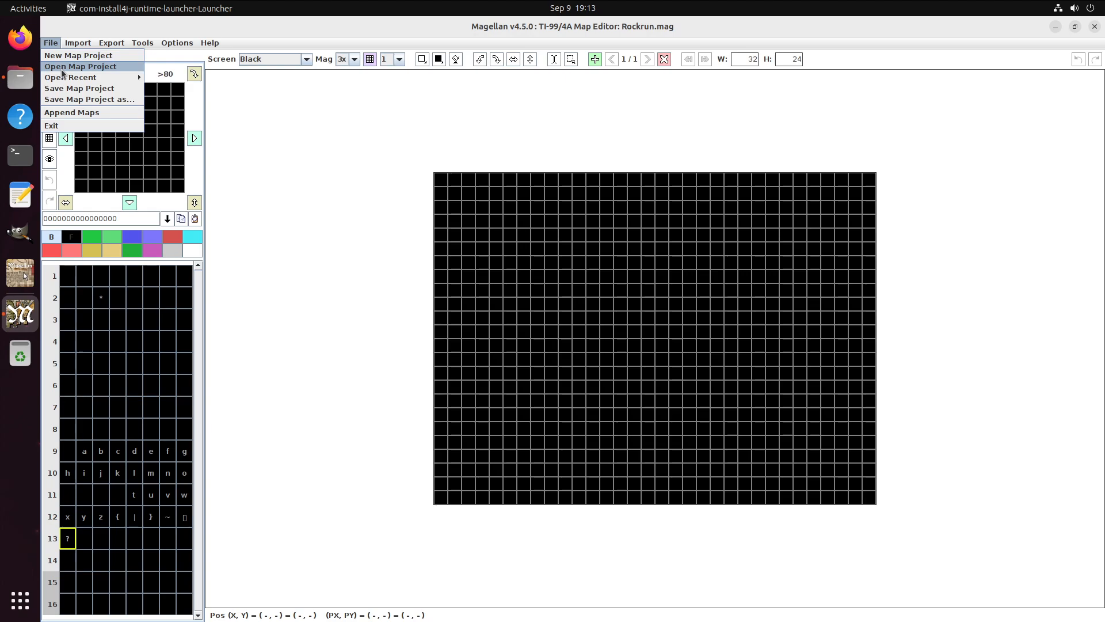
left_click(79, 66)
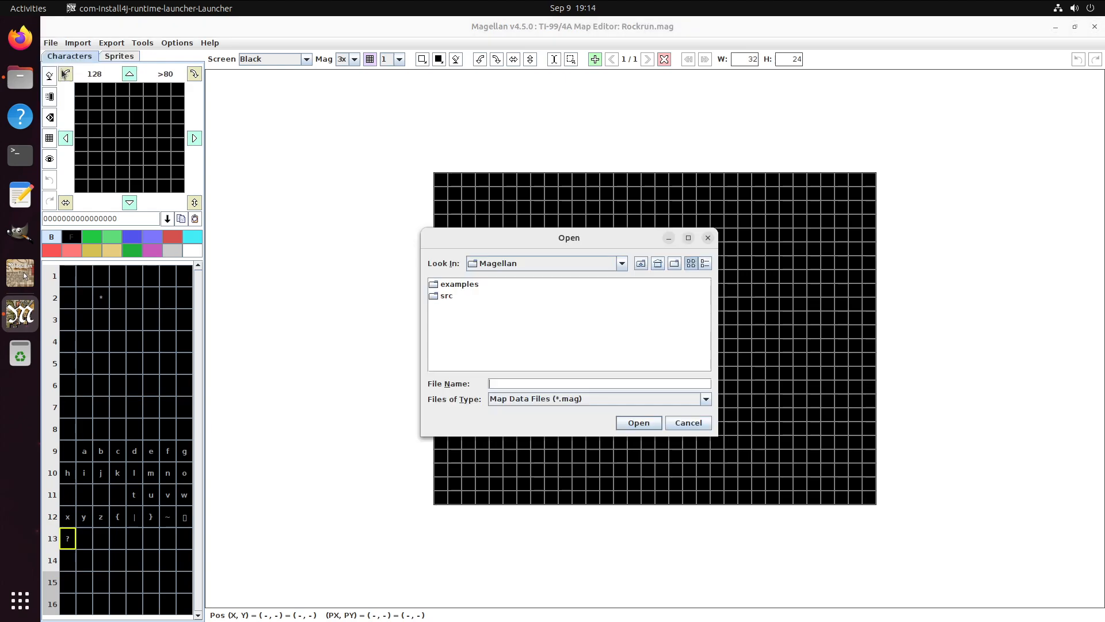
double_click(459, 284)
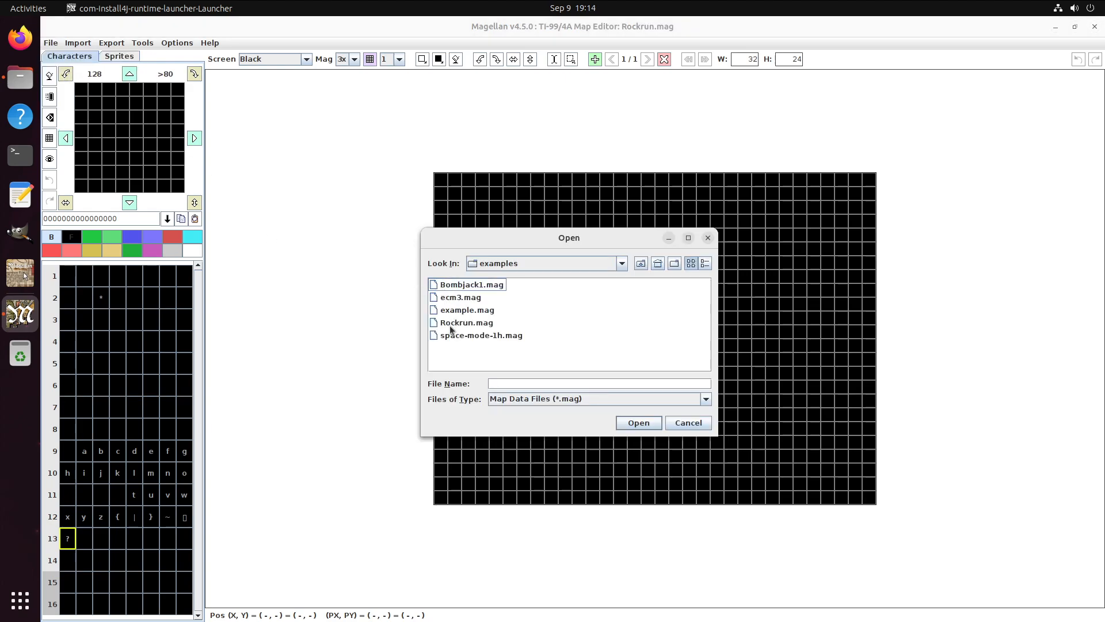
left_click(687, 422)
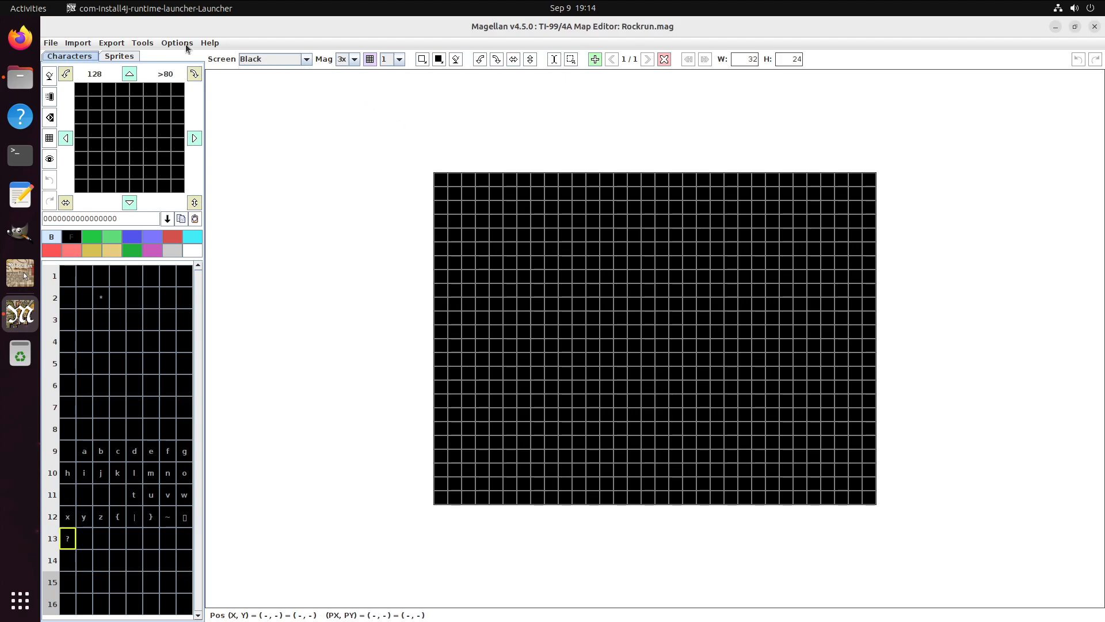
left_click(176, 42)
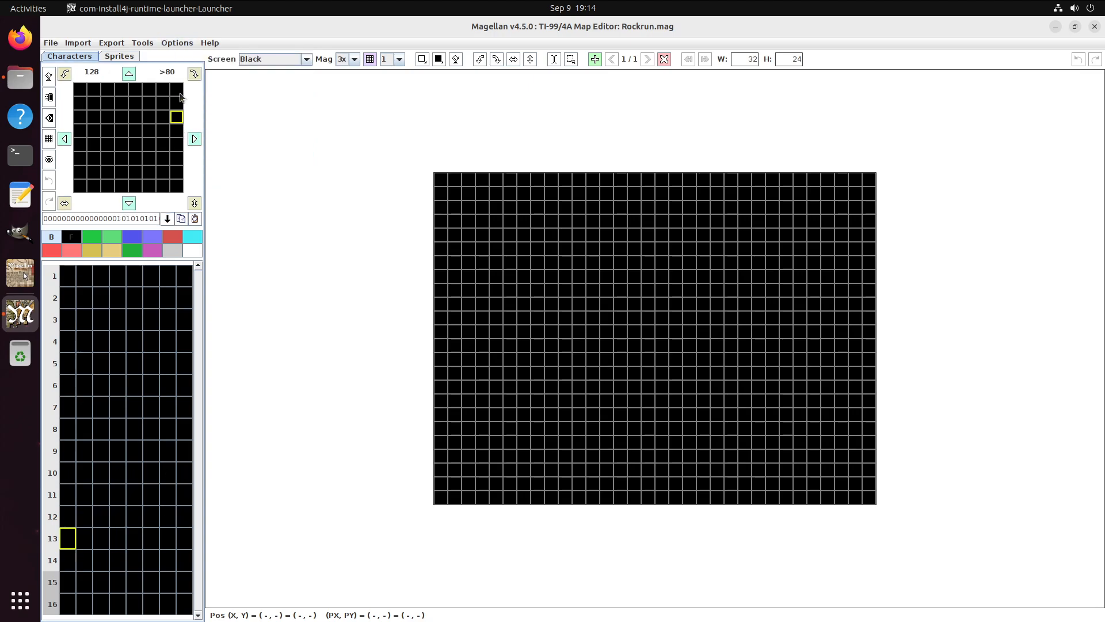
left_click(50, 42)
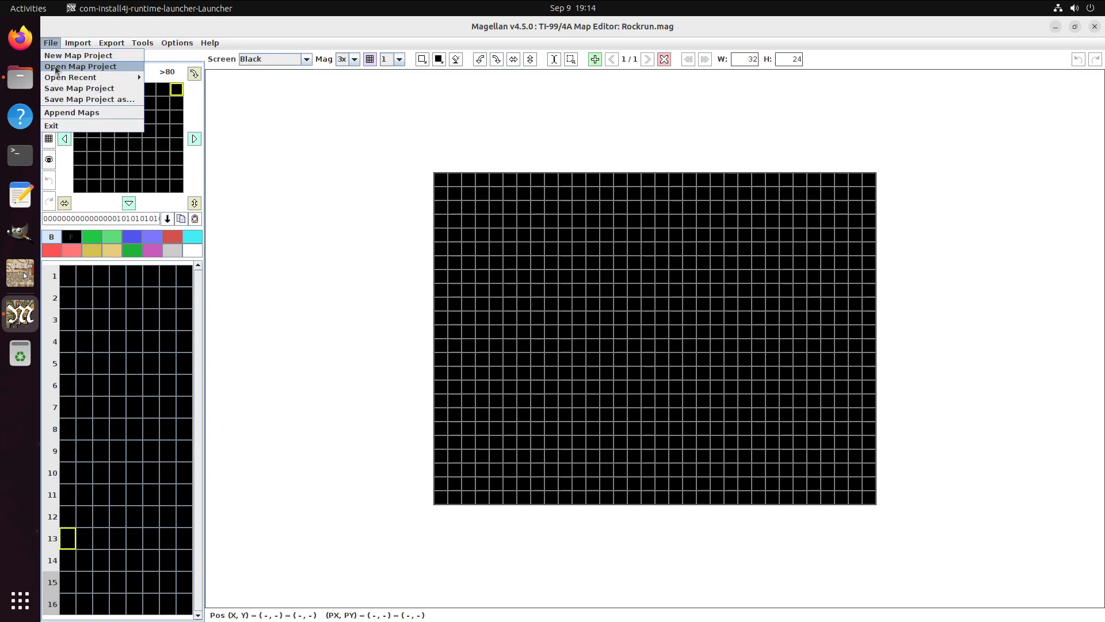
left_click(465, 330)
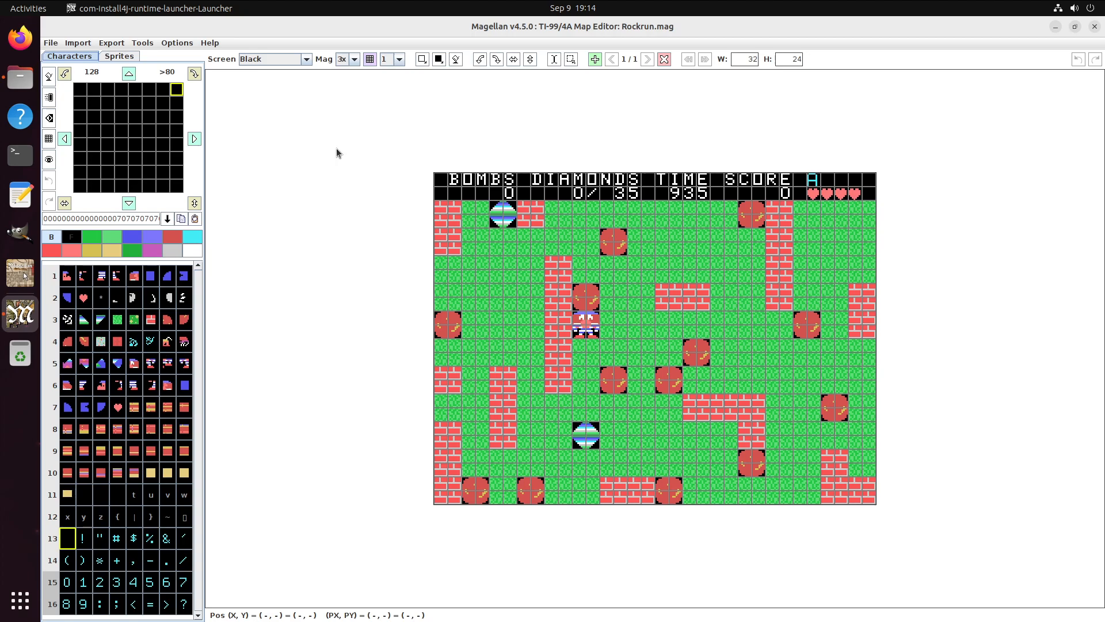
Inspect two character tiles, browse the export formats, then quit the Rockrun map editor.
left_click(150, 363)
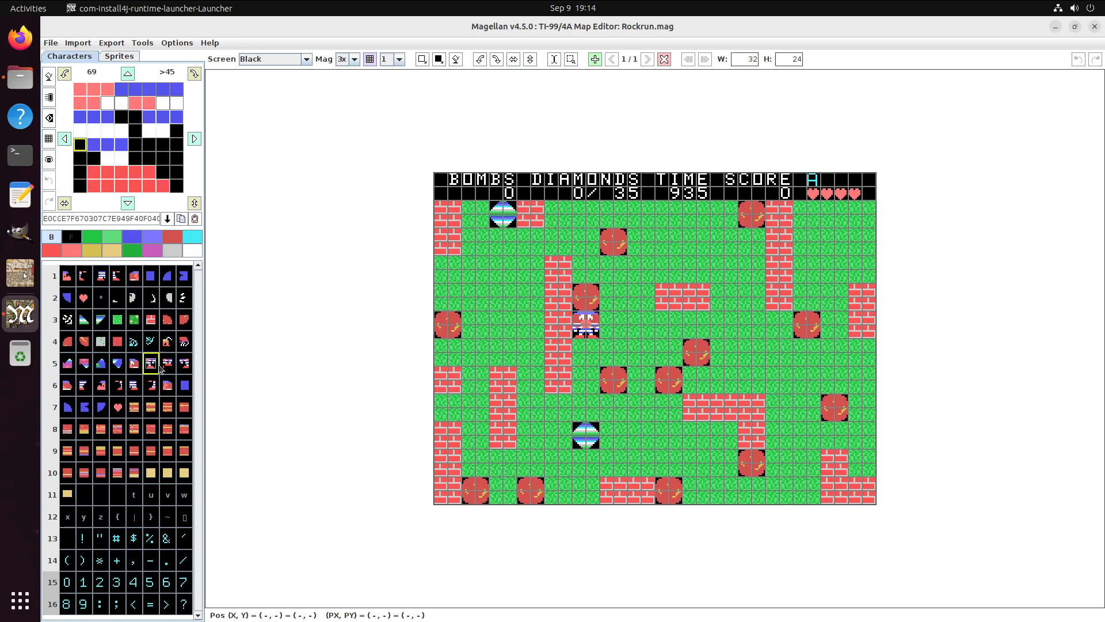
left_click(116, 363)
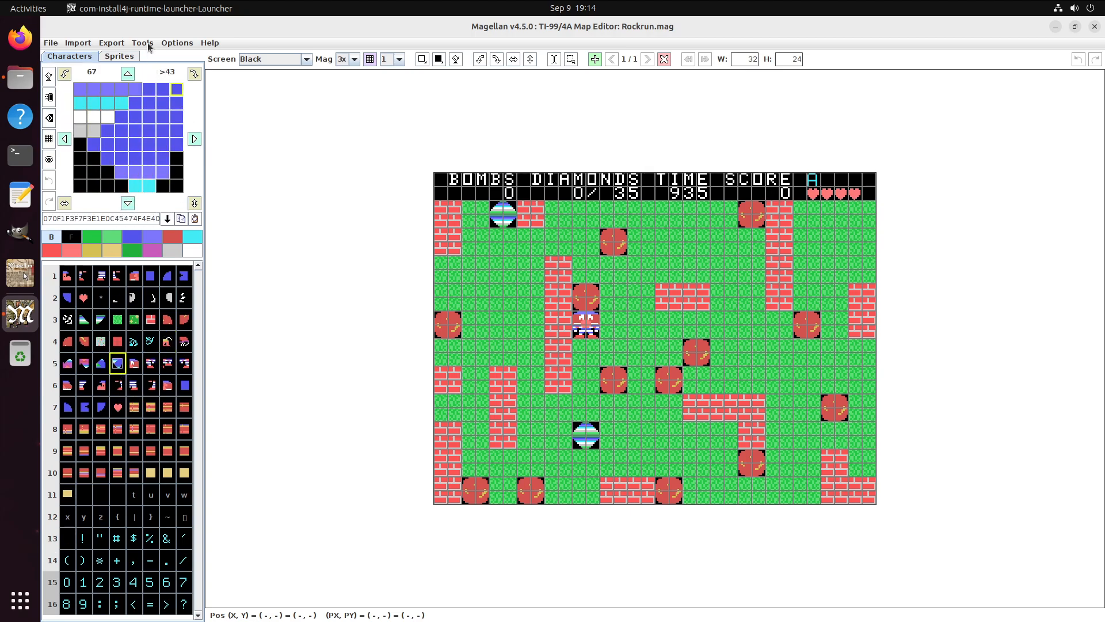
left_click(110, 42)
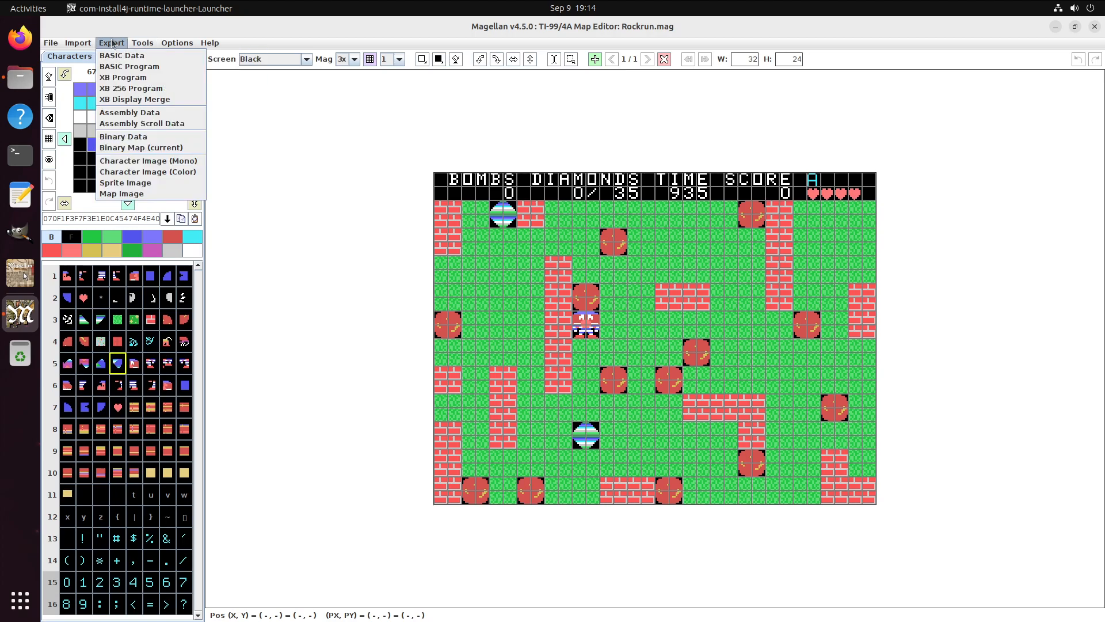
mouse_move(141, 124)
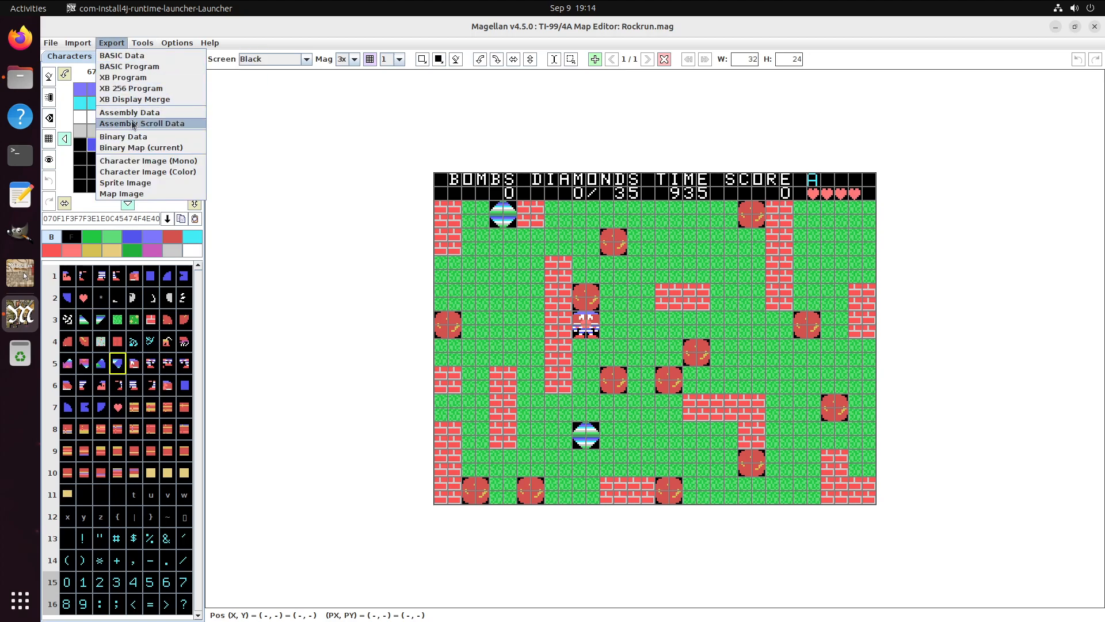
mouse_move(148, 172)
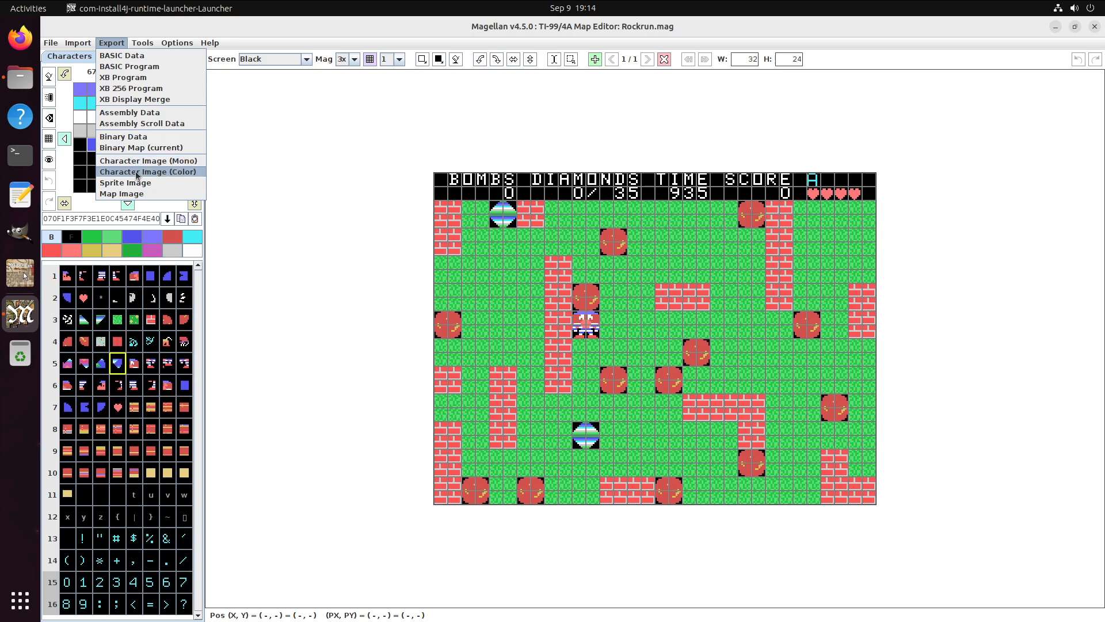
mouse_move(137, 176)
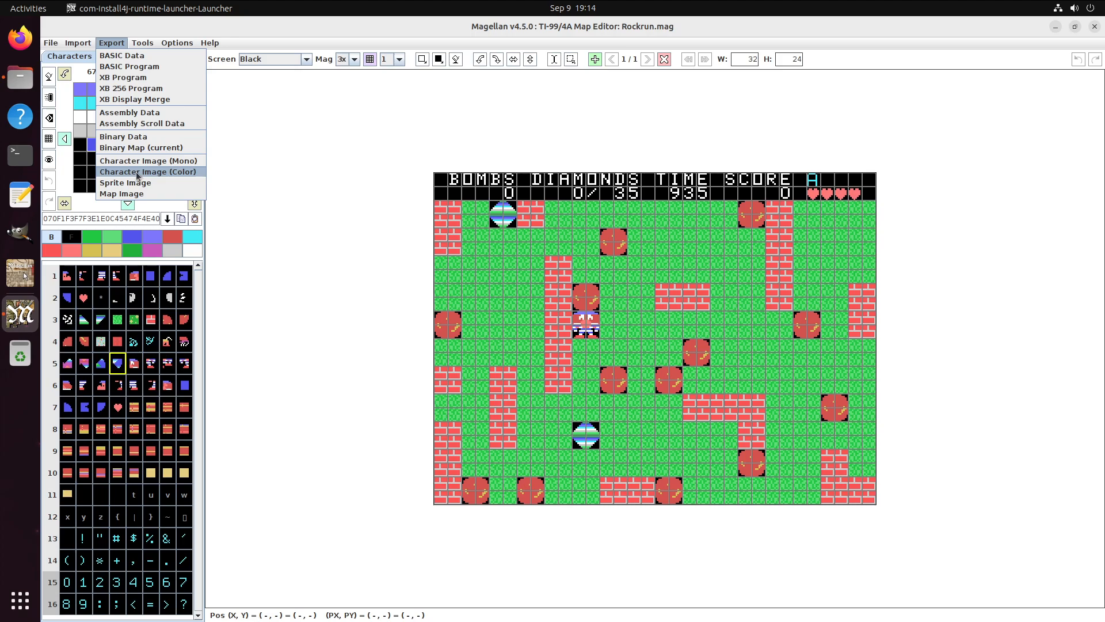
mouse_move(19, 232)
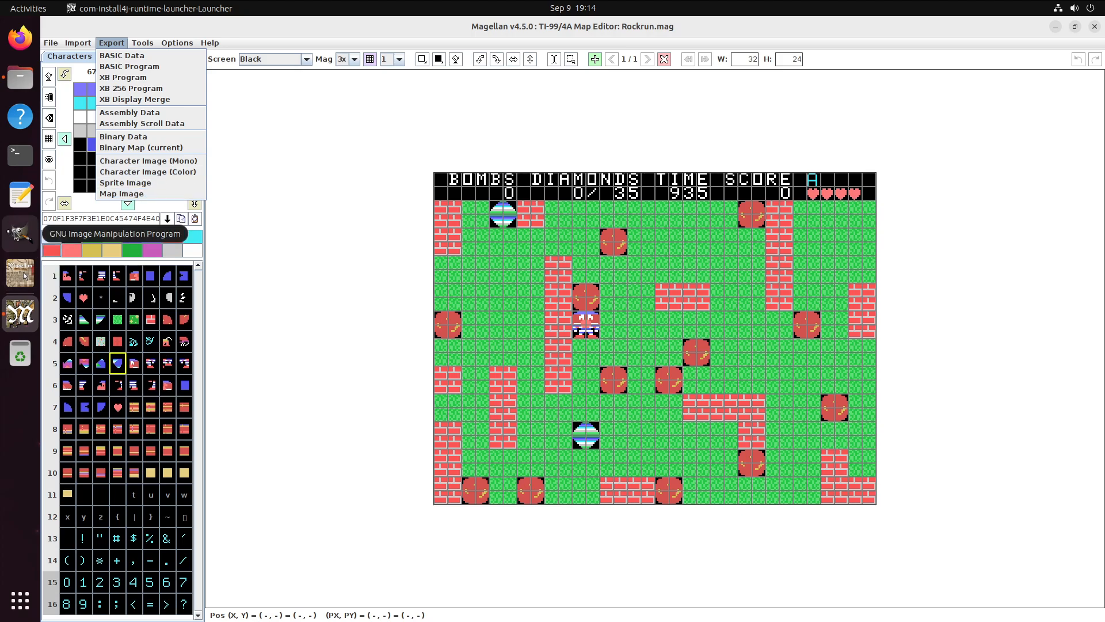
mouse_move(19, 273)
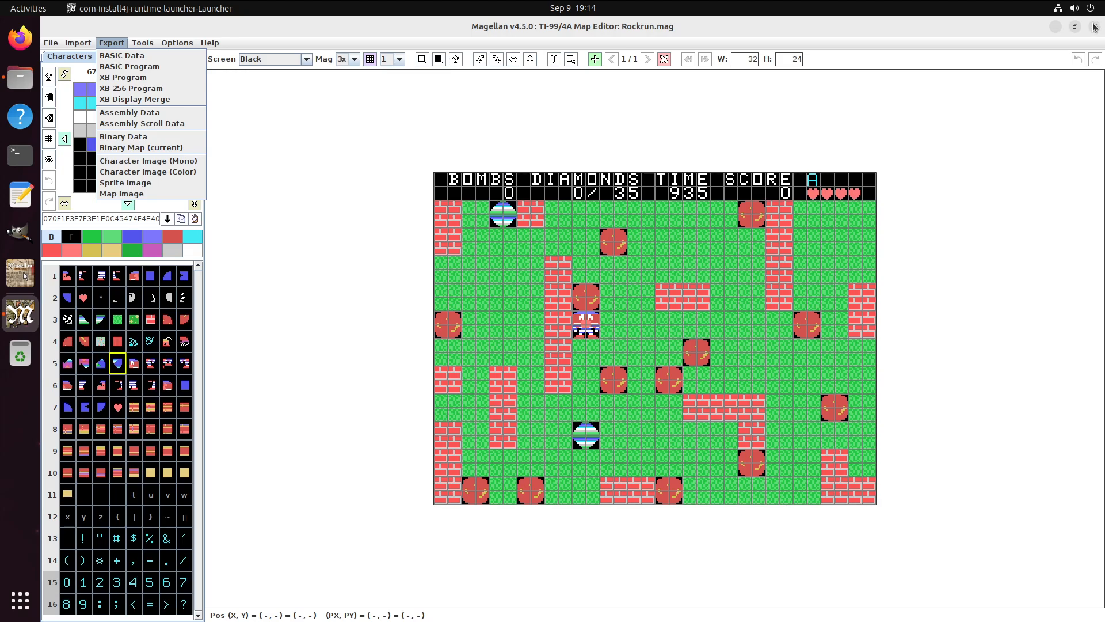
left_click(111, 42)
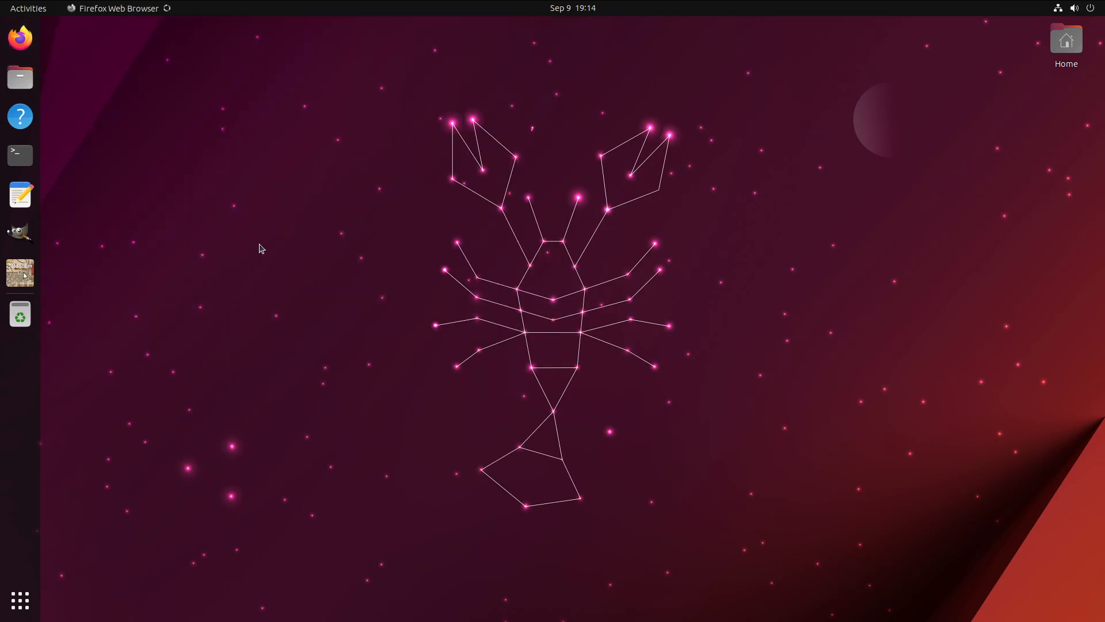
Search for convert9918 and open its GitHub repository.
left_click(20, 38)
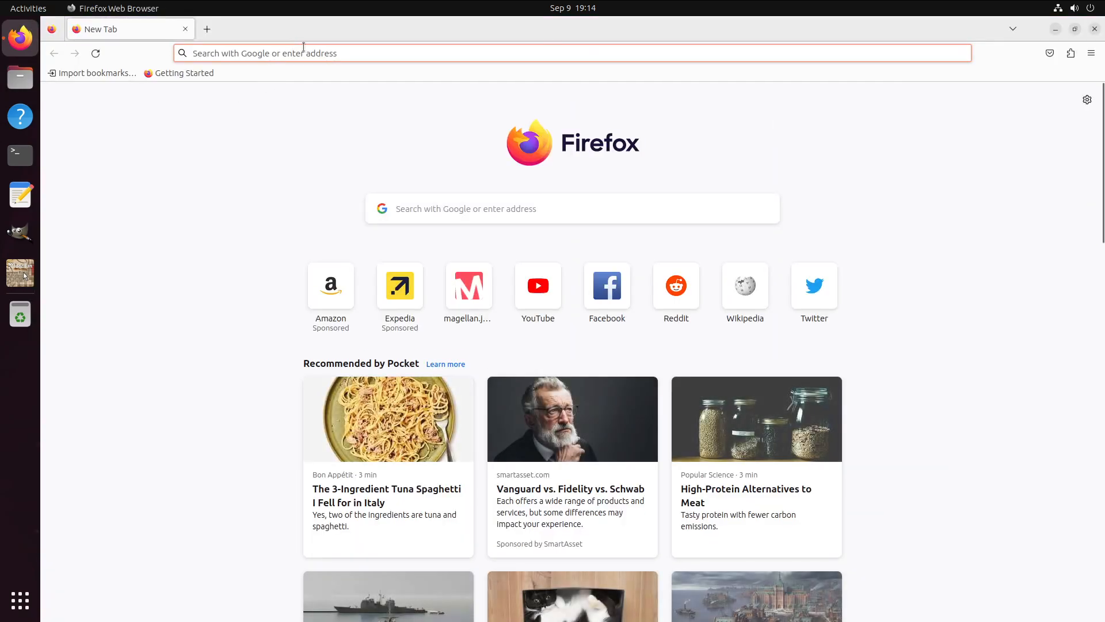
type("convert9918")
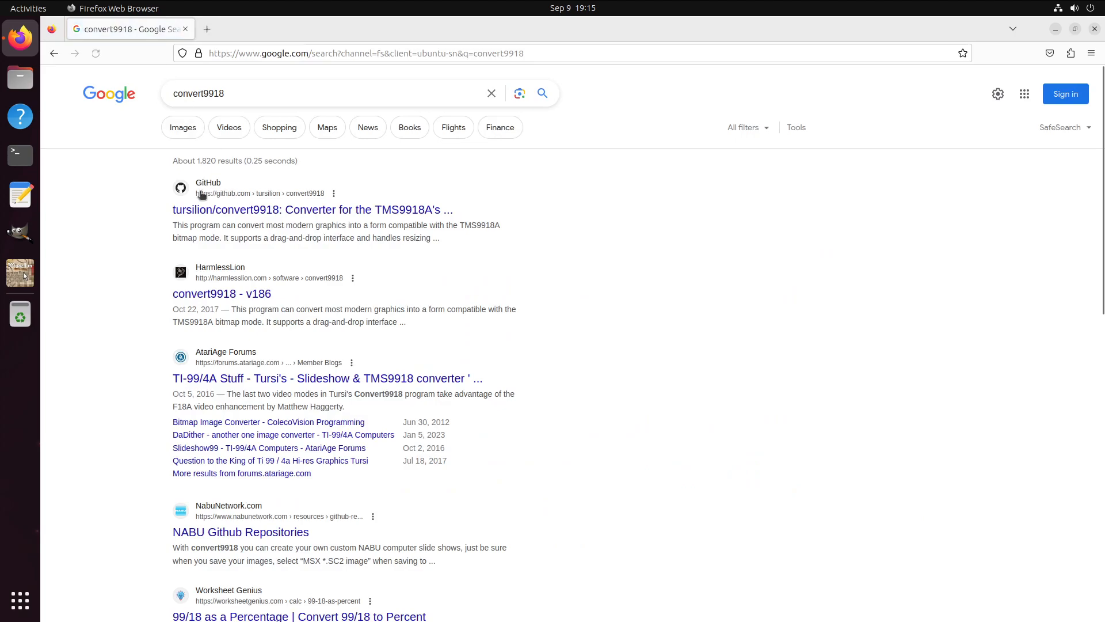
left_click(312, 209)
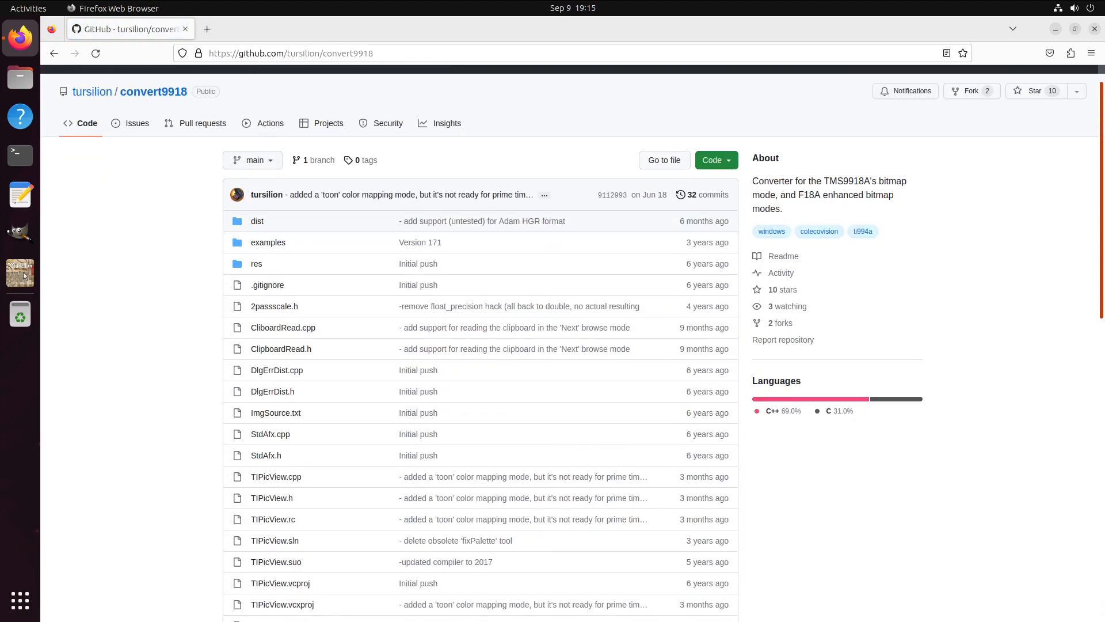
scroll("down", 3)
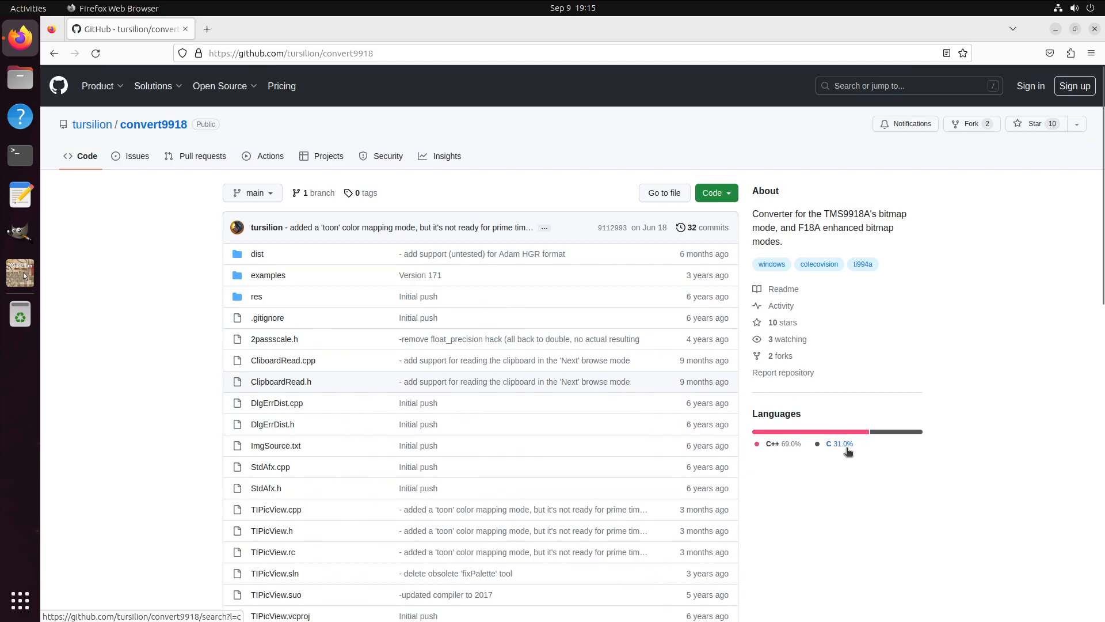
mouse_move(677, 150)
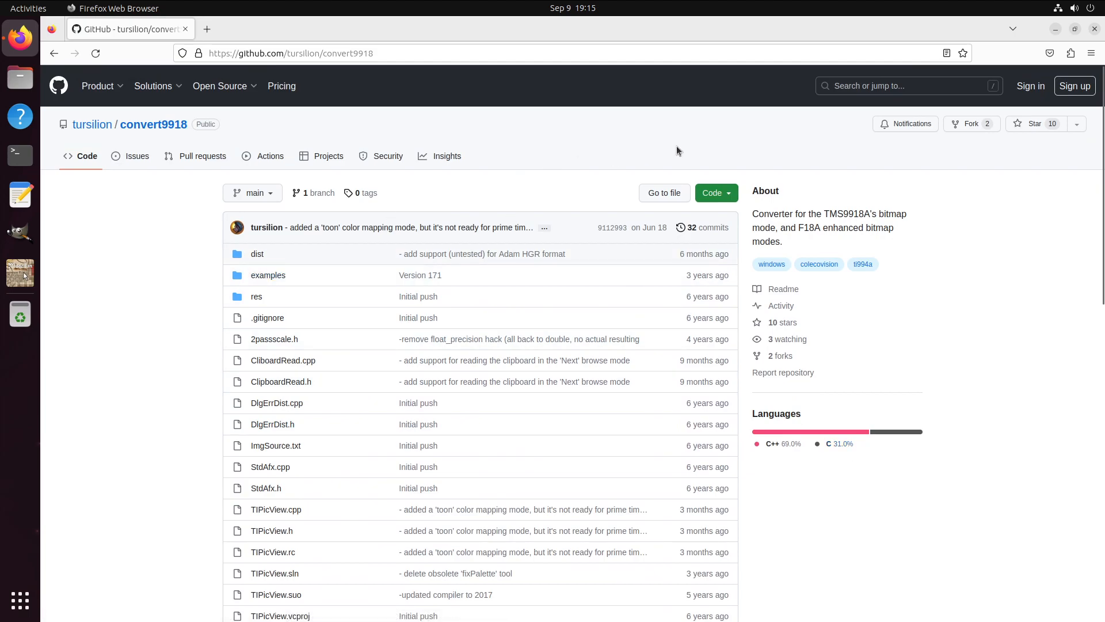
Check the download options, then open dist/Convert9918.zip.
left_click(712, 193)
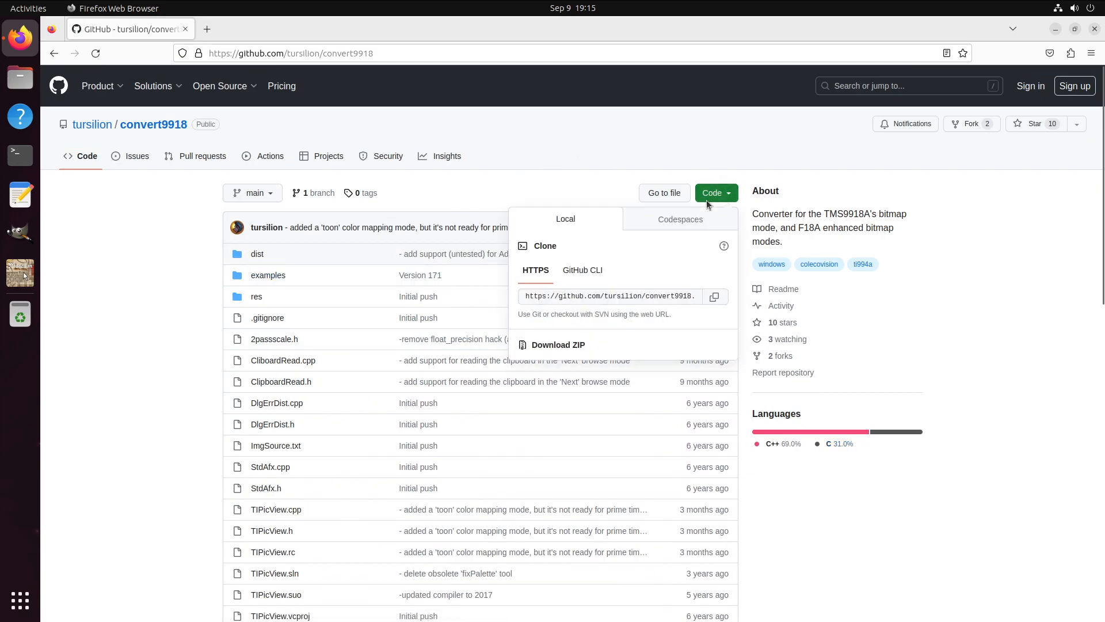
left_click(715, 296)
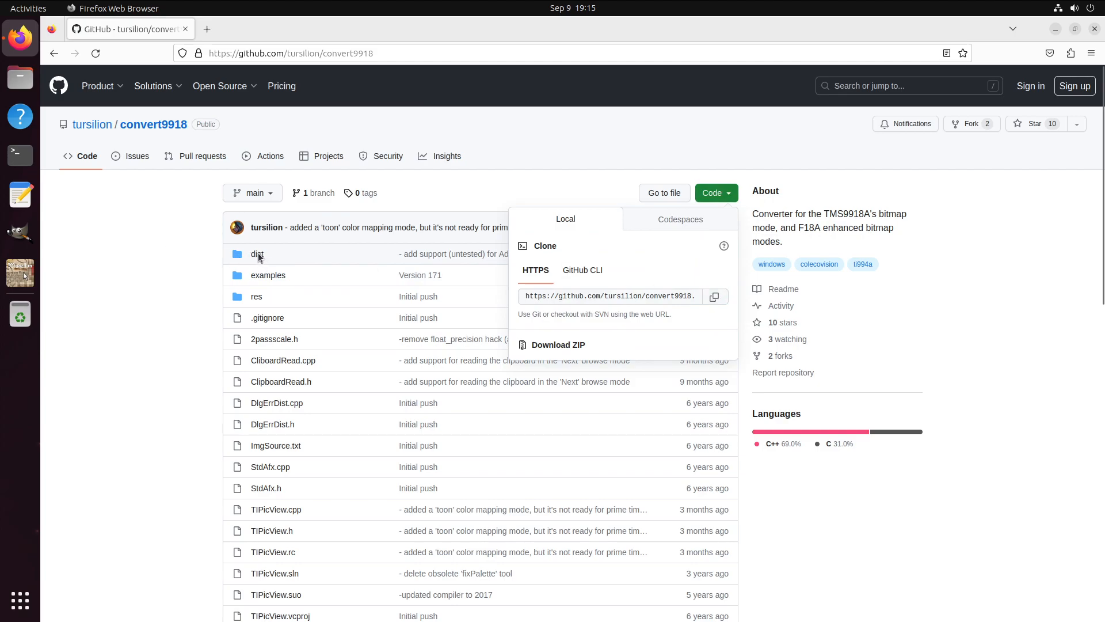
left_click(257, 254)
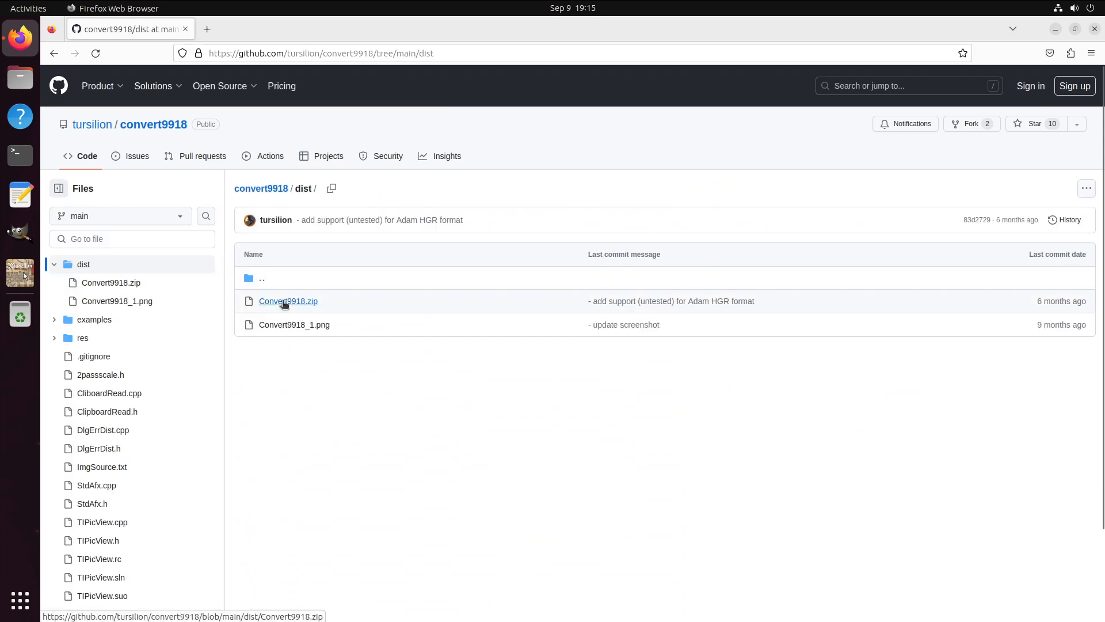
mouse_move(288, 301)
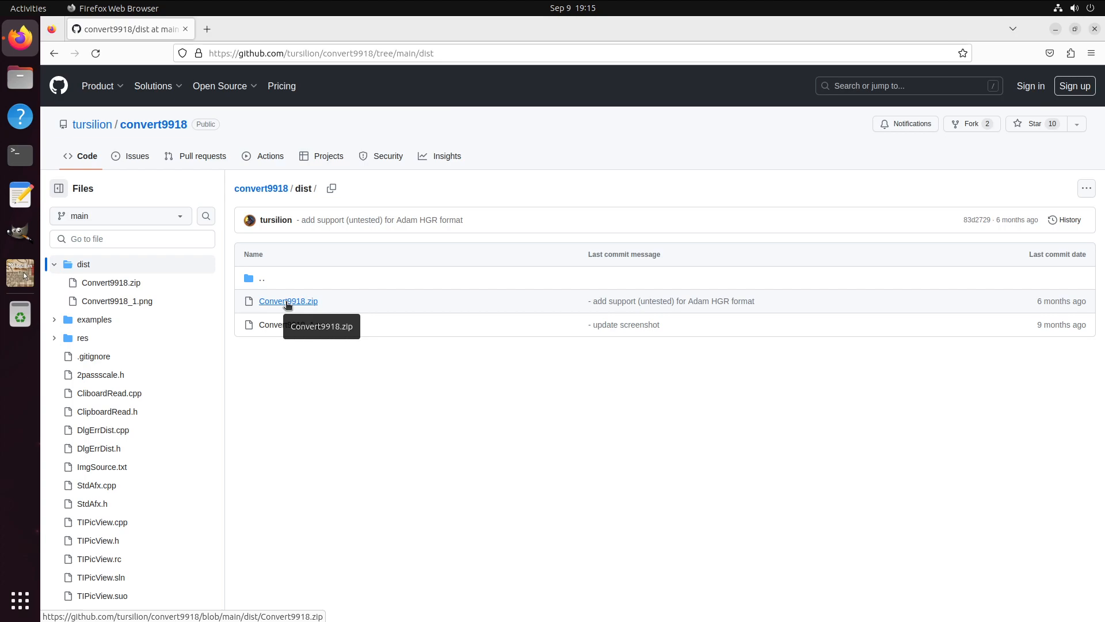
left_click(288, 301)
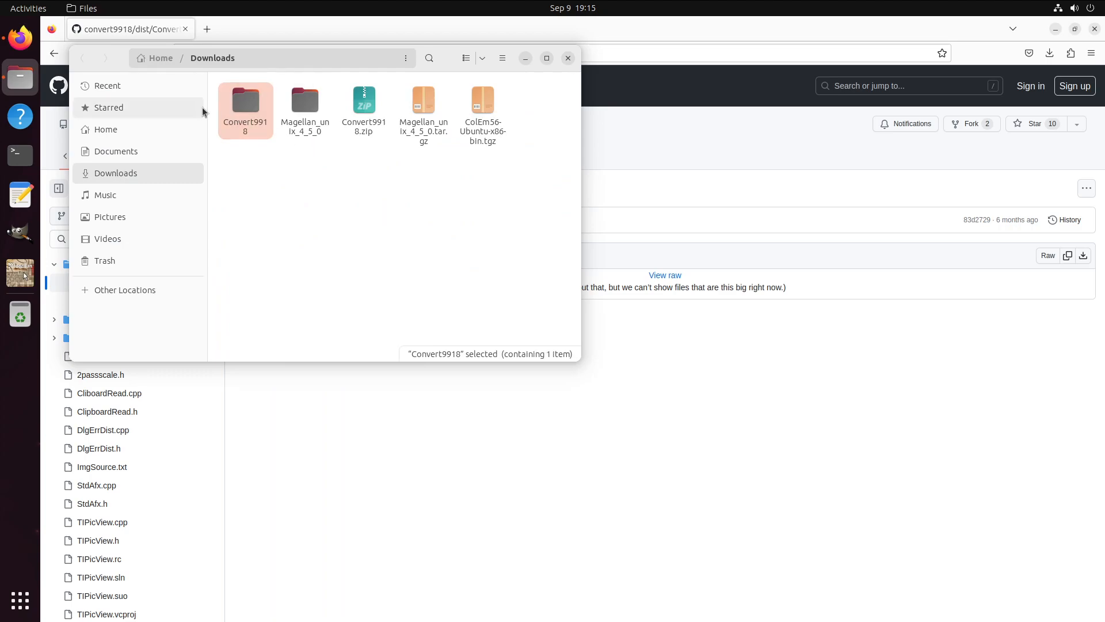
Open the Convert9918 folder, try convert9918.exe, then close Archive Manager and Files.
right_click(245, 98)
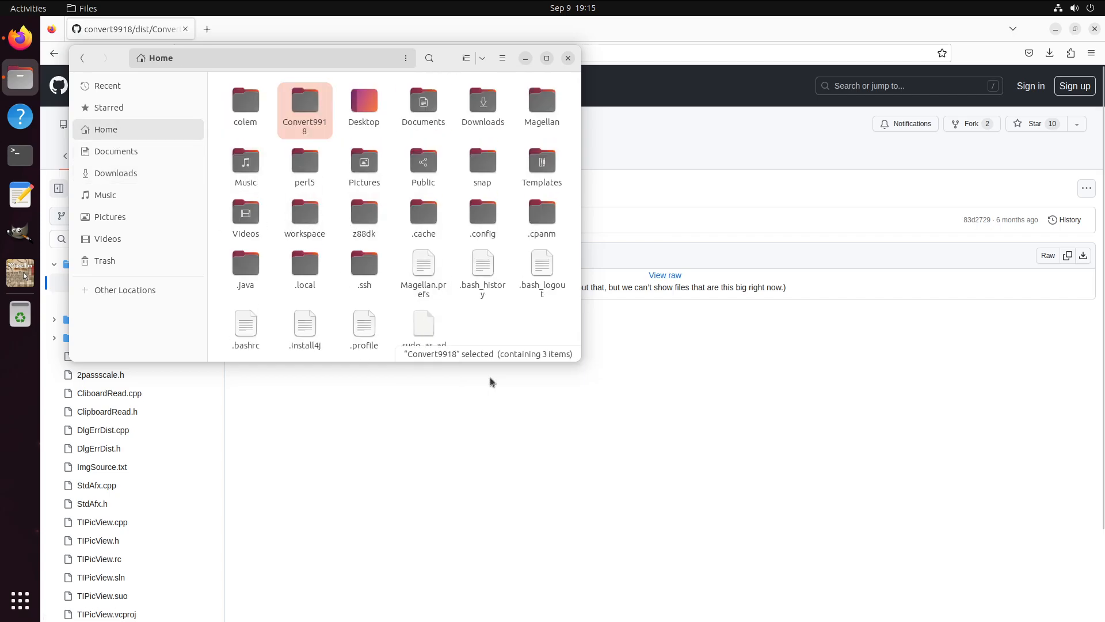
double_click(305, 106)
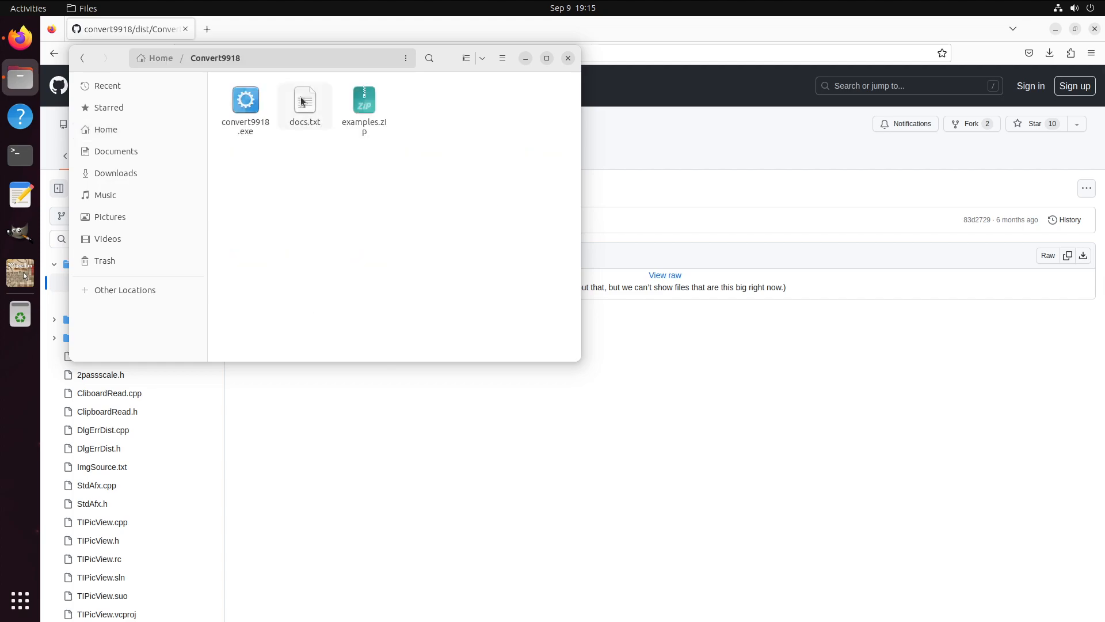
left_click(245, 100)
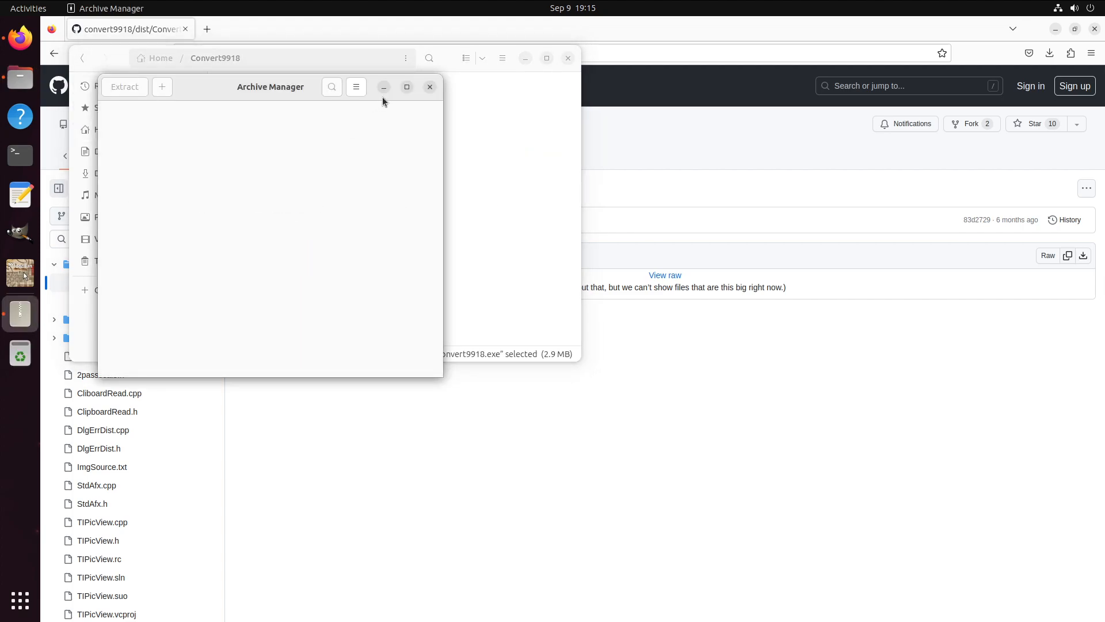
left_click(429, 87)
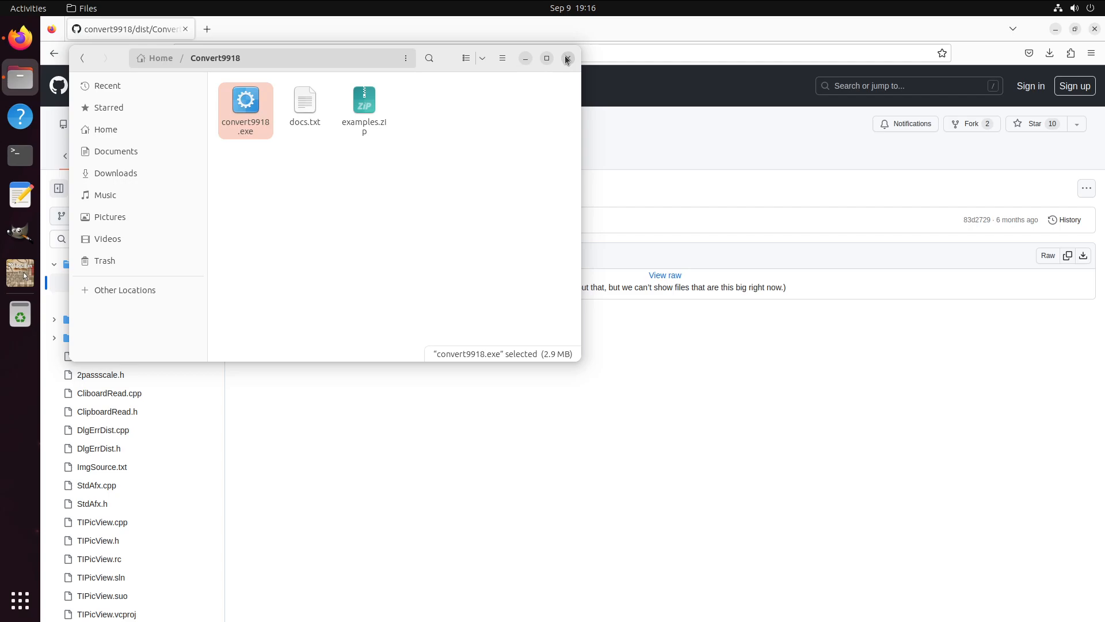
left_click(568, 57)
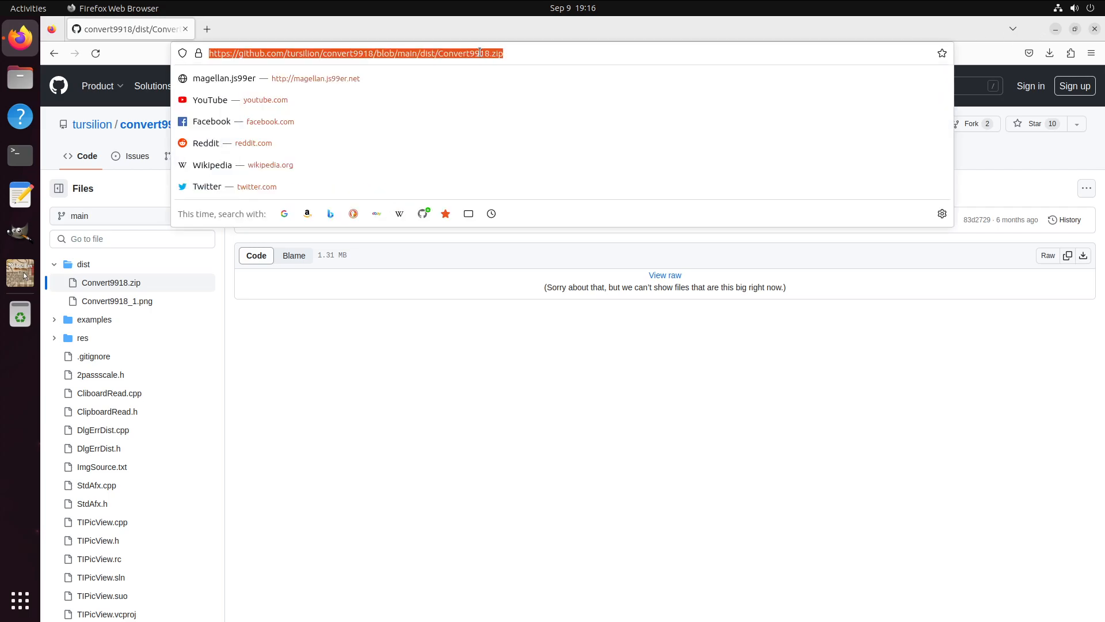
Search 'install wine in ubuntu 23.04', open the htmlvalidator.com guide, and bring up Terminal.
type("wi")
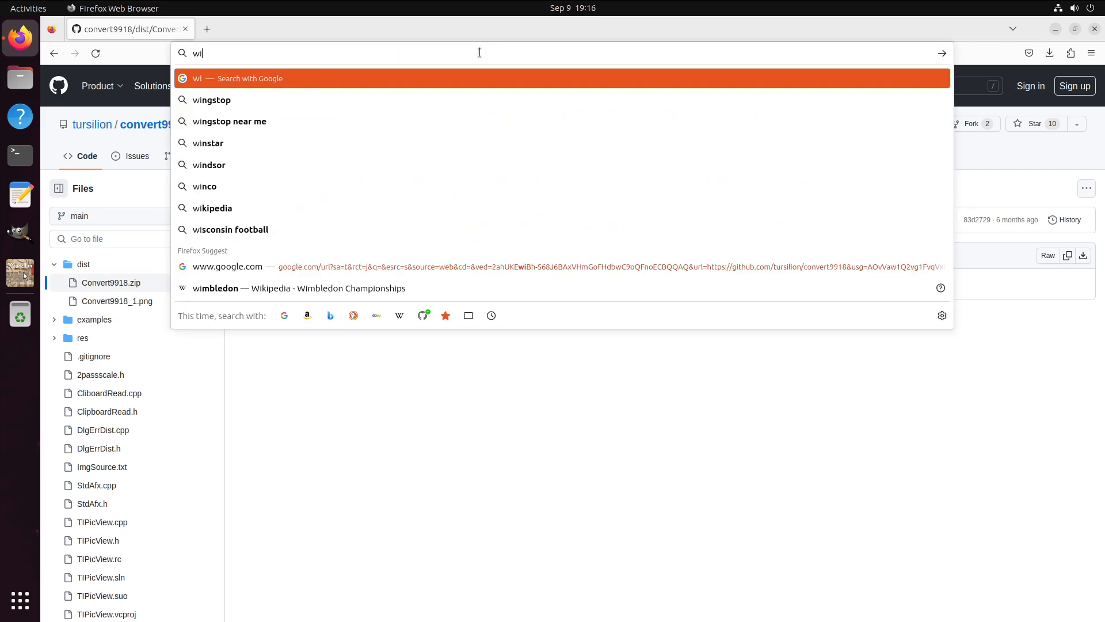
type("install wine in")
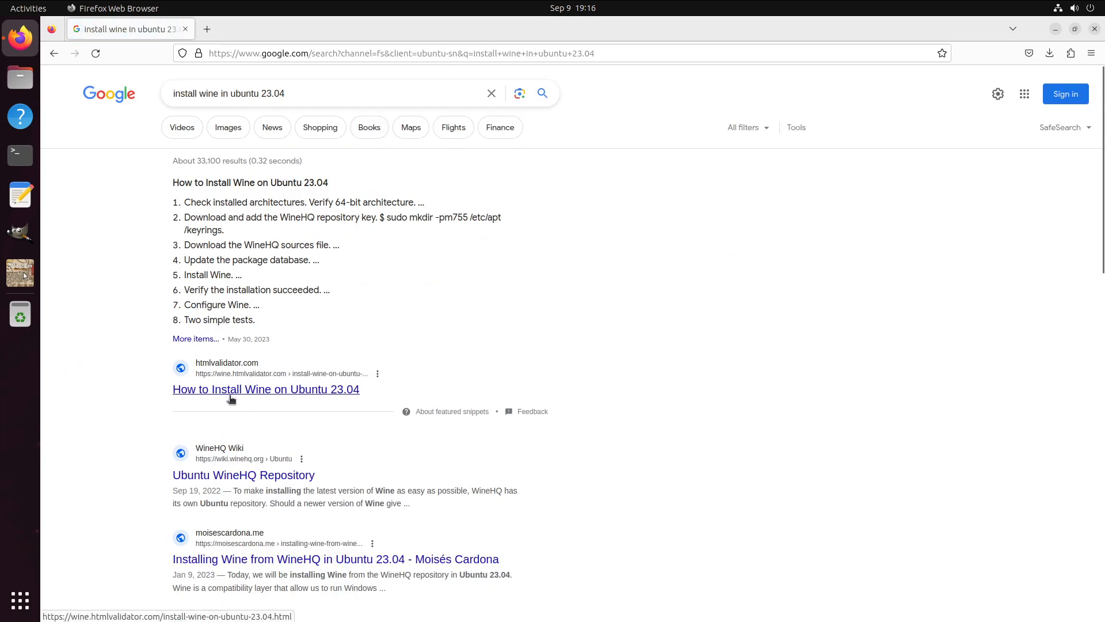
left_click(266, 389)
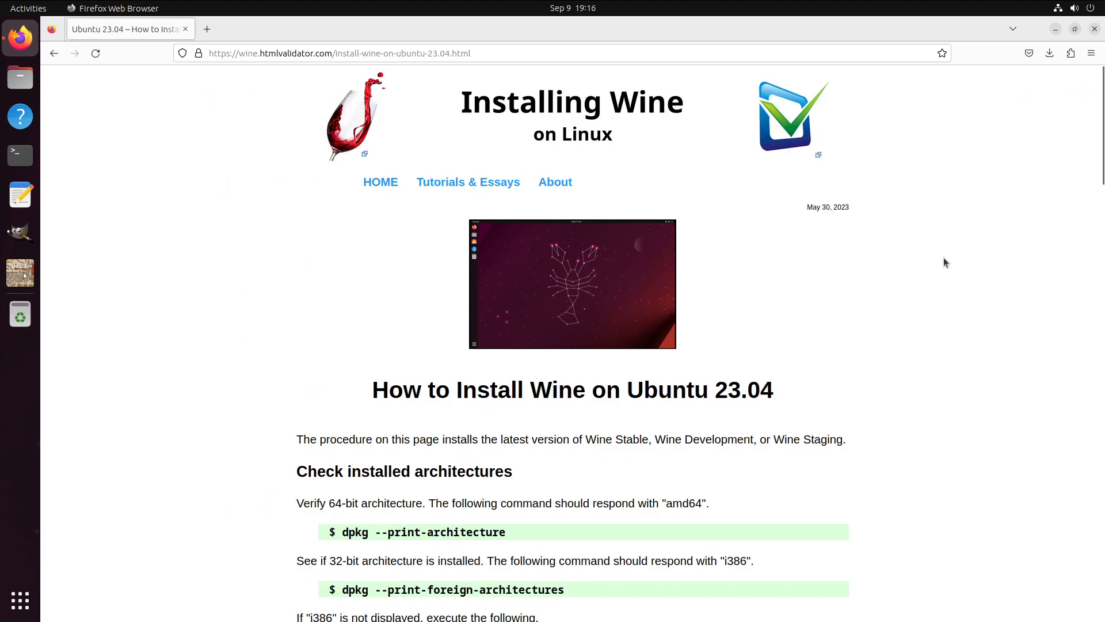
scroll("down", 3)
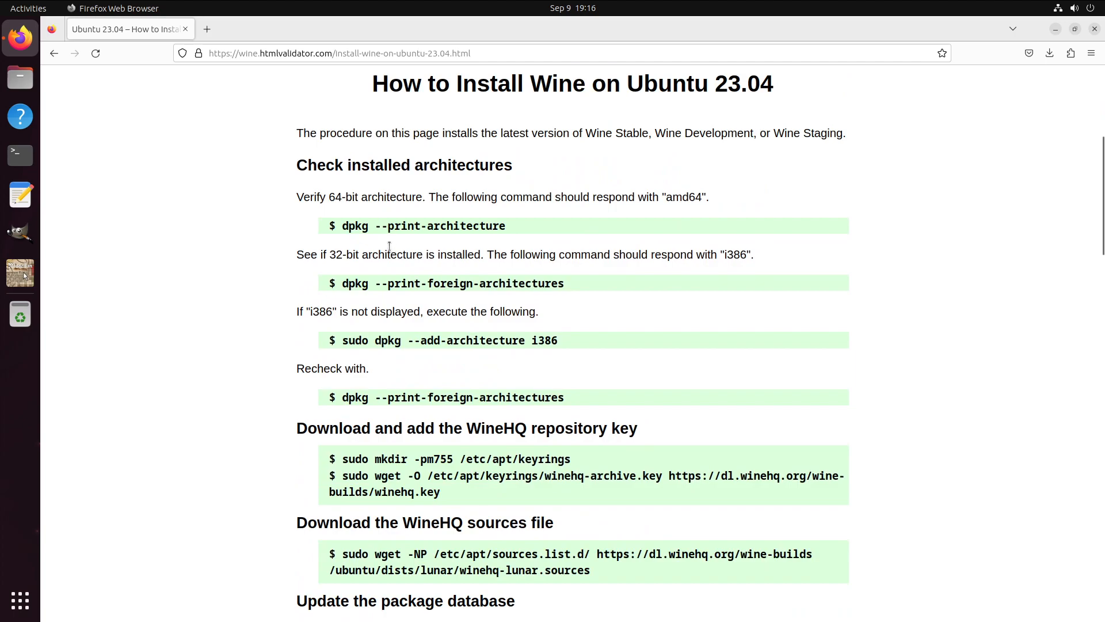
mouse_move(345, 352)
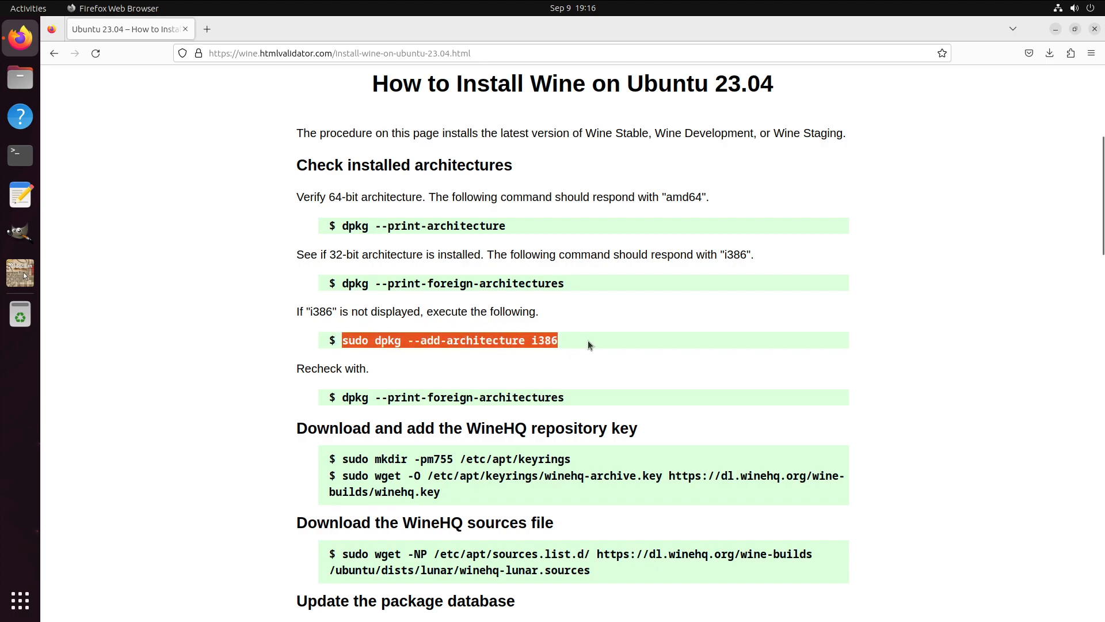
mouse_move(255, 224)
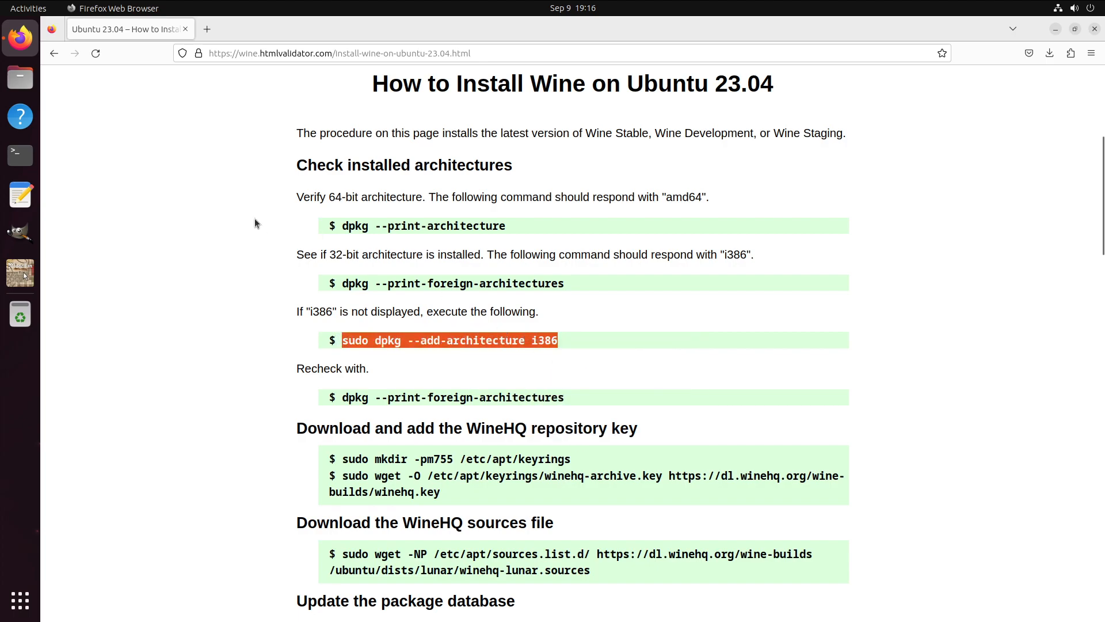
left_click(20, 154)
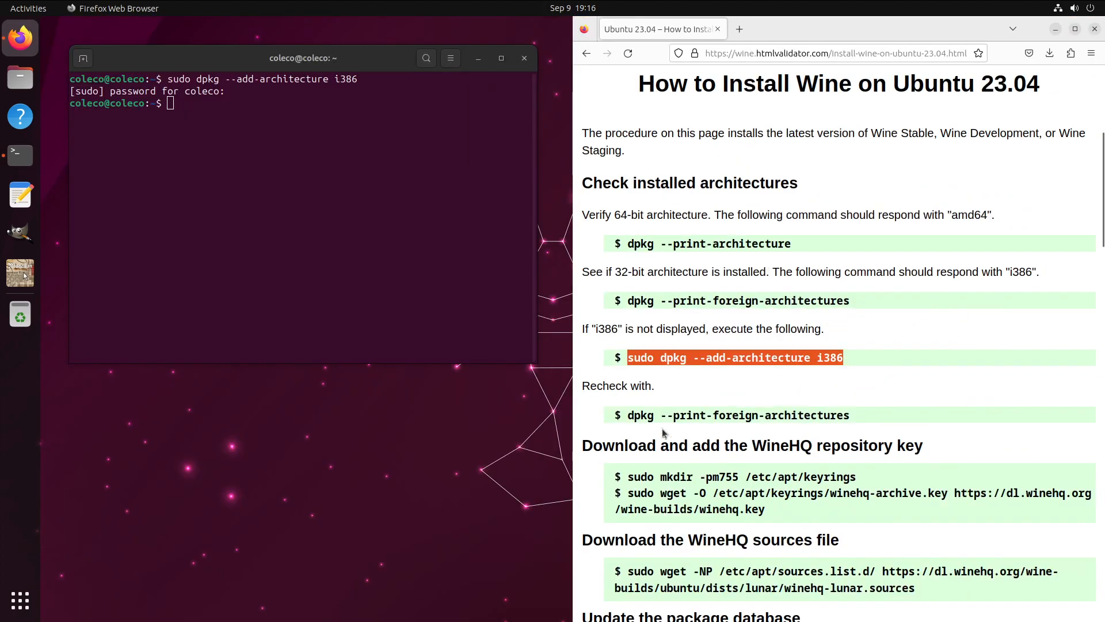
Read further down the guide, start a root shell with sudo, and try ntpdate ntp.ucsd.edu.
scroll("down", 3)
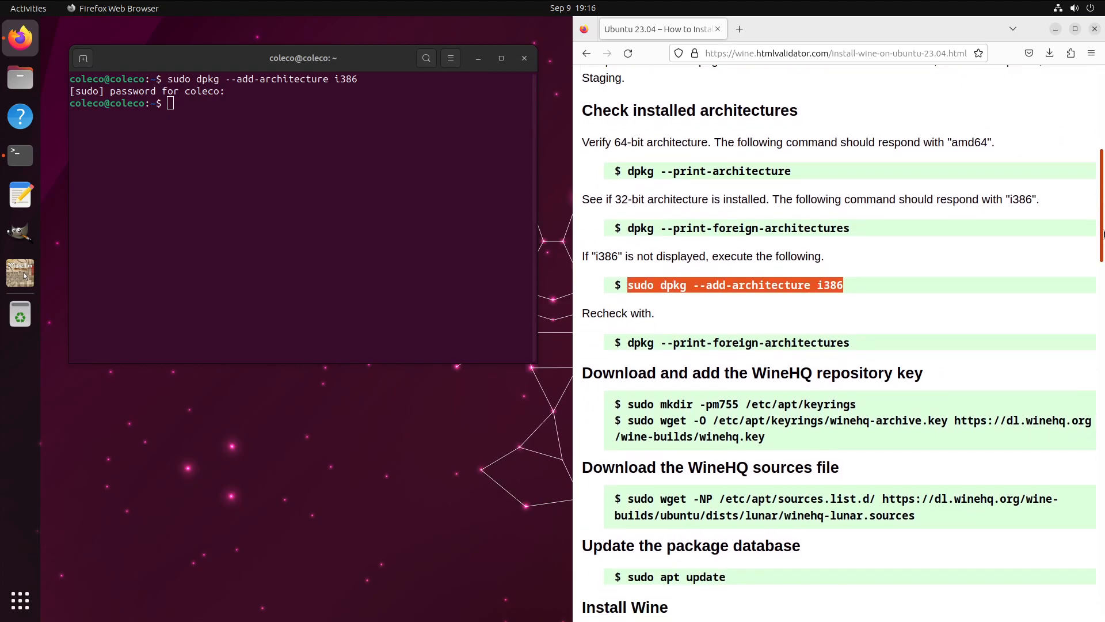
scroll("down", 3)
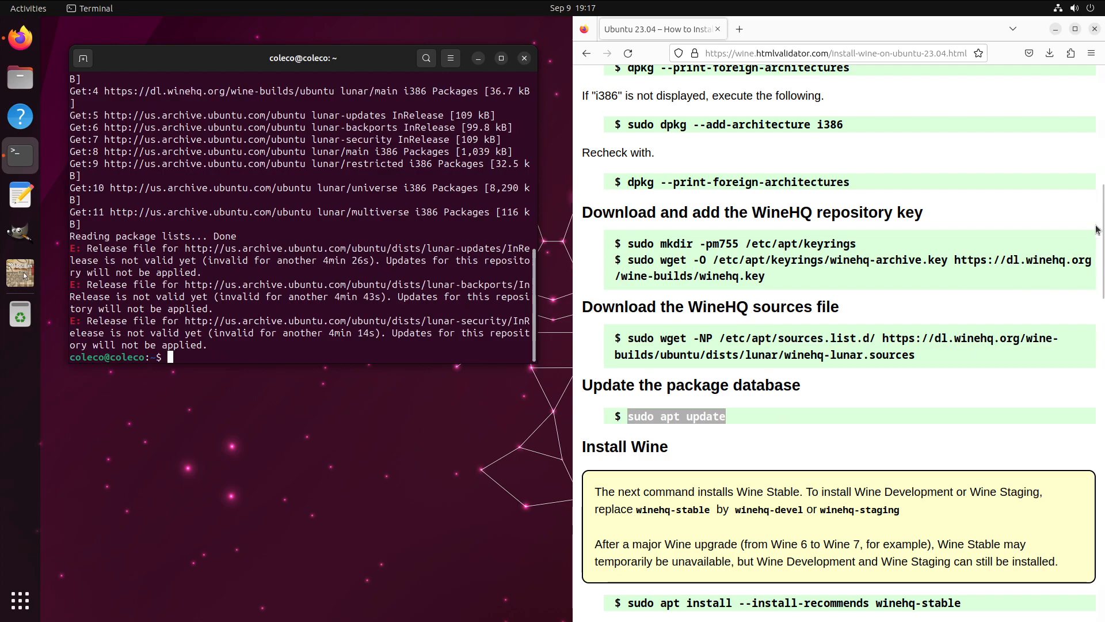
scroll("down", 3)
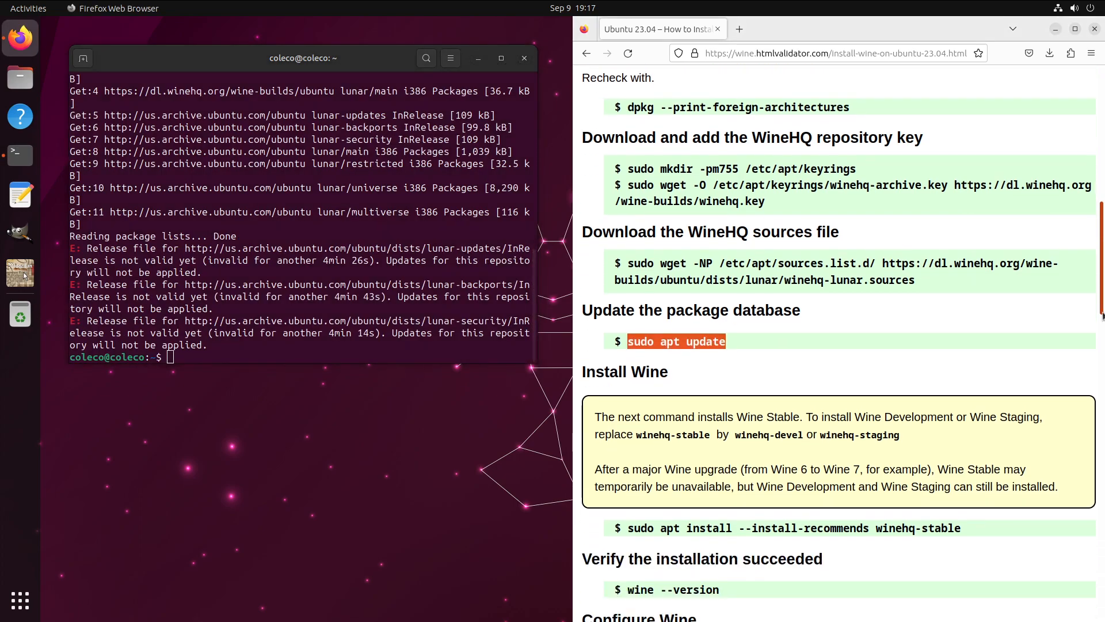
scroll("down", 3)
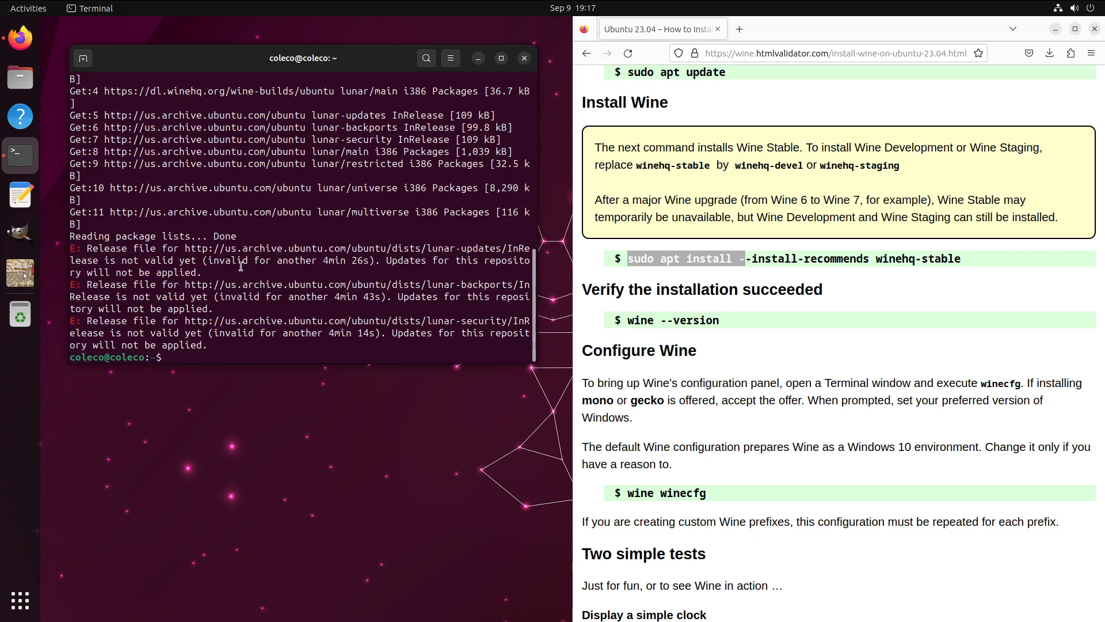
type("sudo -i")
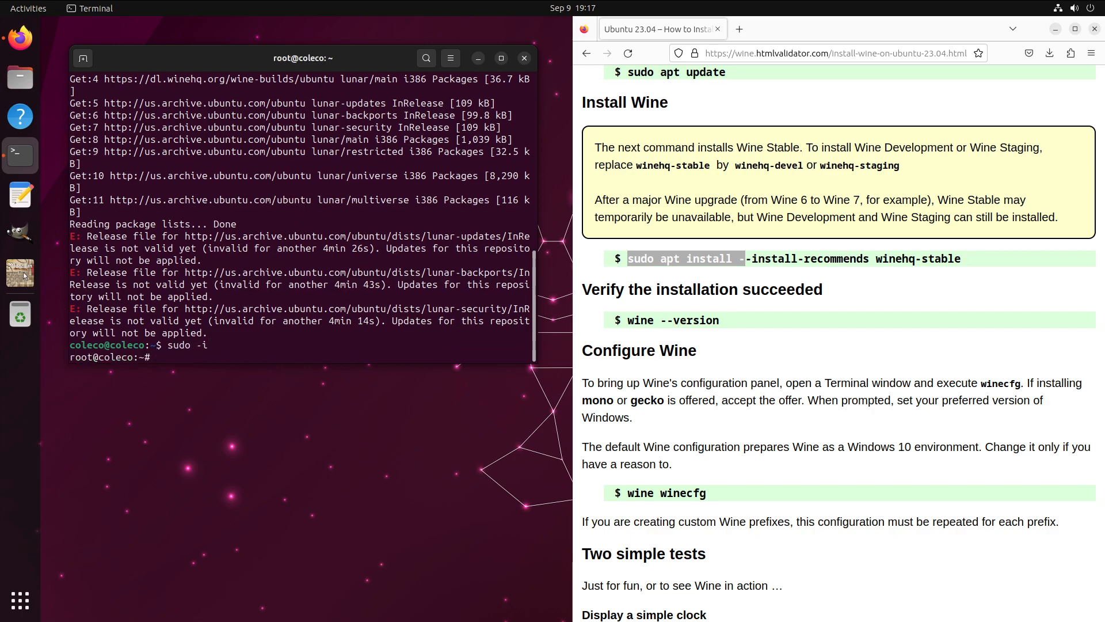
type("ntpdate ntp.u")
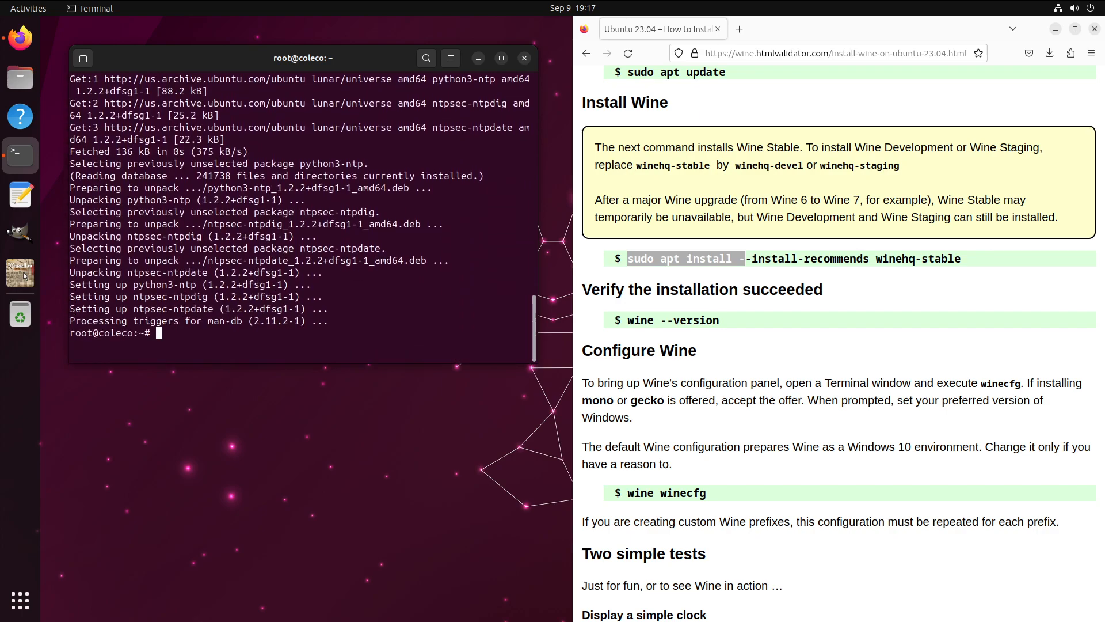
Install ntpsec-ntpdate, sync the clock with ntp.ucsd.edu, and copy the Wine install command.
type("apt install ntpsec-ntpdate")
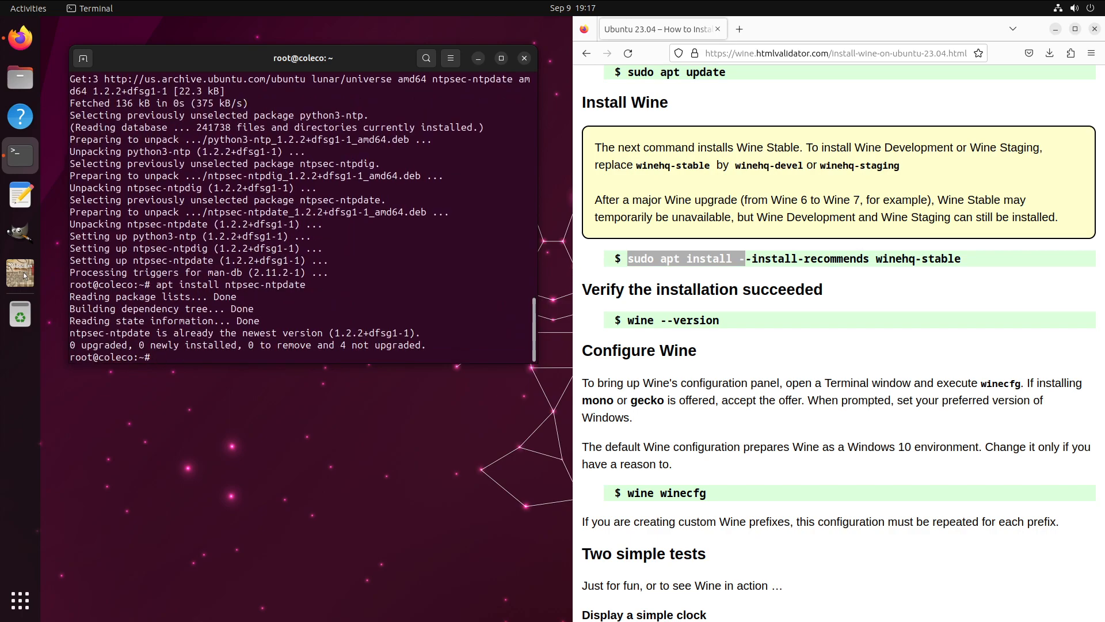
type("ntpdate")
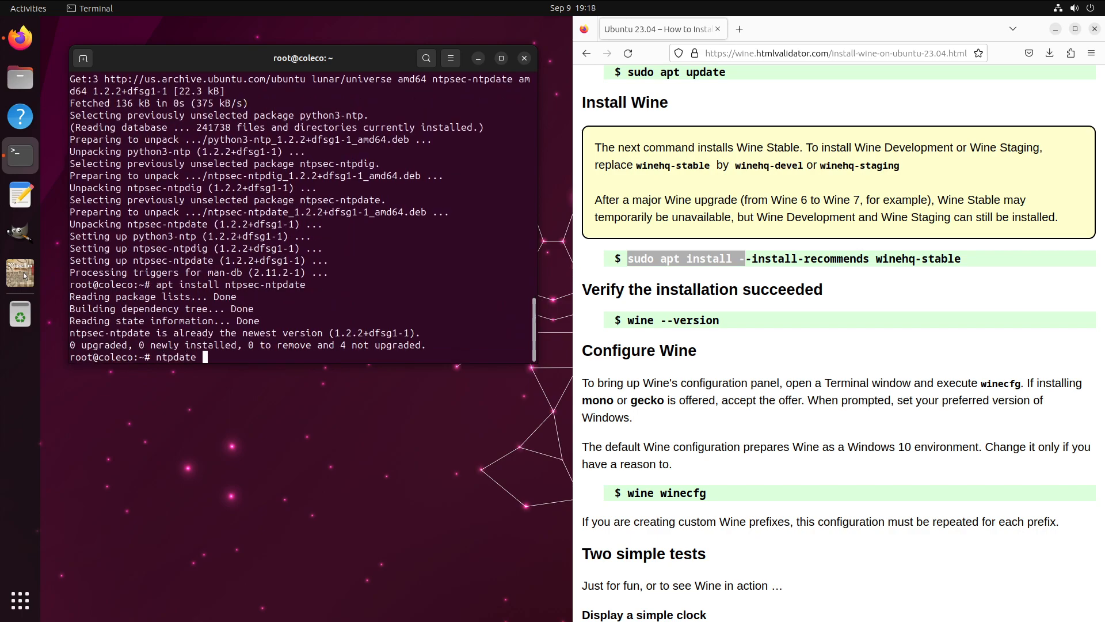
type("ntp.ucsd./")
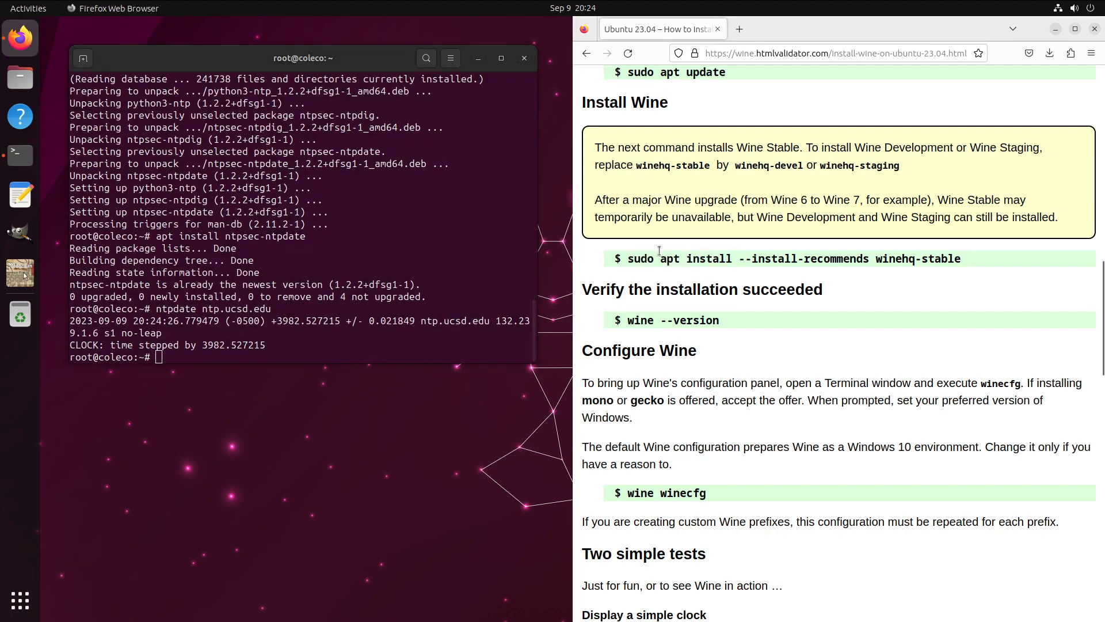
mouse_move(1007, 257)
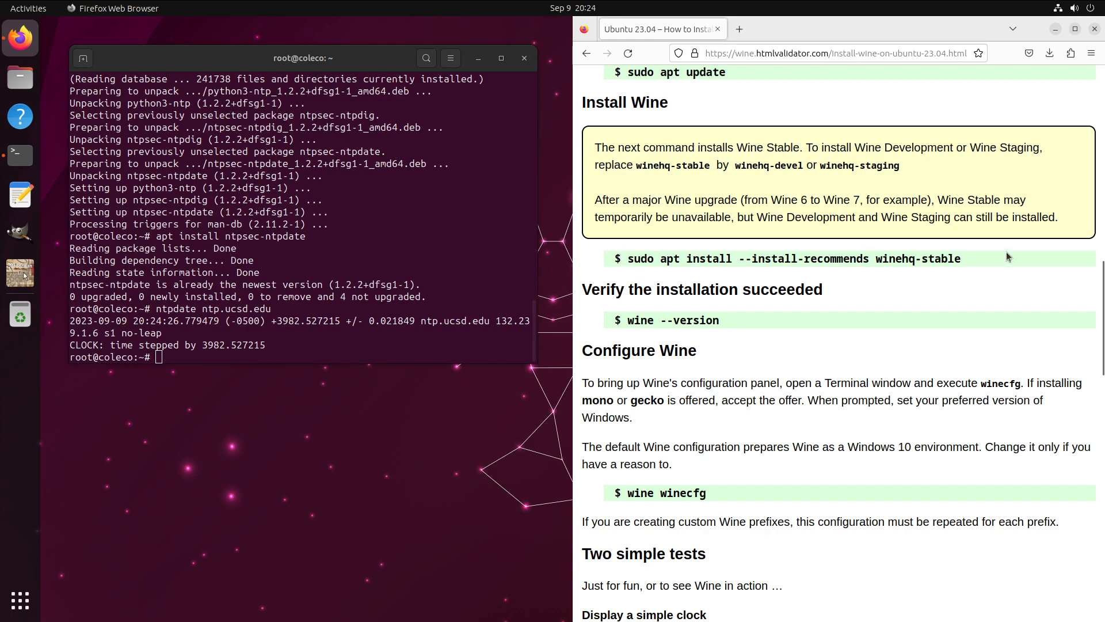
mouse_move(702, 258)
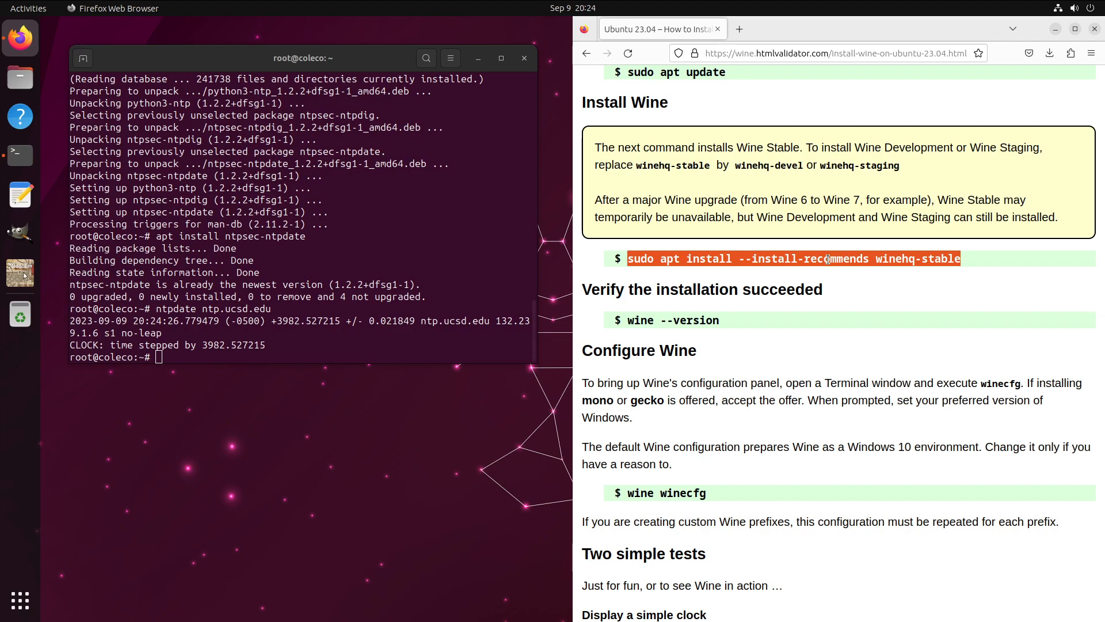
right_click(828, 259)
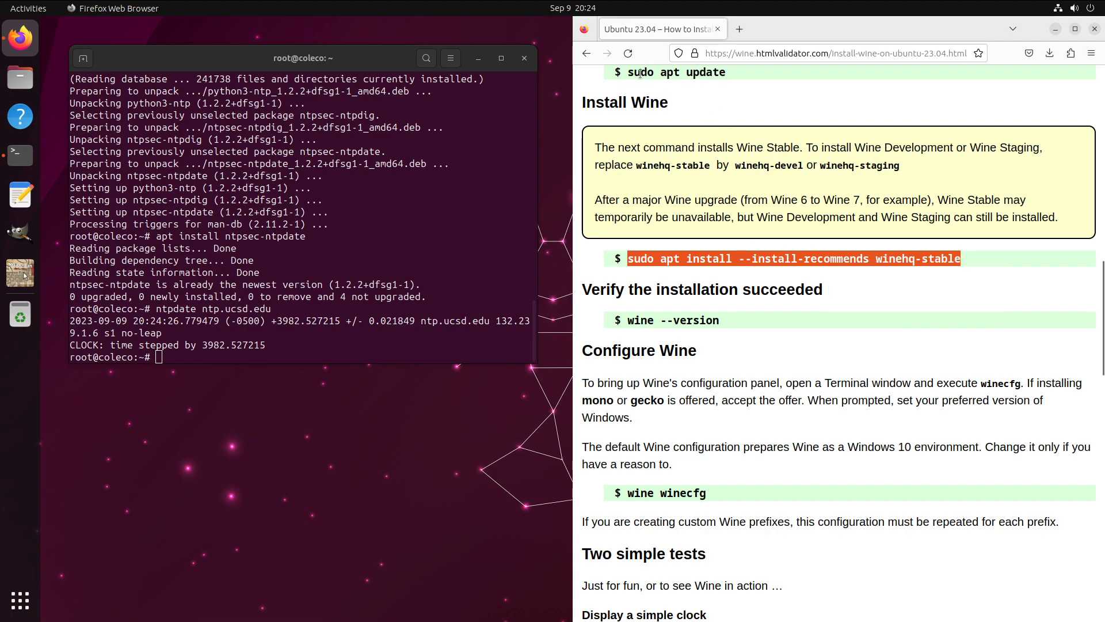
right_click(677, 72)
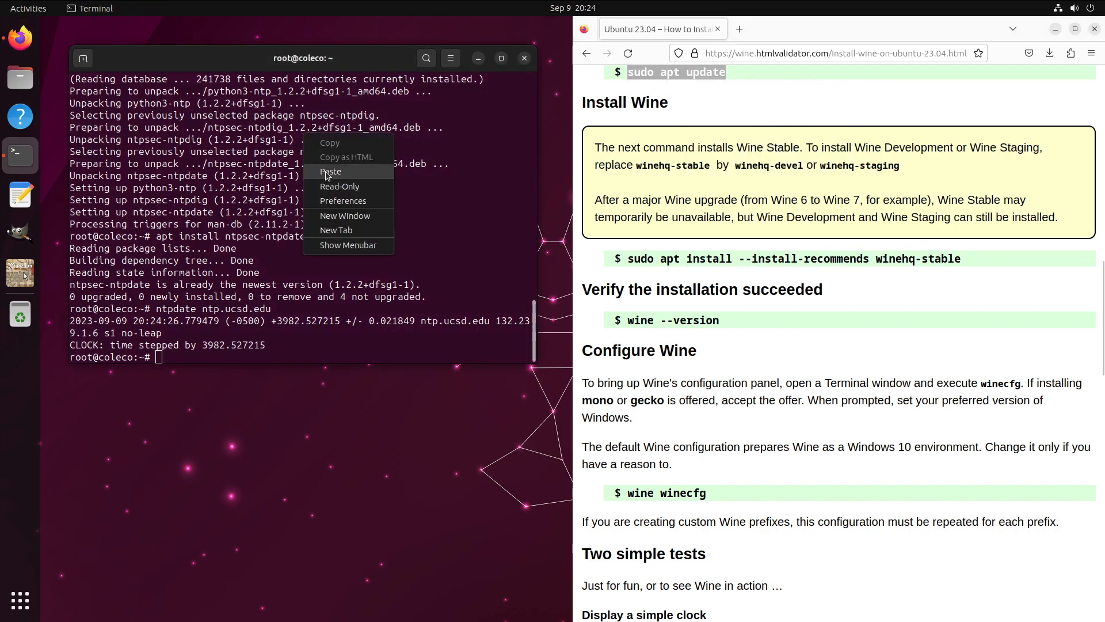
Paste and run apt update and the winehq install command, confirming with y.
left_click(330, 171)
type("sudo apt install --install-recommends winehq-s")
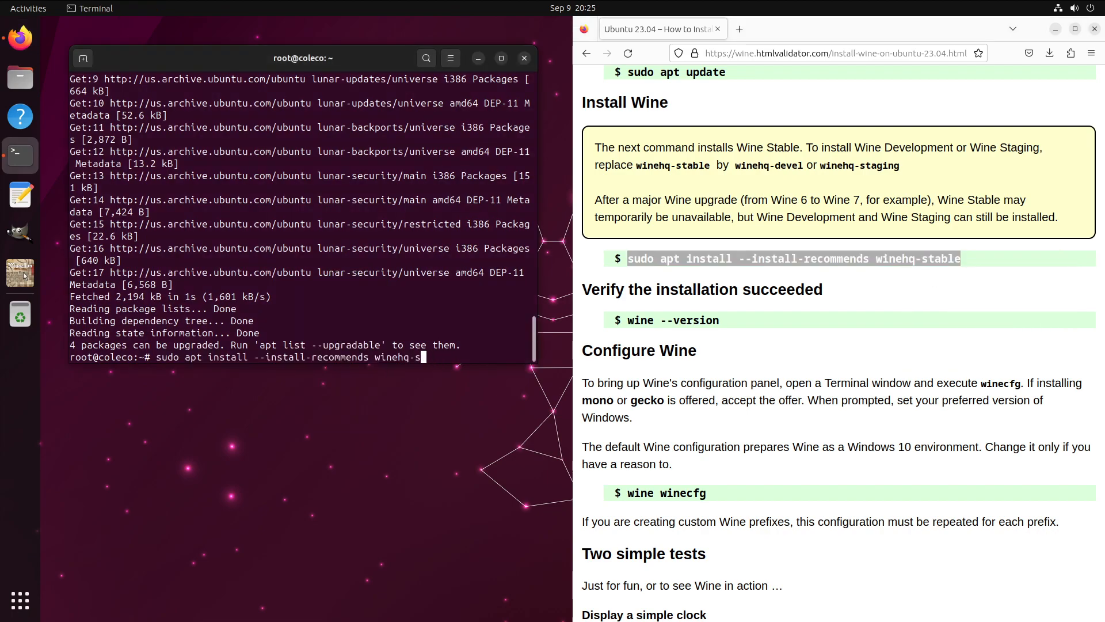
key("Return")
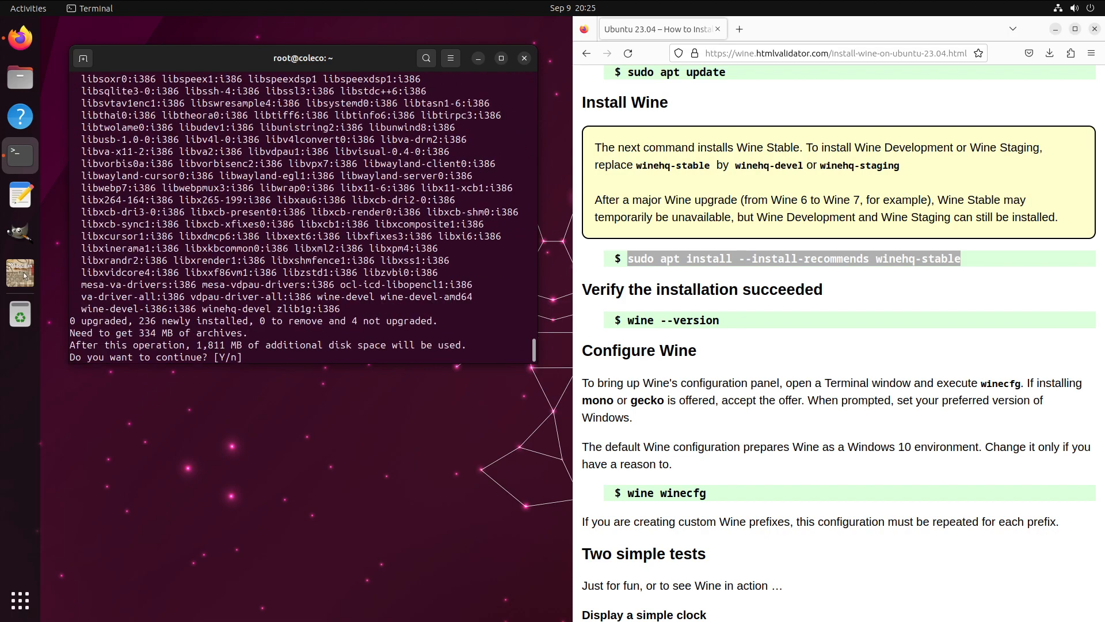
type("y")
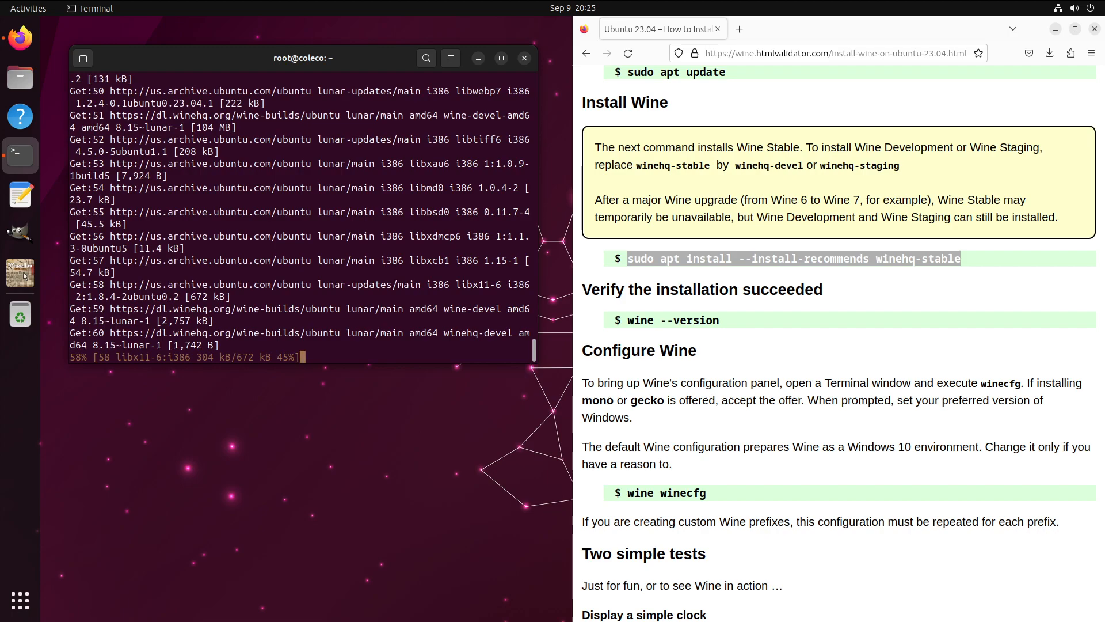
mouse_move(254, 269)
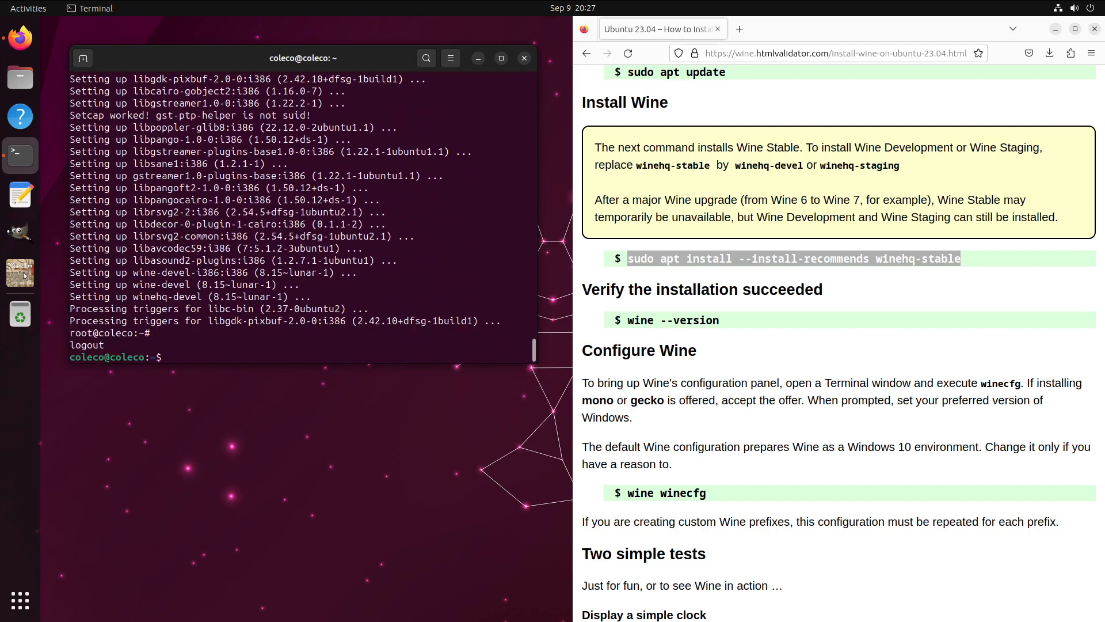
Run winecfg, install Wine Mono, and accept the configuration with Windows 10.
type("winecfg")
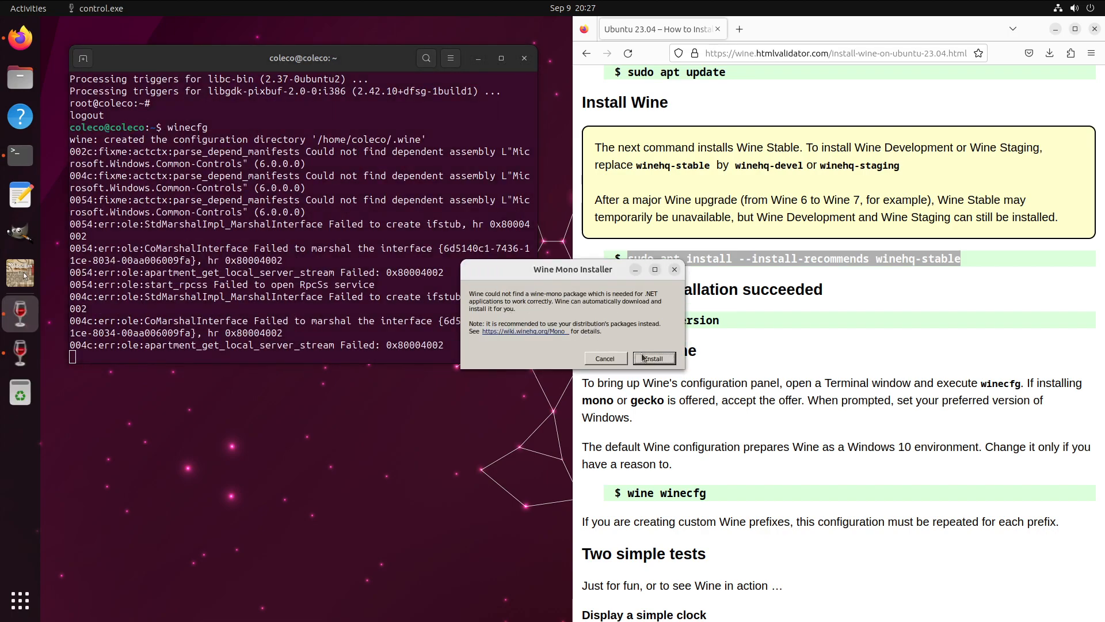
left_click(652, 358)
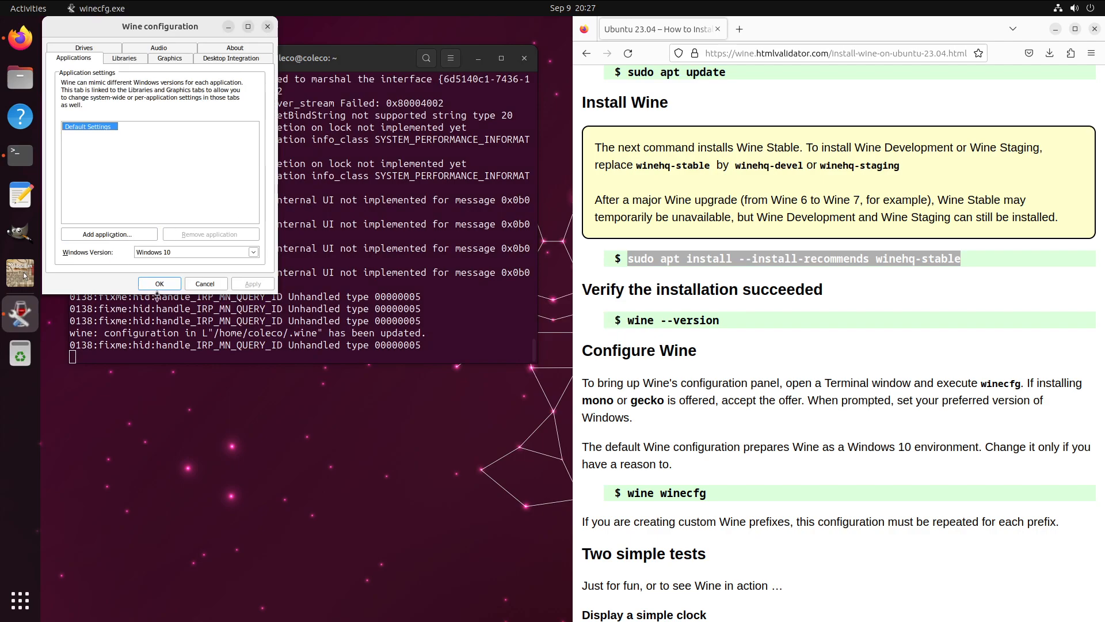
left_click(159, 283)
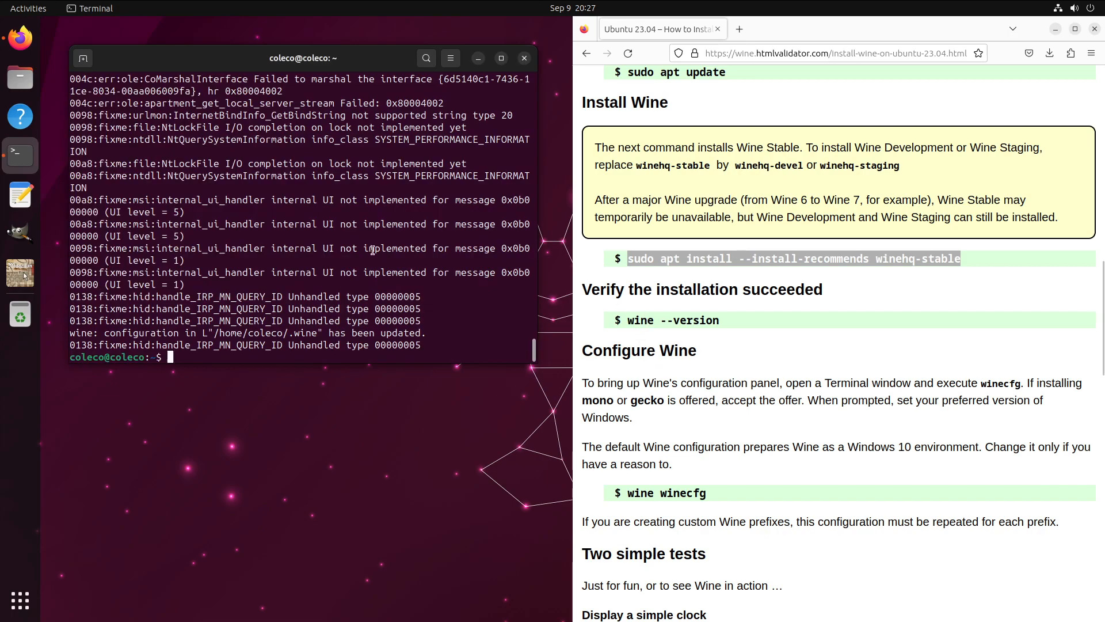
From the Convert9918 folder, run convert9918.exe under wine and reposition its window.
type("ls")
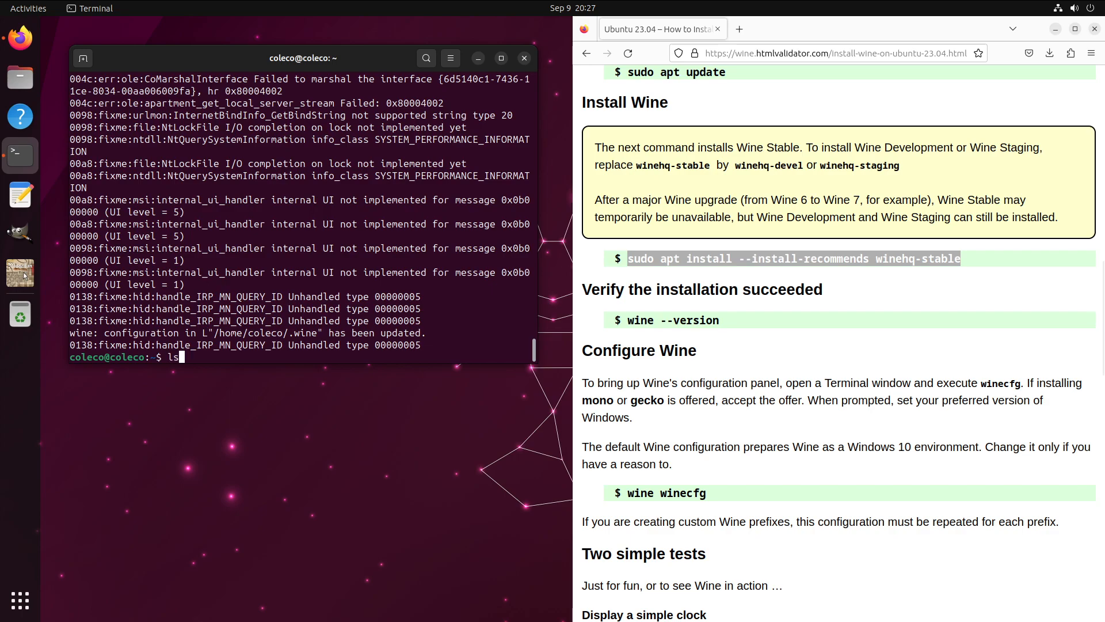
type("cd Convert9918/")
type("wine")
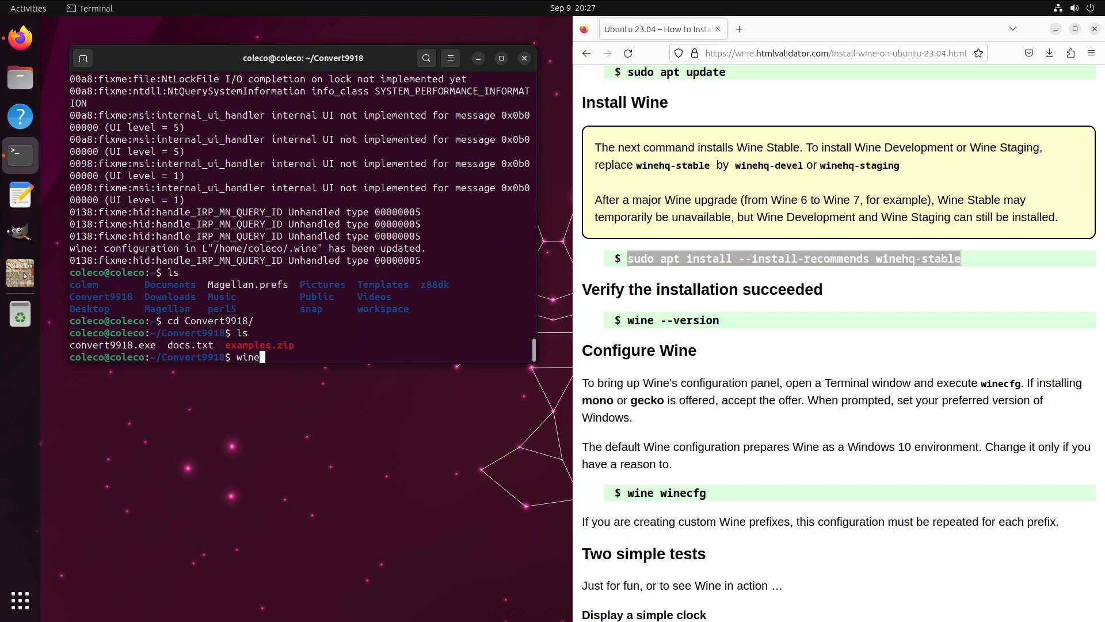
type("convert9918.exe")
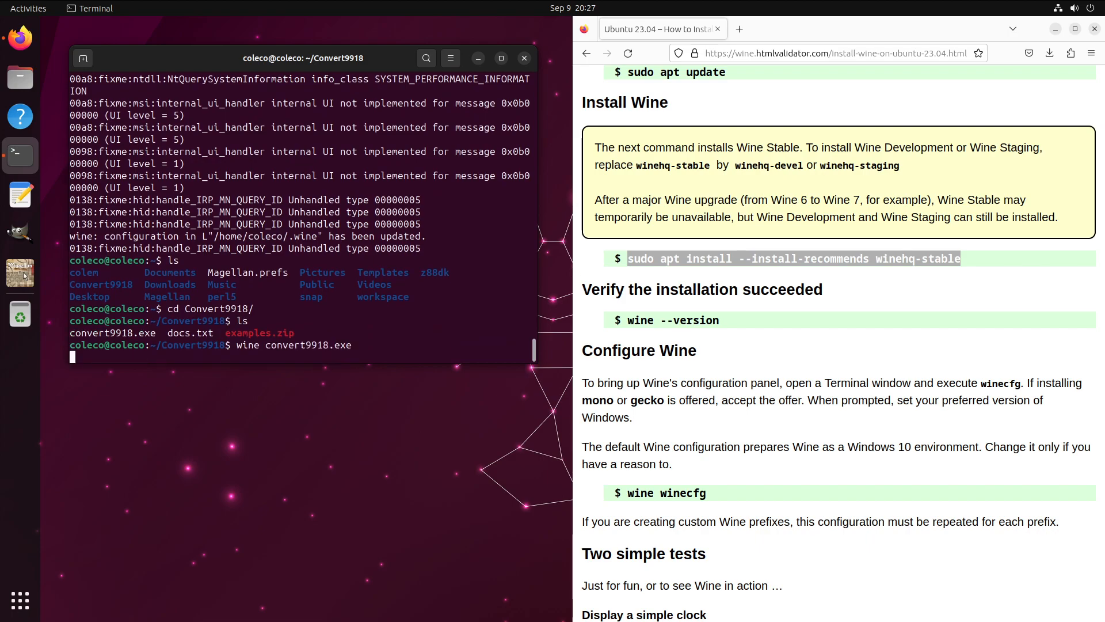
key("Return")
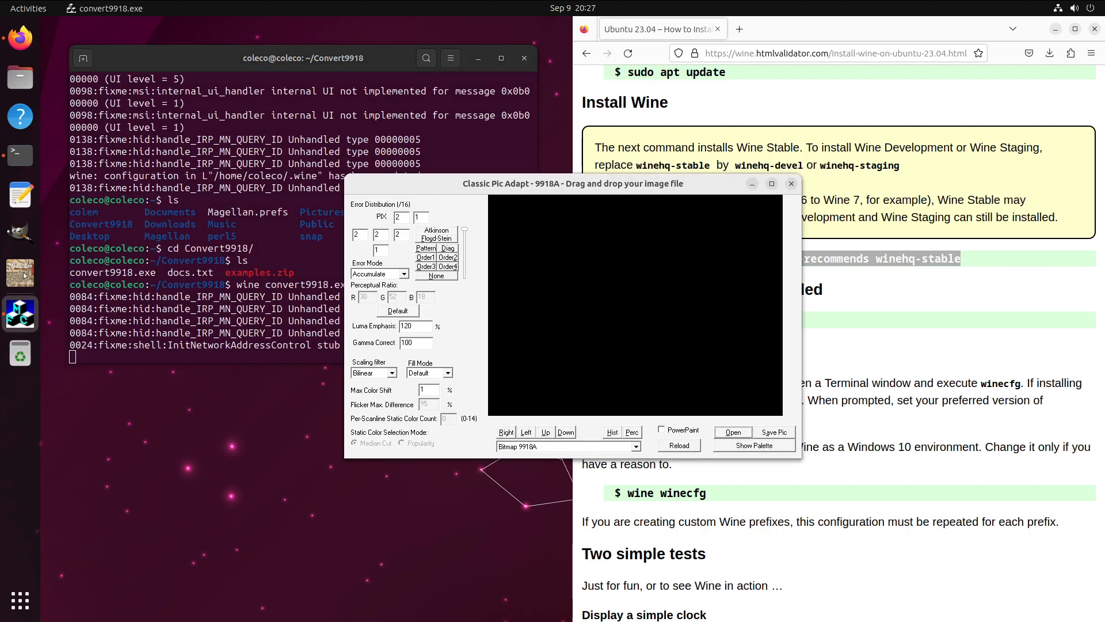
left_click_drag(571, 183, 367, 173)
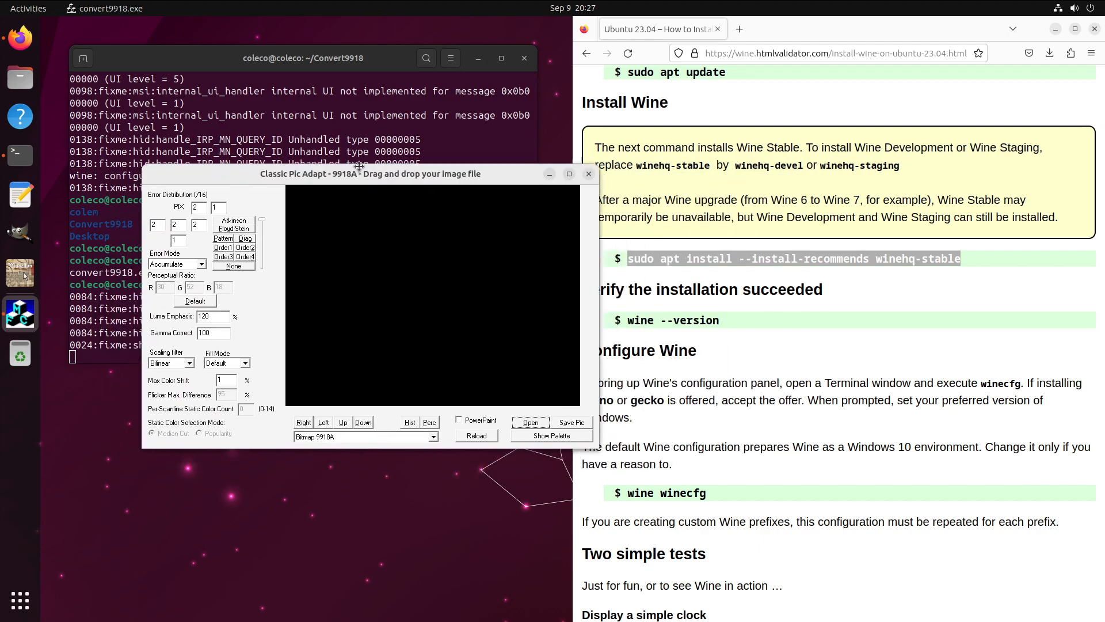
left_click_drag(359, 174, 370, 167)
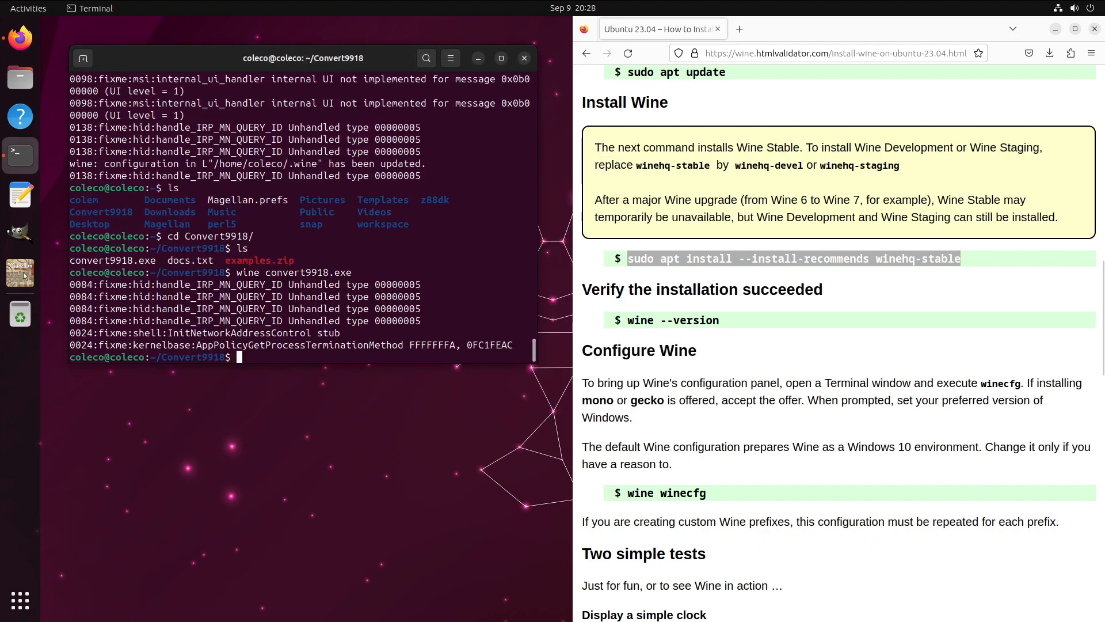
mouse_move(739, 29)
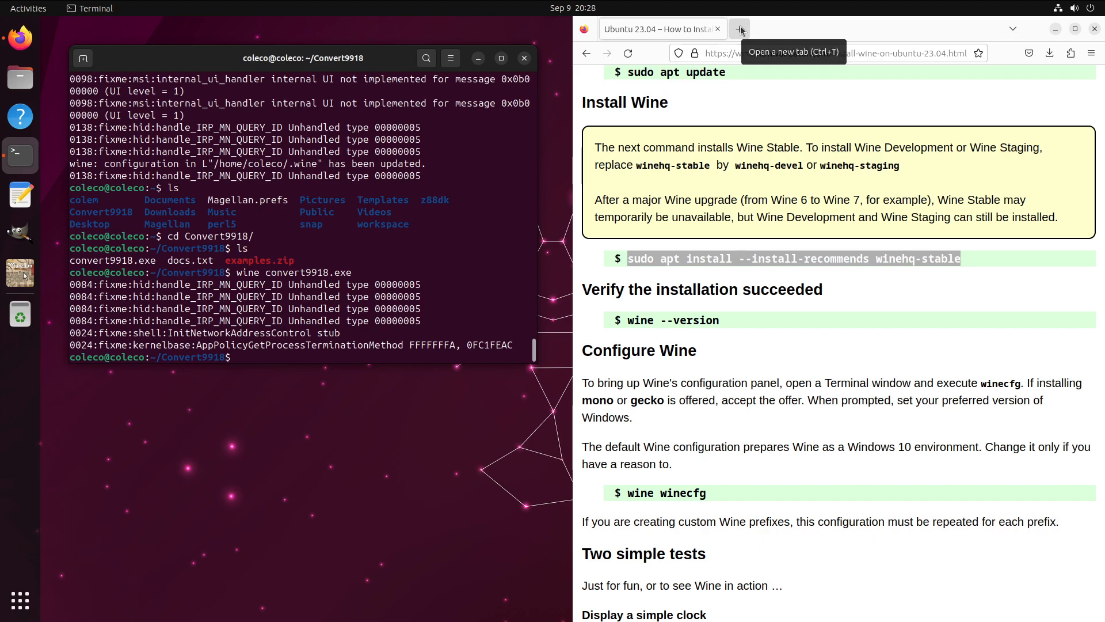
Search Google for 'lion icon' and save the brown Lion Special Lineal color icon.
left_click(740, 28)
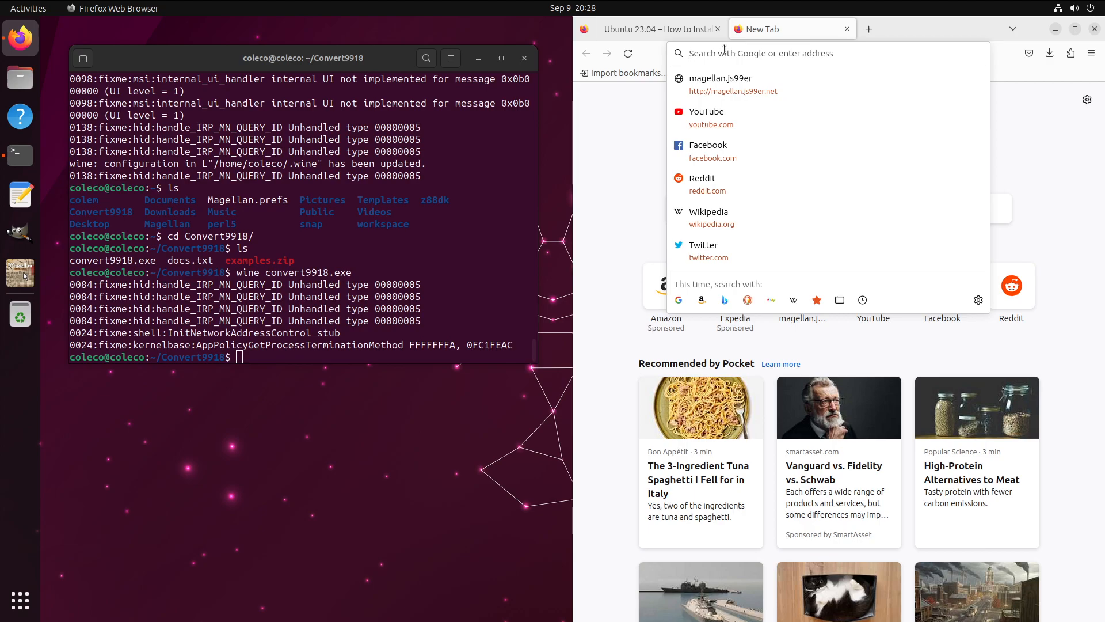
type("lion icon")
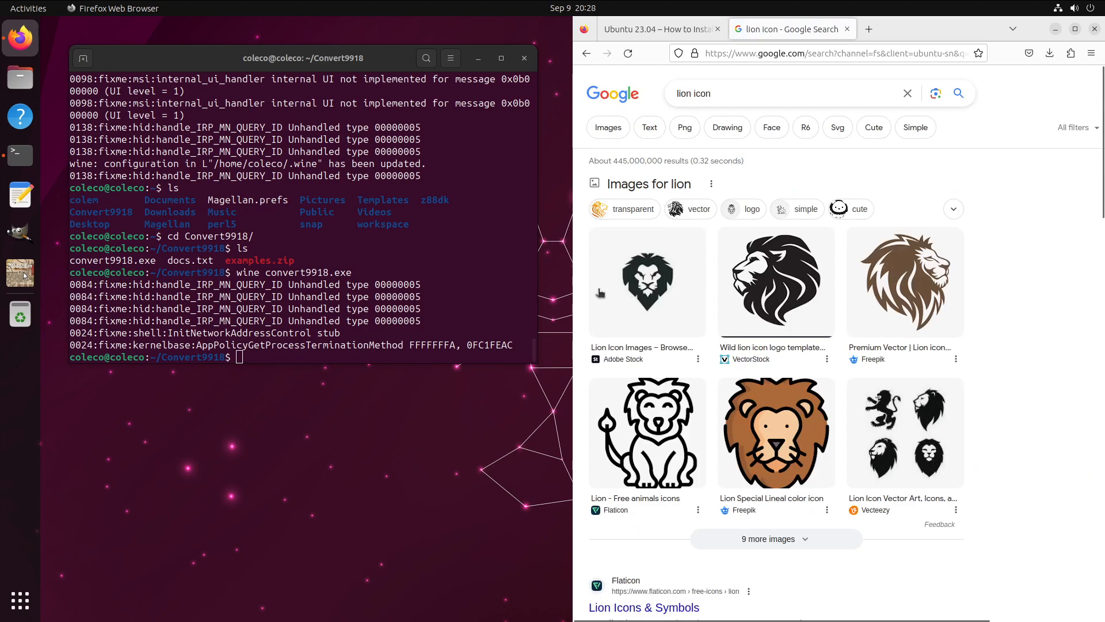
left_click(775, 433)
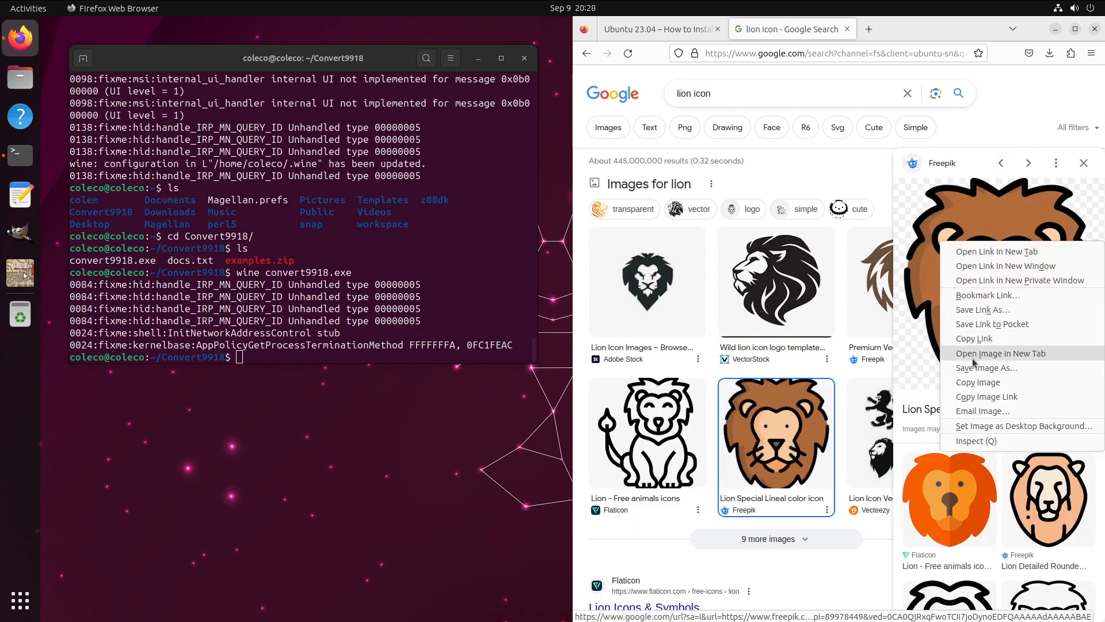
left_click(56, 157)
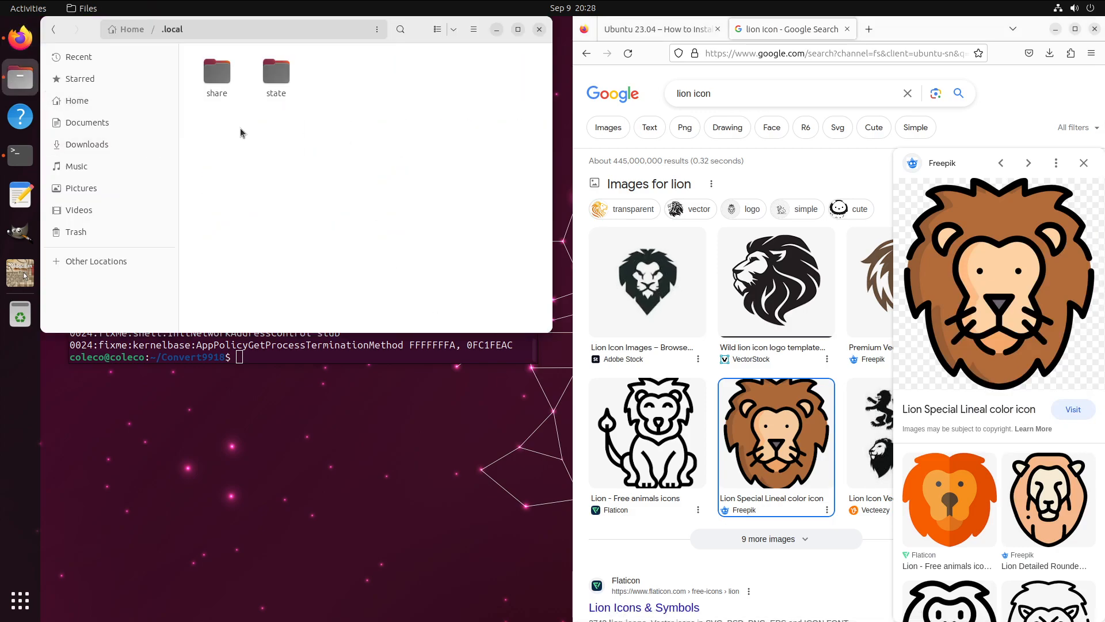
Rename Pasted image.png in .local/share/icons to convert9918.png, then go back Home.
double_click(217, 70)
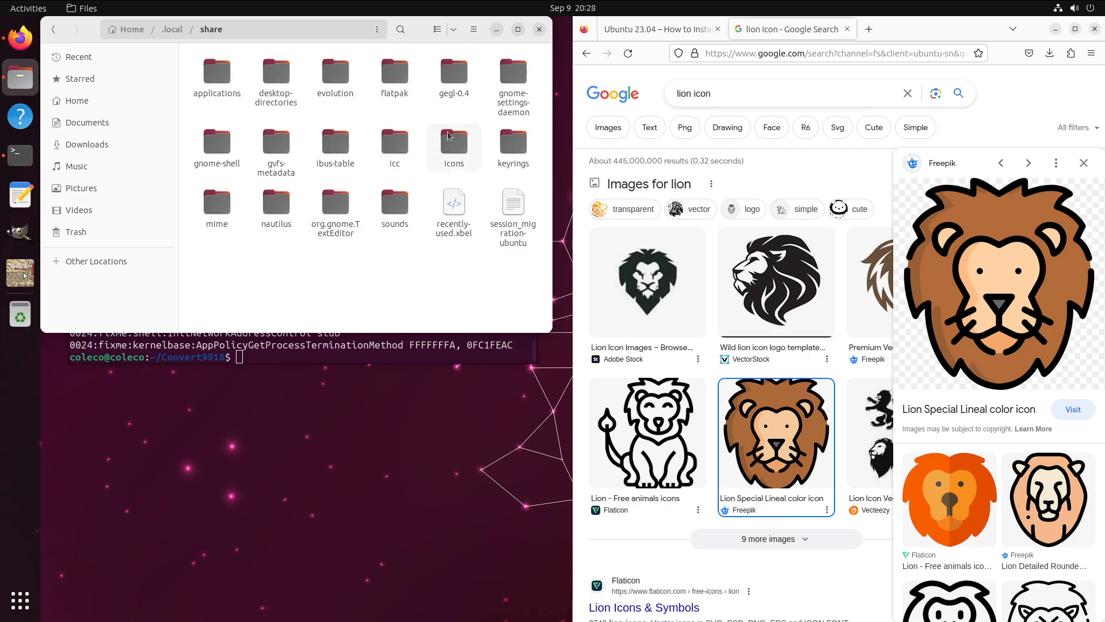
double_click(454, 141)
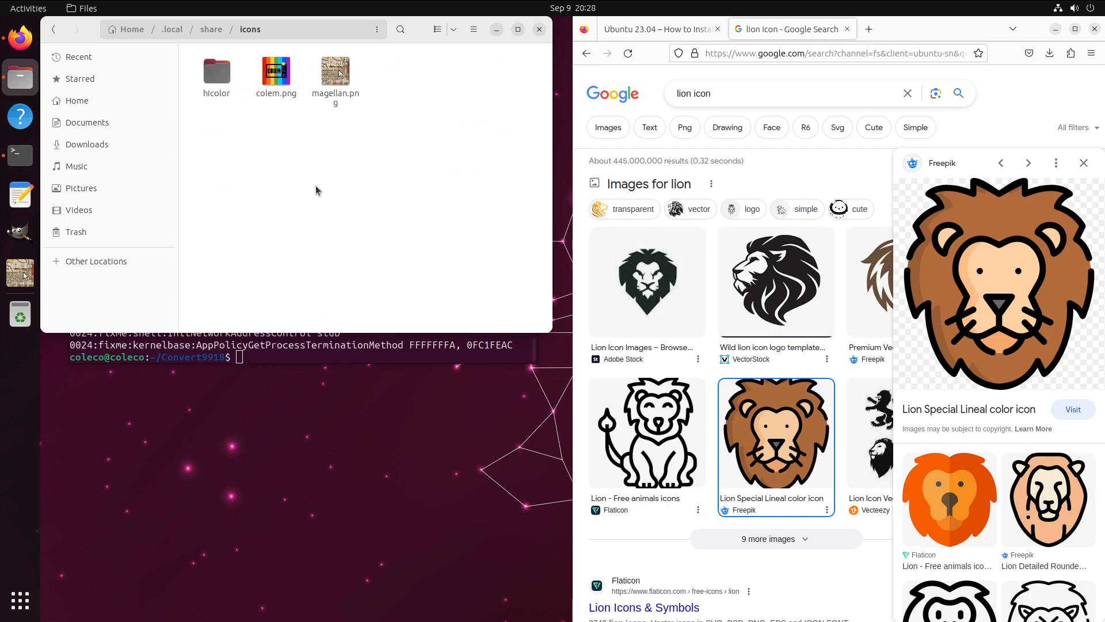
right_click(395, 74)
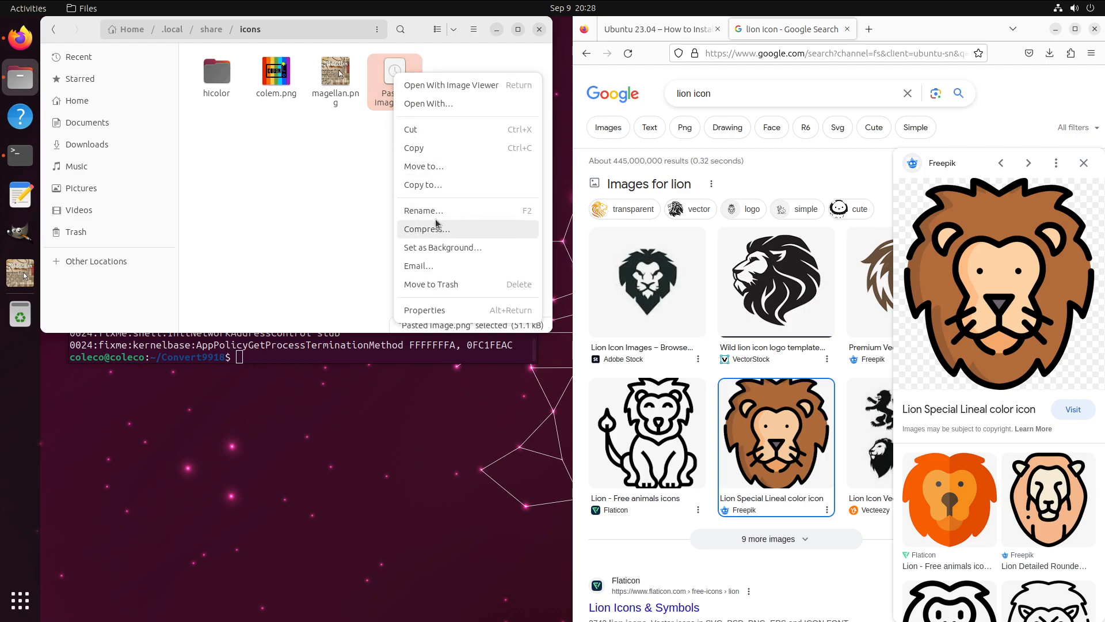
left_click(423, 210)
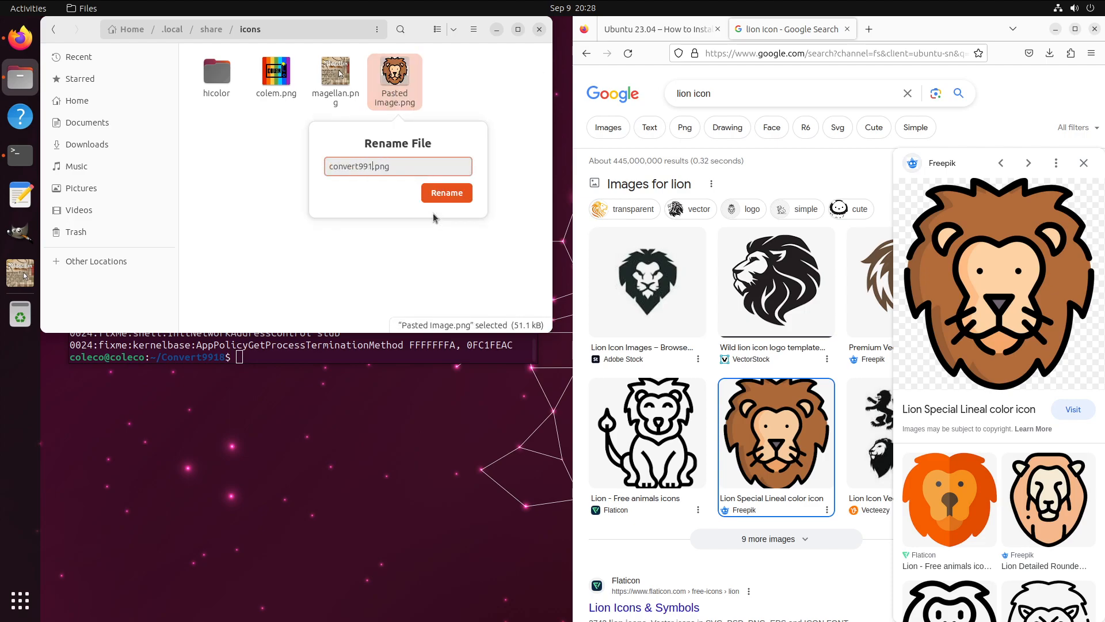
left_click(446, 192)
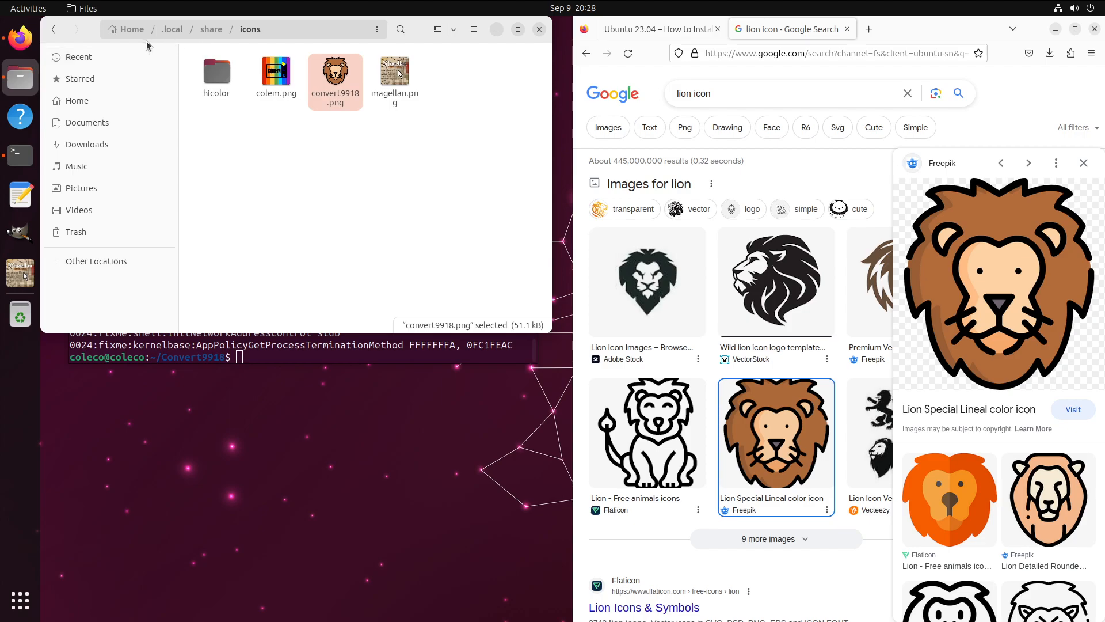
left_click(171, 29)
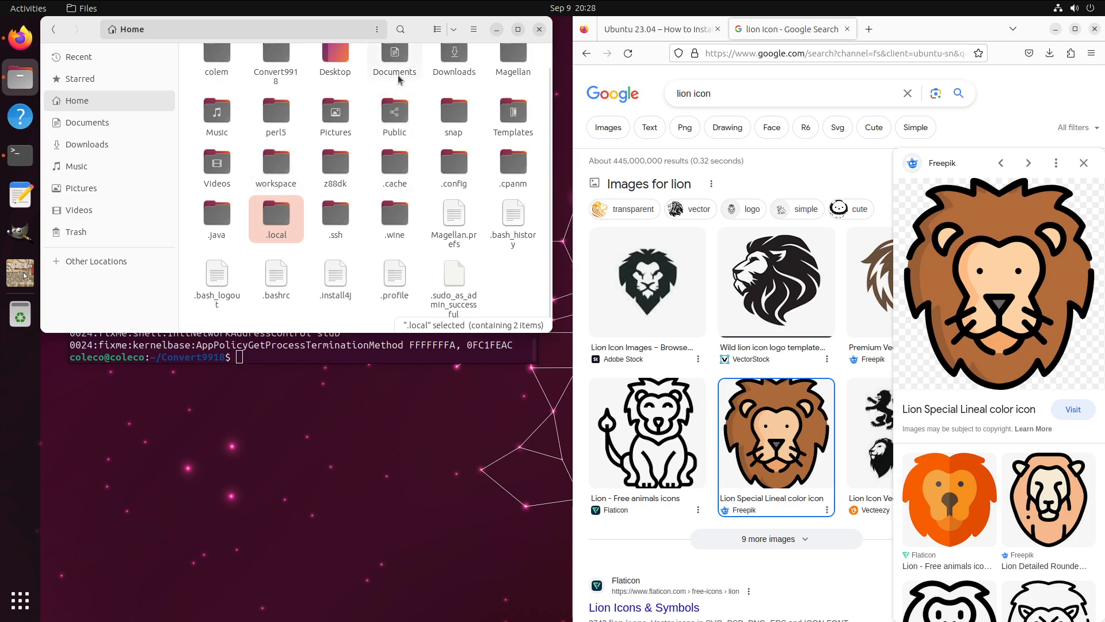
Open colem.desktop and change its Exec line to run convert9918.exe.
double_click(275, 219)
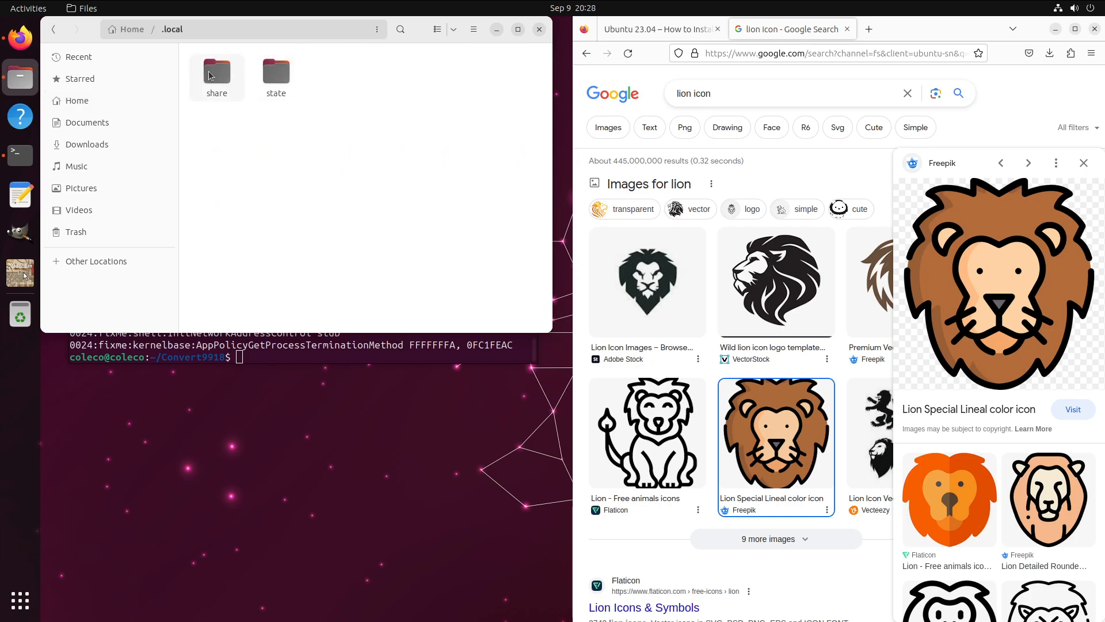
double_click(216, 71)
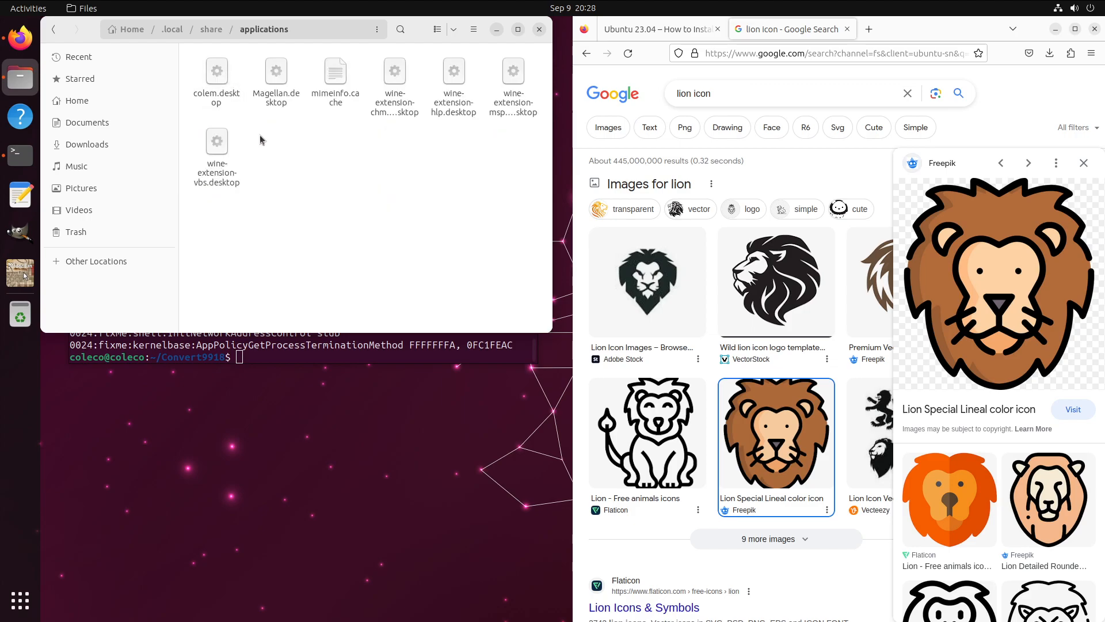
double_click(216, 71)
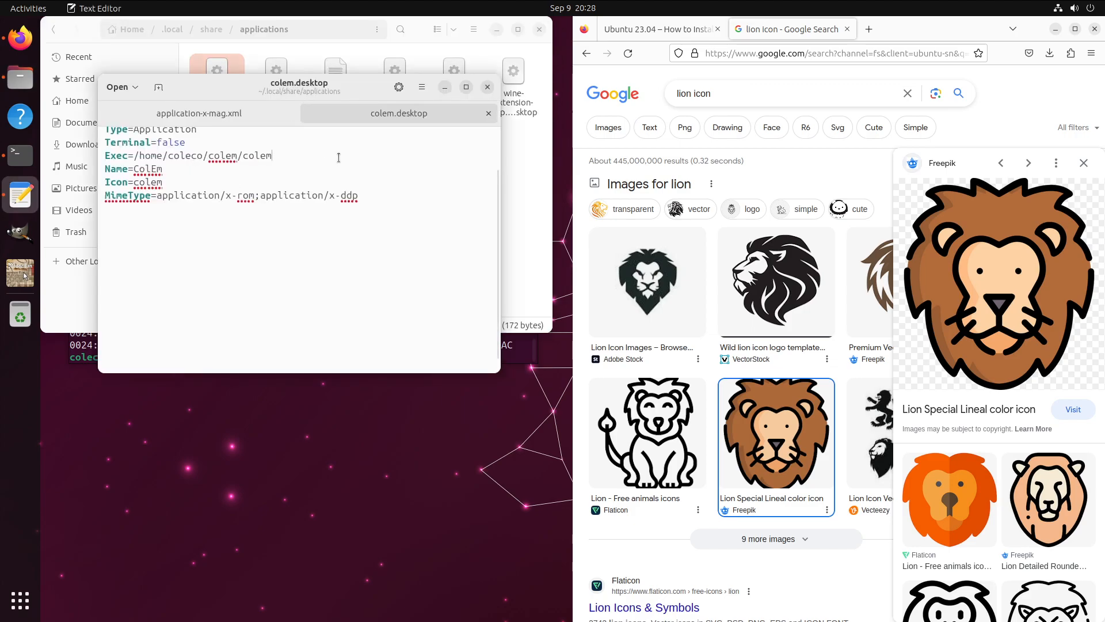
key("BackSpace")
type("nvert991")
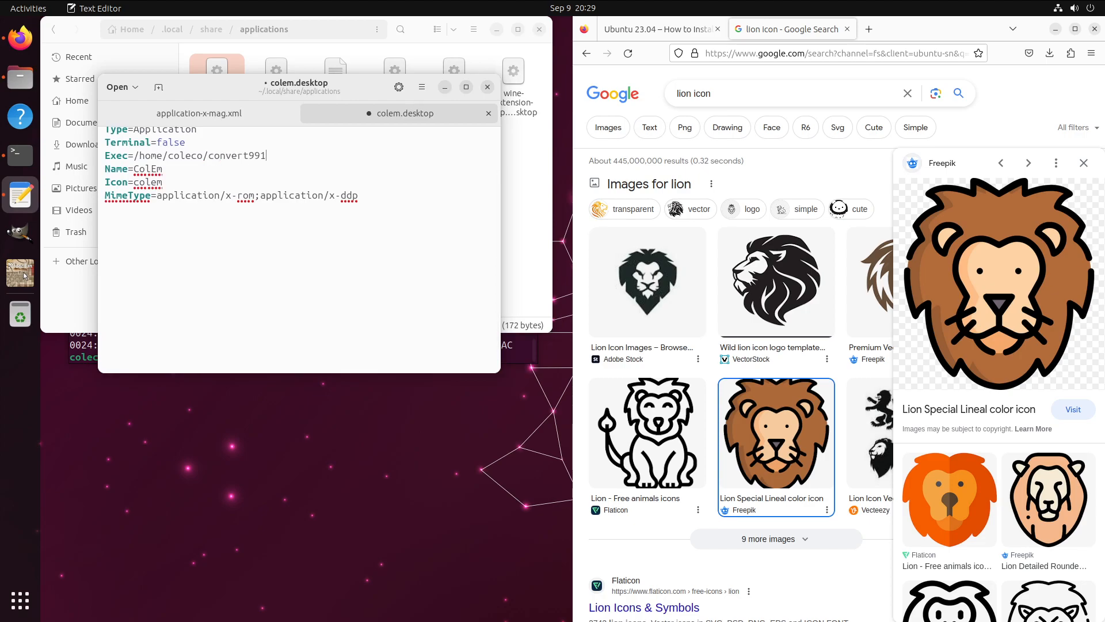
type("8/convert9918")
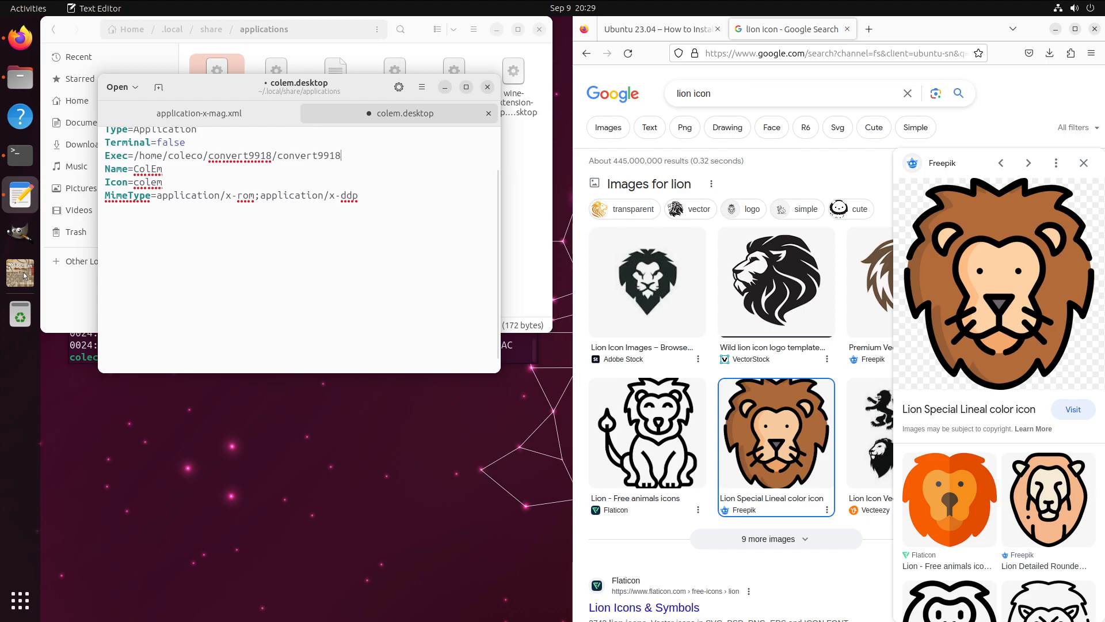
type(".exe")
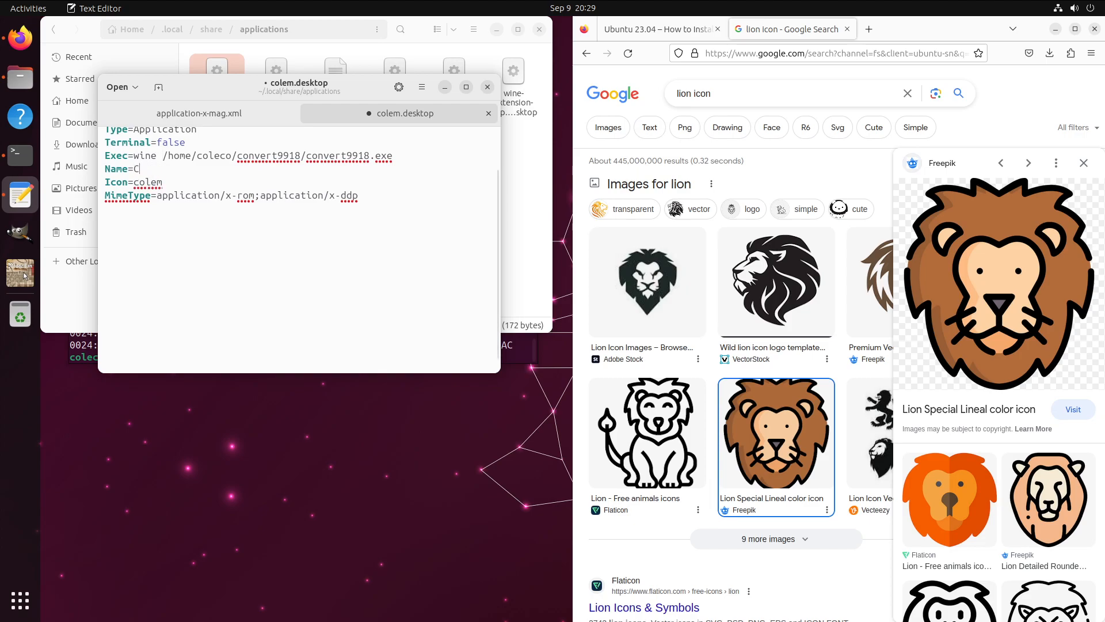
Set the launcher Name to Convert9918, Icon to convert9918, and MimeType to image/png.
type("onvert9918")
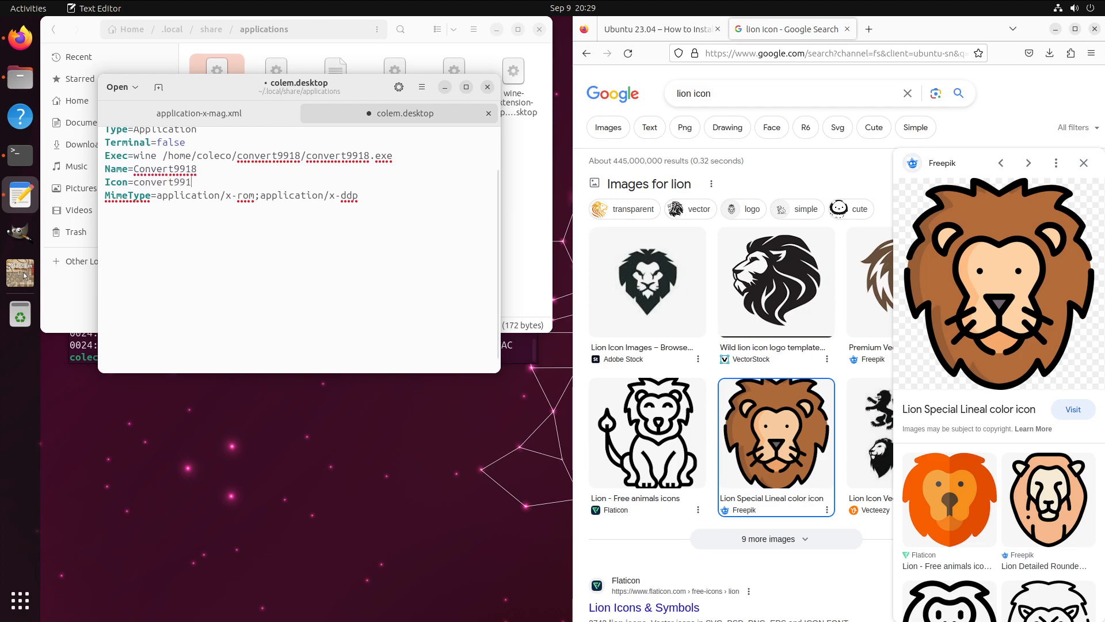
type("8")
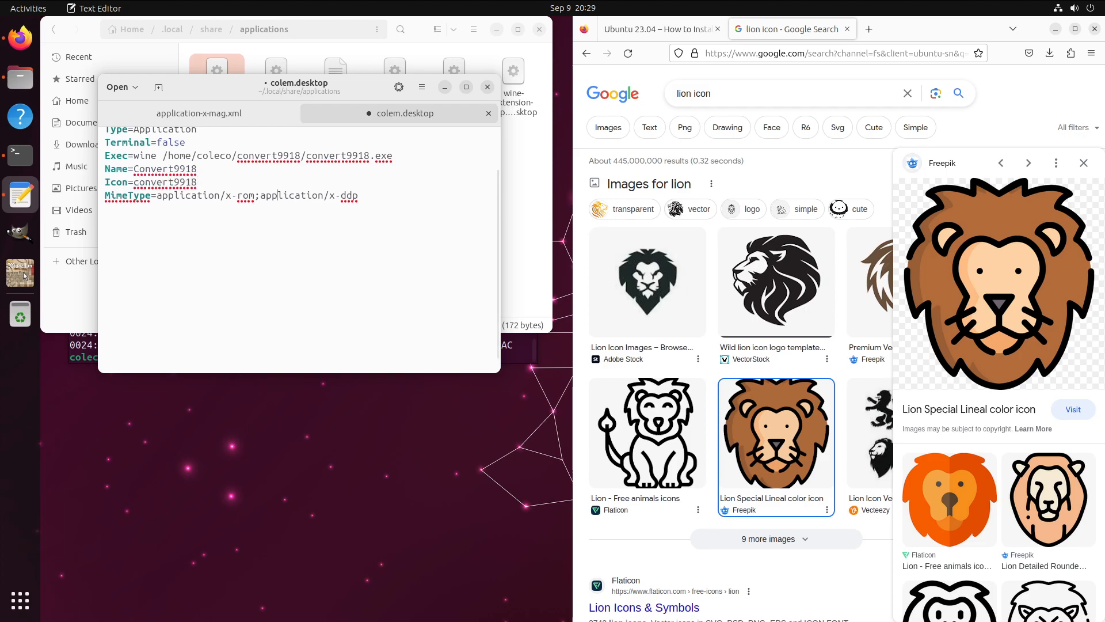
key("BackSpace")
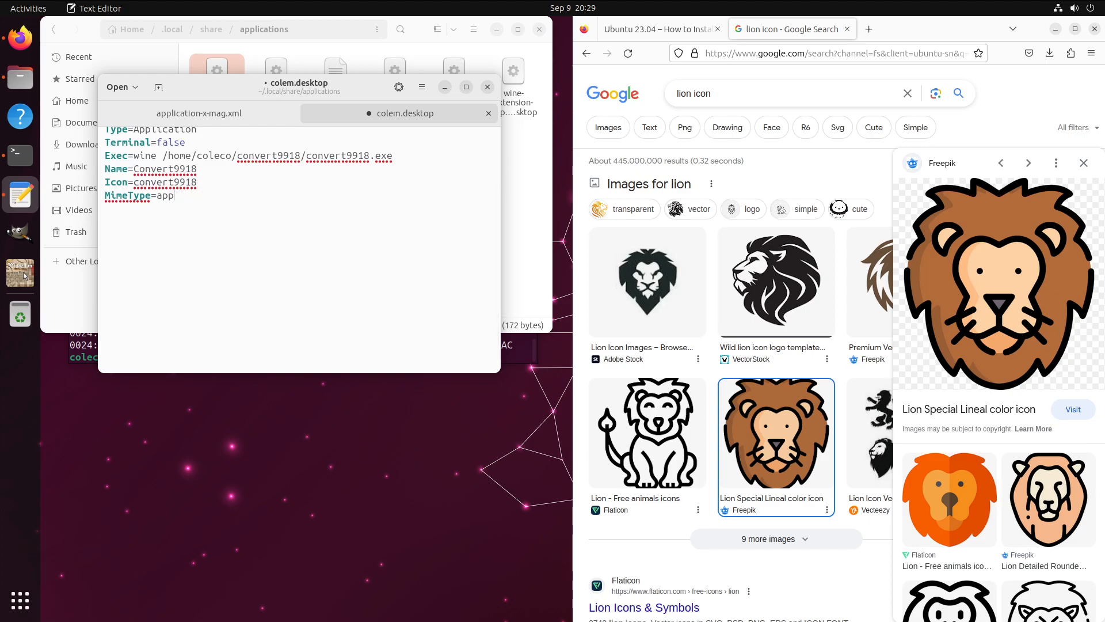
type("image/png")
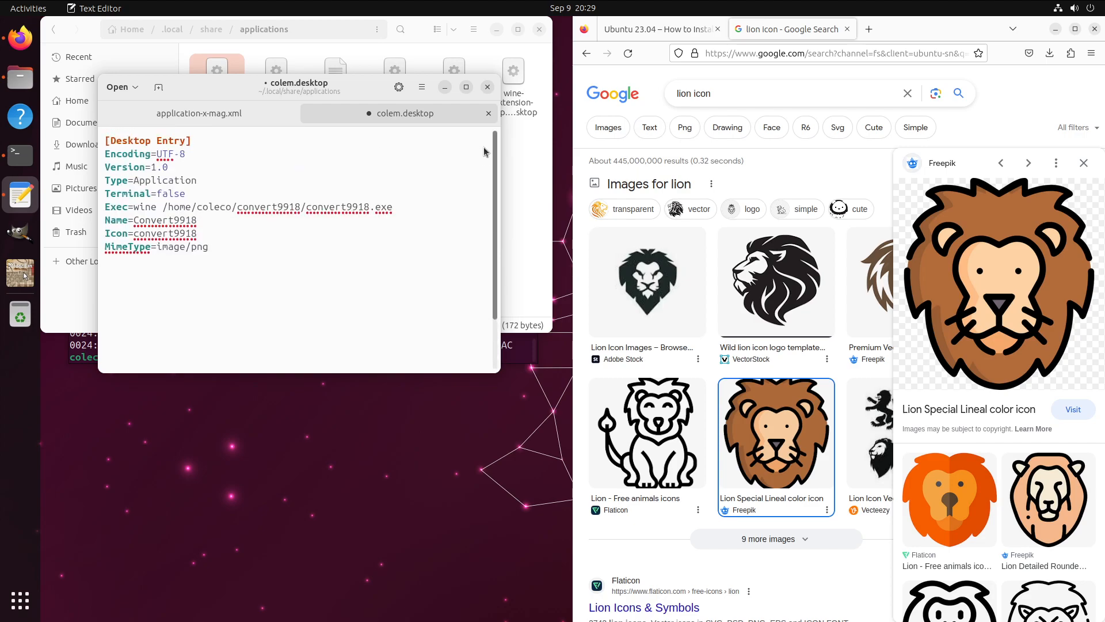
left_click(209, 247)
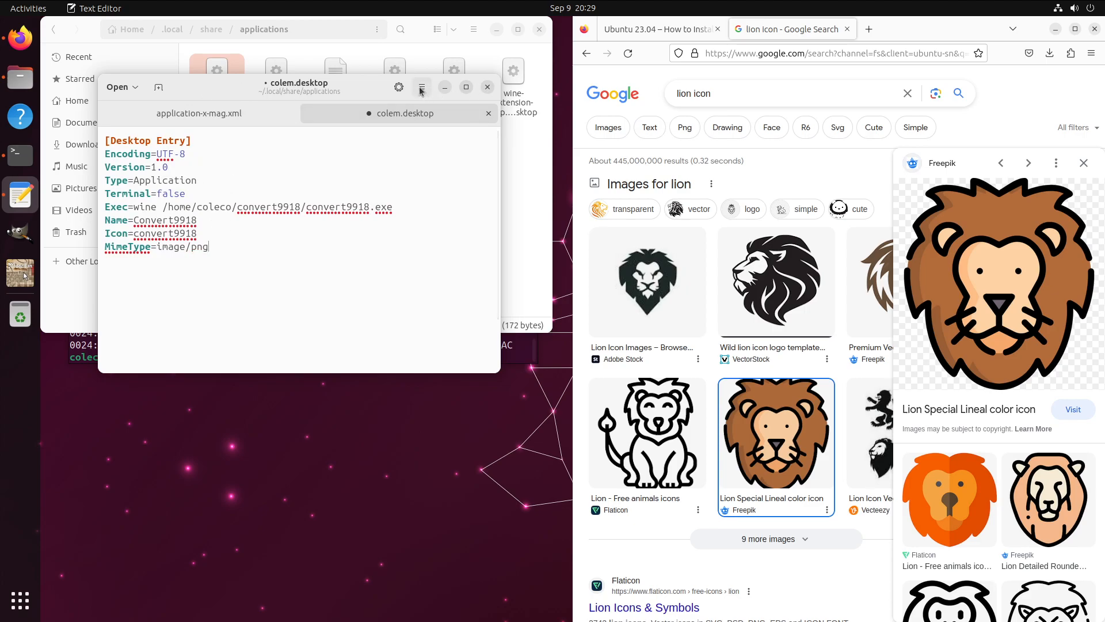
left_click(421, 87)
type("c")
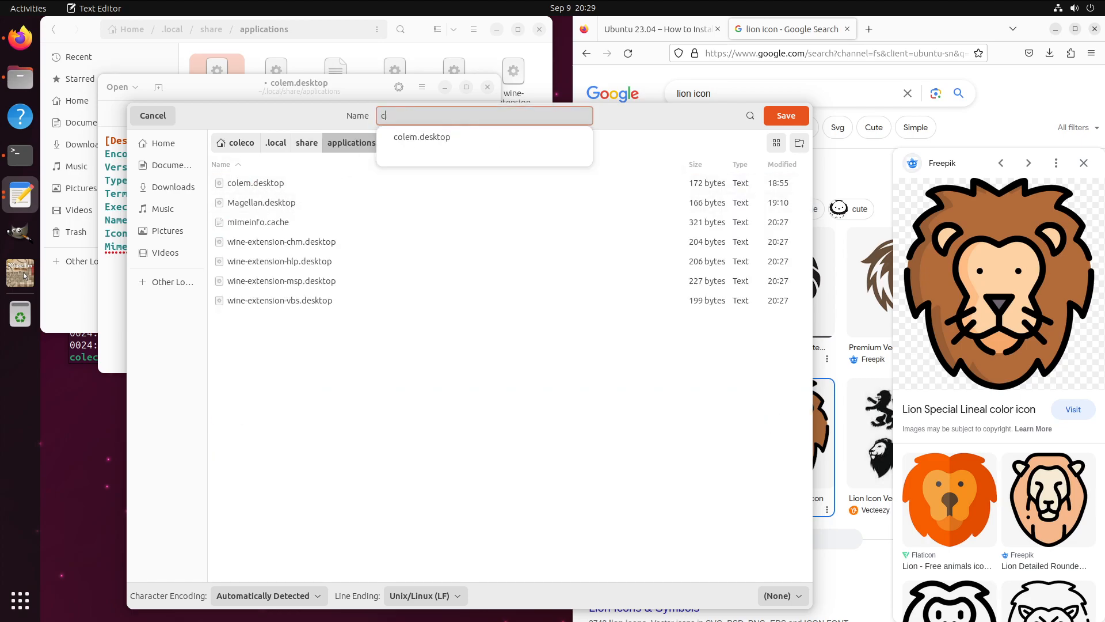
Save the launcher as Convert9918.desktop and clear the open windows off the desktop.
type("Convert9918.")
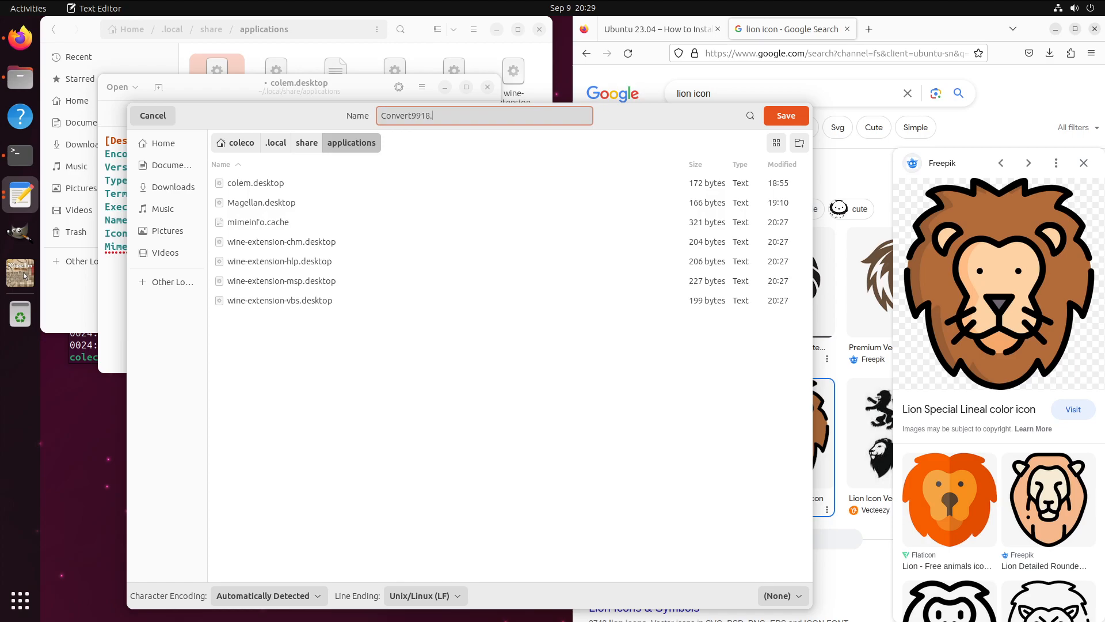
type("desktop")
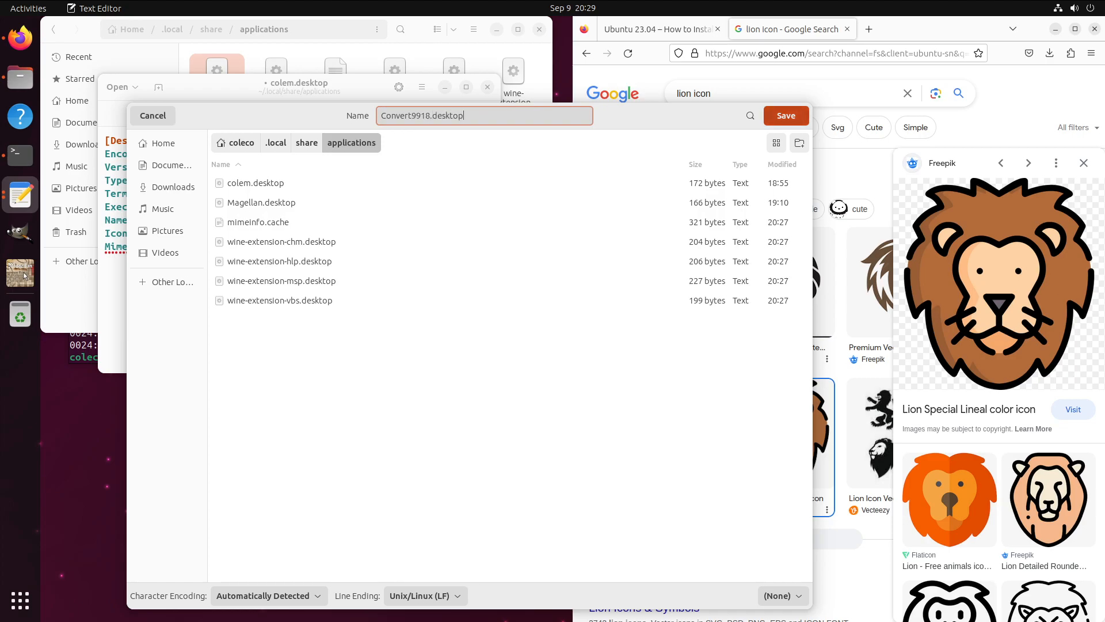
left_click(785, 115)
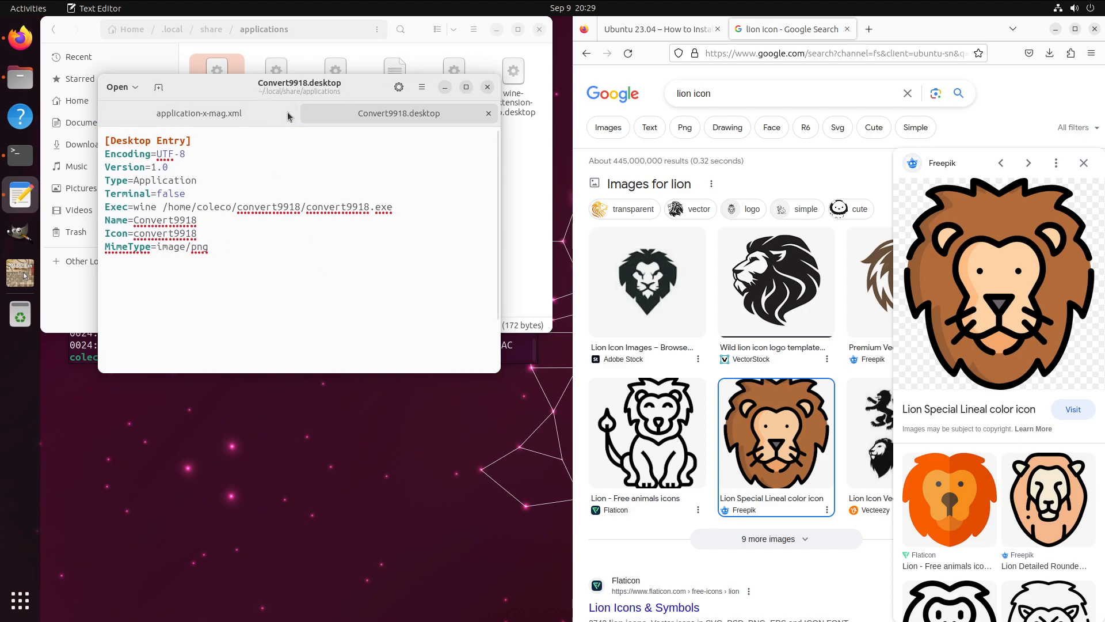
left_click(487, 87)
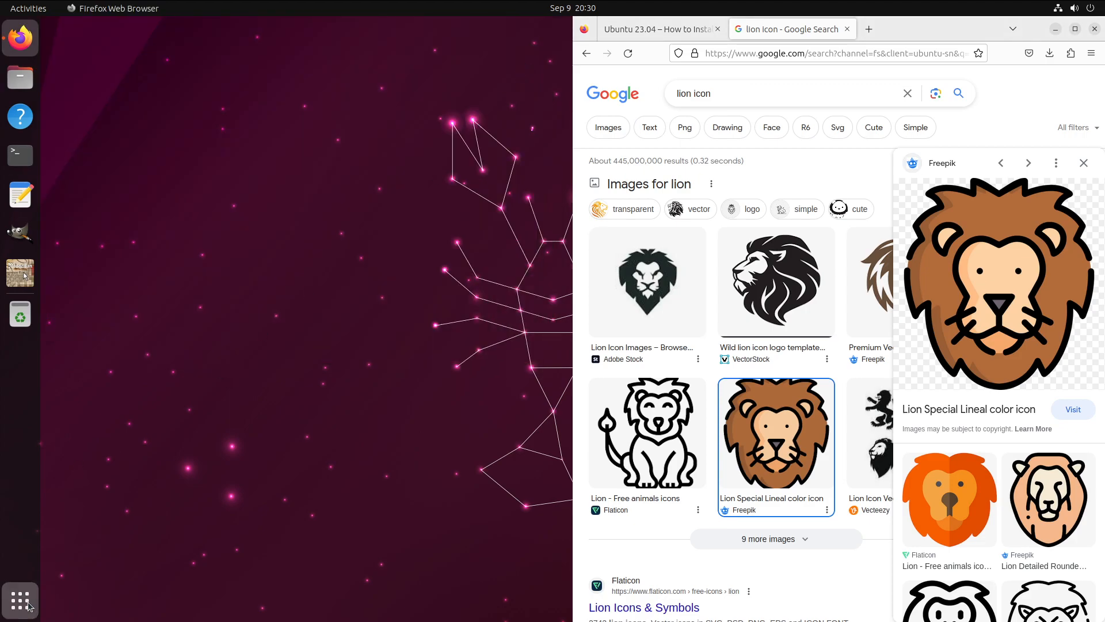
Add Convert9918 from the app grid to Favorites and launch it from the dock.
left_click(19, 600)
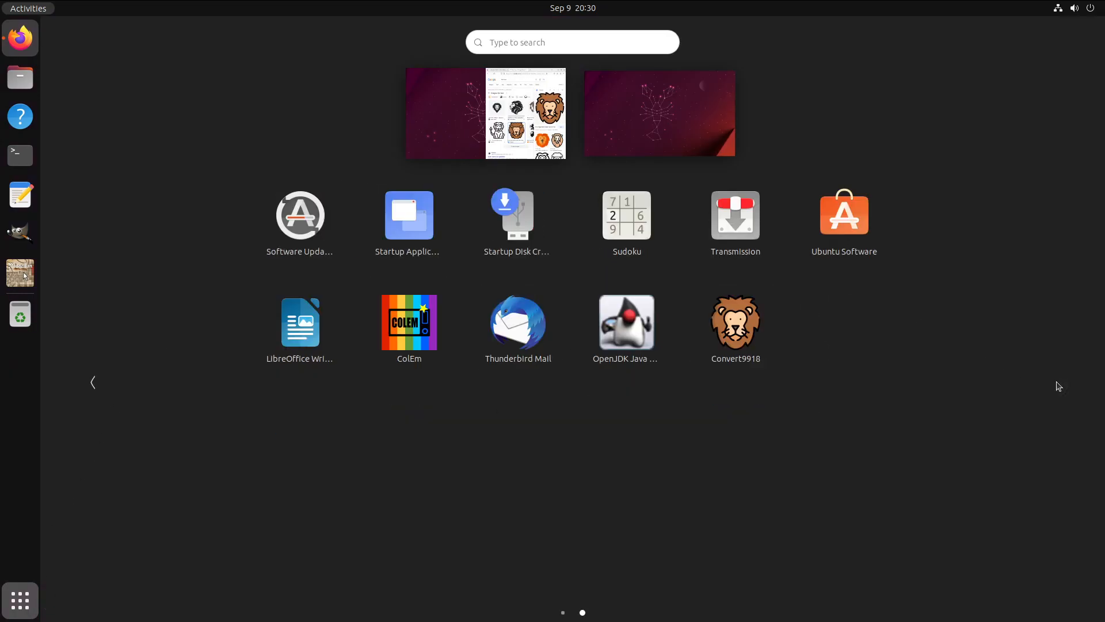
right_click(735, 323)
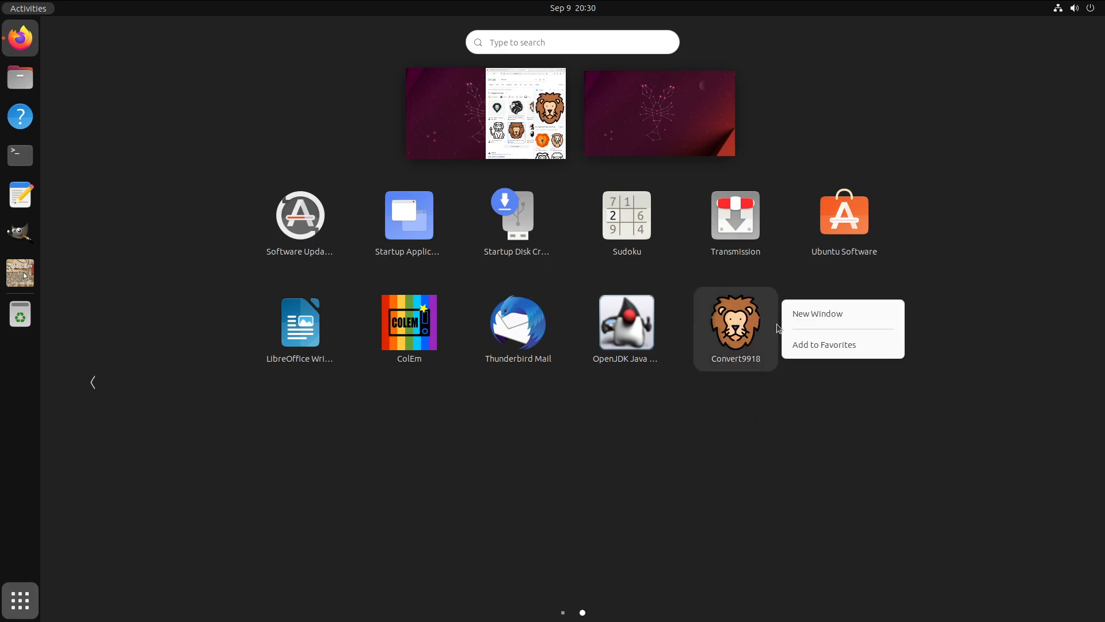
left_click(823, 345)
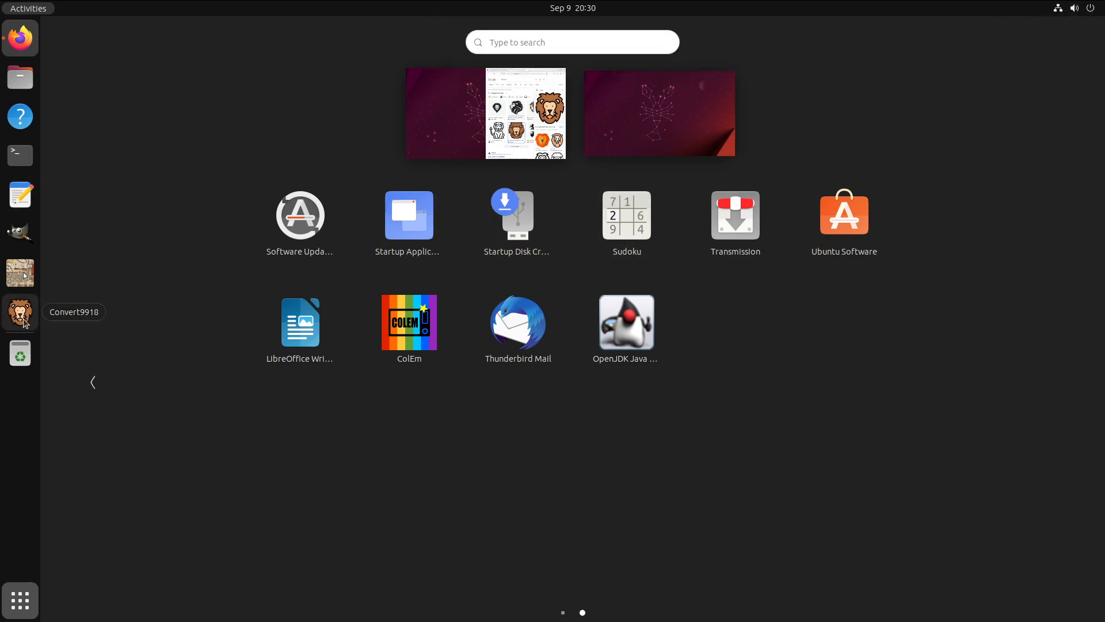
left_click(19, 312)
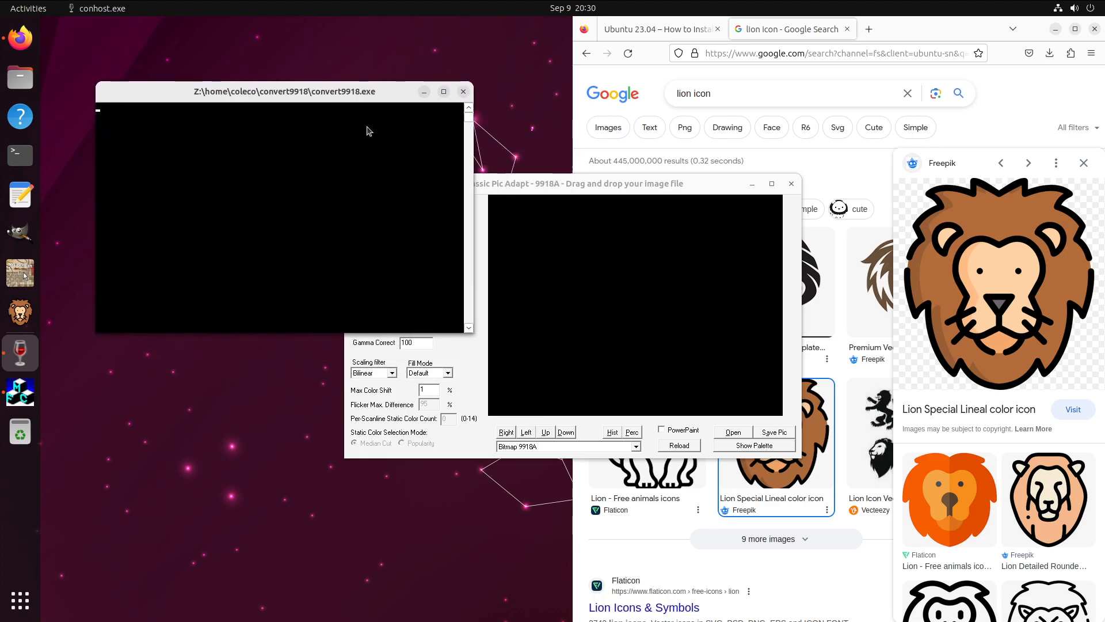
mouse_move(19, 352)
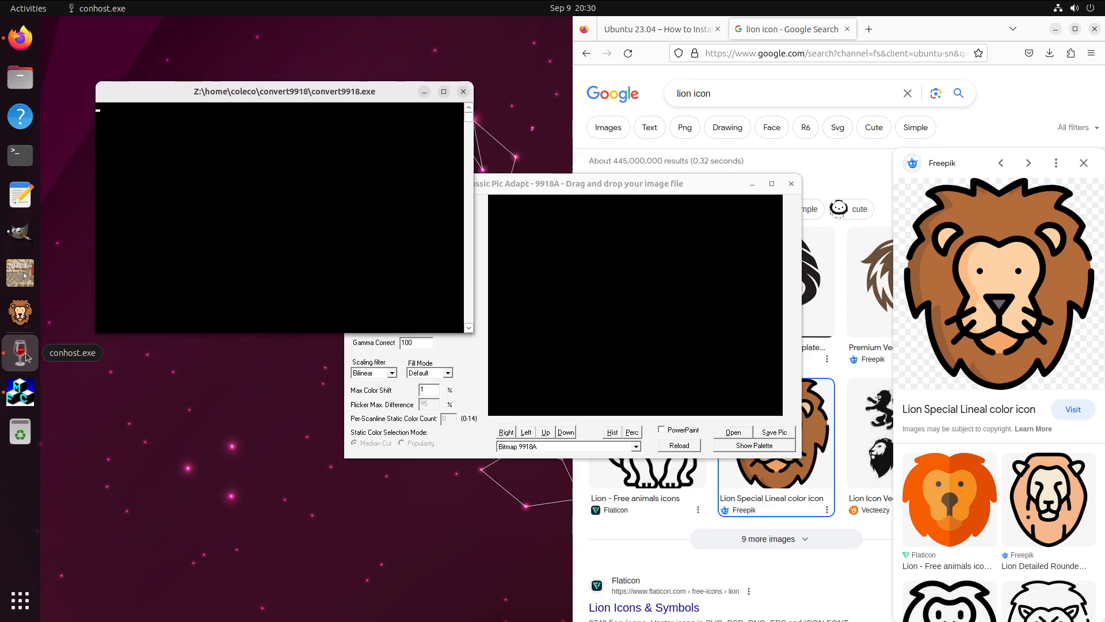
mouse_move(19, 391)
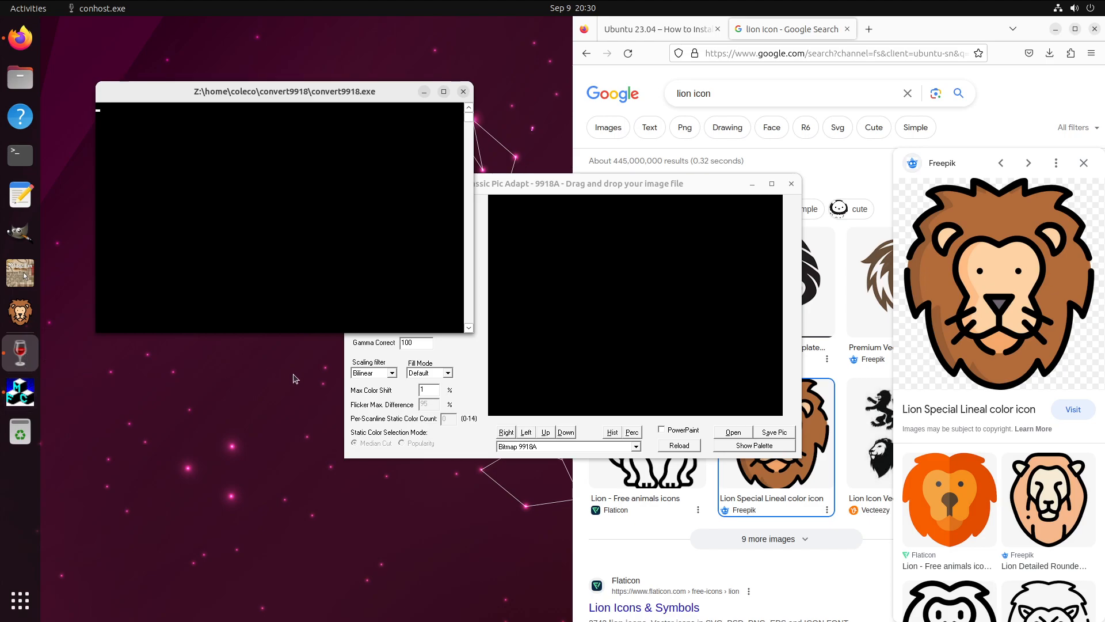
mouse_move(795, 188)
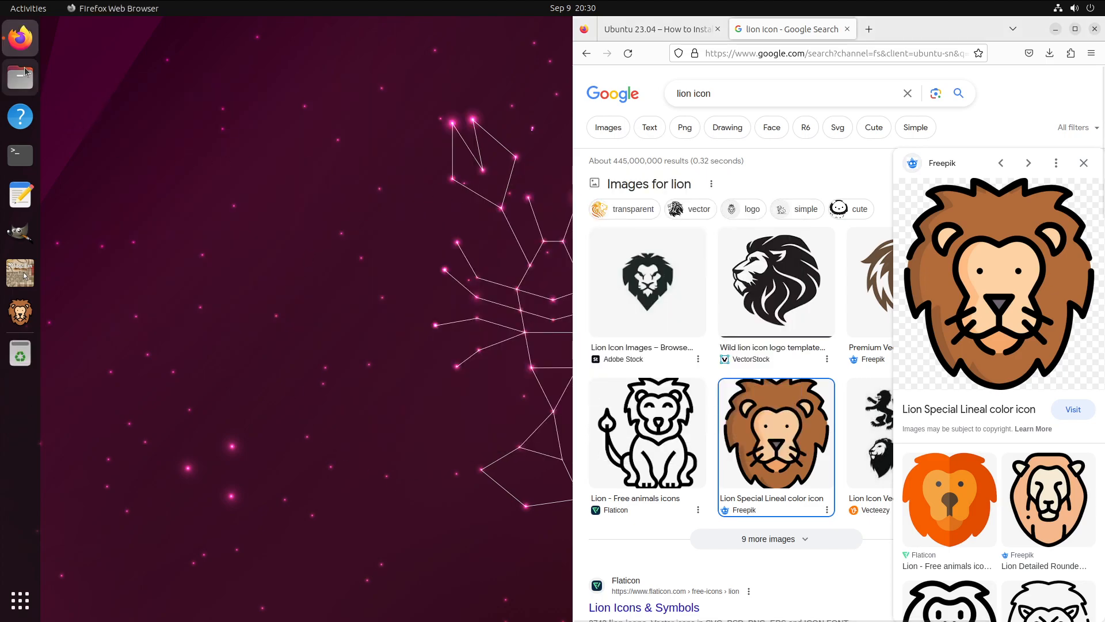
Open Convert9918.desktop from ~/.local/share/applications in Text Editor.
left_click(19, 76)
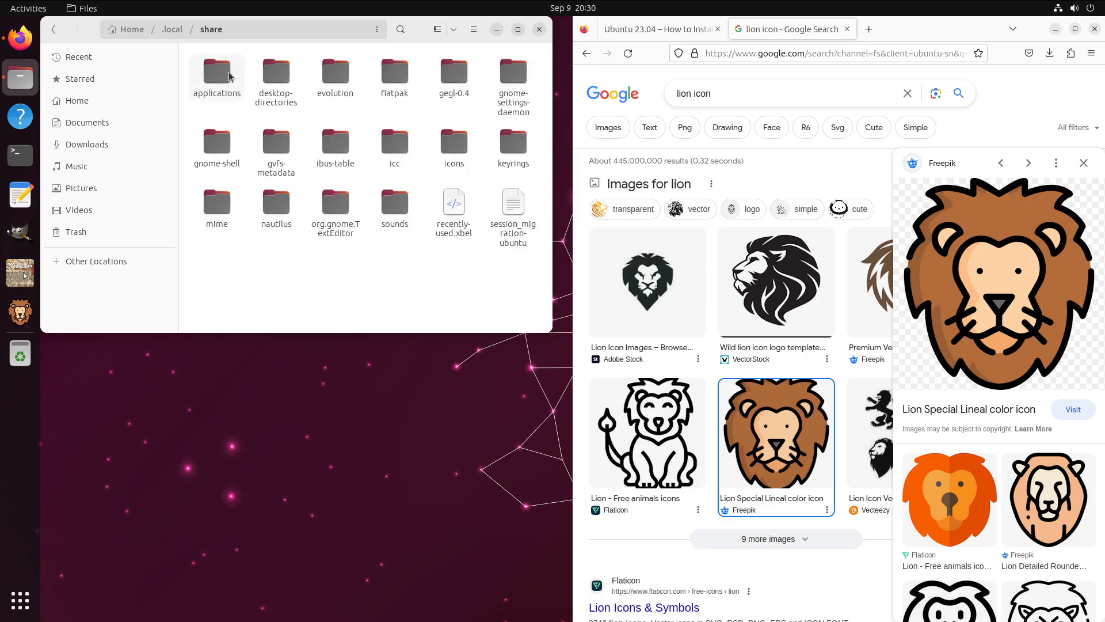
double_click(217, 72)
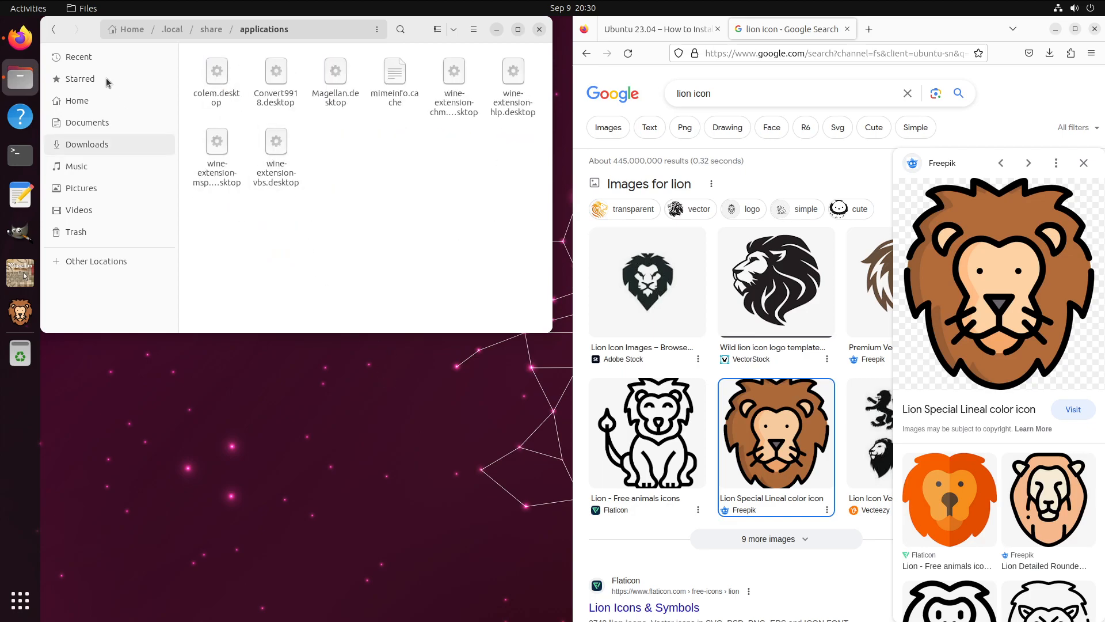
left_click(276, 78)
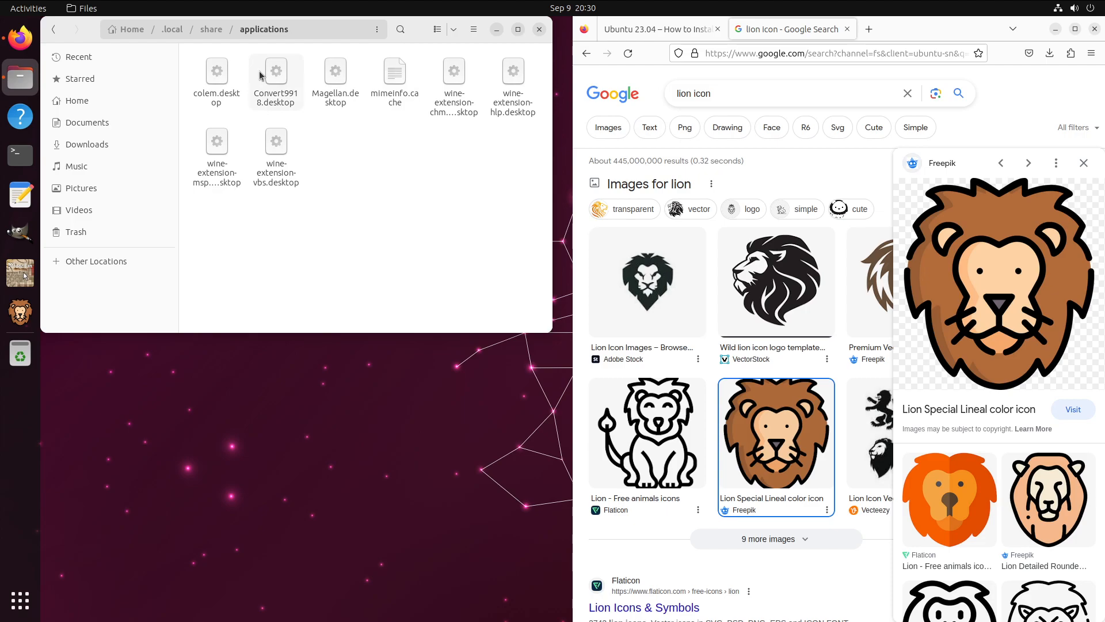
left_click(276, 78)
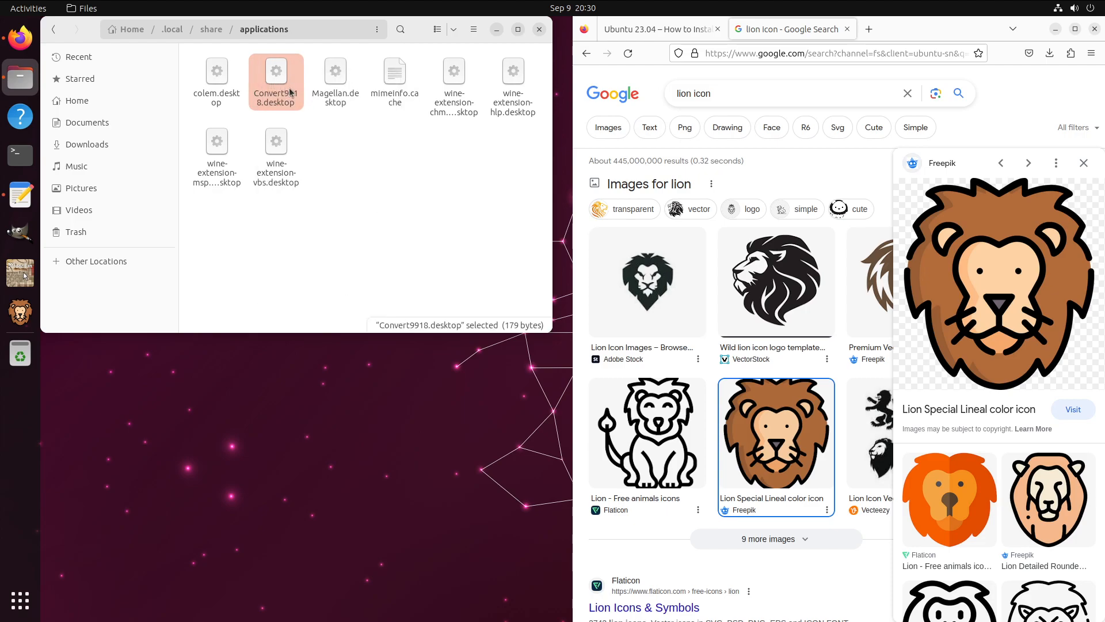
double_click(276, 78)
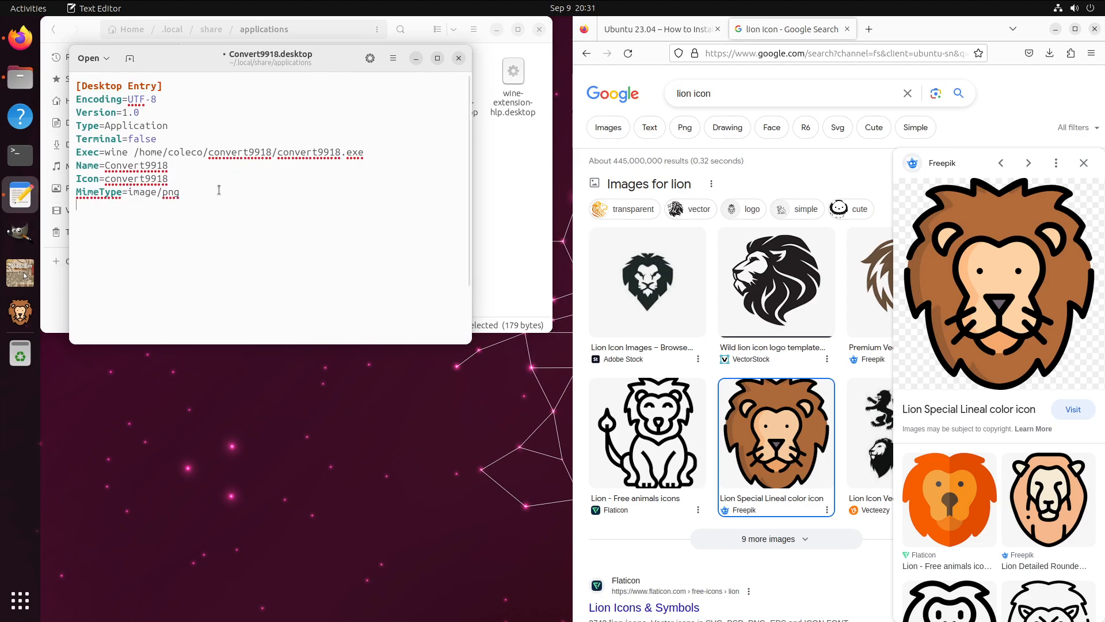
Add the line StartupWMClass=convert9918.exe to the launcher file.
type("StartupWM Cl")
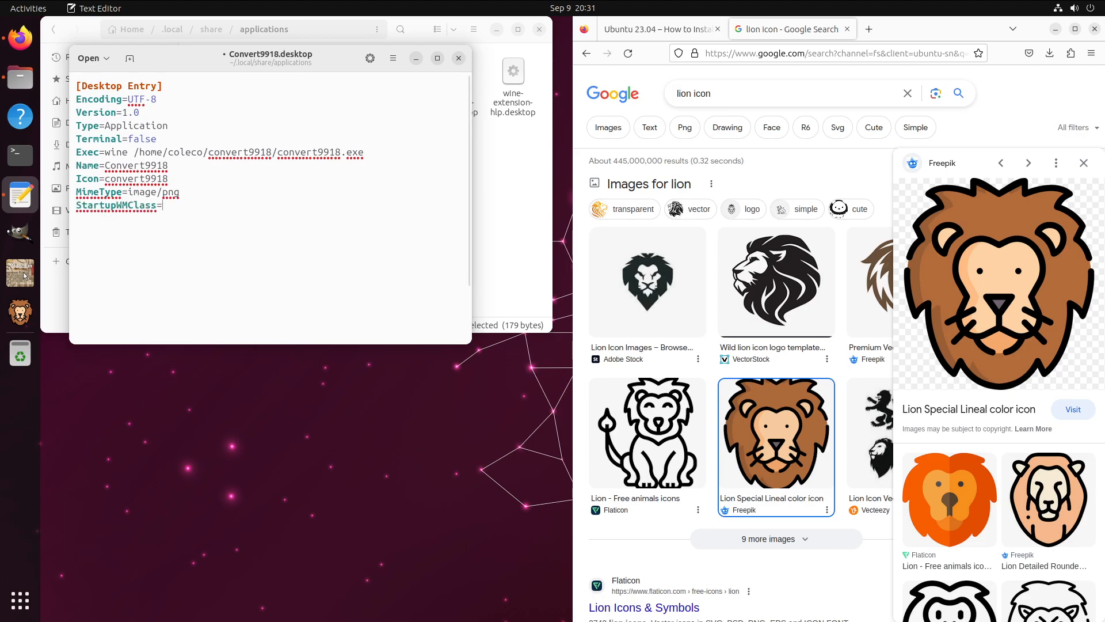
type("convert9918")
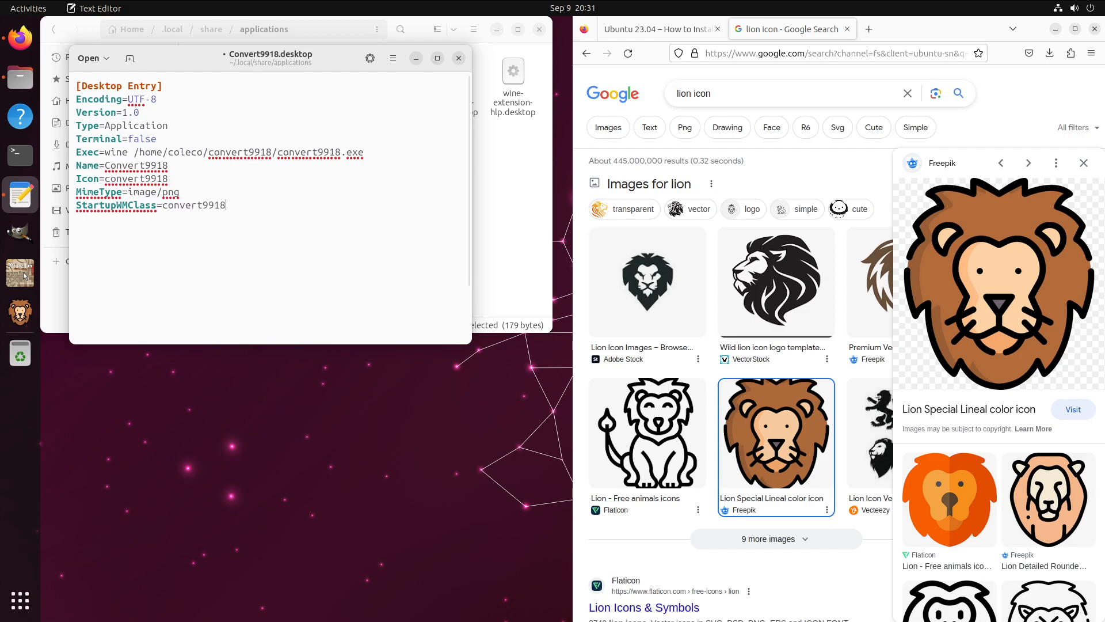
type(".exe")
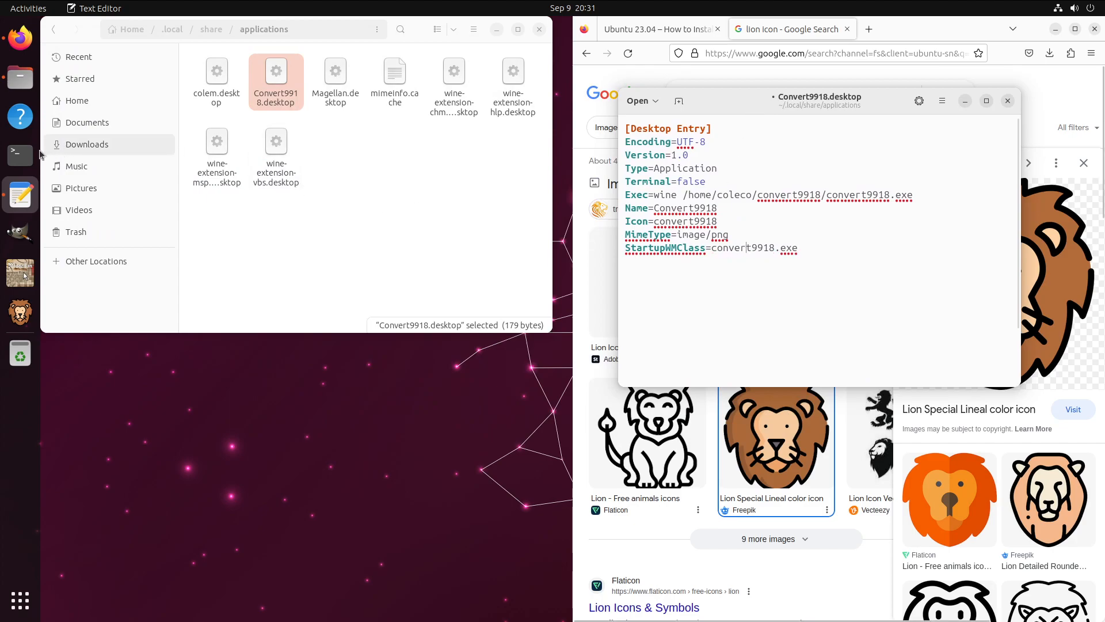
left_click(19, 155)
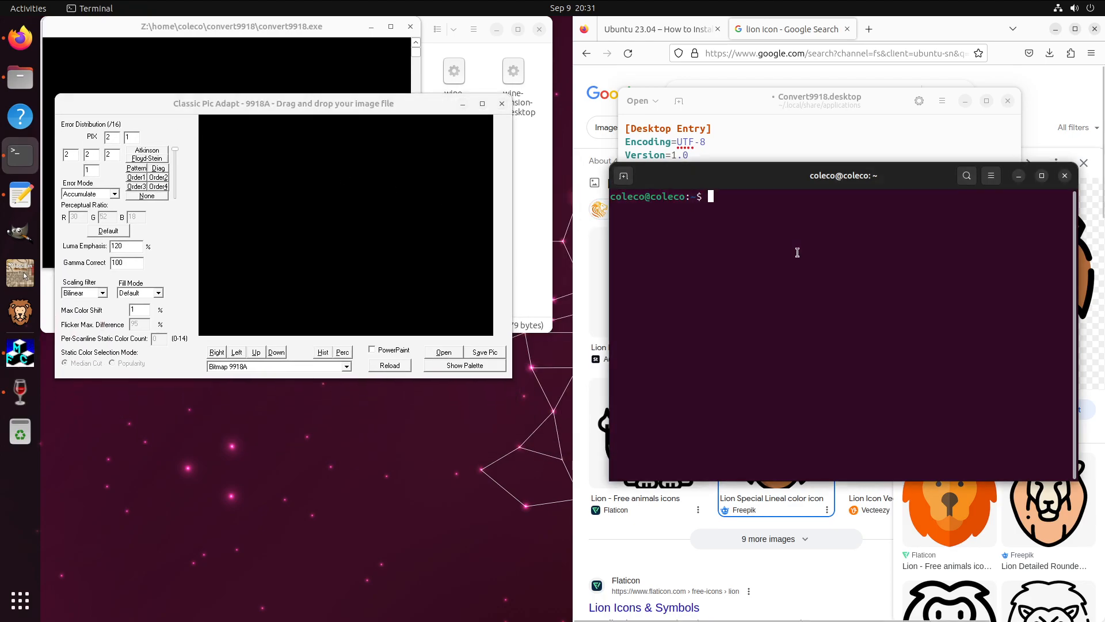
Check the window class with xprop, save the launcher, and run update-desktop-database.
type("xprop")
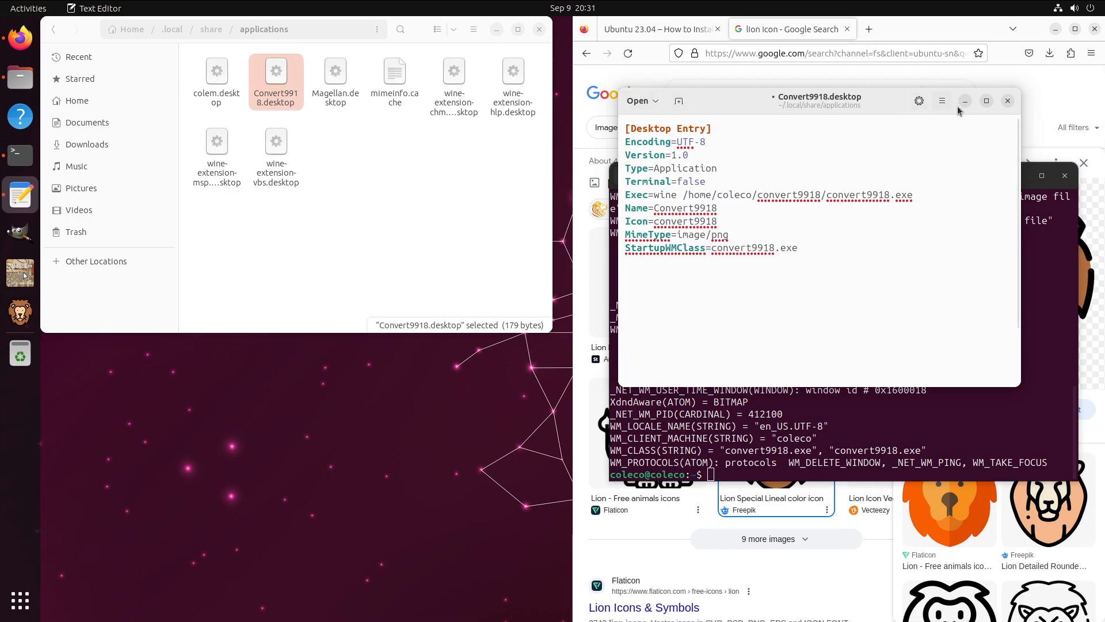
left_click(942, 100)
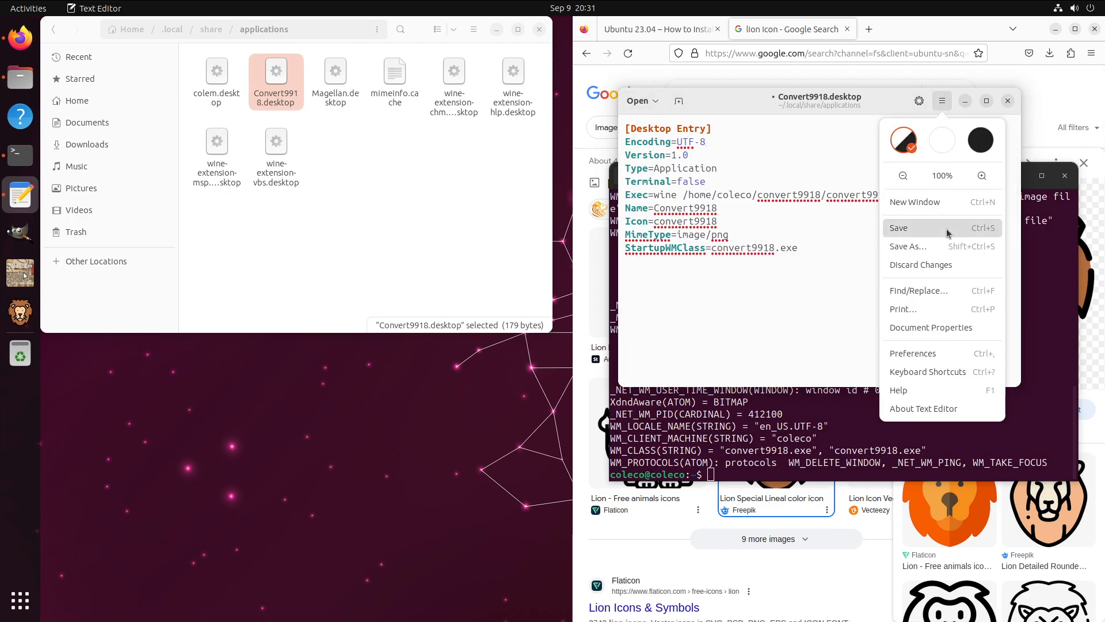
left_click(899, 227)
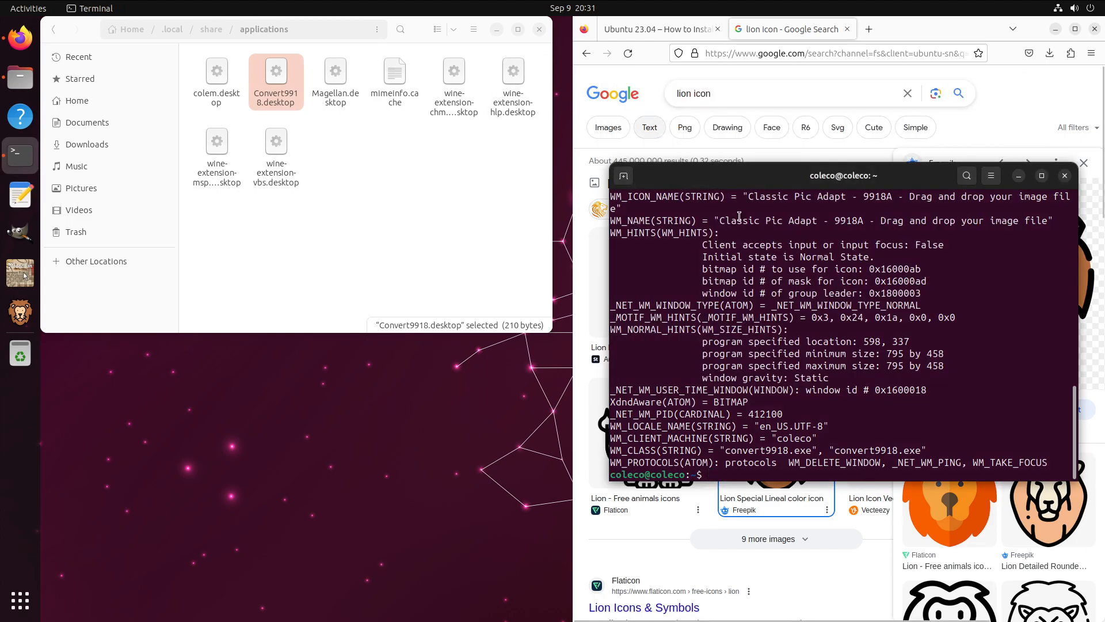
type("update-desktop-database ~/.local/share/applications/")
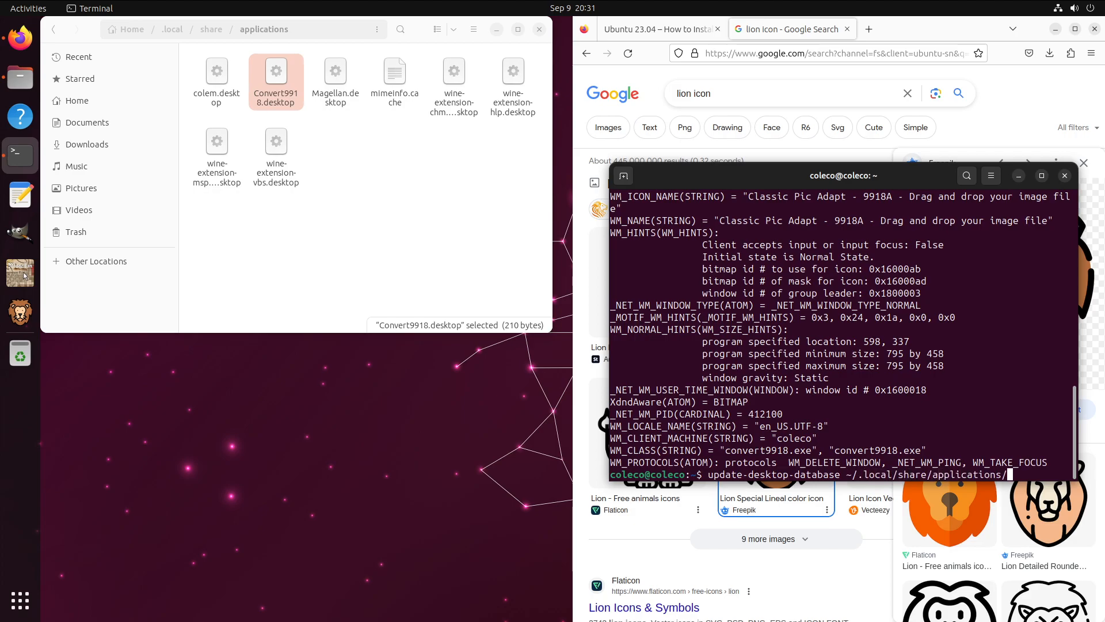
key("Return")
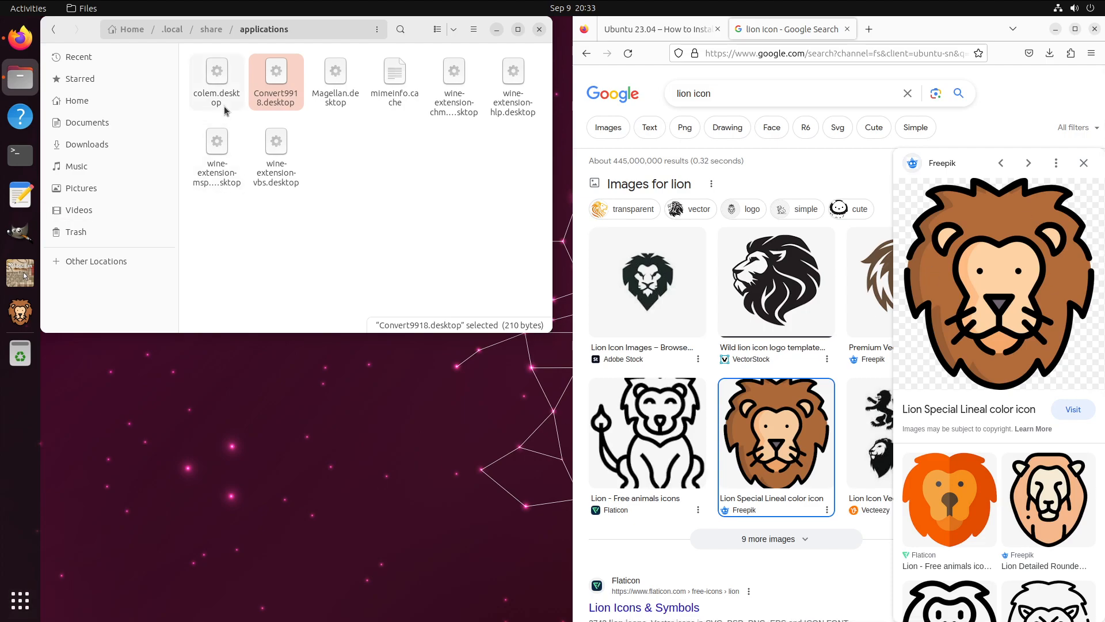
mouse_move(20, 155)
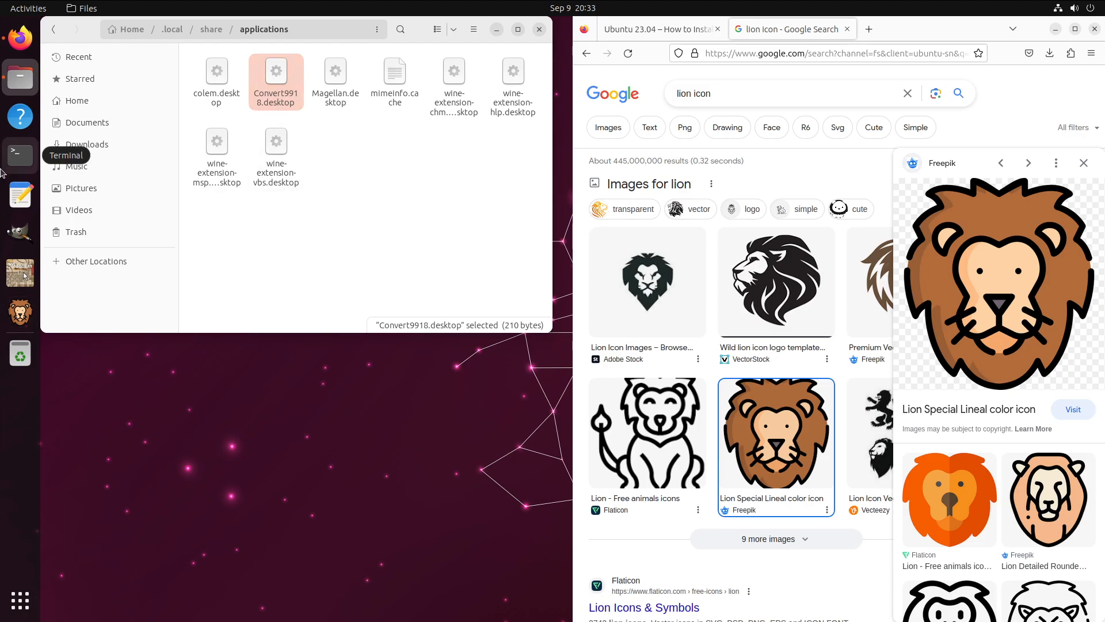
mouse_move(141, 255)
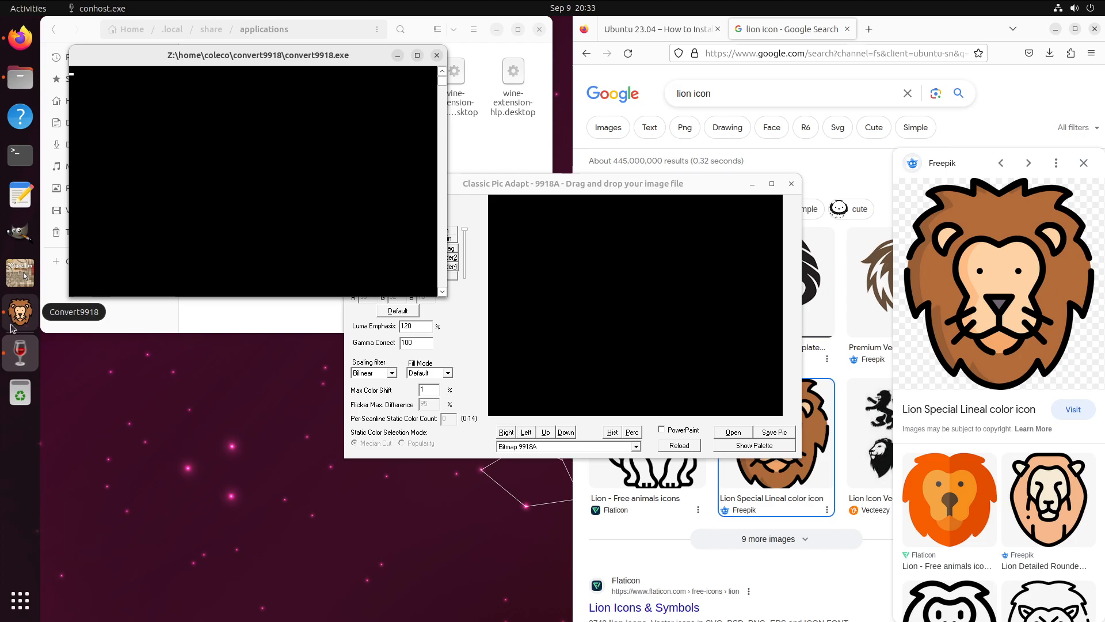
mouse_move(701, 189)
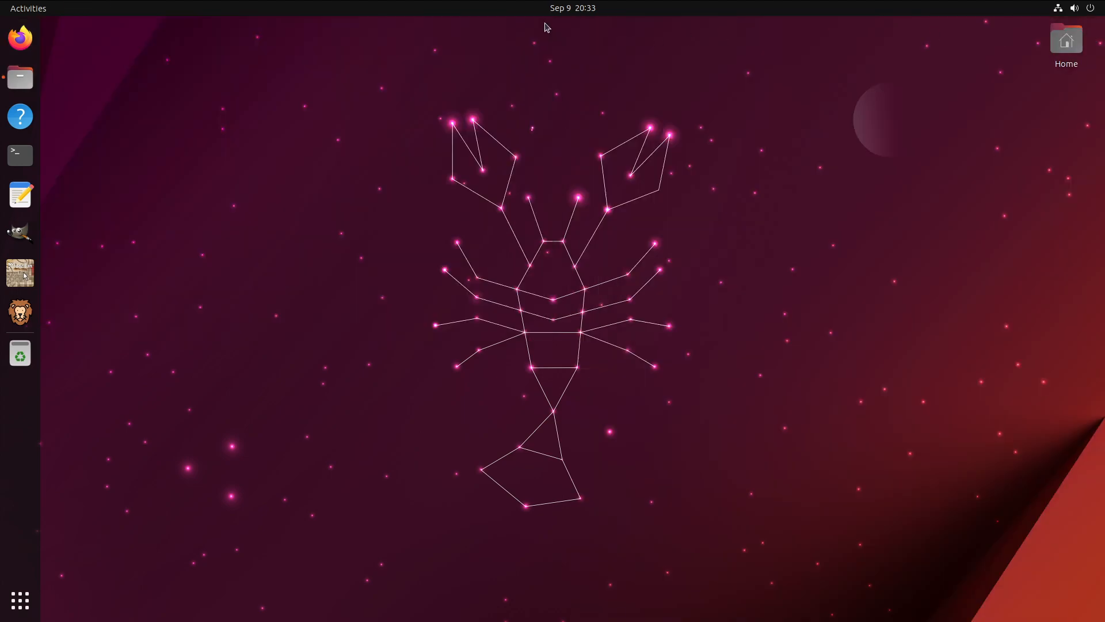
mouse_move(486, 111)
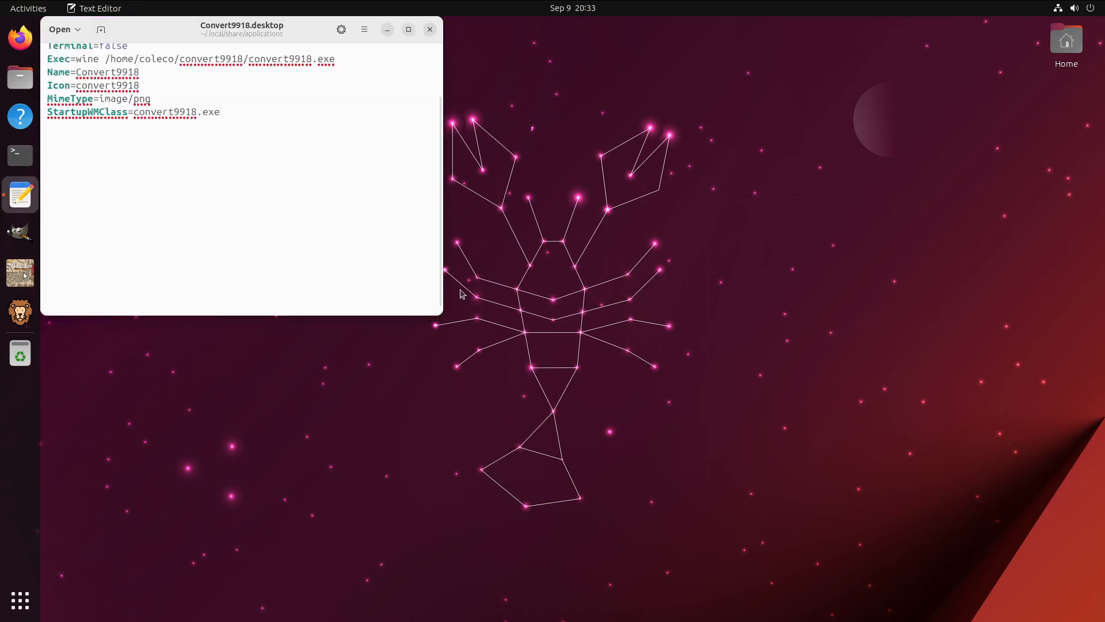
Open hello.c from recent documents, centre the window, and close Convert9918.desktop.
left_click(59, 29)
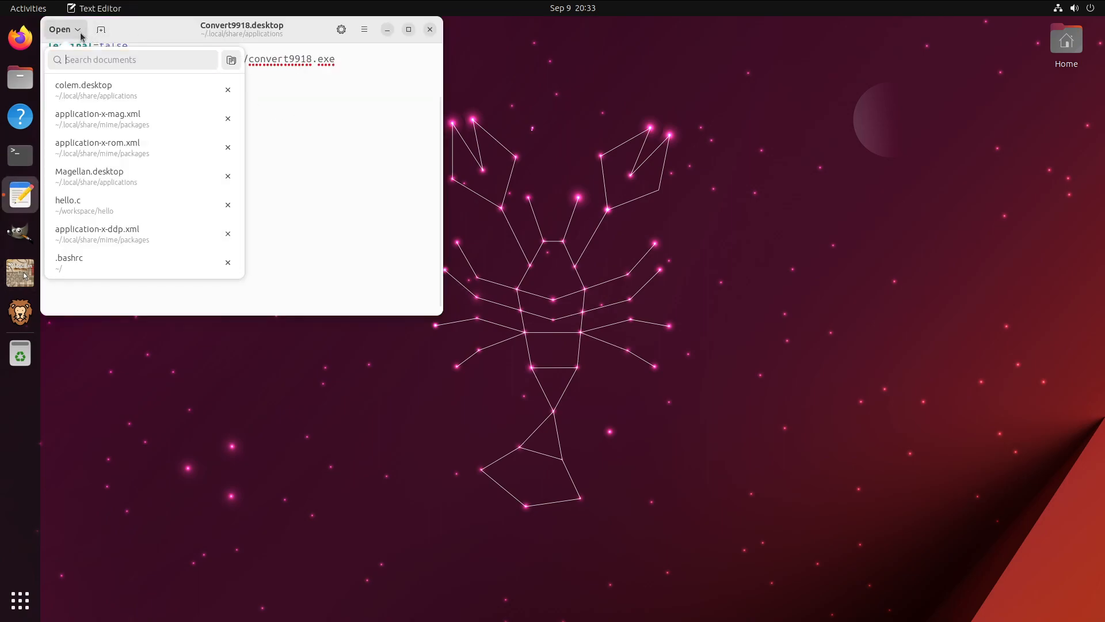
left_click(68, 204)
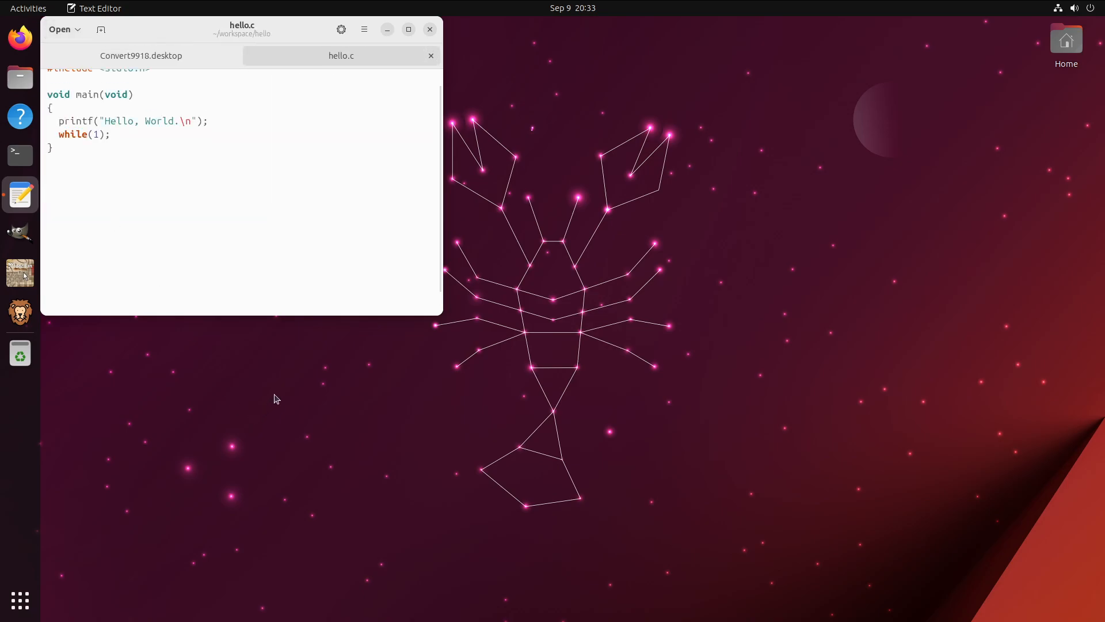
left_click_drag(241, 29, 624, 67)
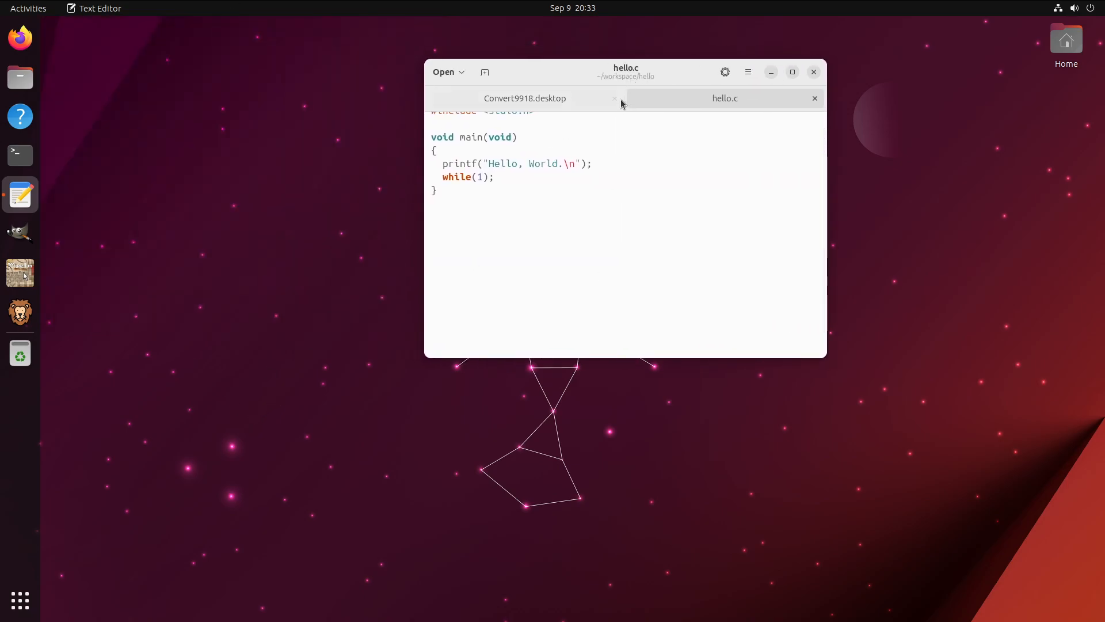
left_click(614, 98)
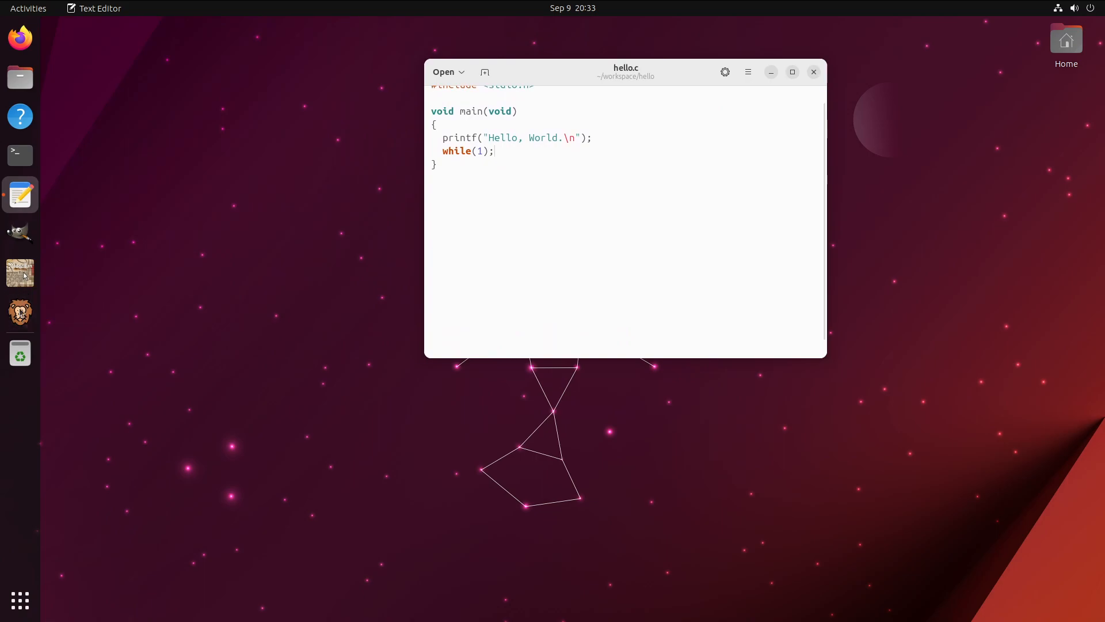
left_click(20, 234)
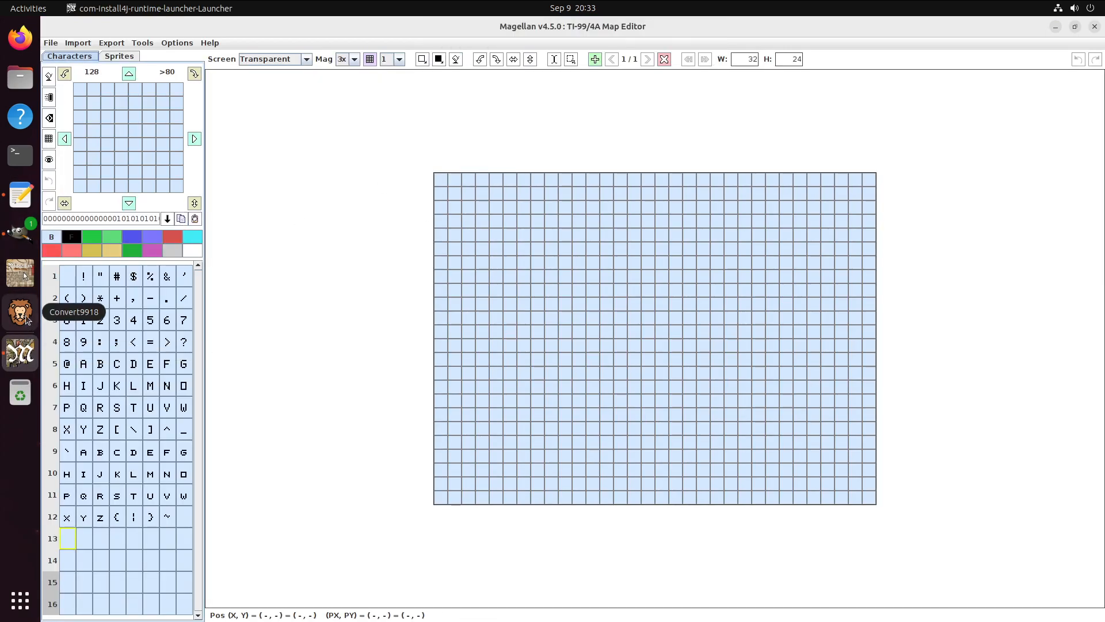
Launch Convert9918 under Wine from its lion icon in the dock.
left_click(20, 312)
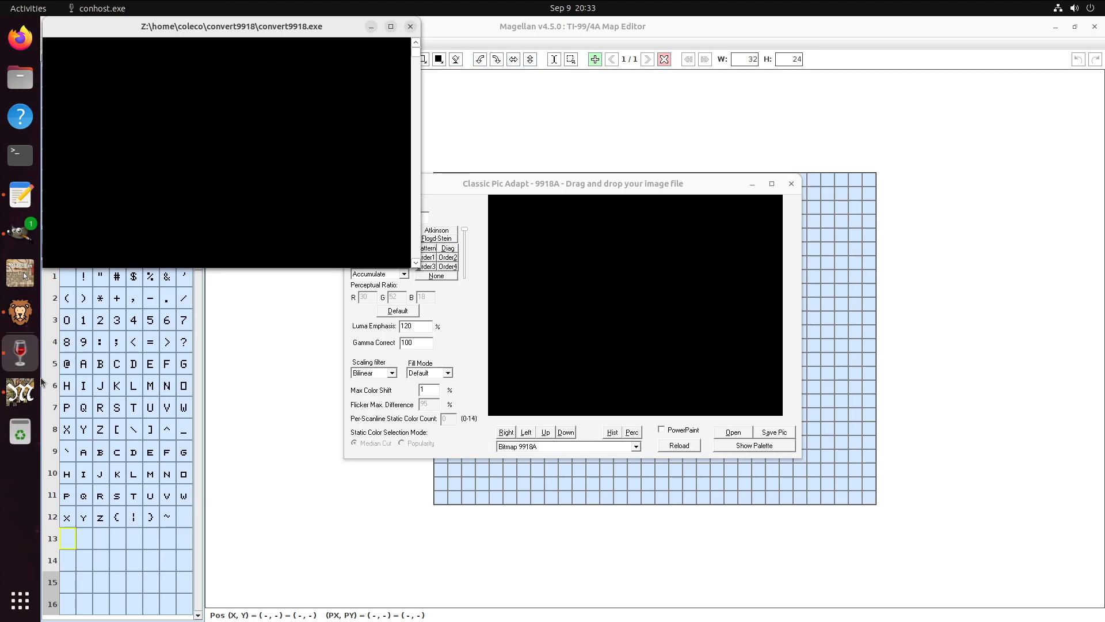
mouse_move(317, 92)
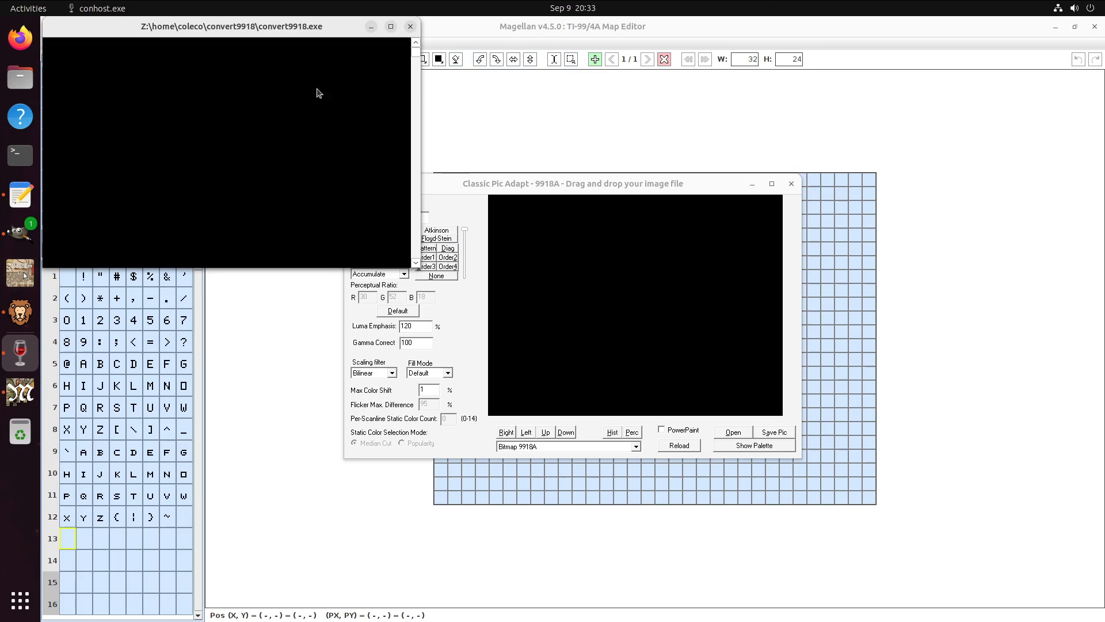
mouse_move(216, 105)
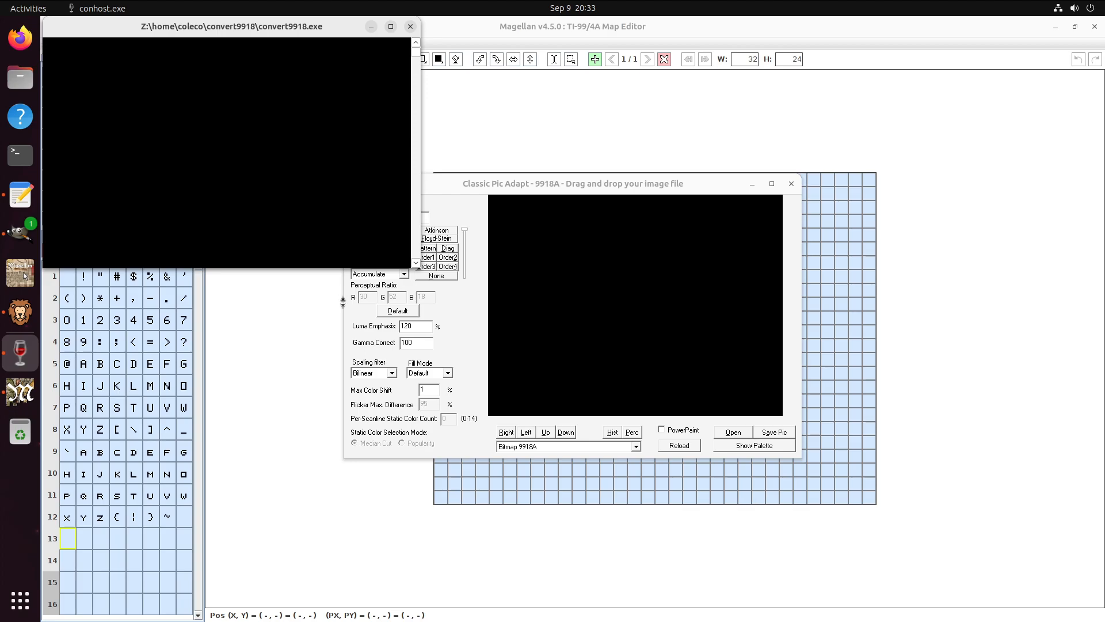
mouse_move(20, 430)
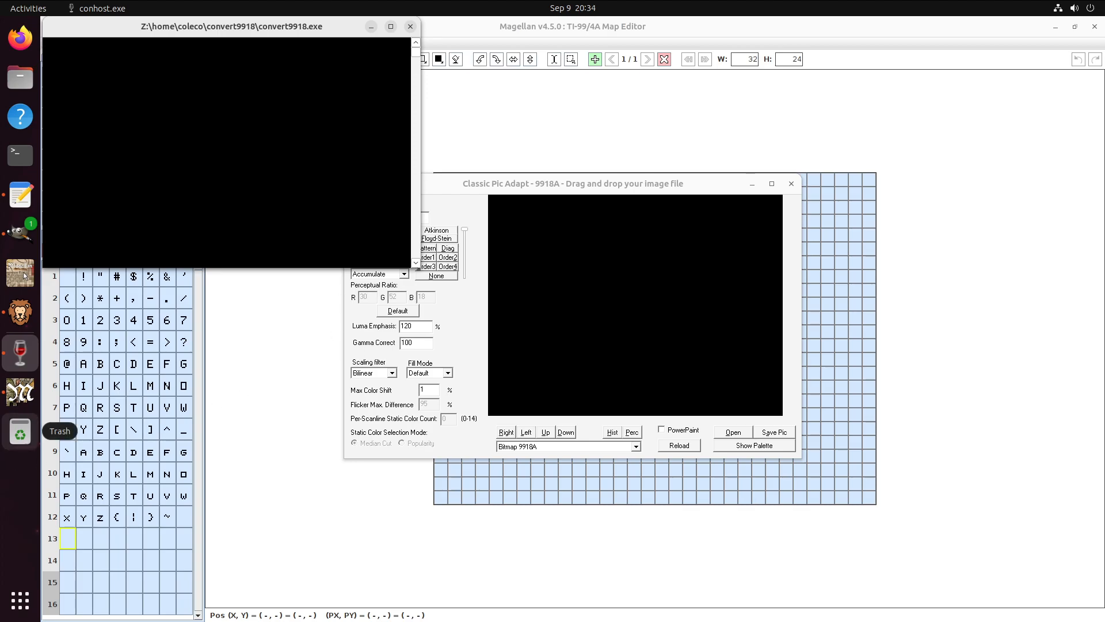